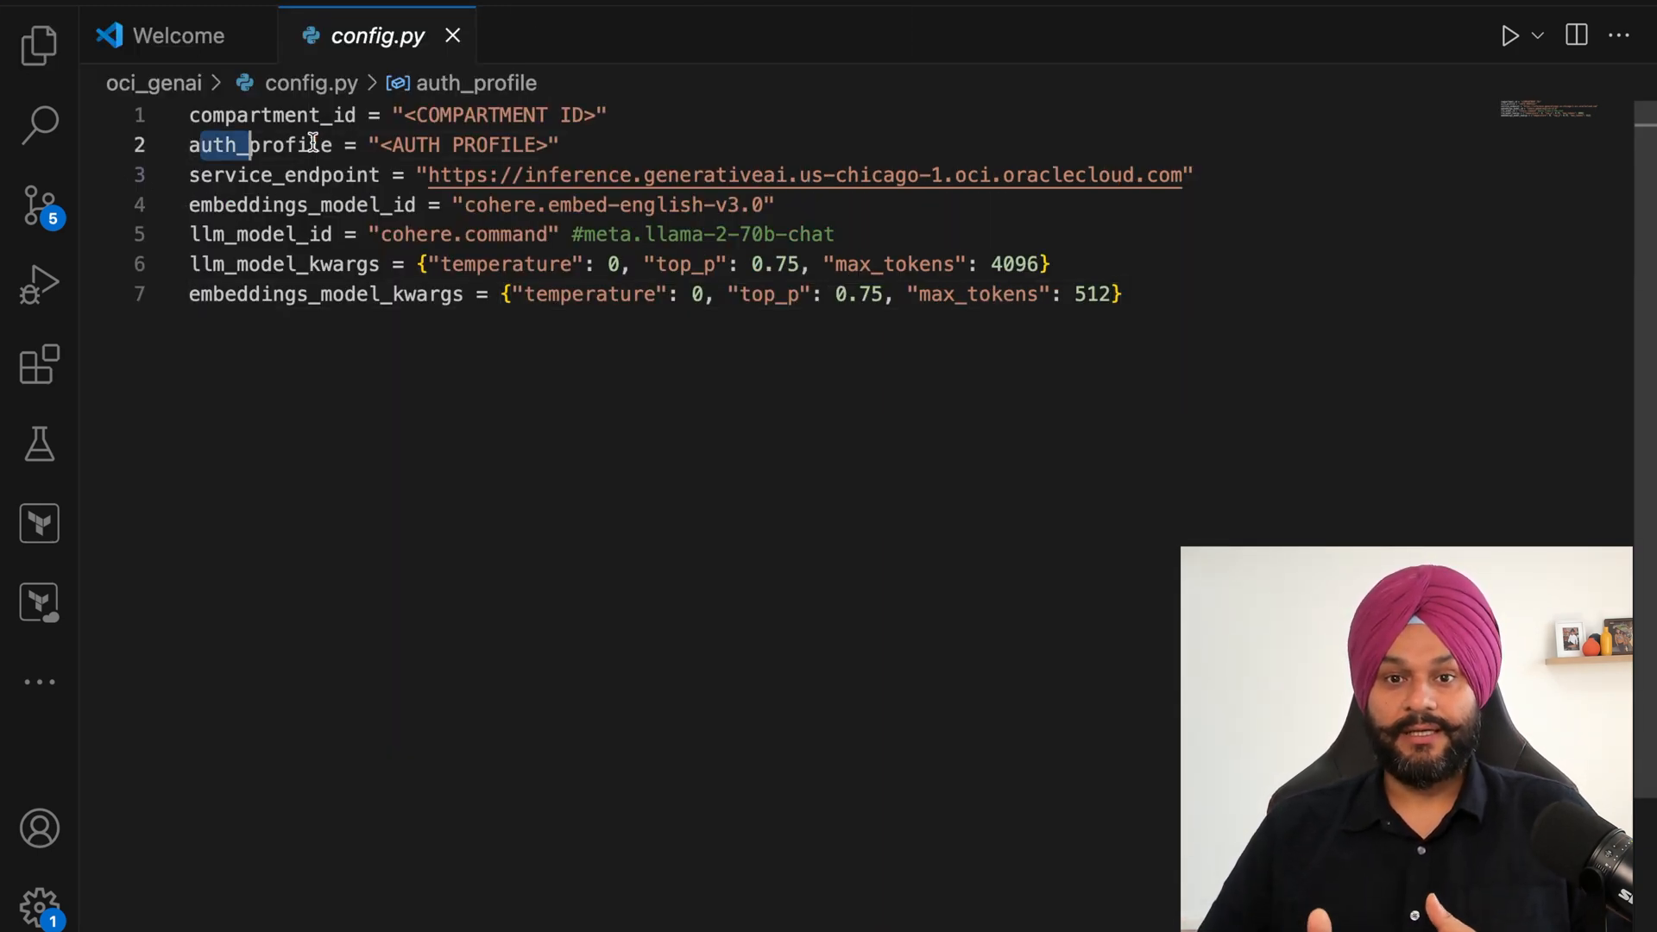
Step: Open oci_model_wrapper.py from the llms folder to view the OCIModelWrapper class
left_click(1124, 294)
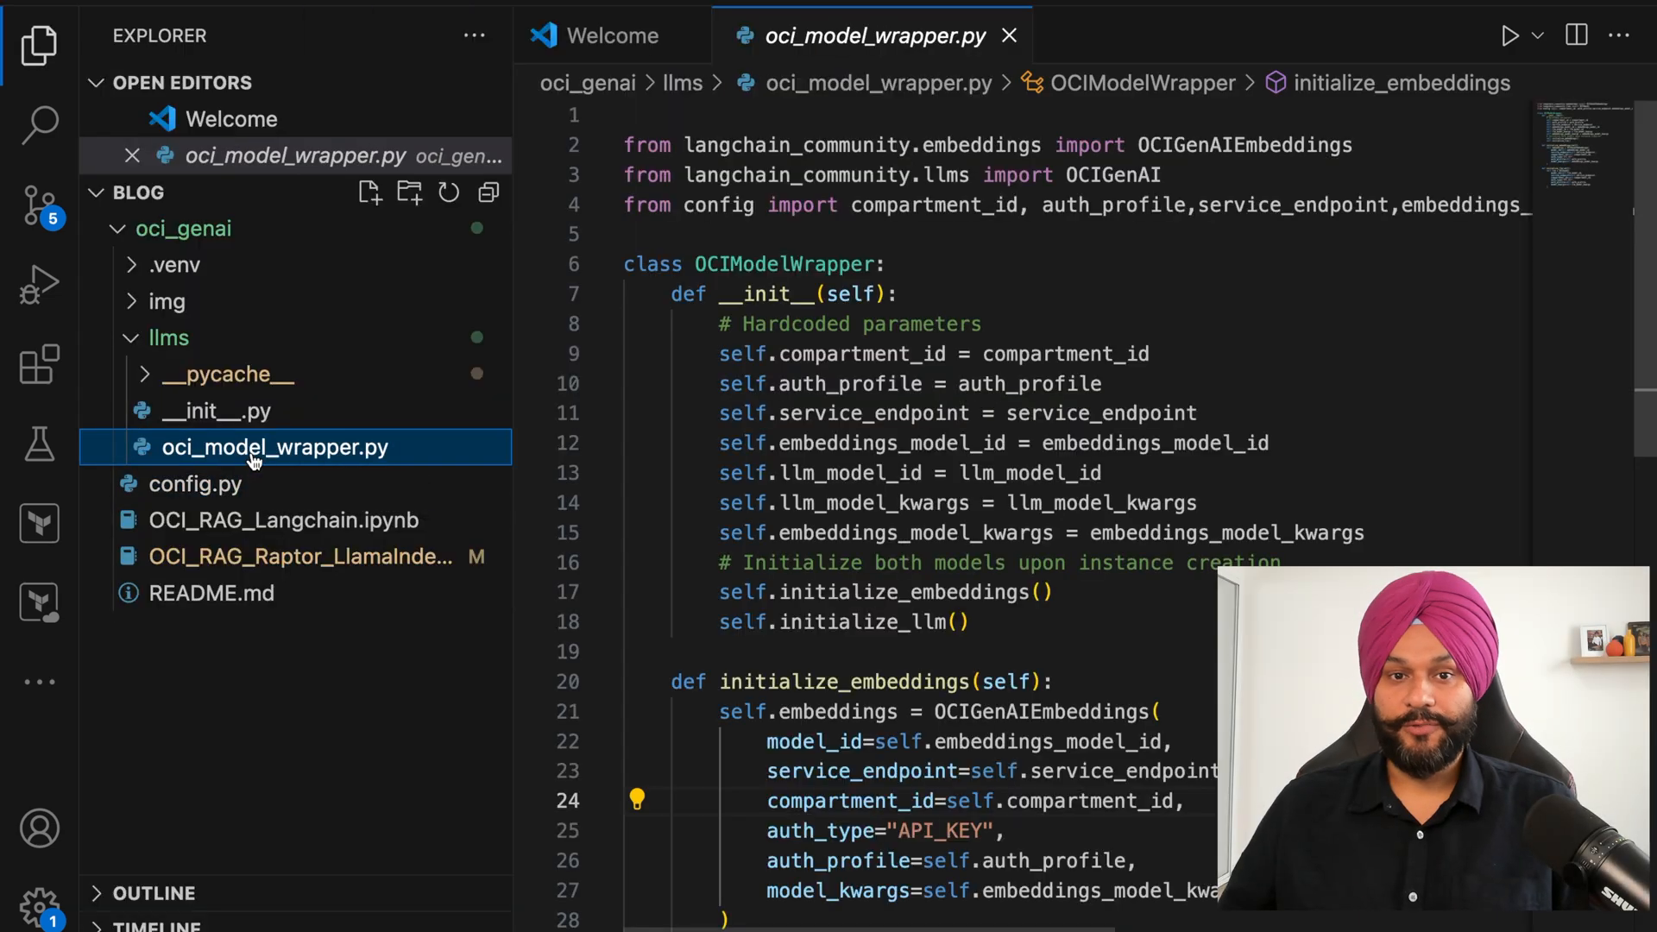
Step: Hide the Explorer sidebar and scroll to the initialize_embeddings and initialize_llm methods
left_click(38, 44)
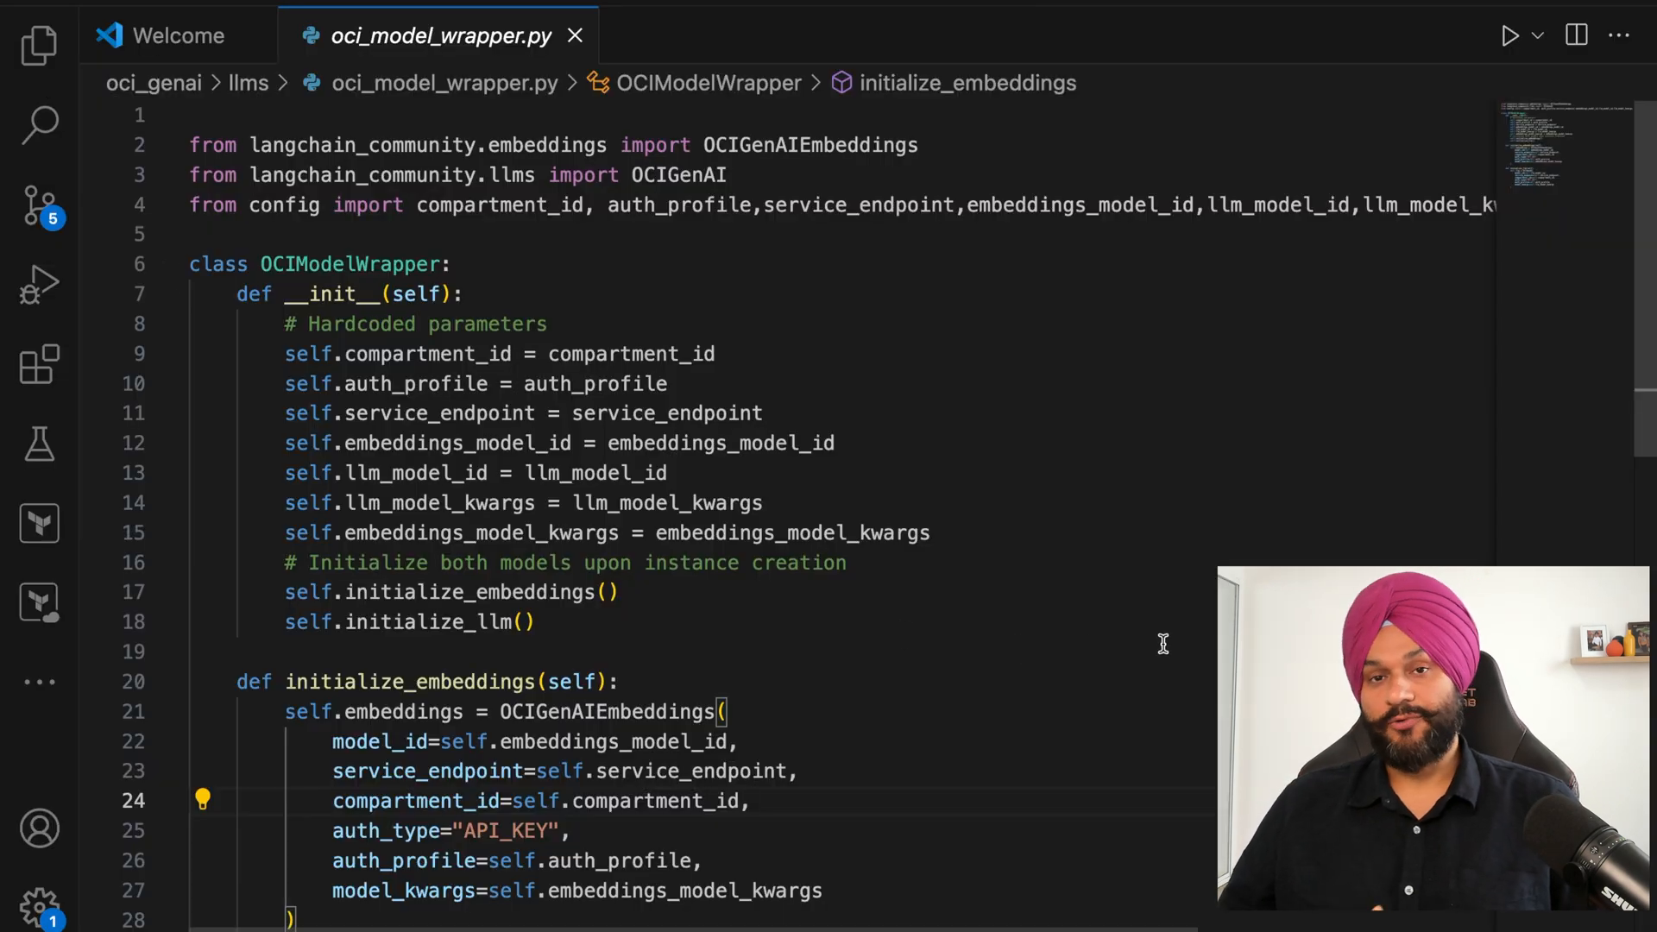
mouse_move(1141, 651)
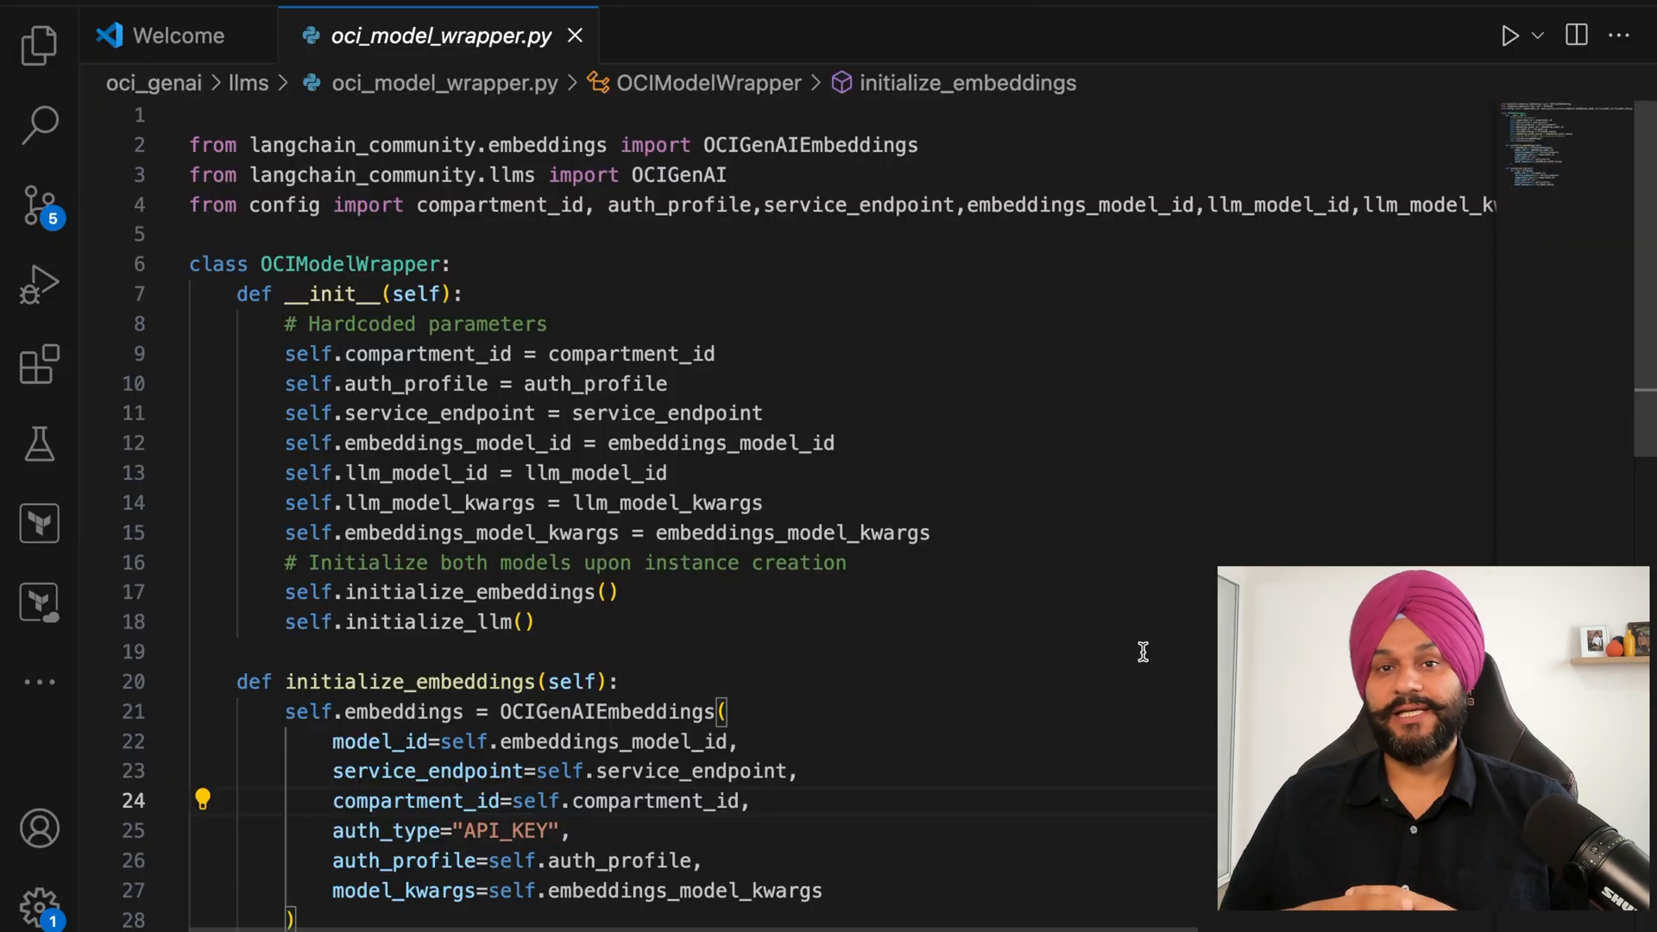
scroll("down", 3)
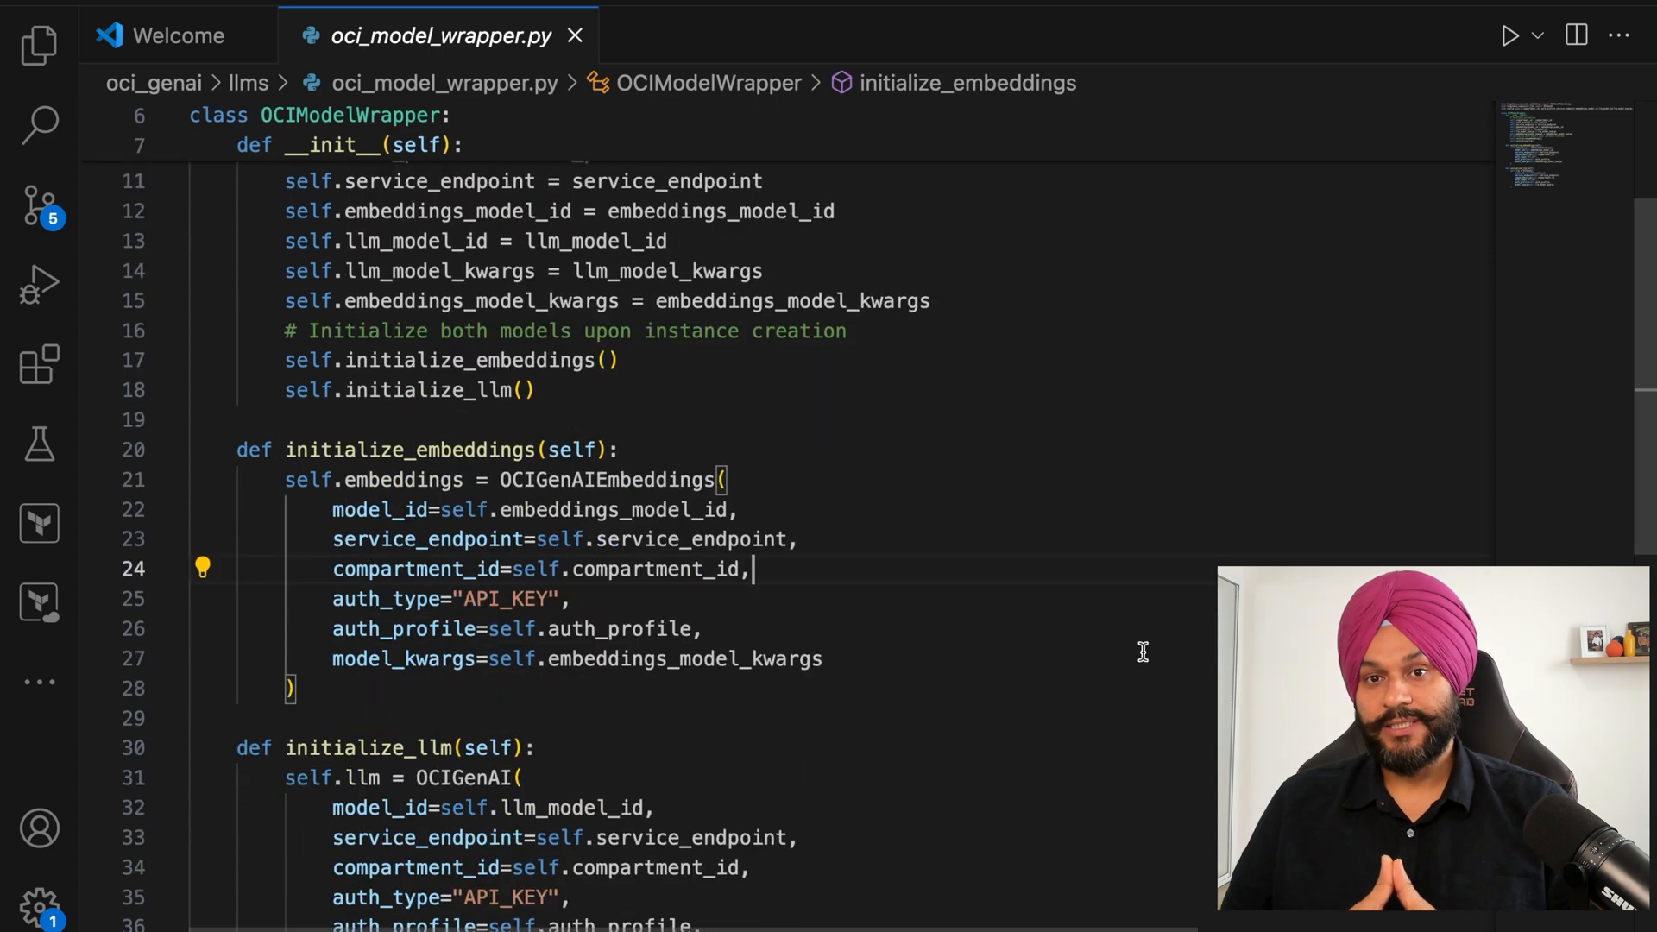
scroll("down", 3)
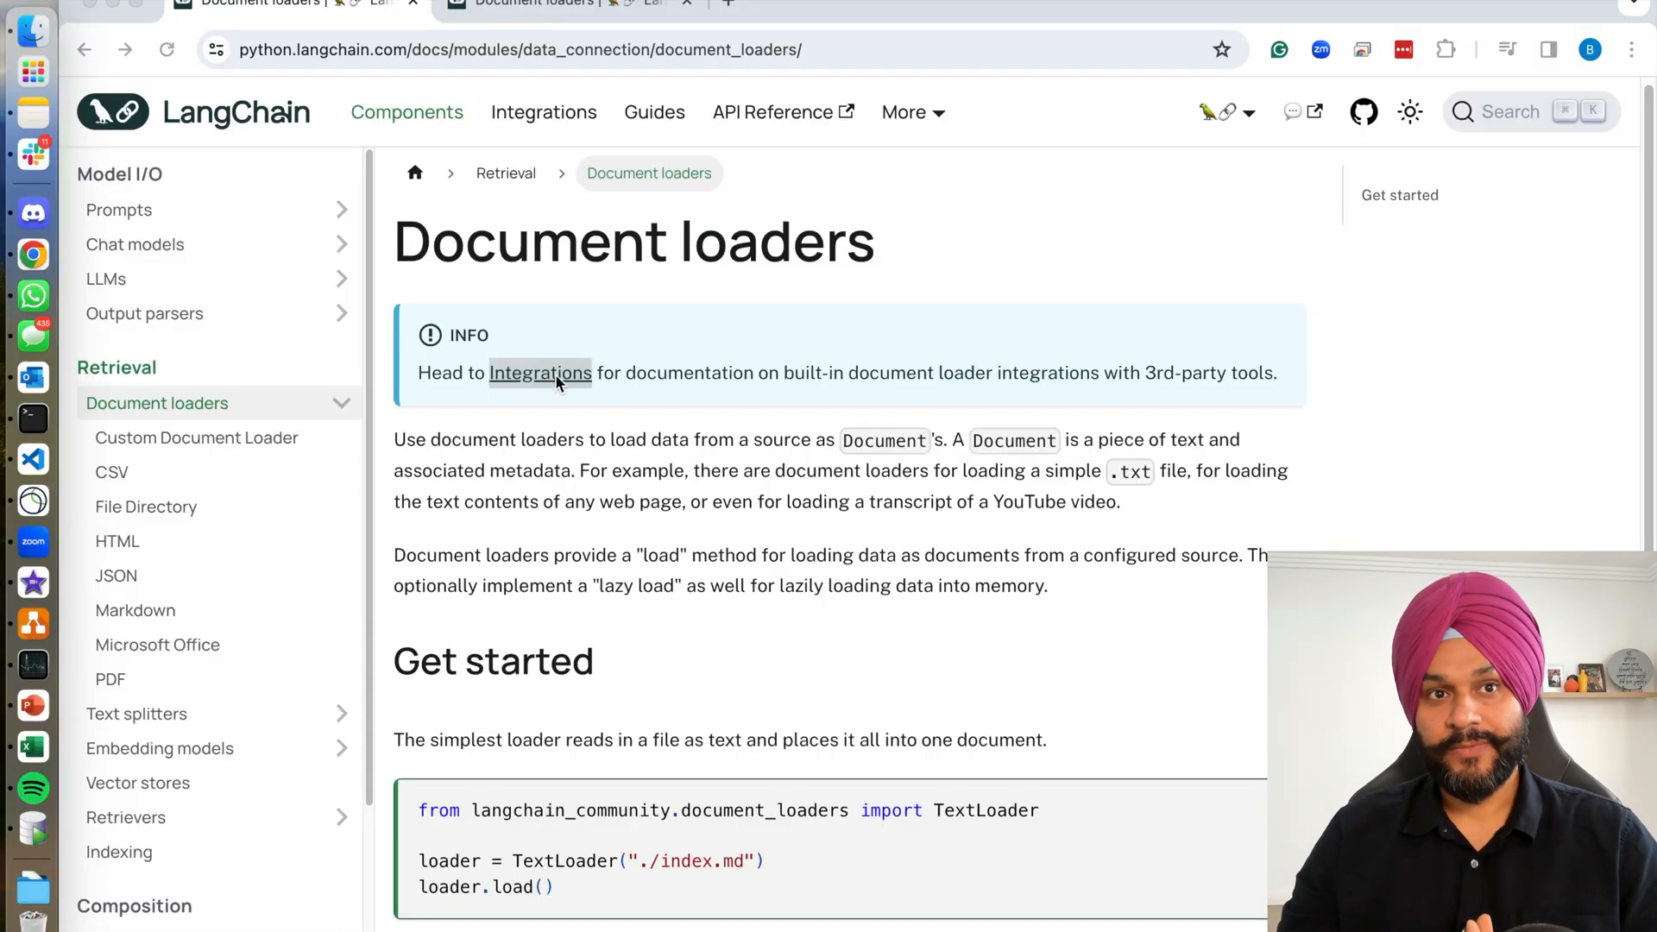
Step: Browse the LangChain document loader Integrations catalogue of third-party loader cards
left_click(540, 373)
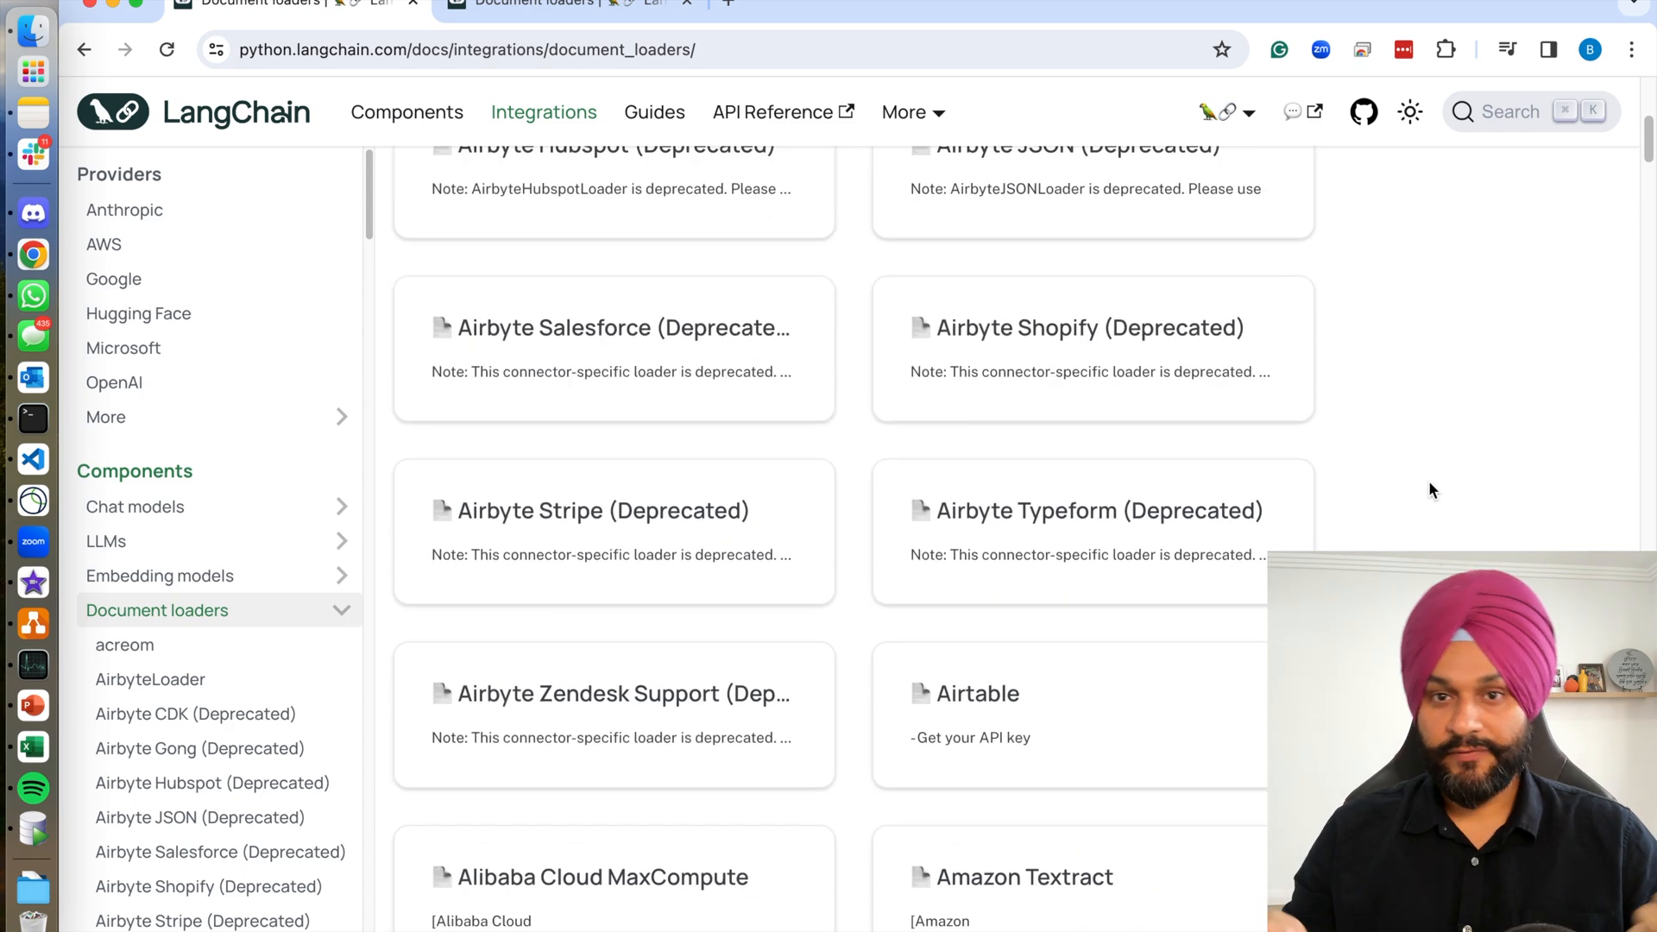
scroll("down", 3)
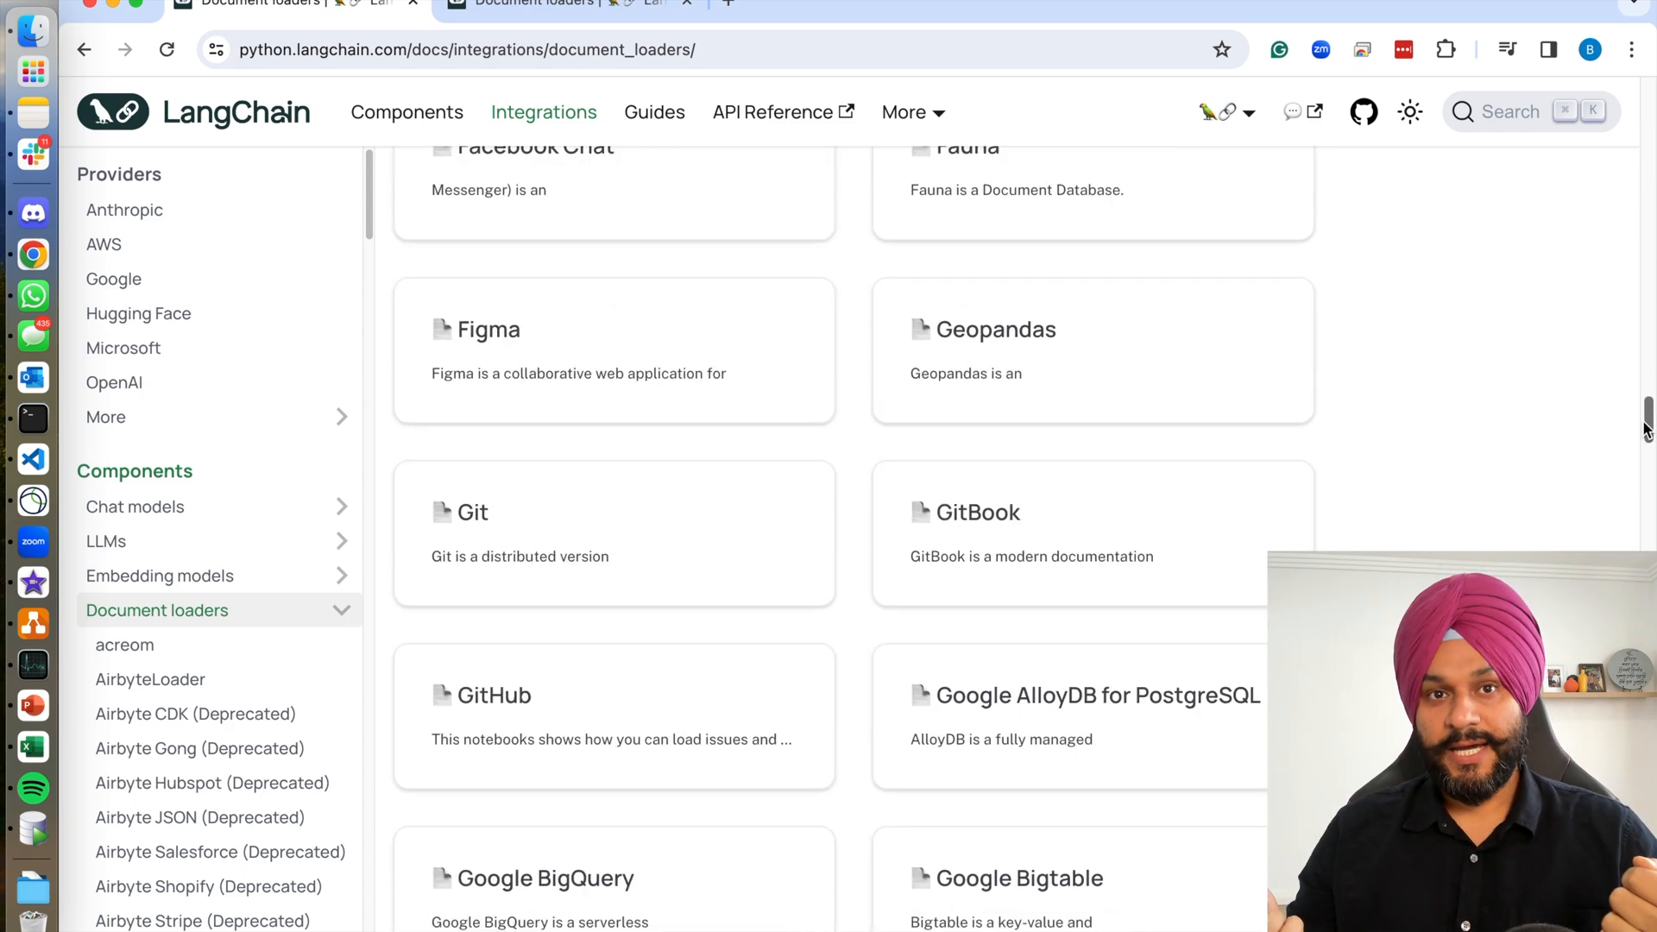
scroll("down", 3)
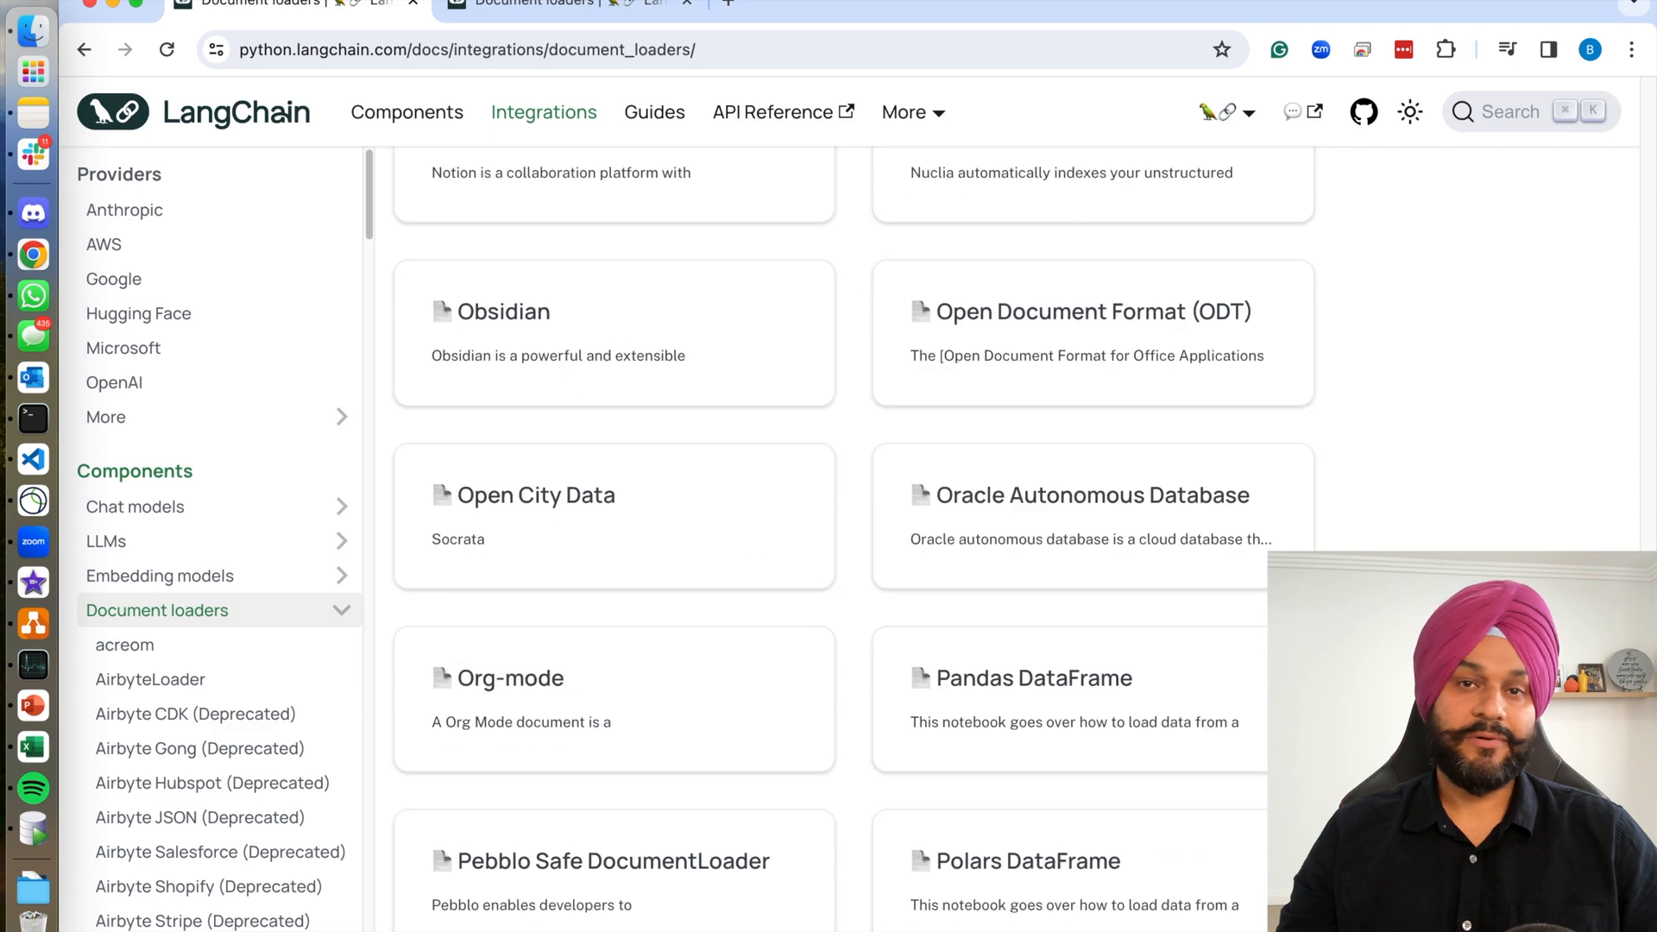
scroll("down", 3)
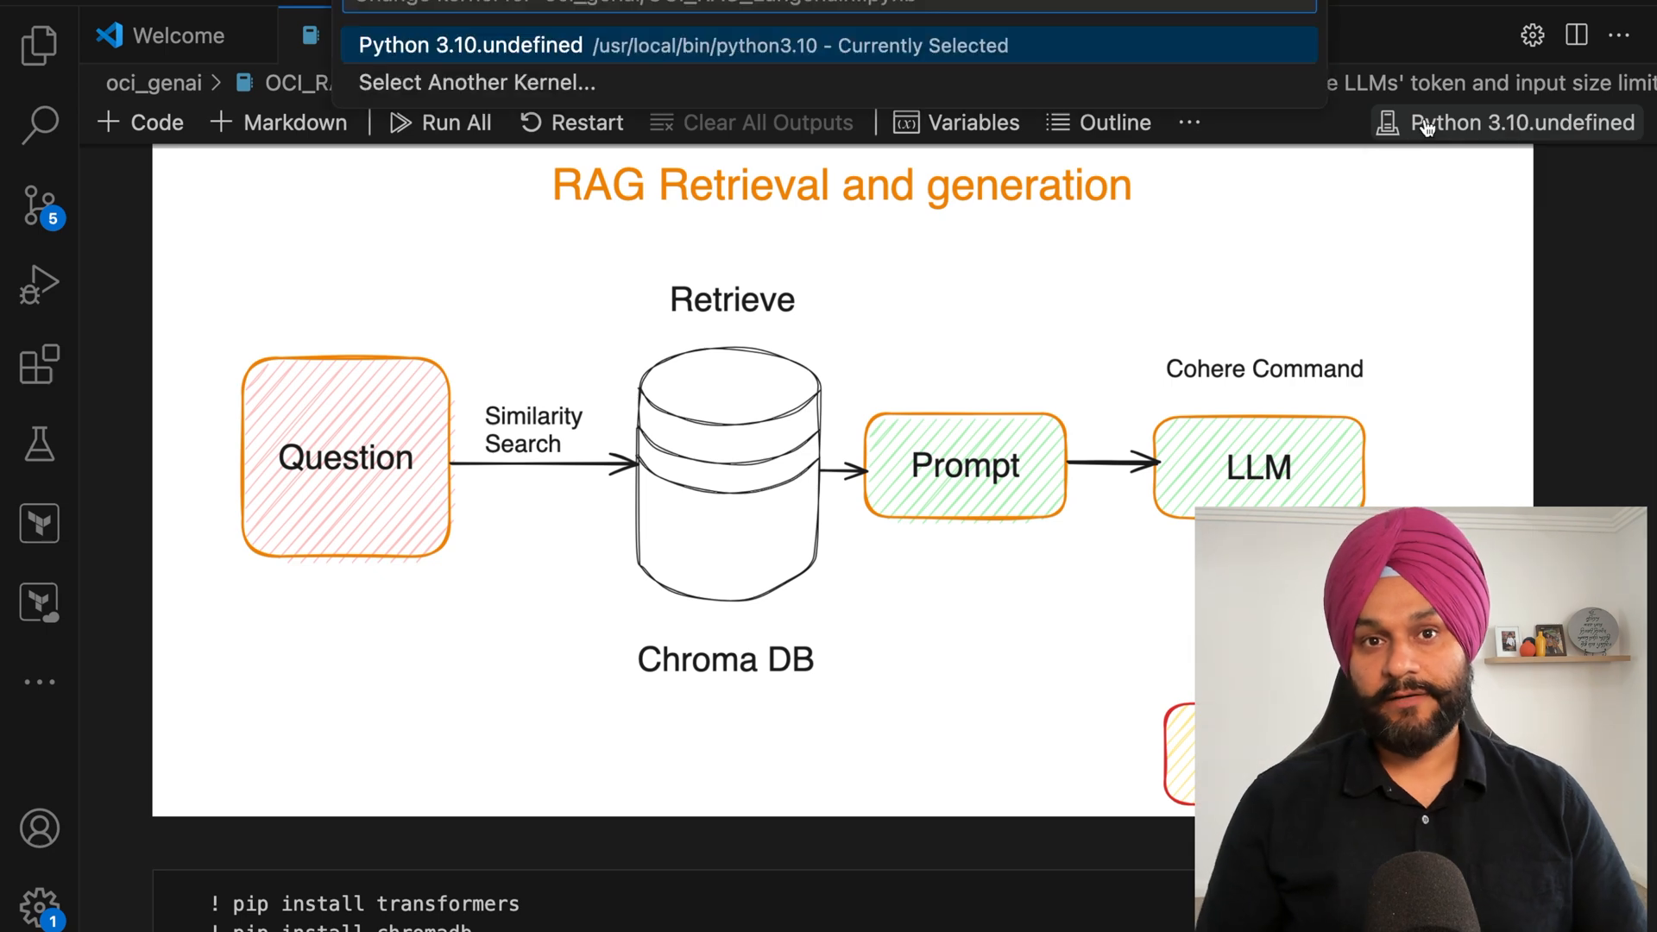
Step: Switch the notebook kernel to the .venv Python 3.10.0 environment and run the setup cells
left_click(476, 83)
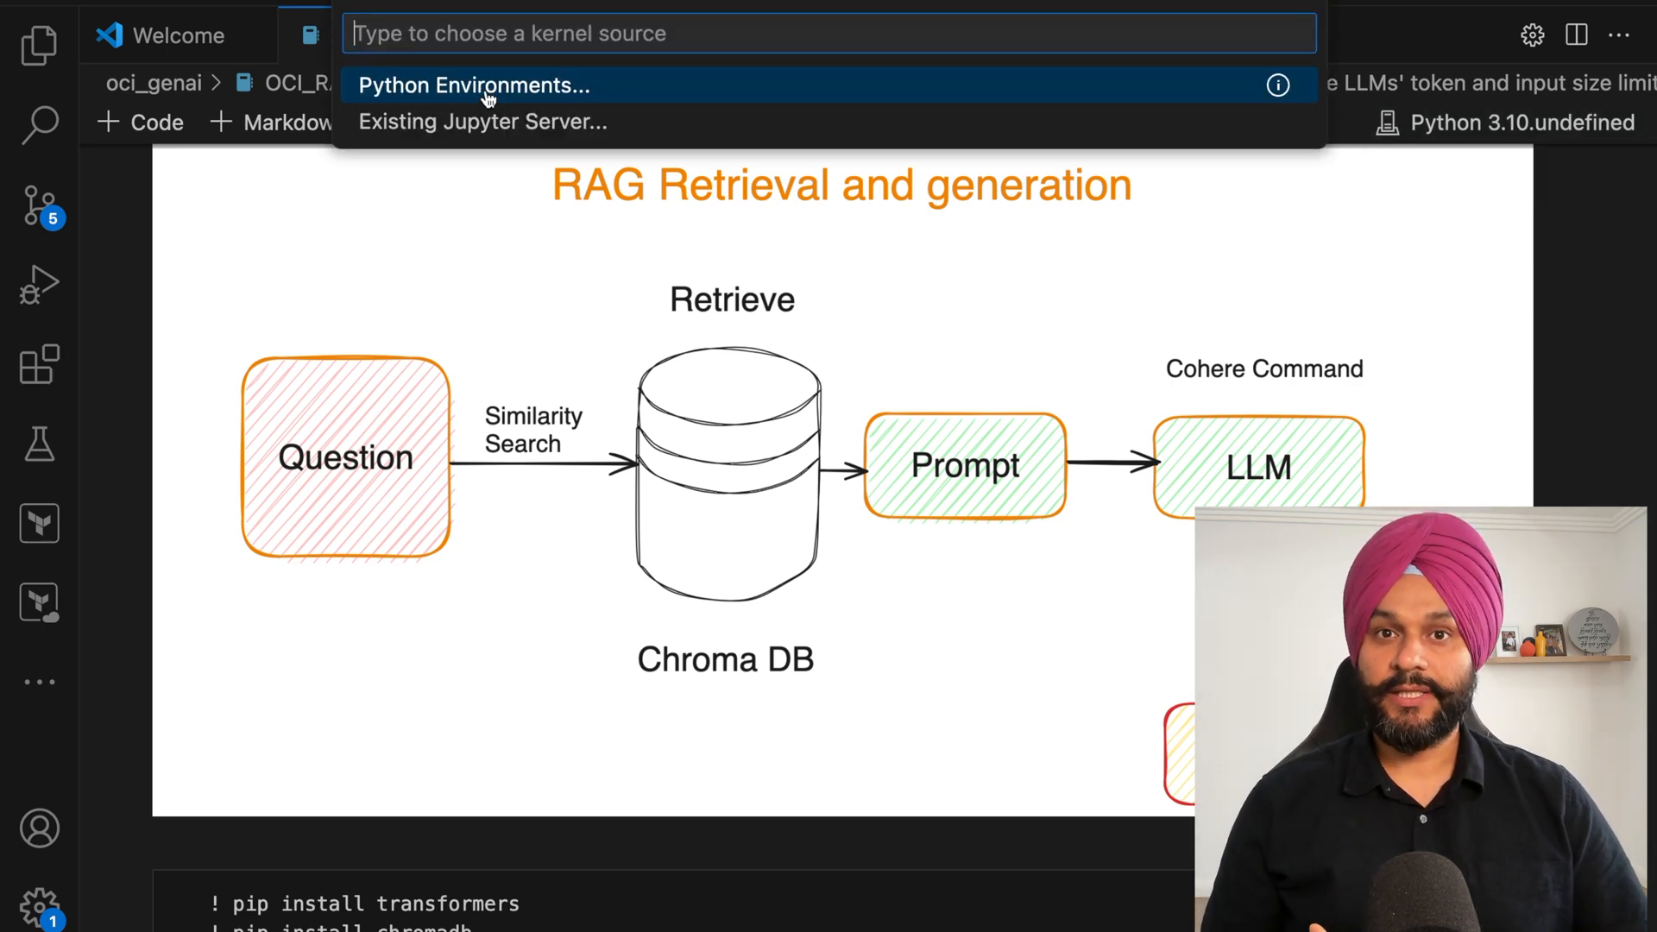
left_click(473, 86)
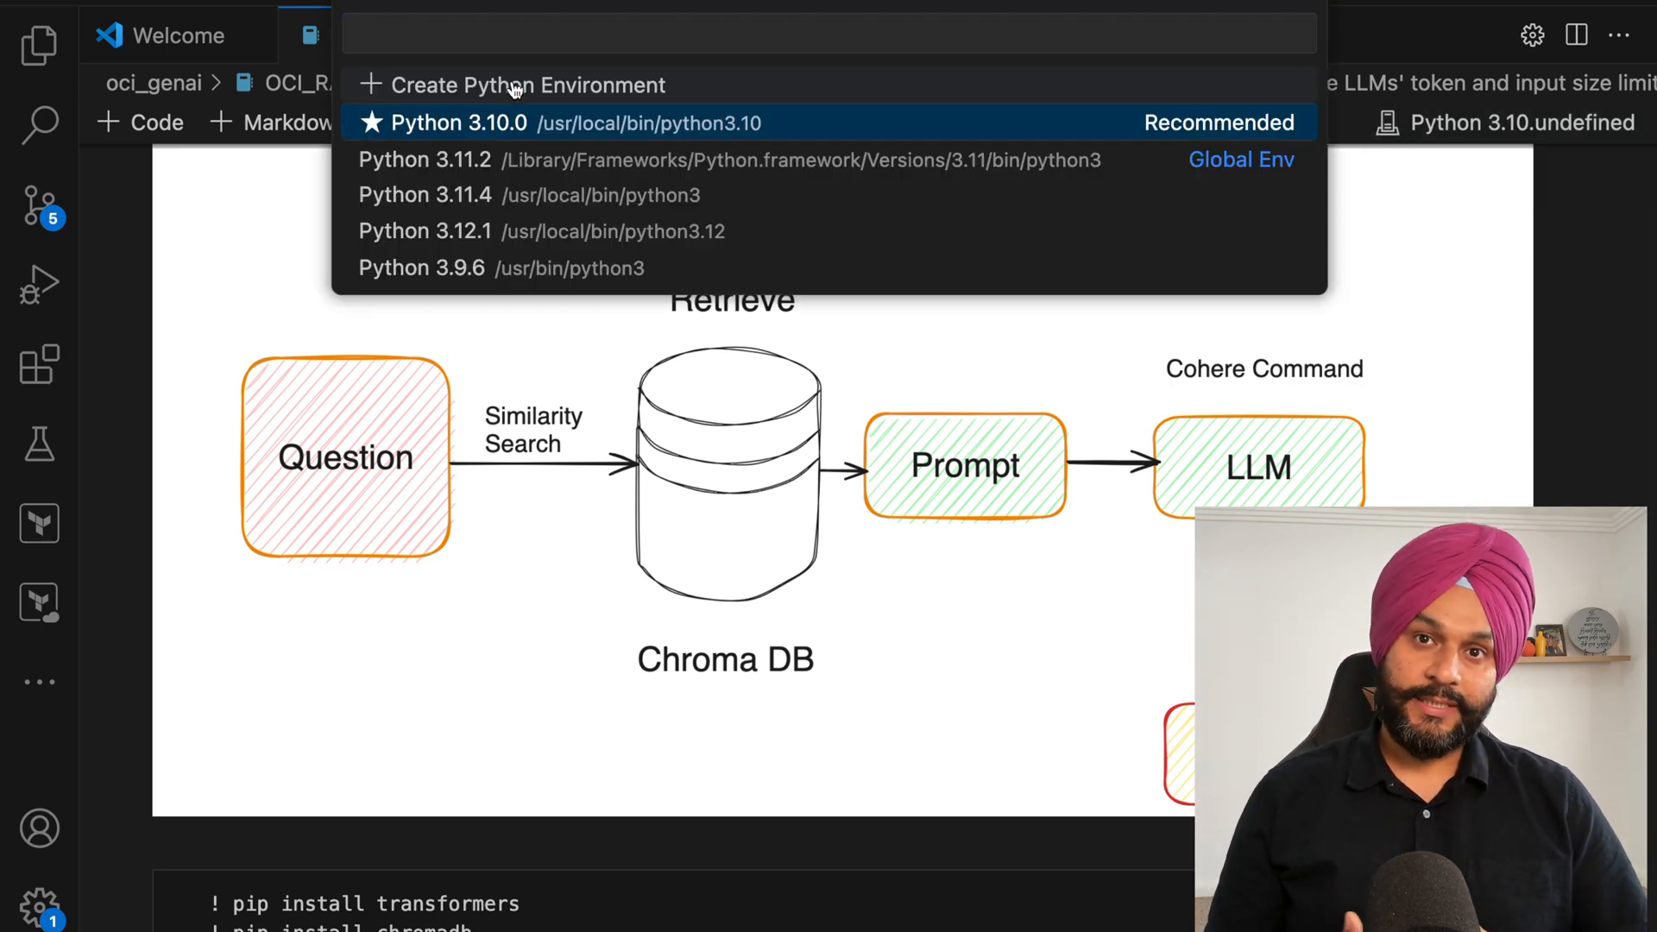
left_click(525, 84)
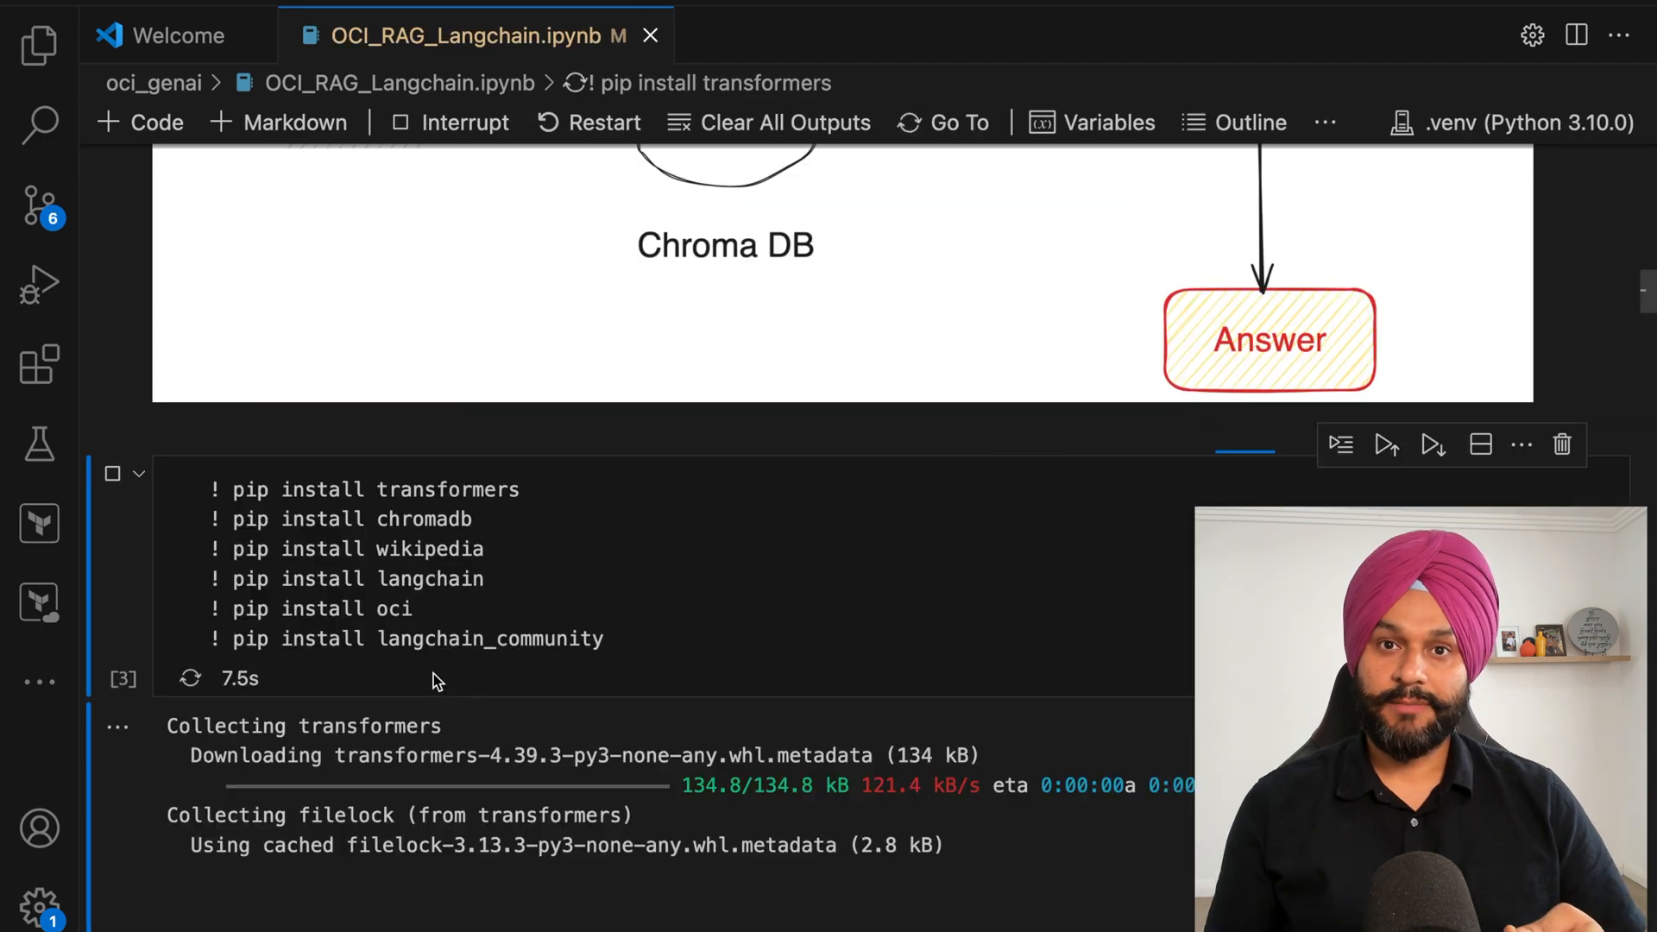
scroll("down", 3)
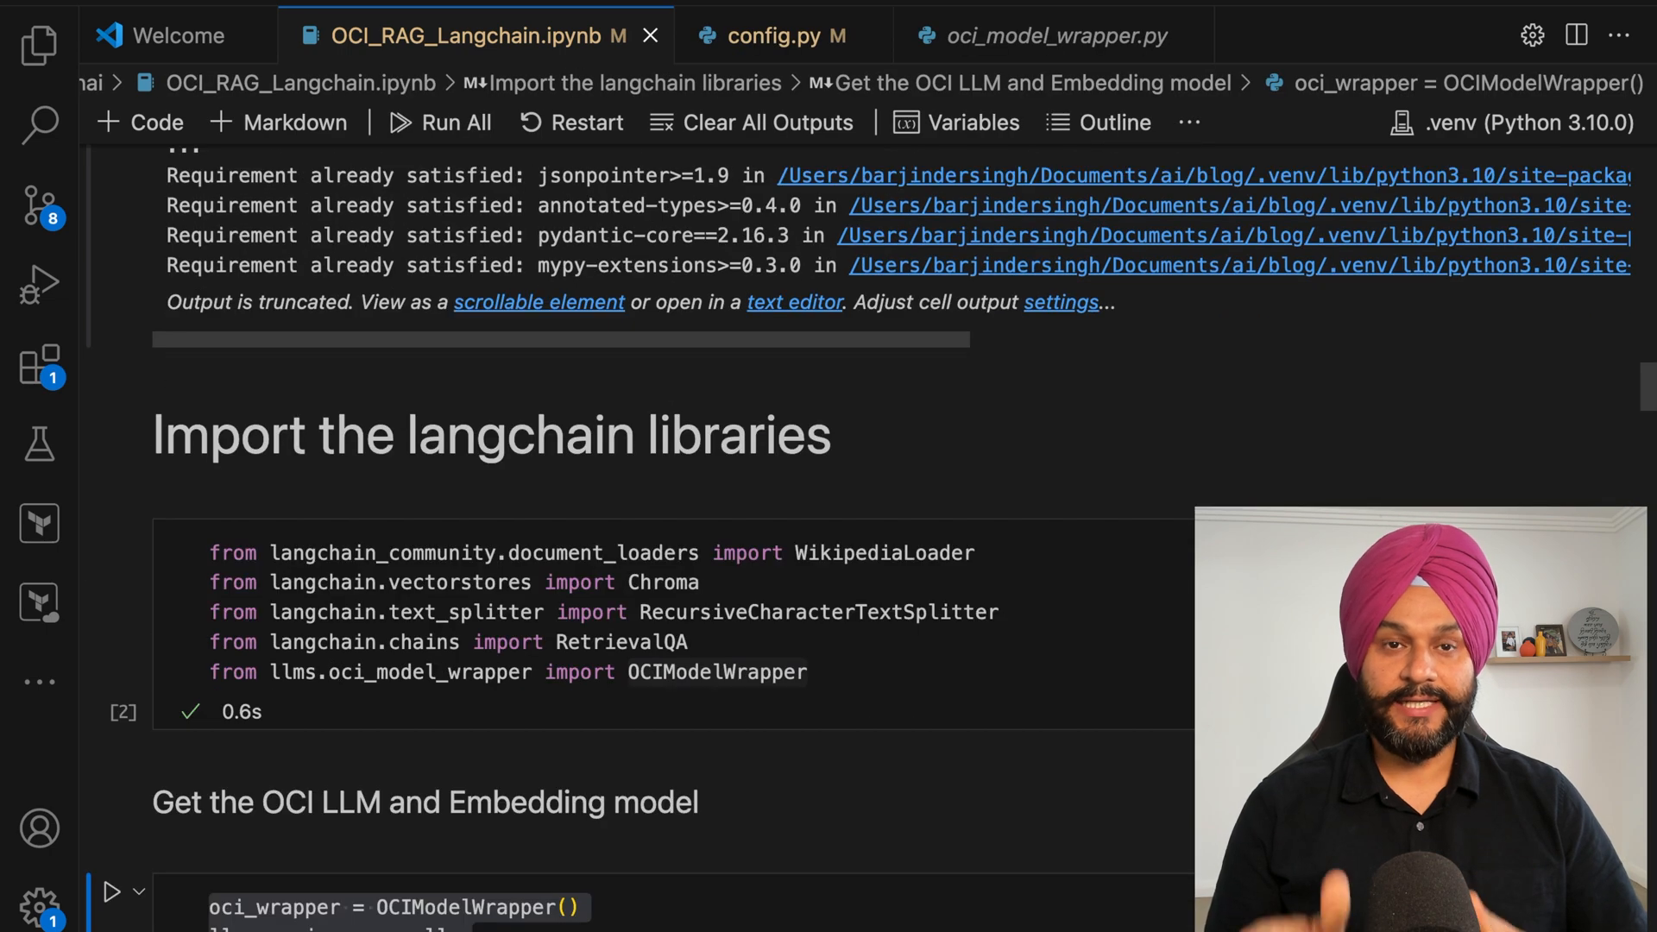
Step: Run the OCIModelWrapper cell to create the OCI llm and embedding objects
scroll("down", 3)
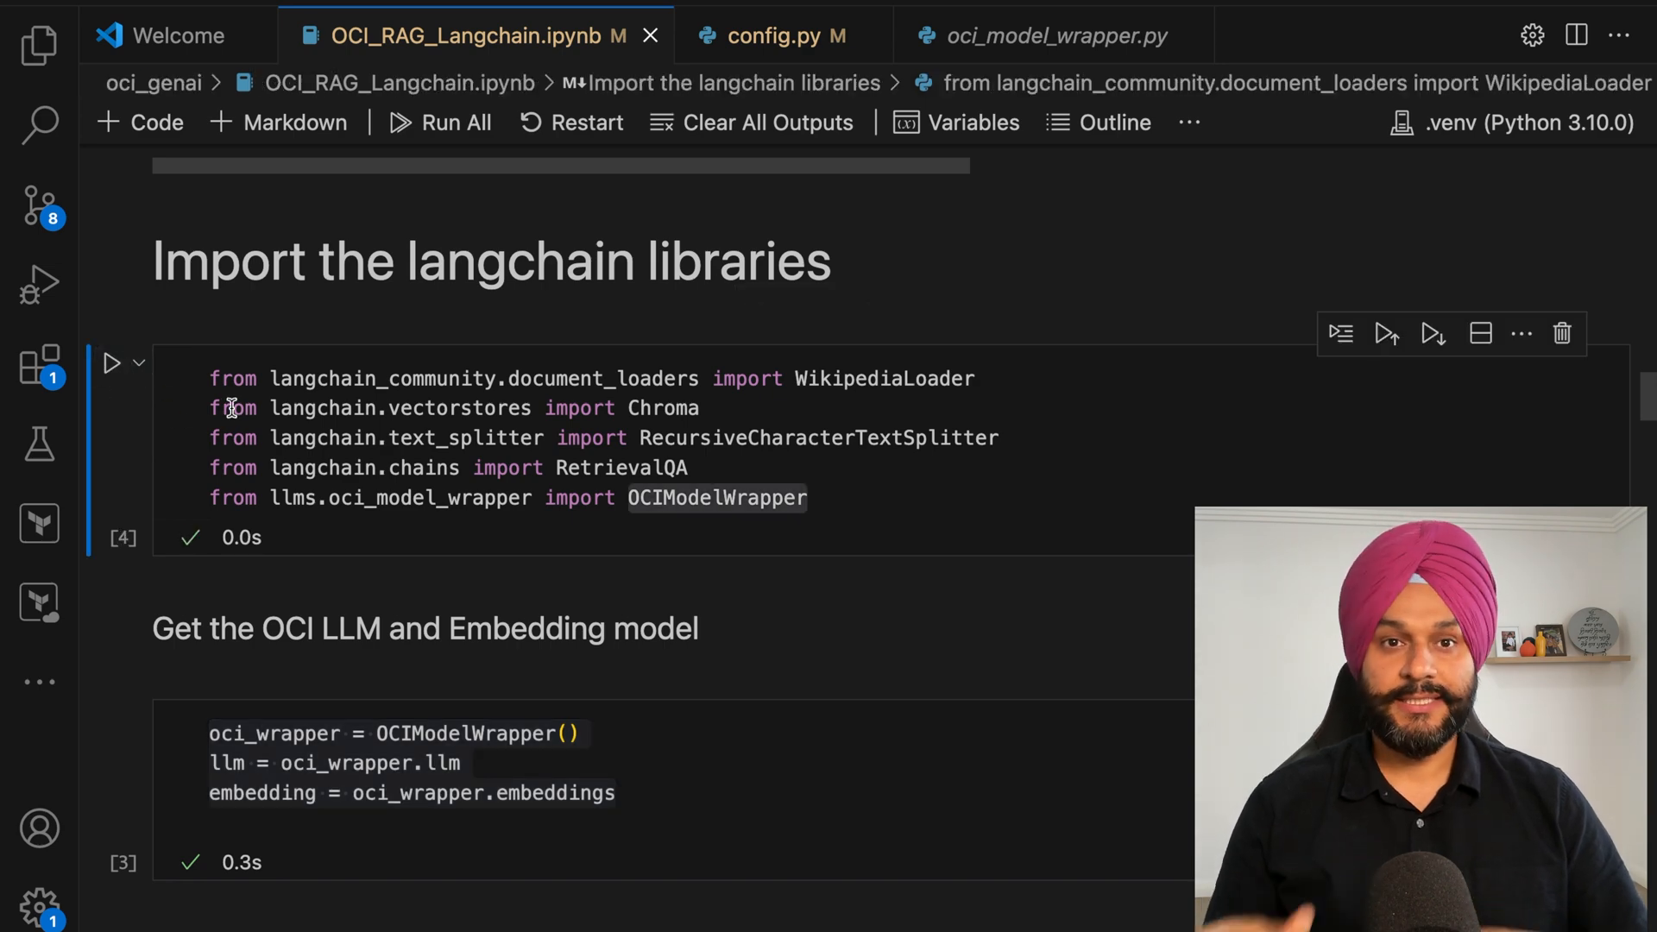
scroll("down", 3)
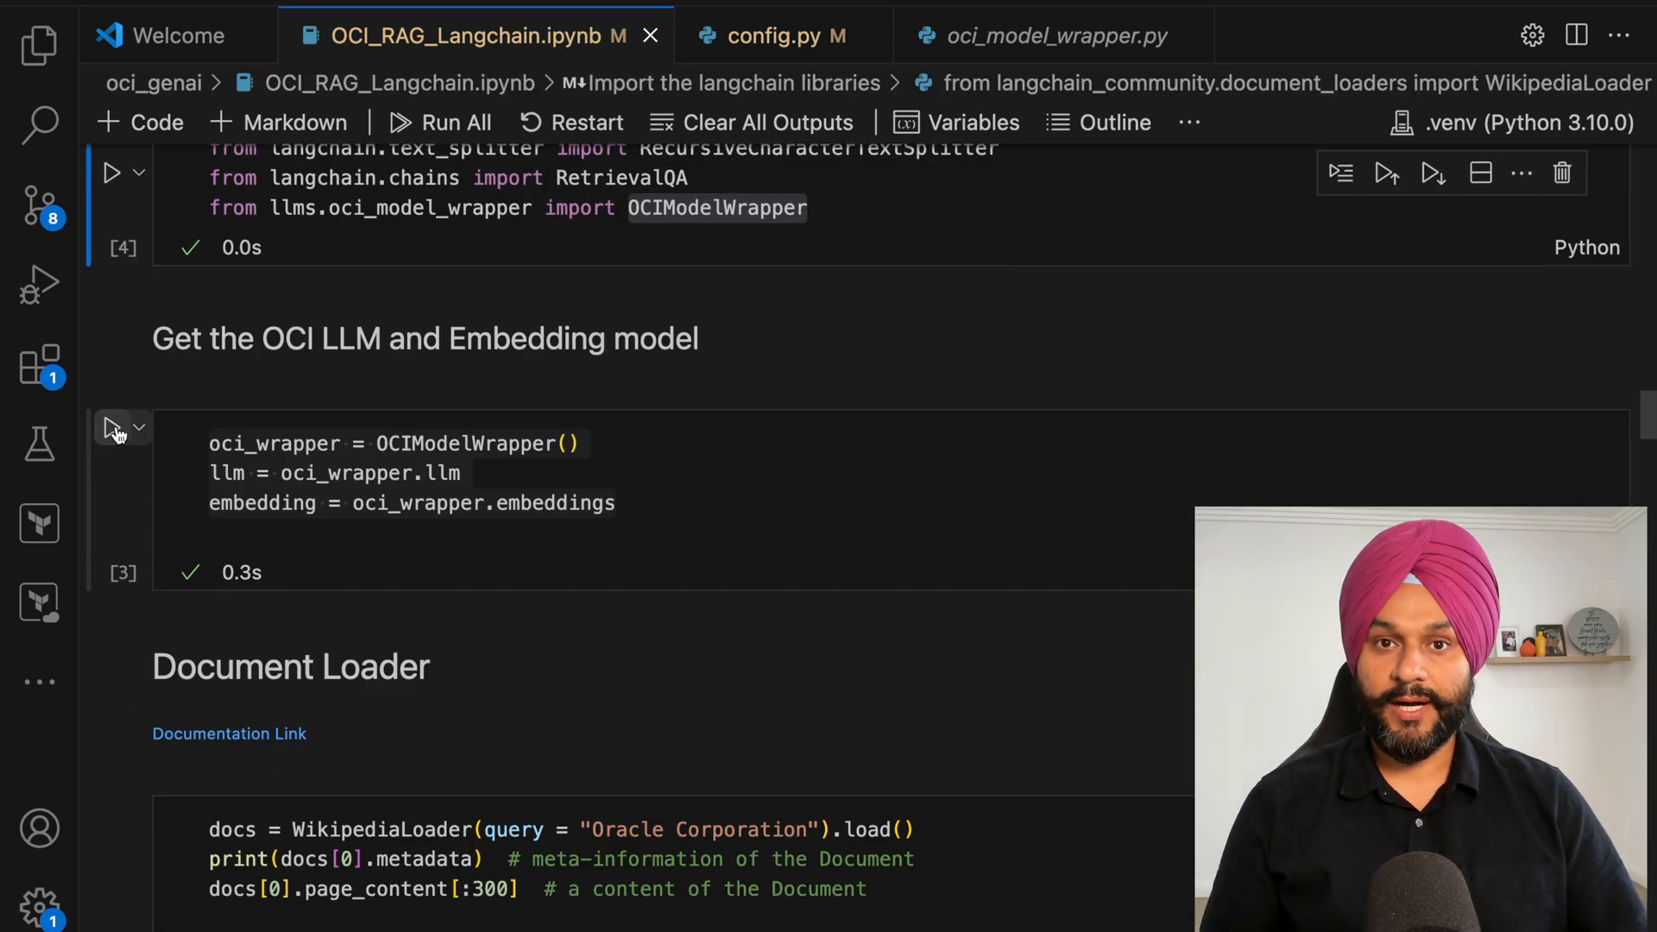
left_click(113, 426)
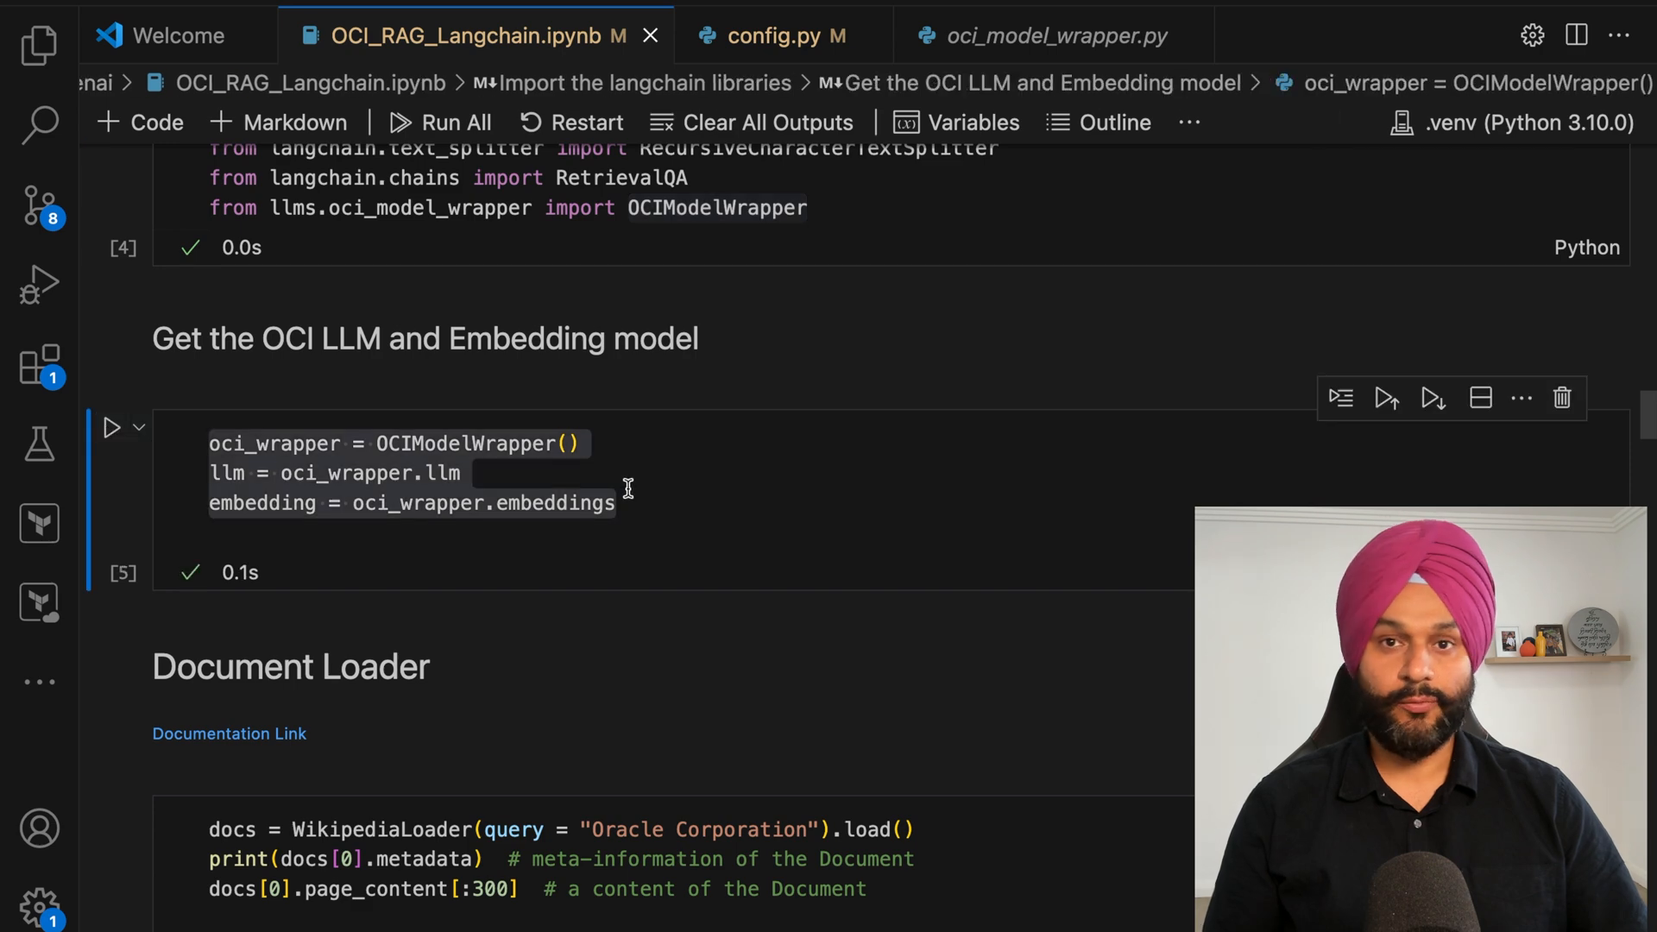
scroll("down", 3)
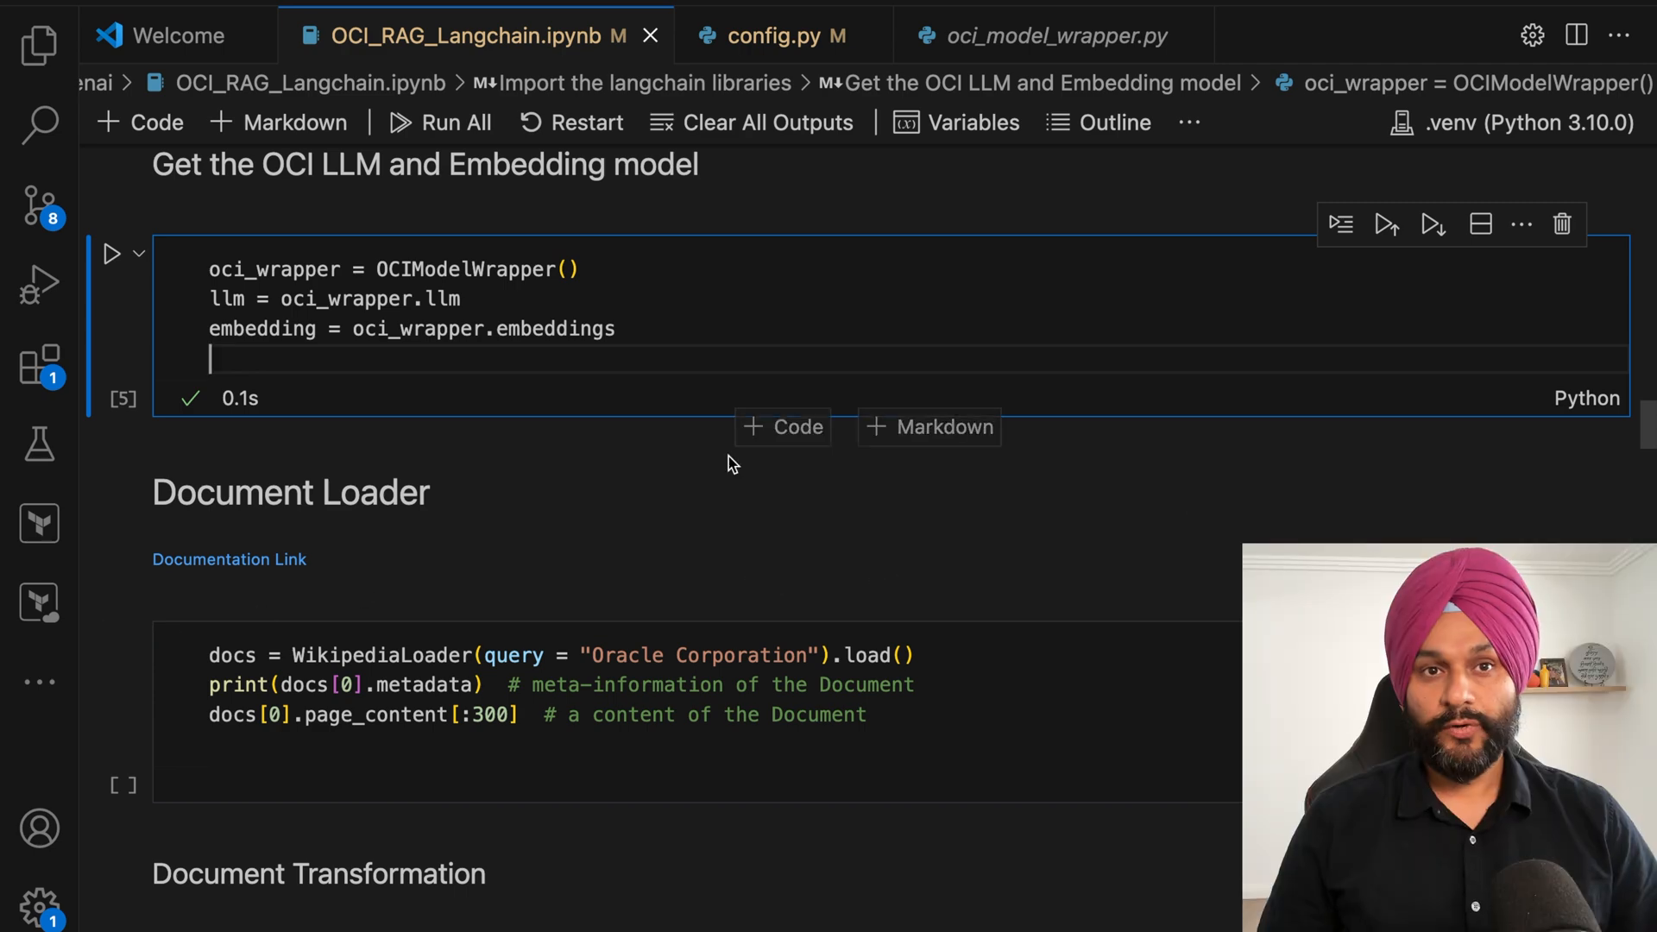
mouse_move(164, 707)
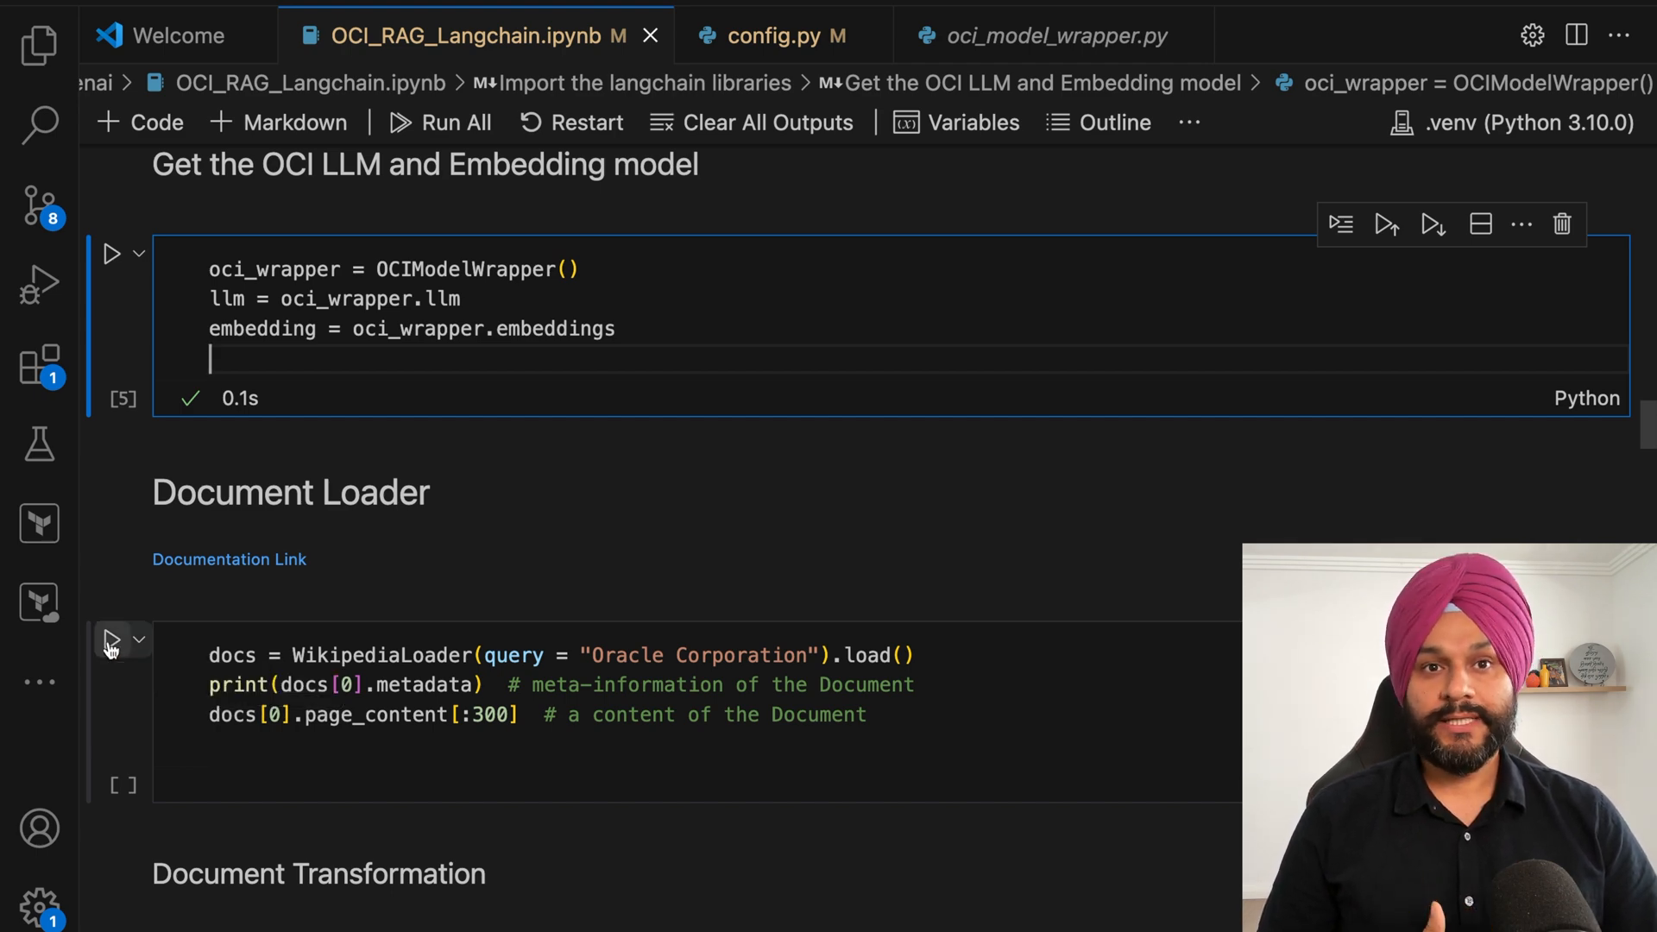
Step: Run the WikipediaLoader cell for Oracle Corporation and inspect its title, summary, source and text
left_click(112, 642)
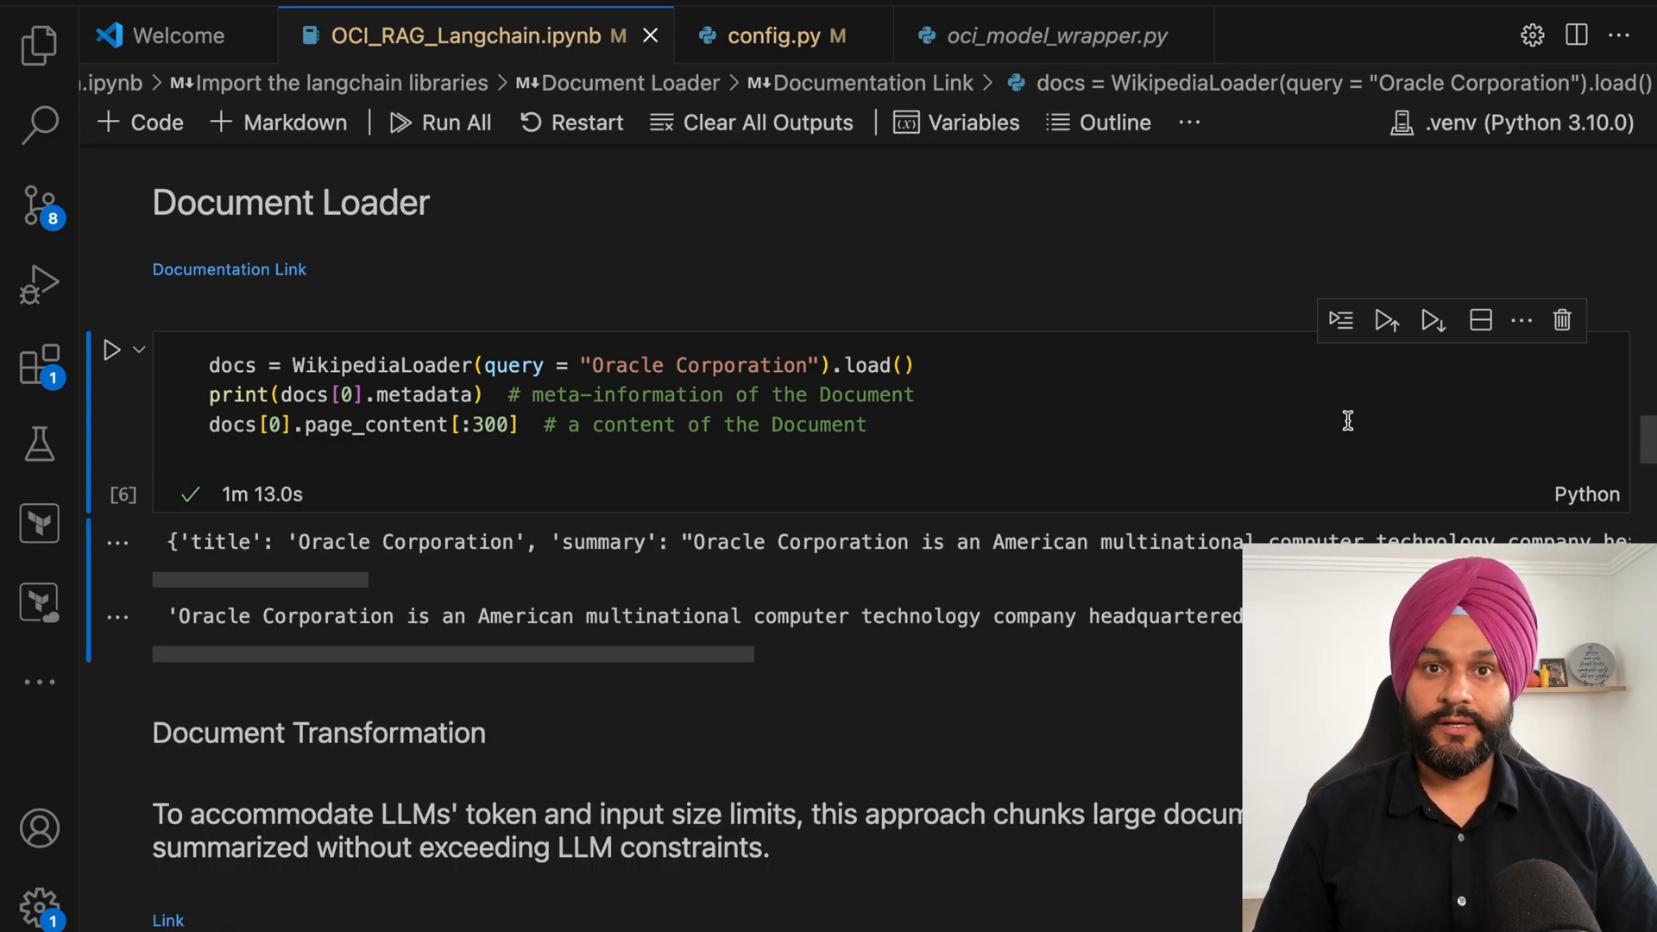
mouse_move(348, 592)
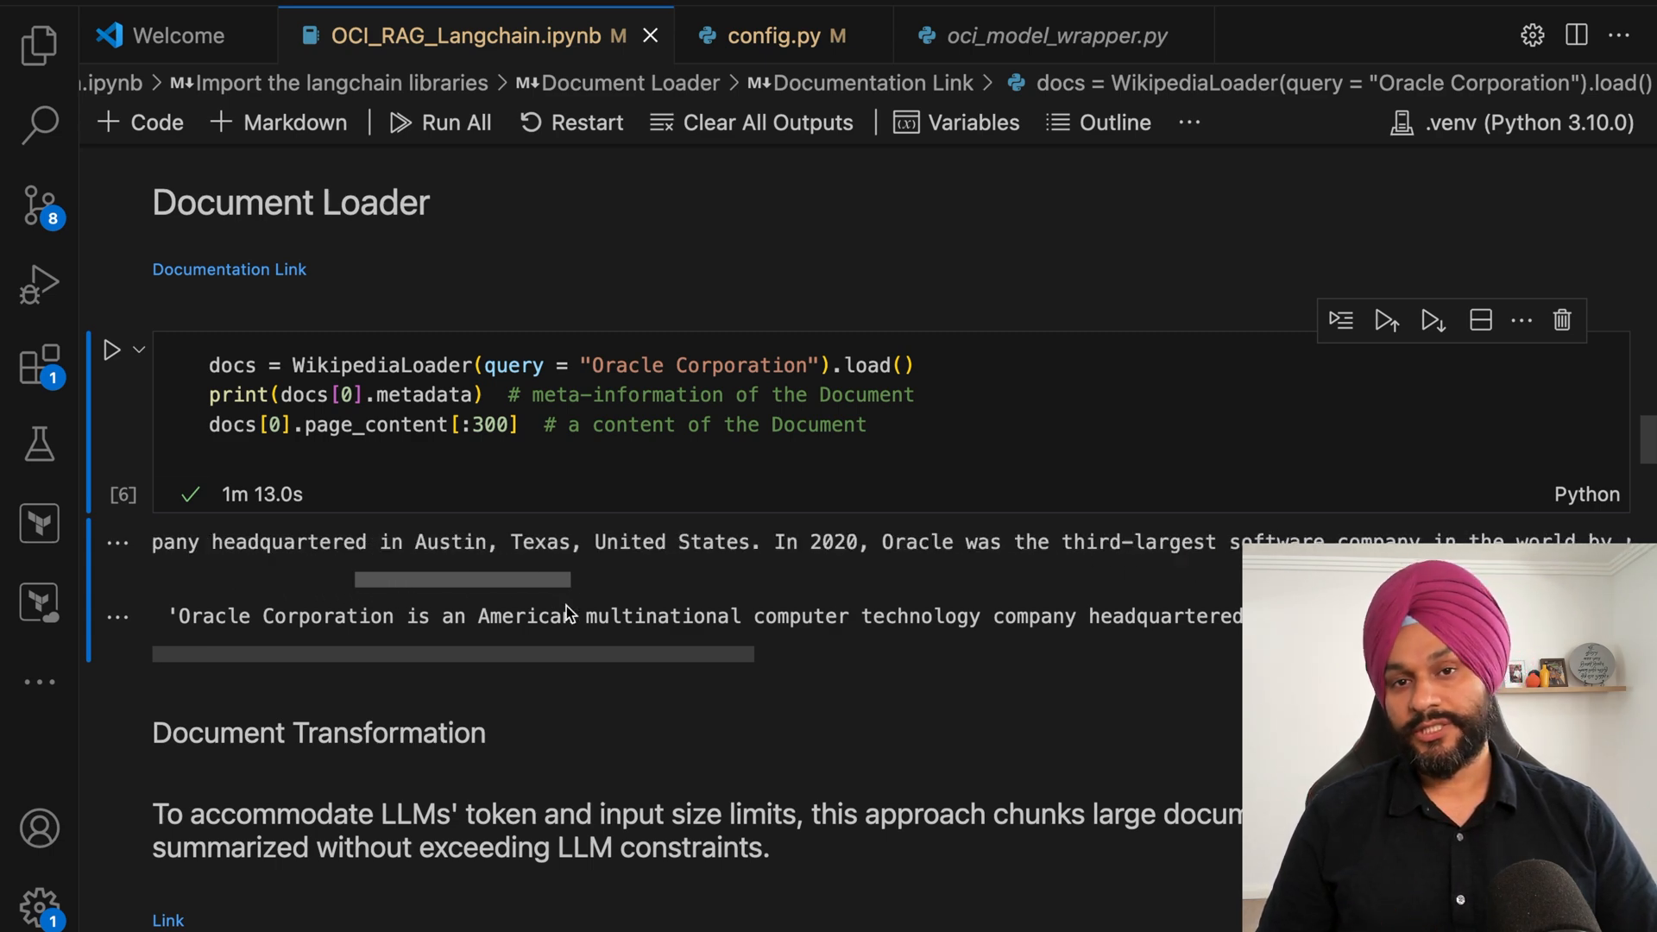
scroll("right", 3)
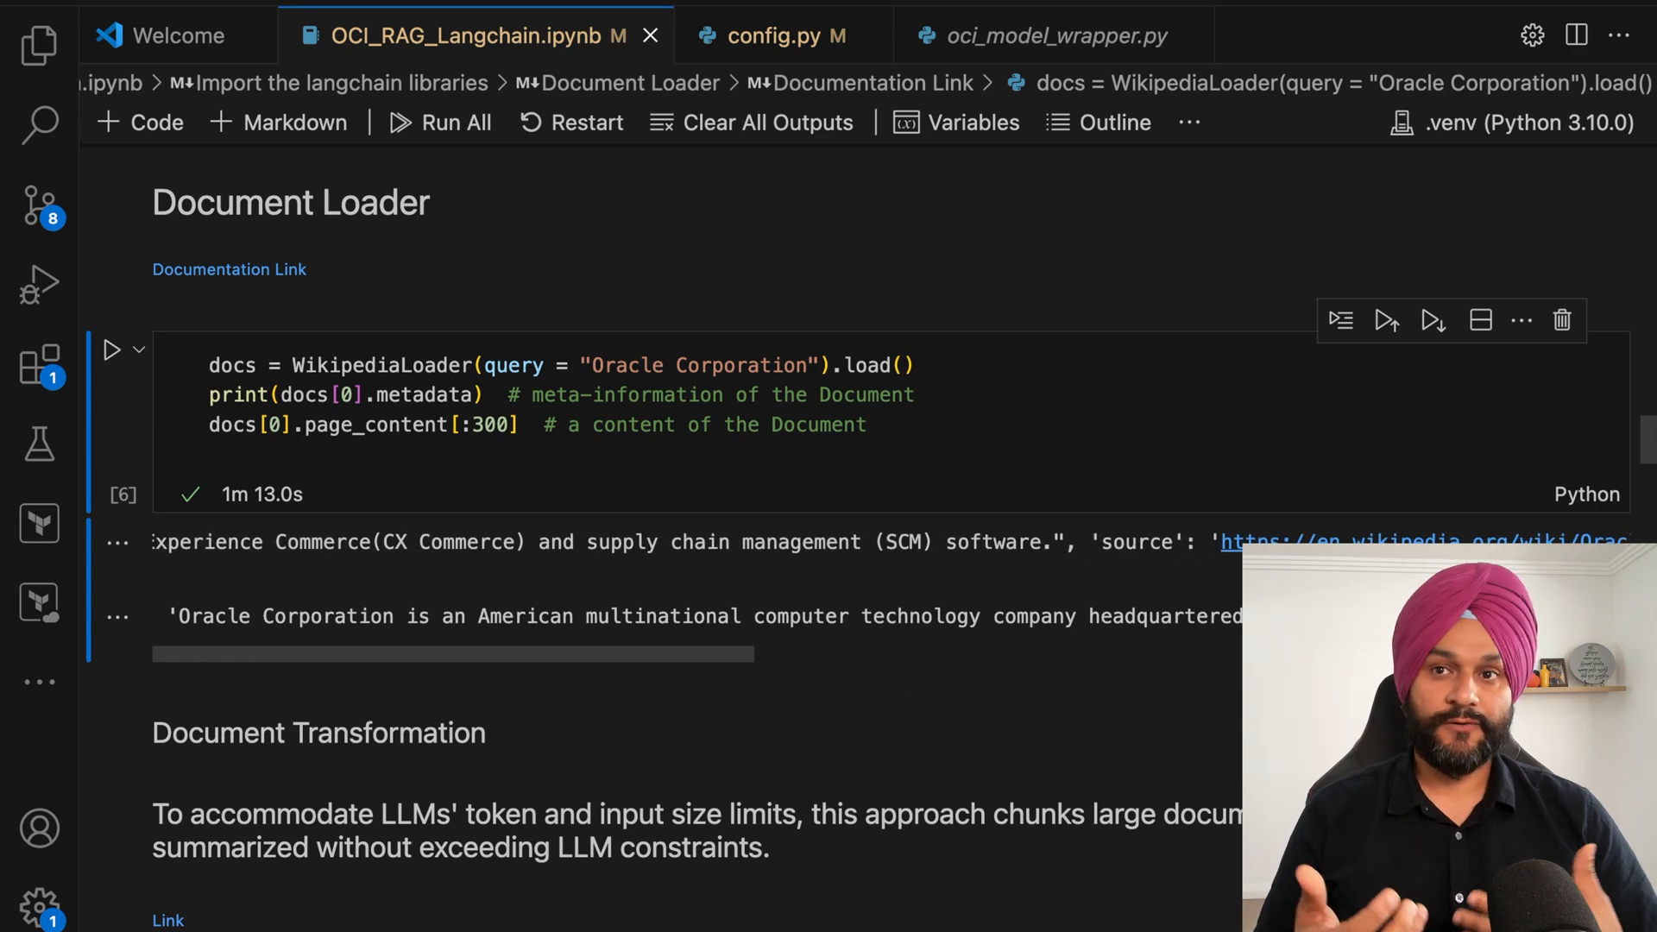
mouse_move(1169, 608)
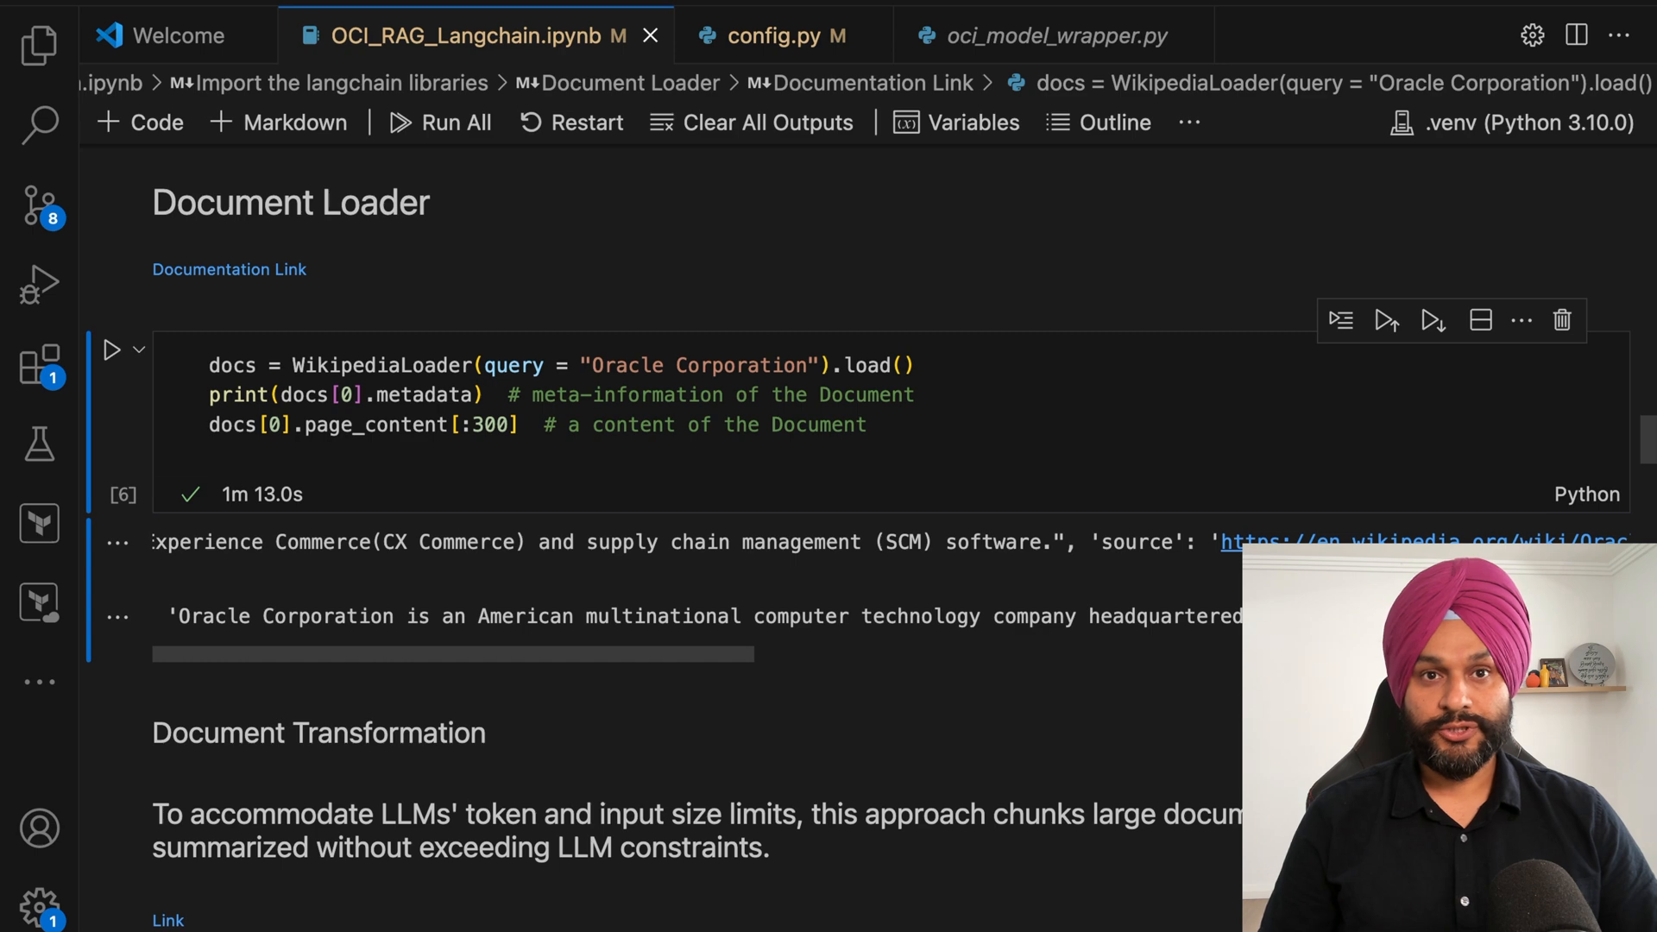
scroll("right", 3)
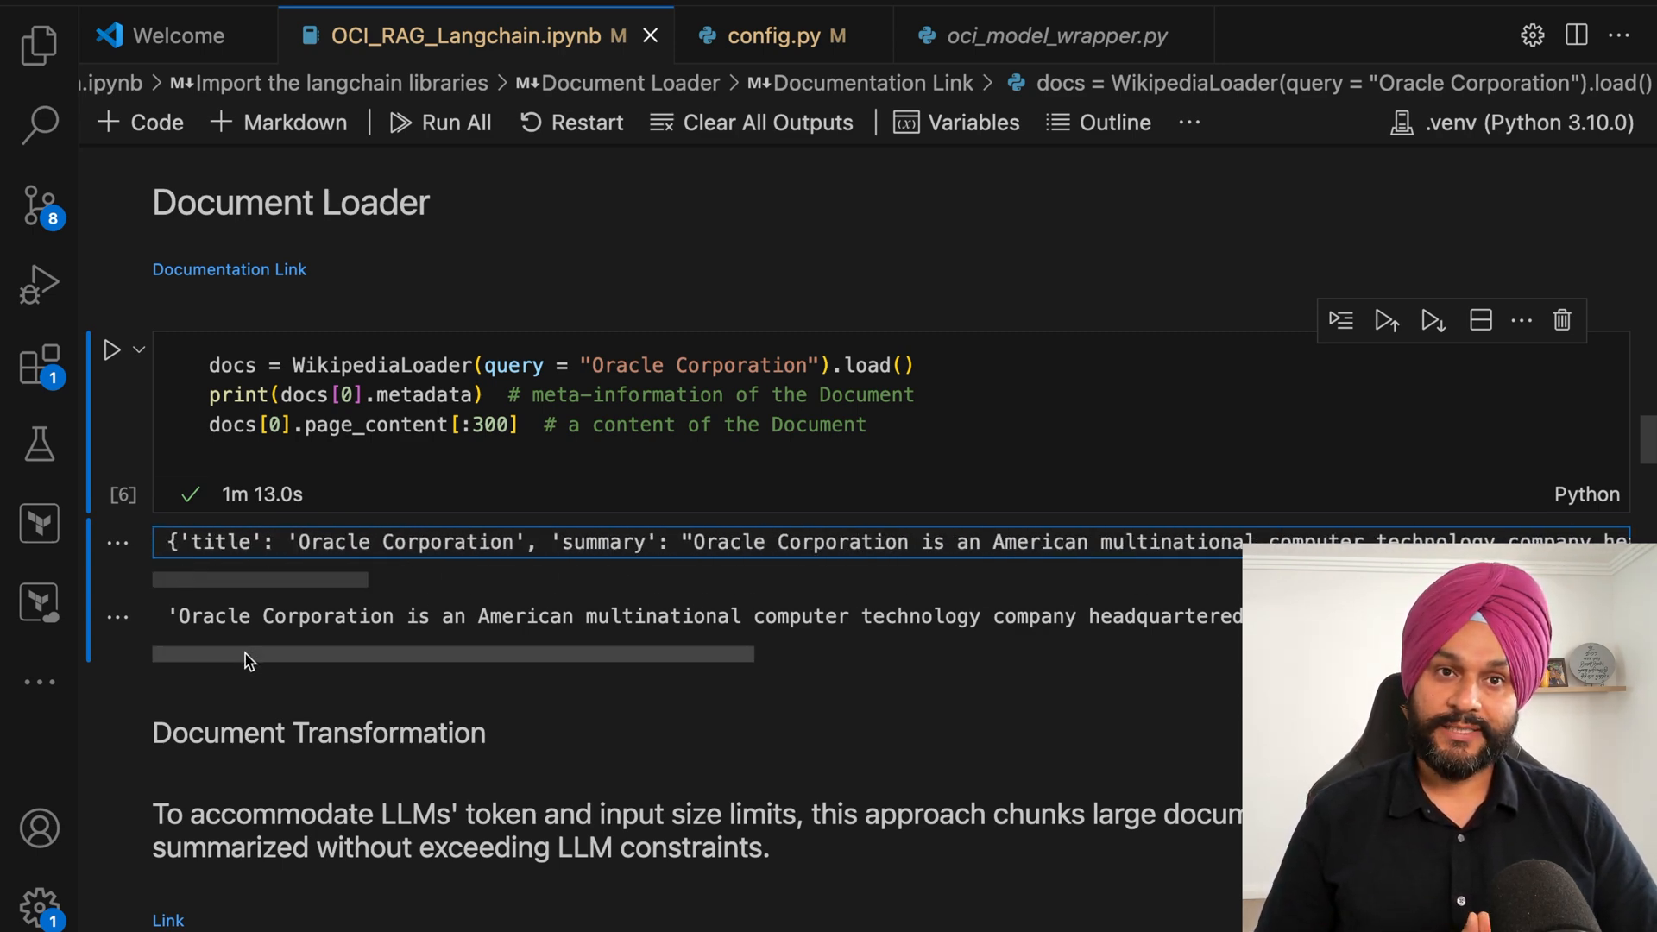
scroll("right", 3)
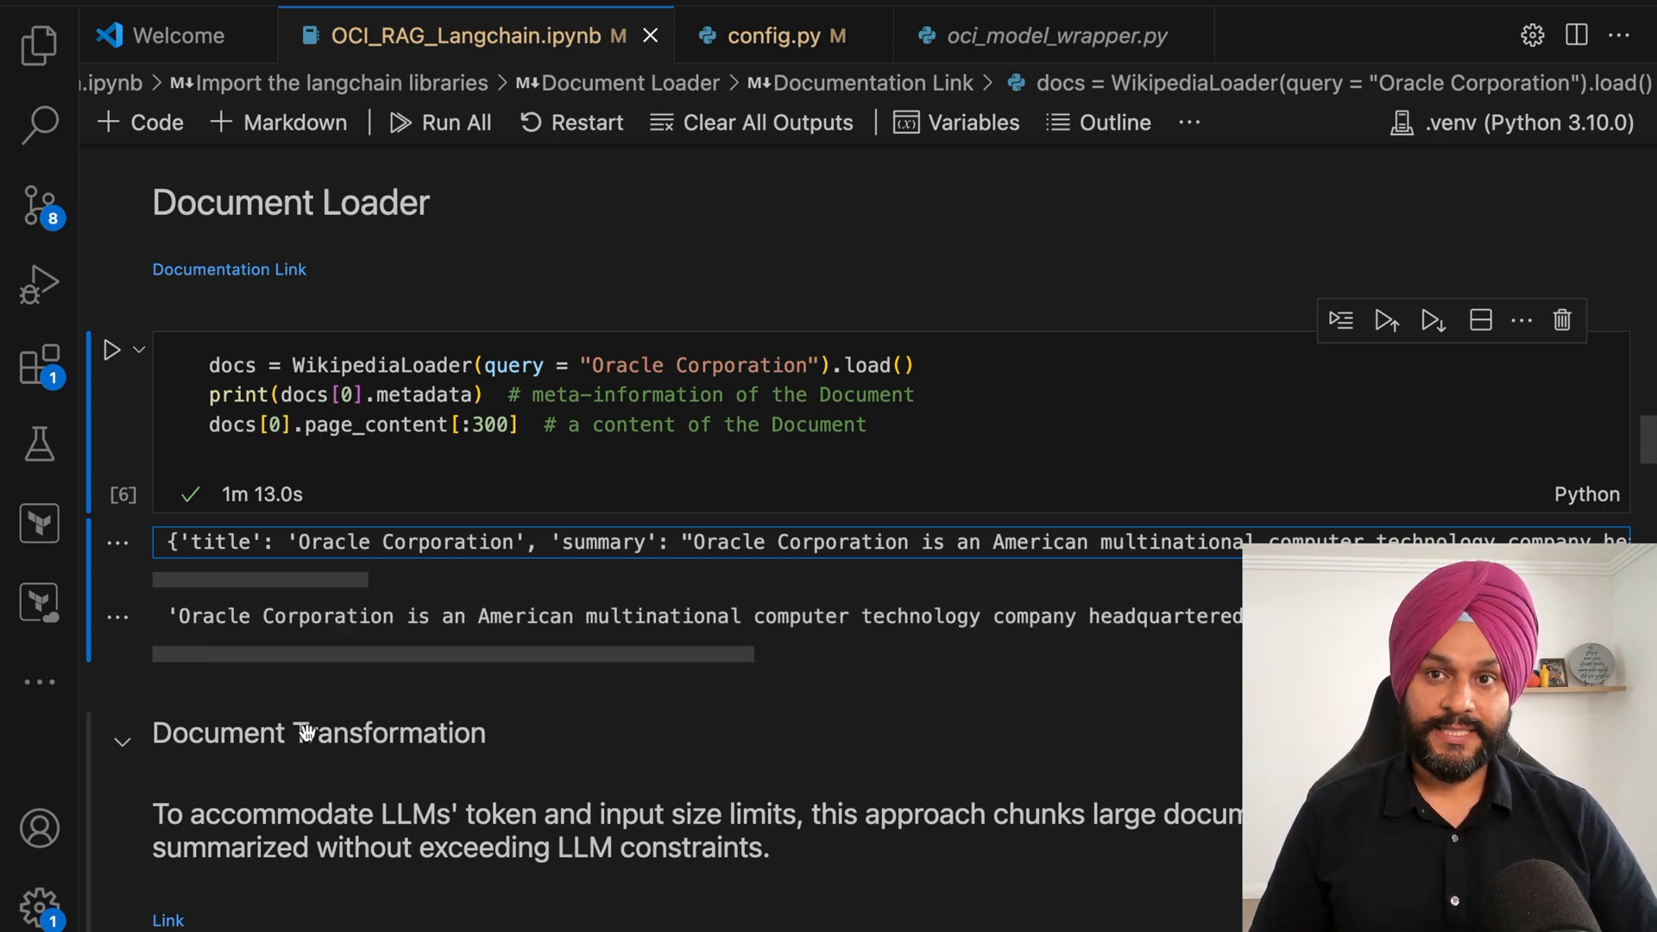
scroll("down", 3)
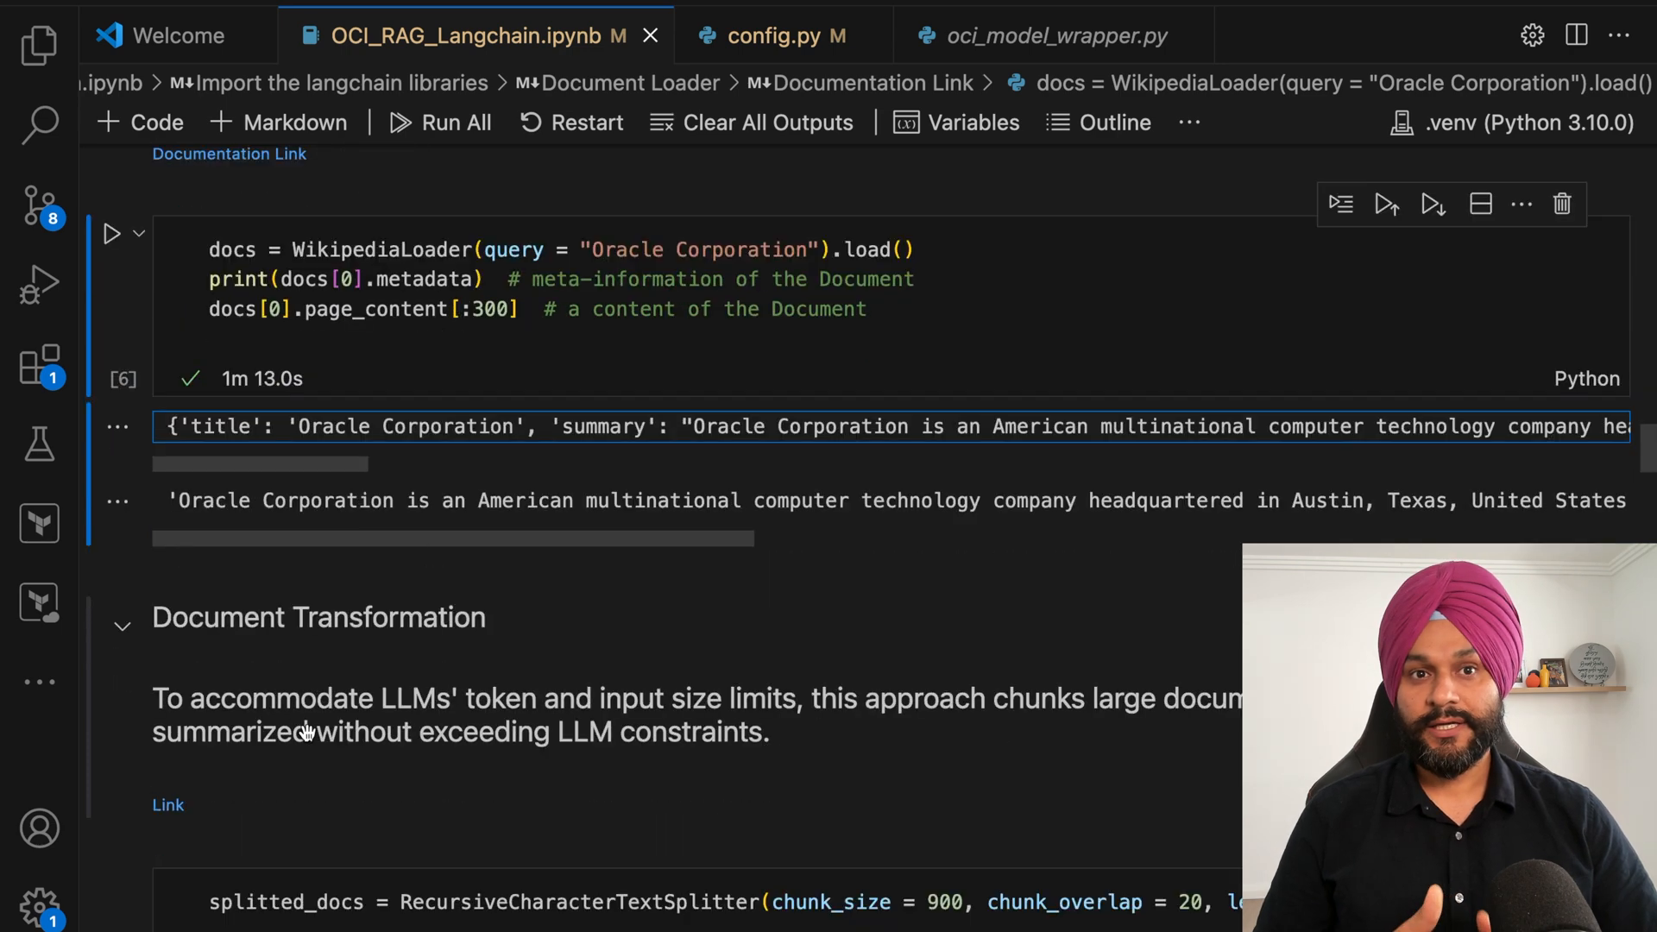
scroll("down", 3)
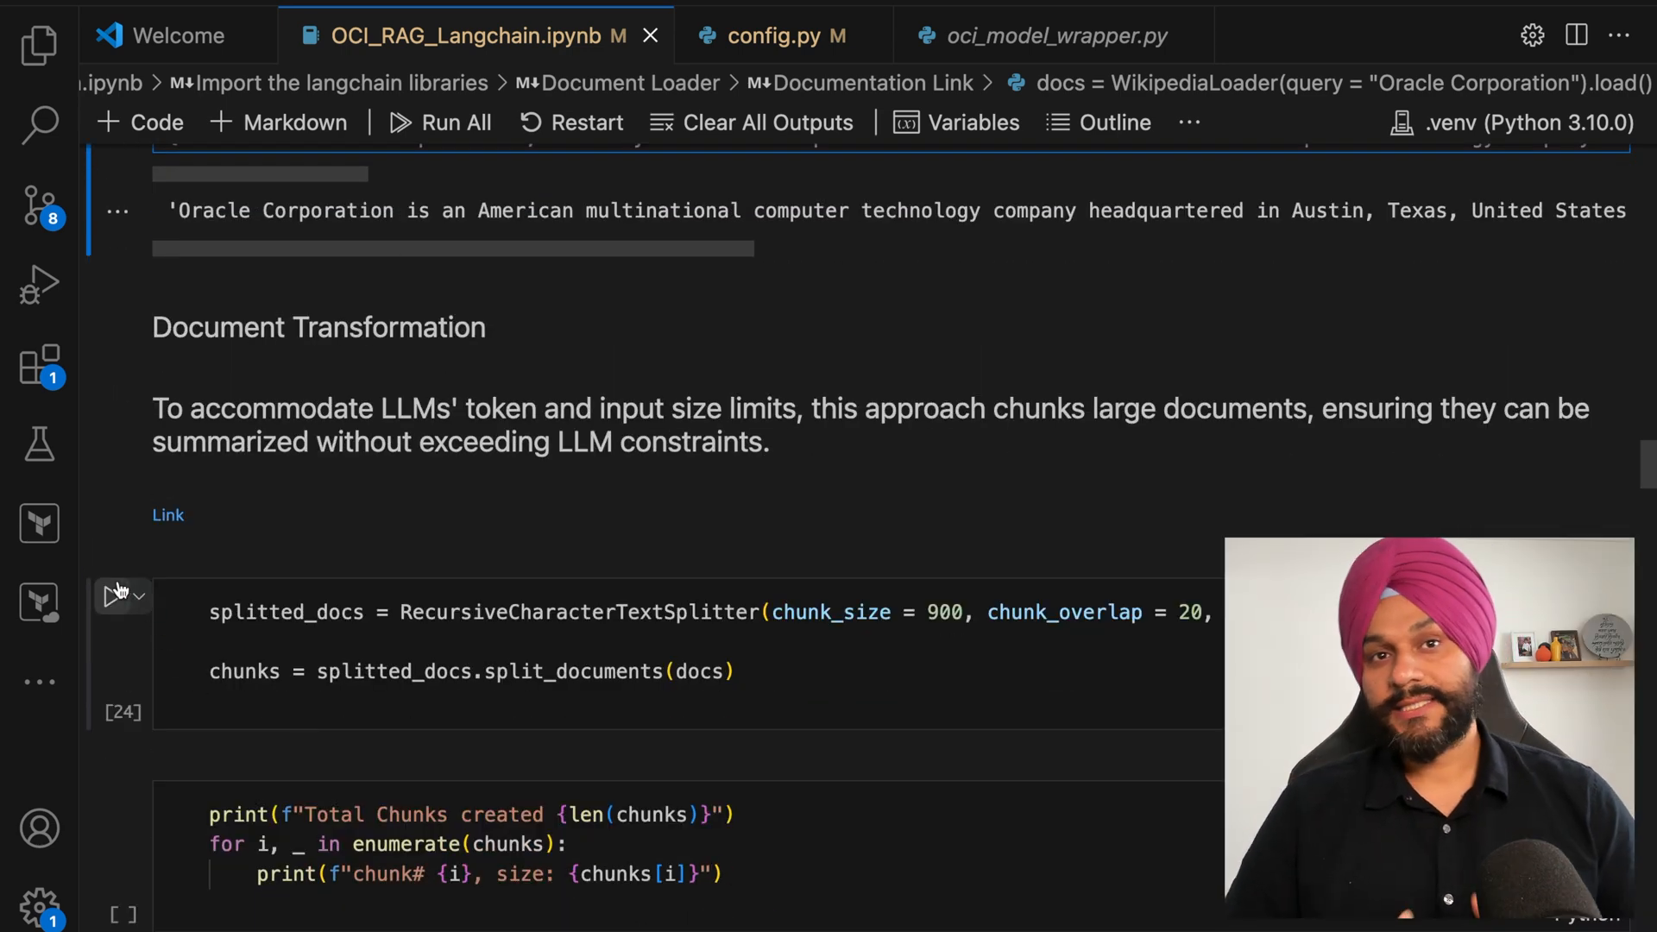
mouse_move(113, 596)
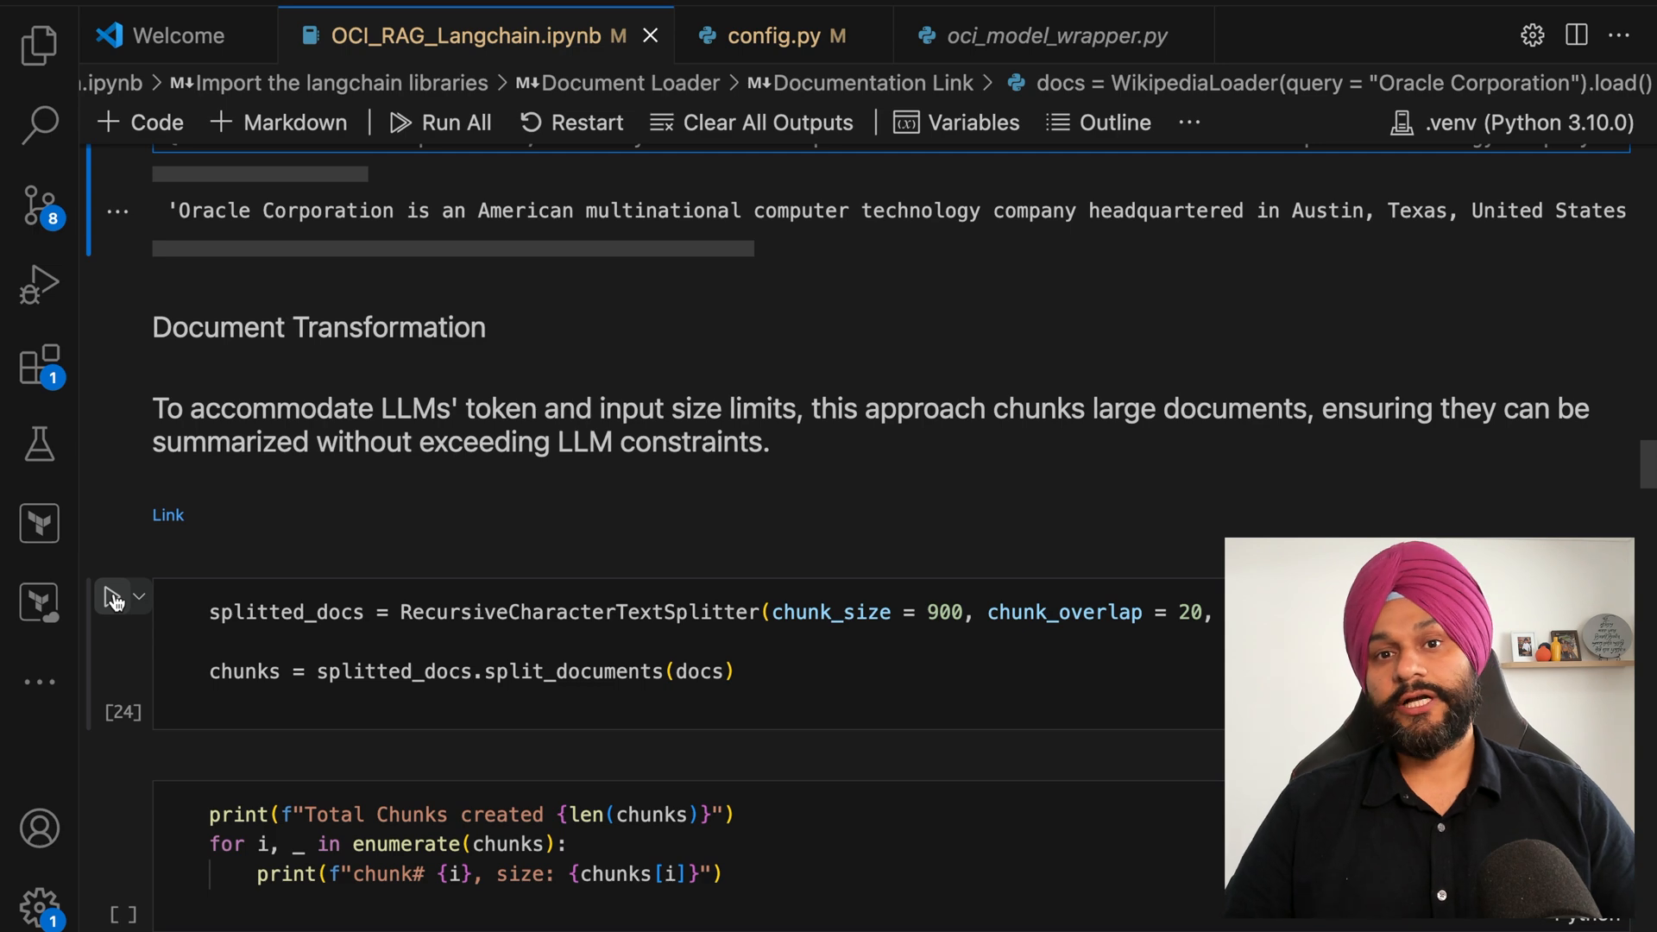
left_click(113, 598)
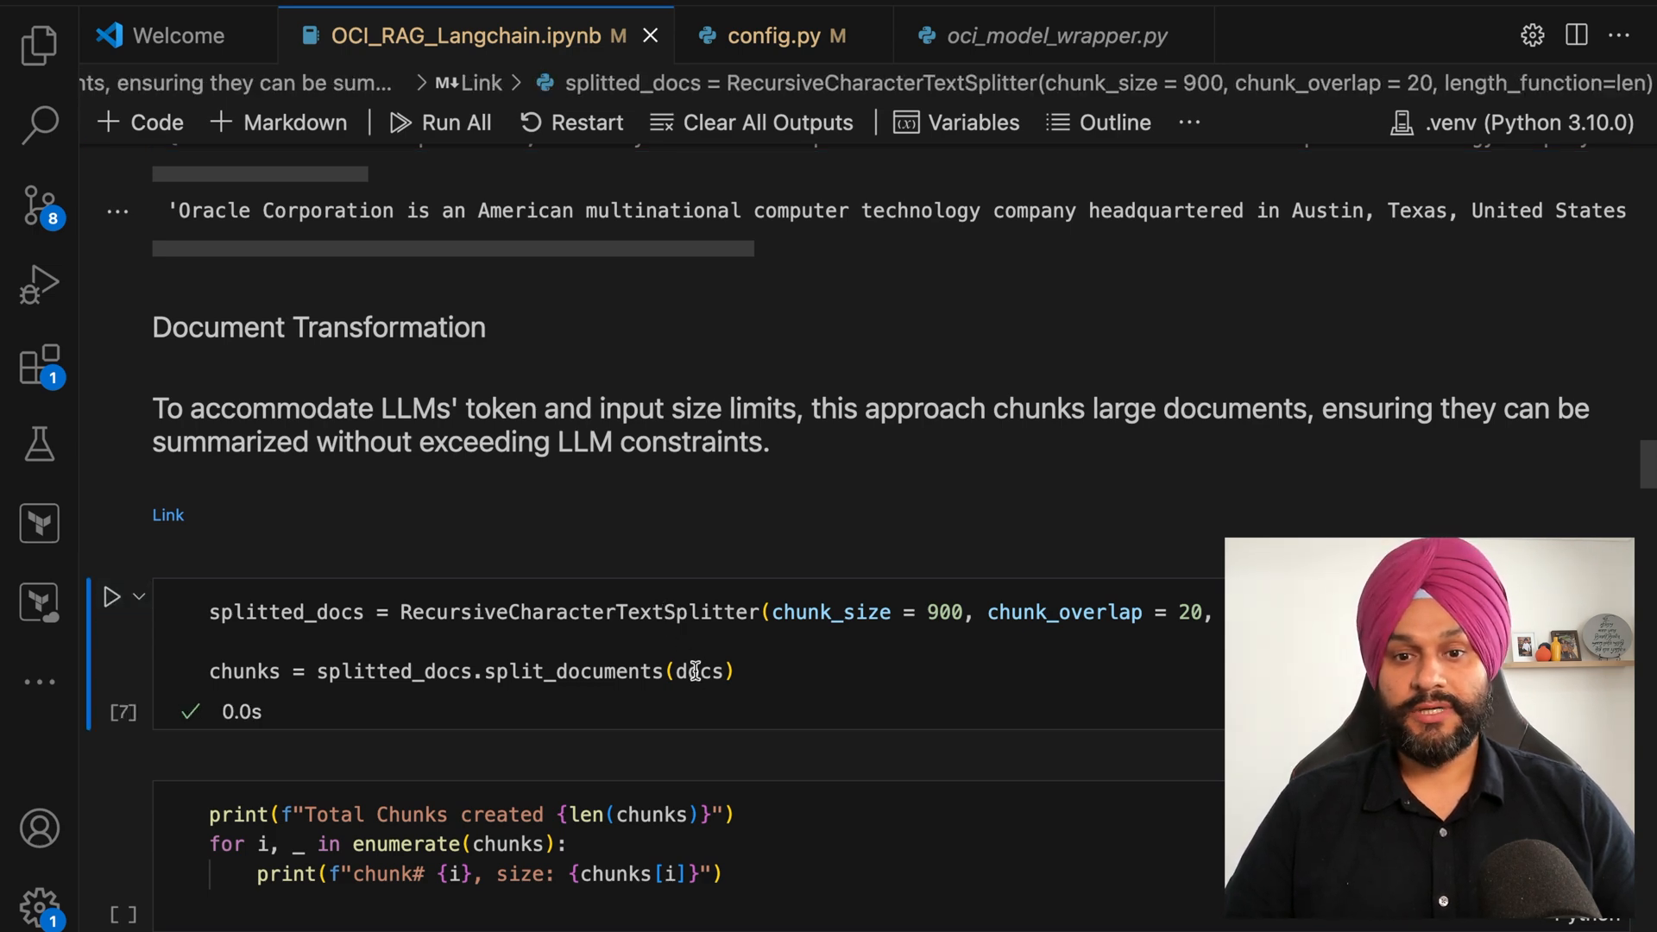
scroll("down", 3)
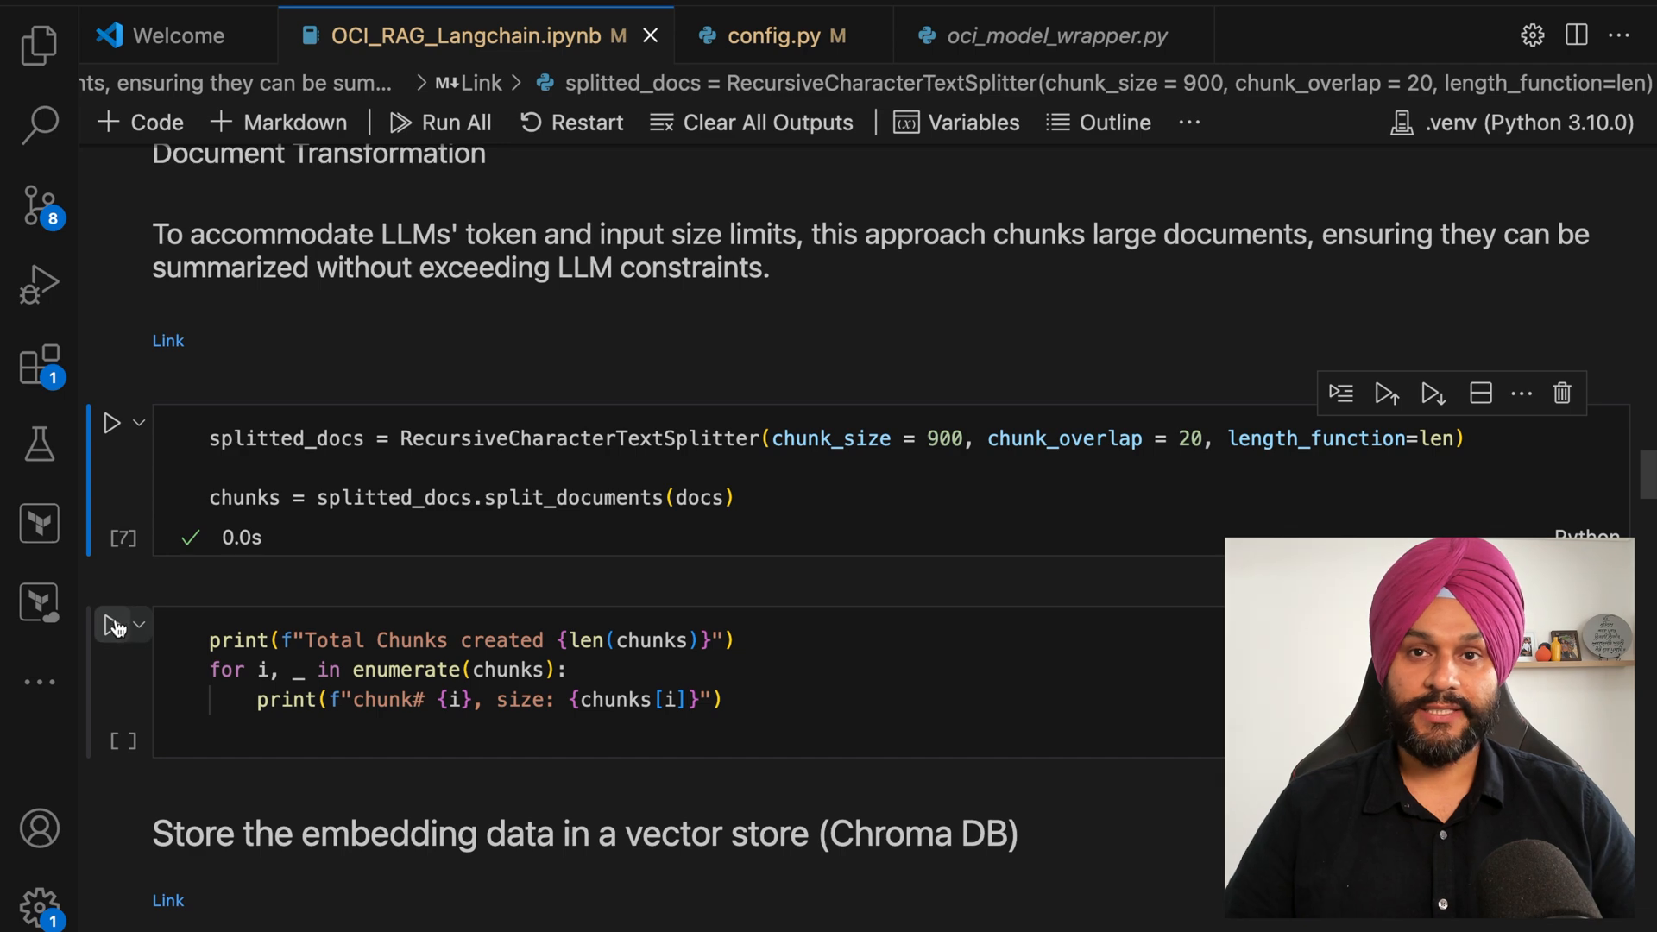
mouse_move(114, 625)
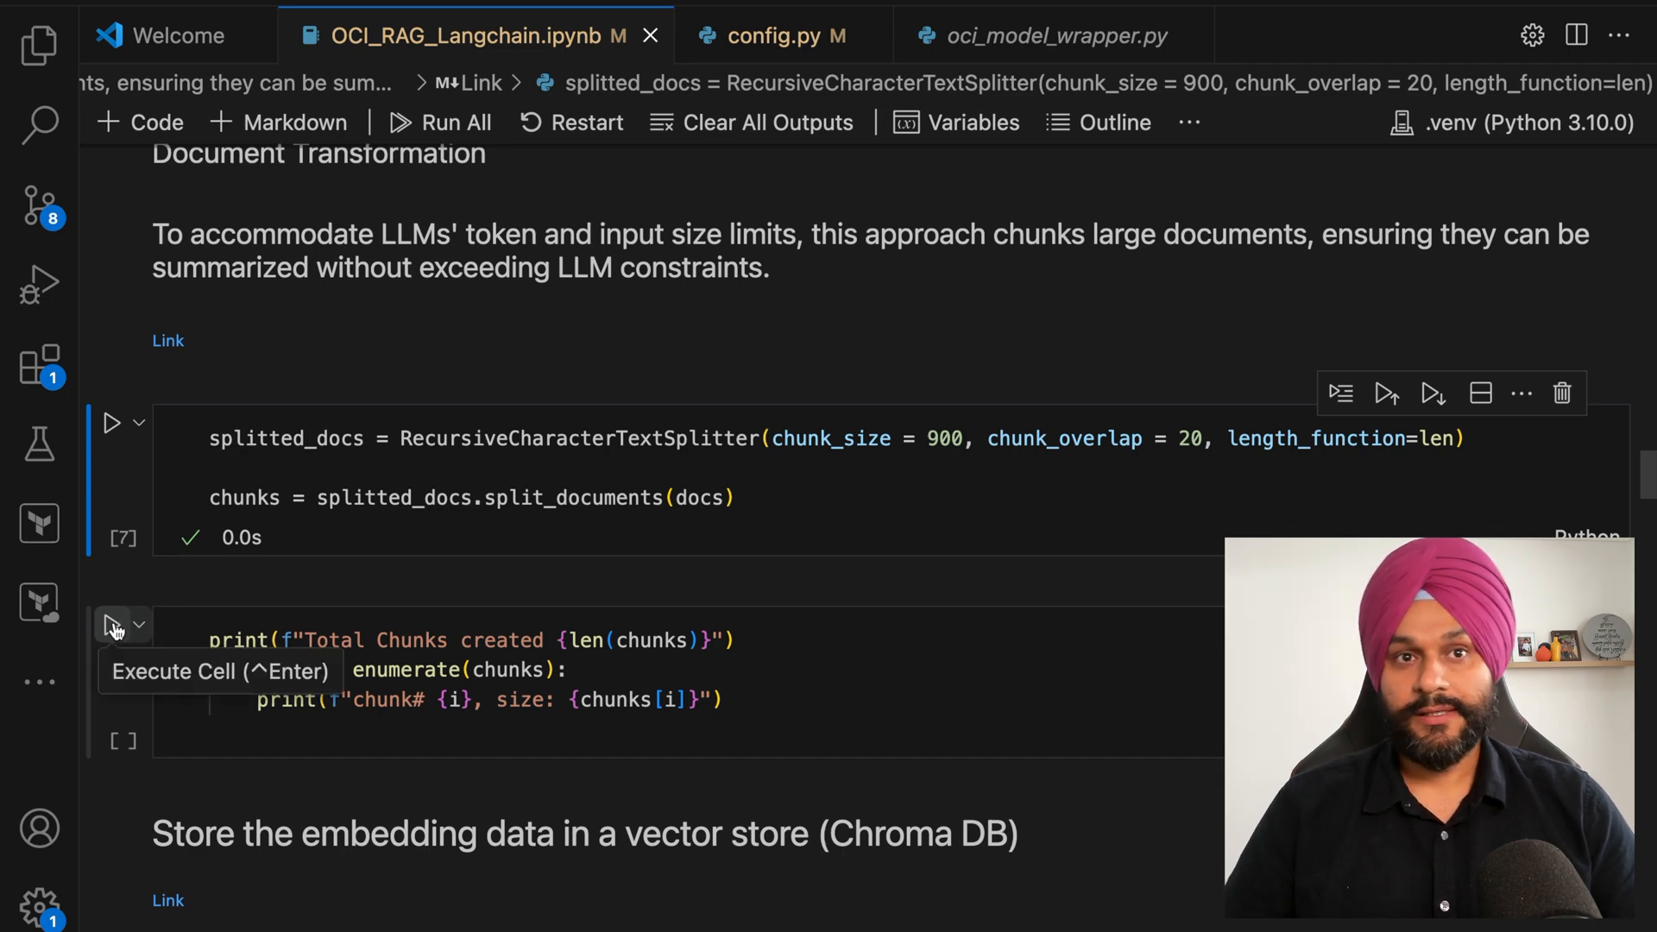
left_click(114, 624)
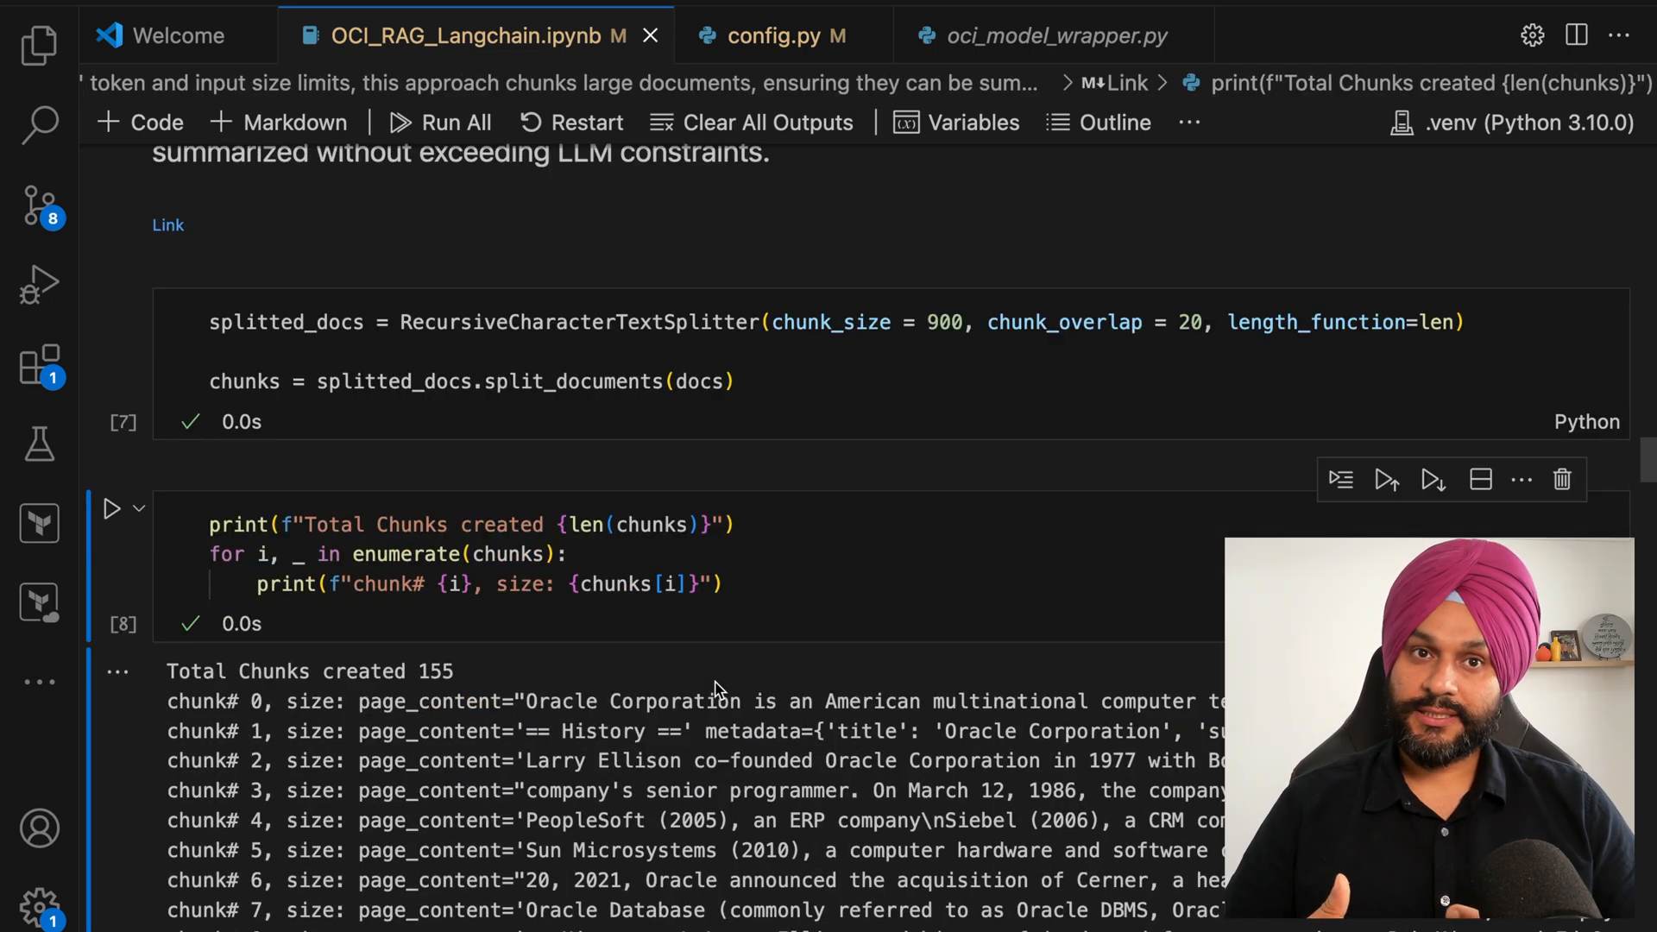
scroll("down", 3)
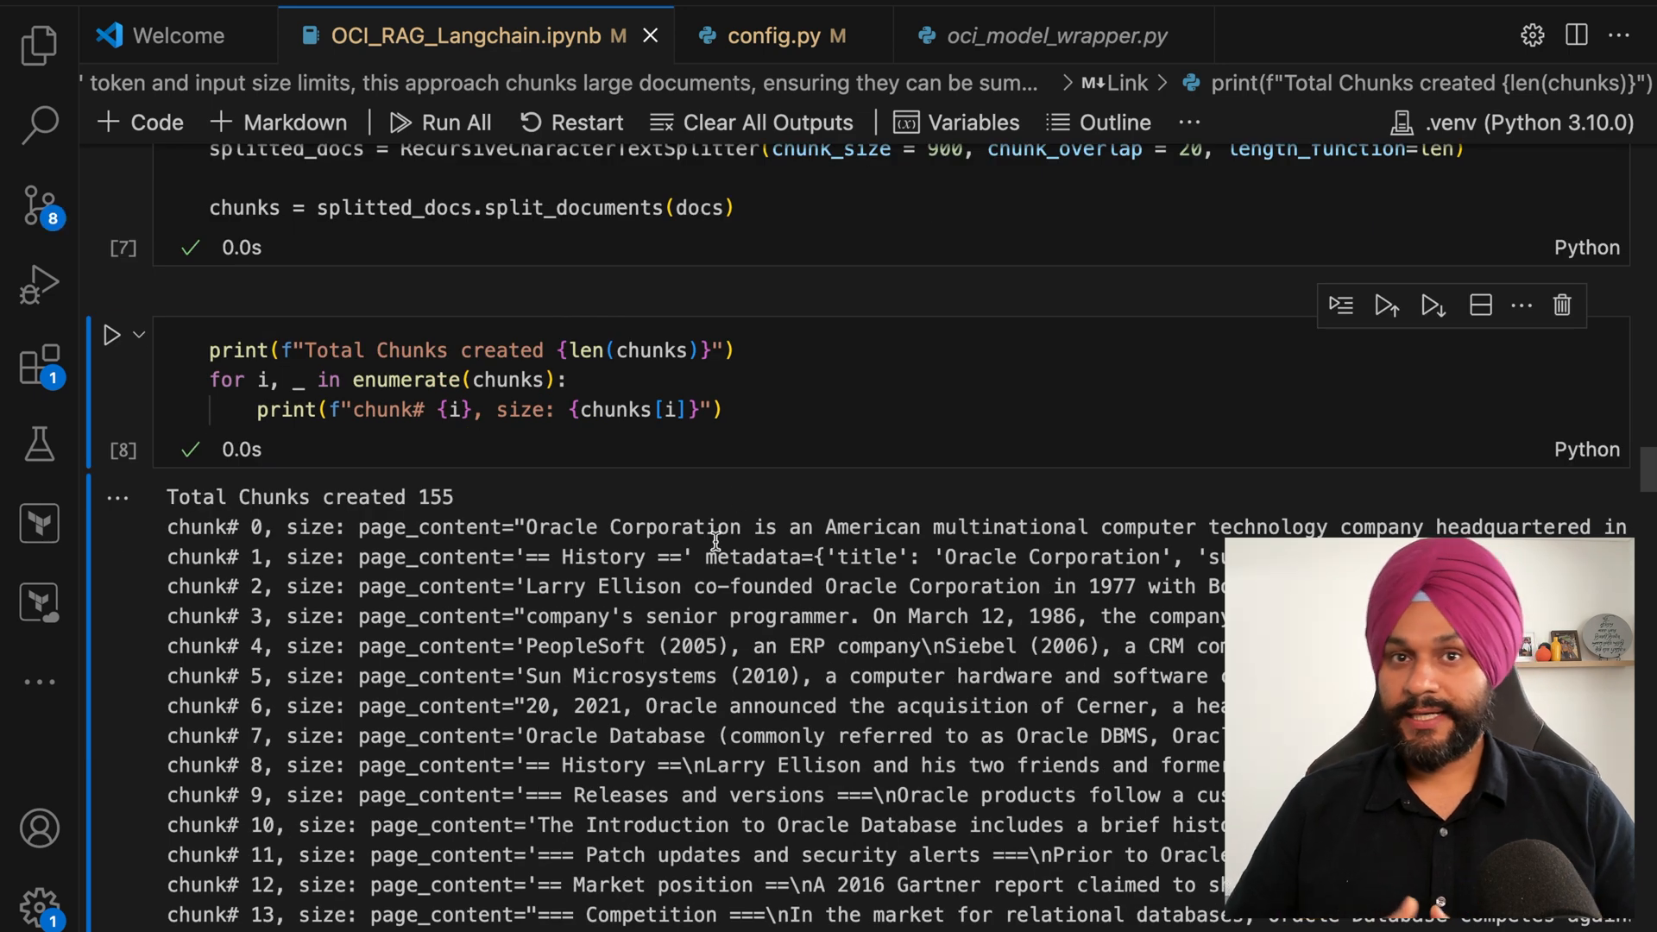
scroll("down", 3)
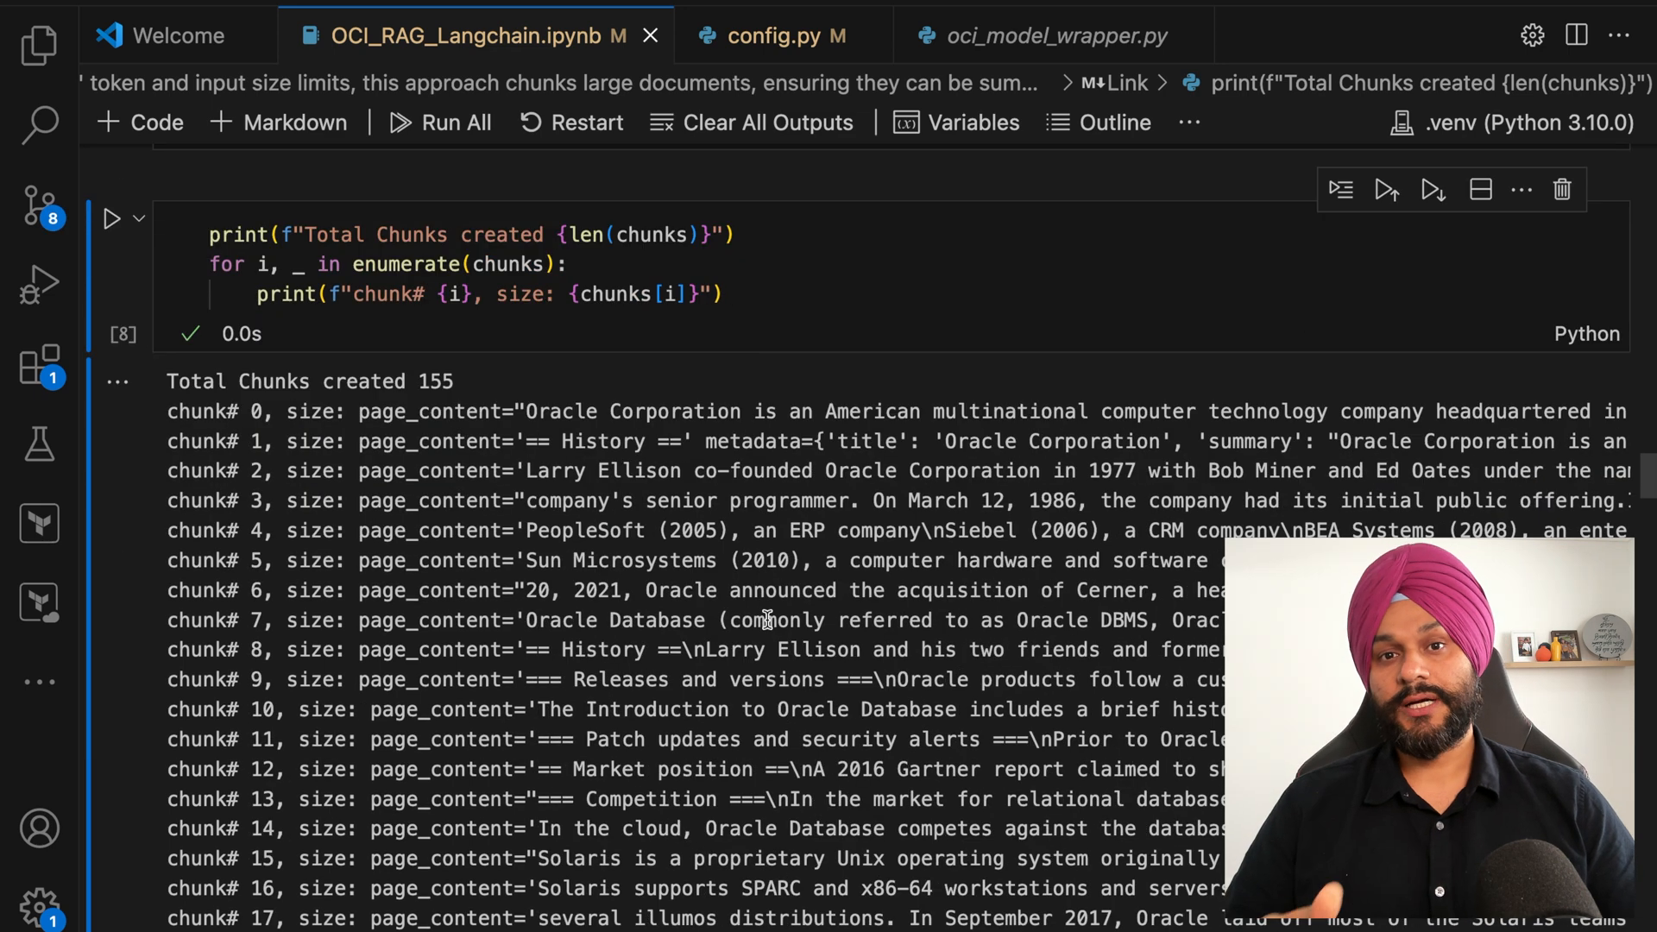
scroll("up", 3)
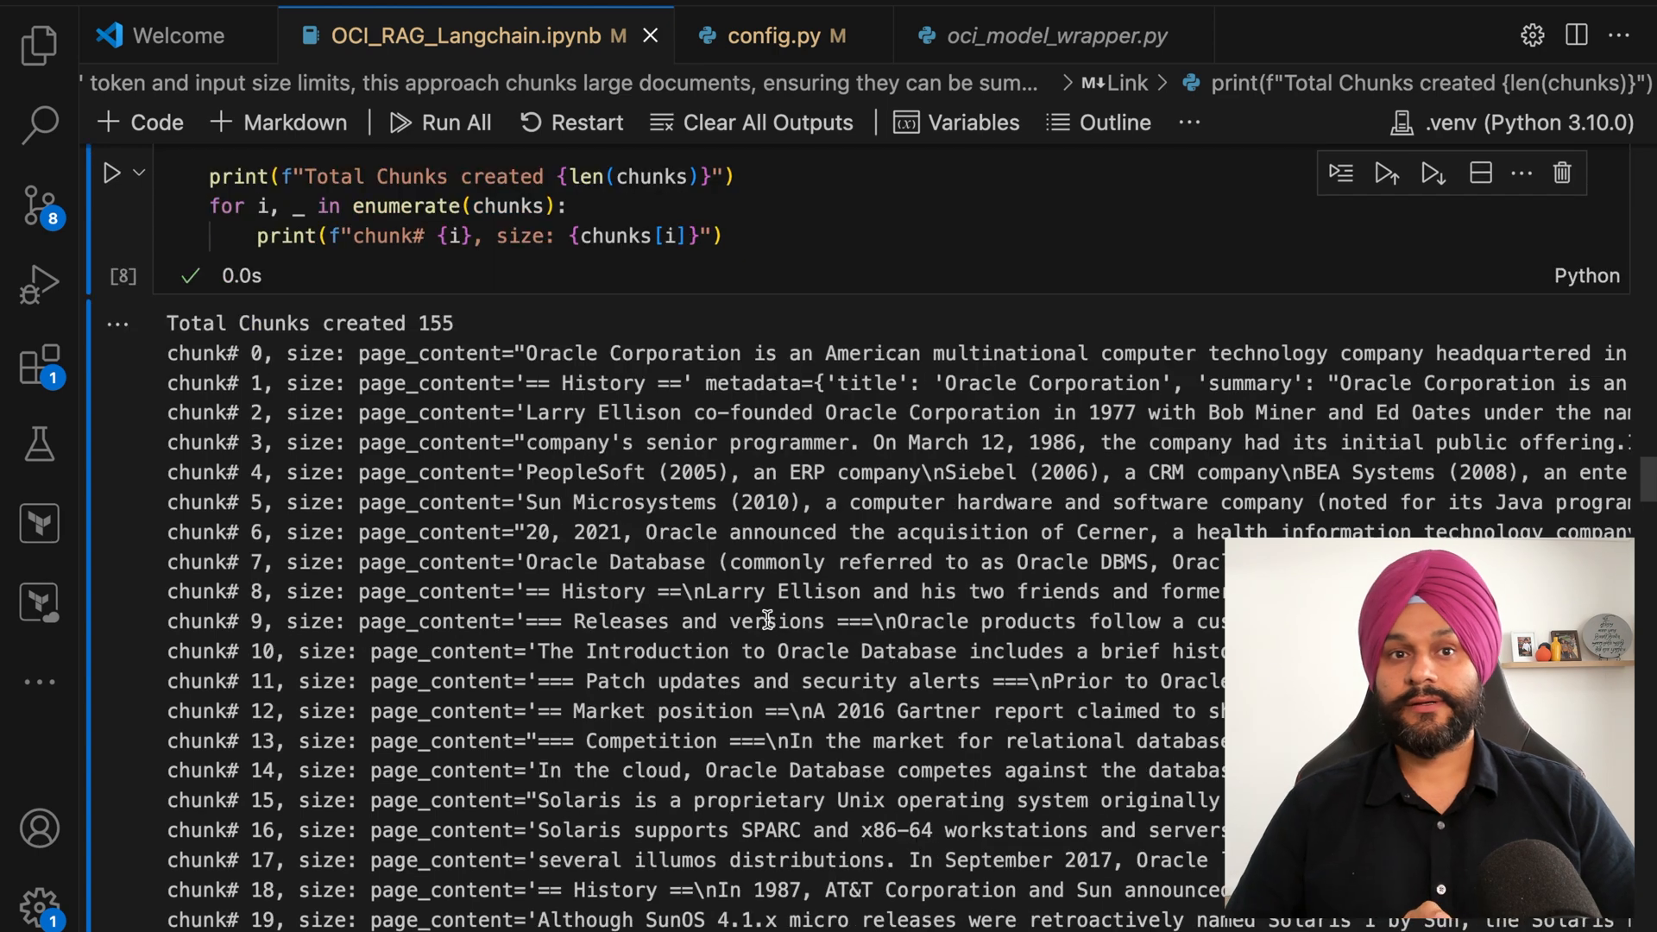
scroll("down", 3)
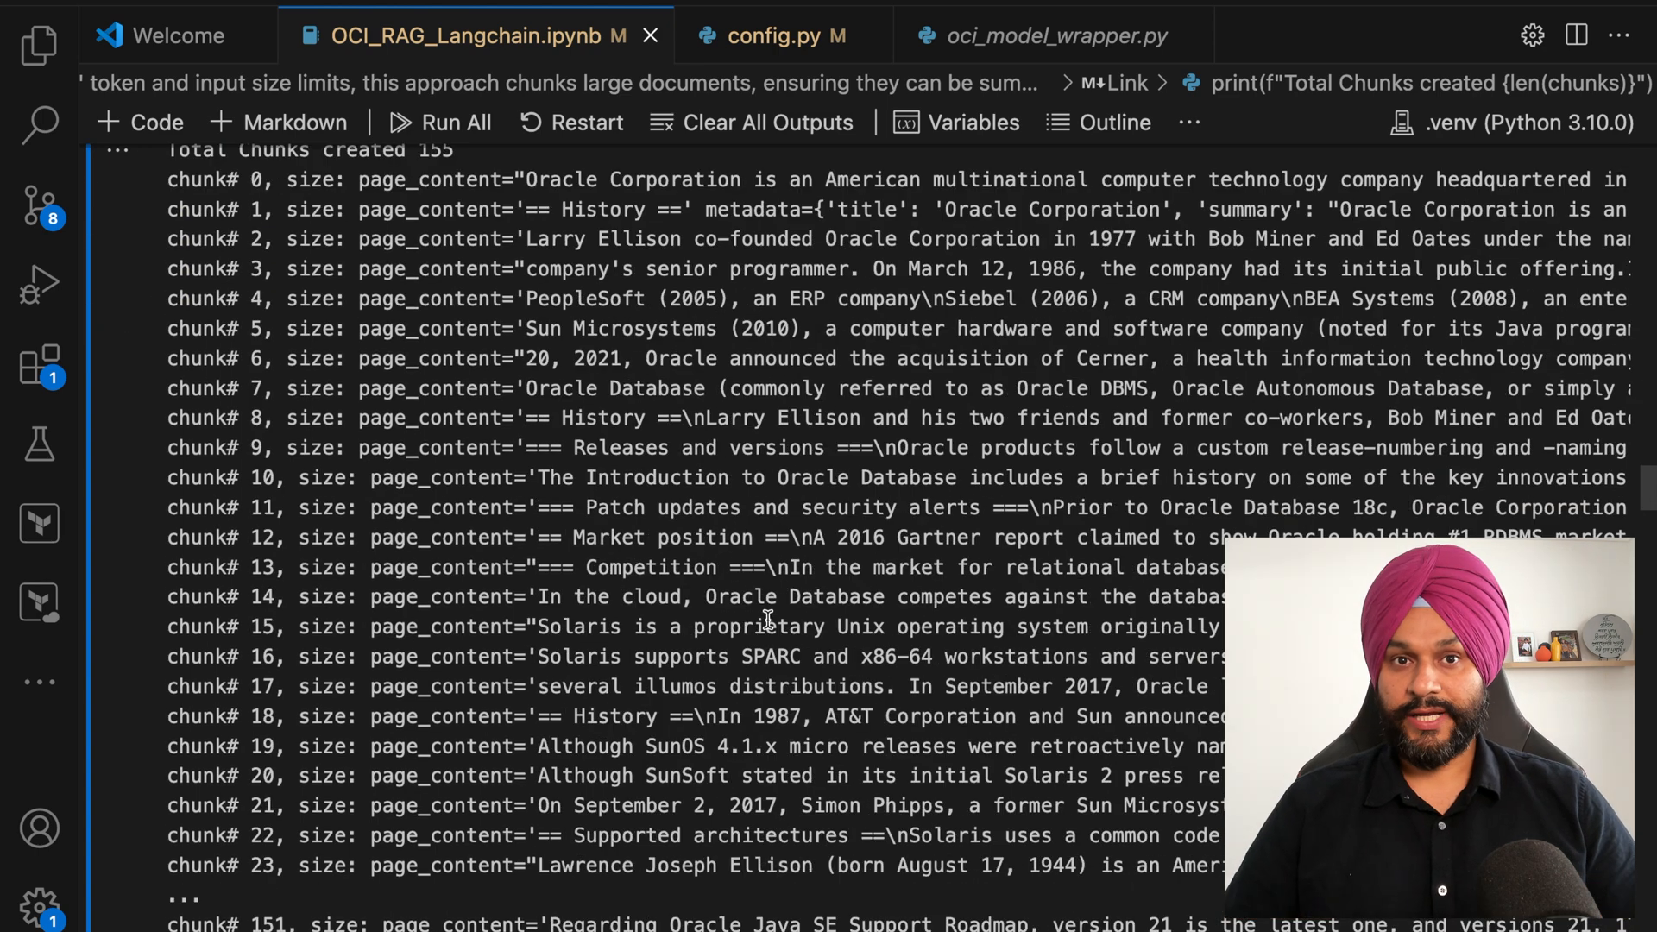
scroll("down", 3)
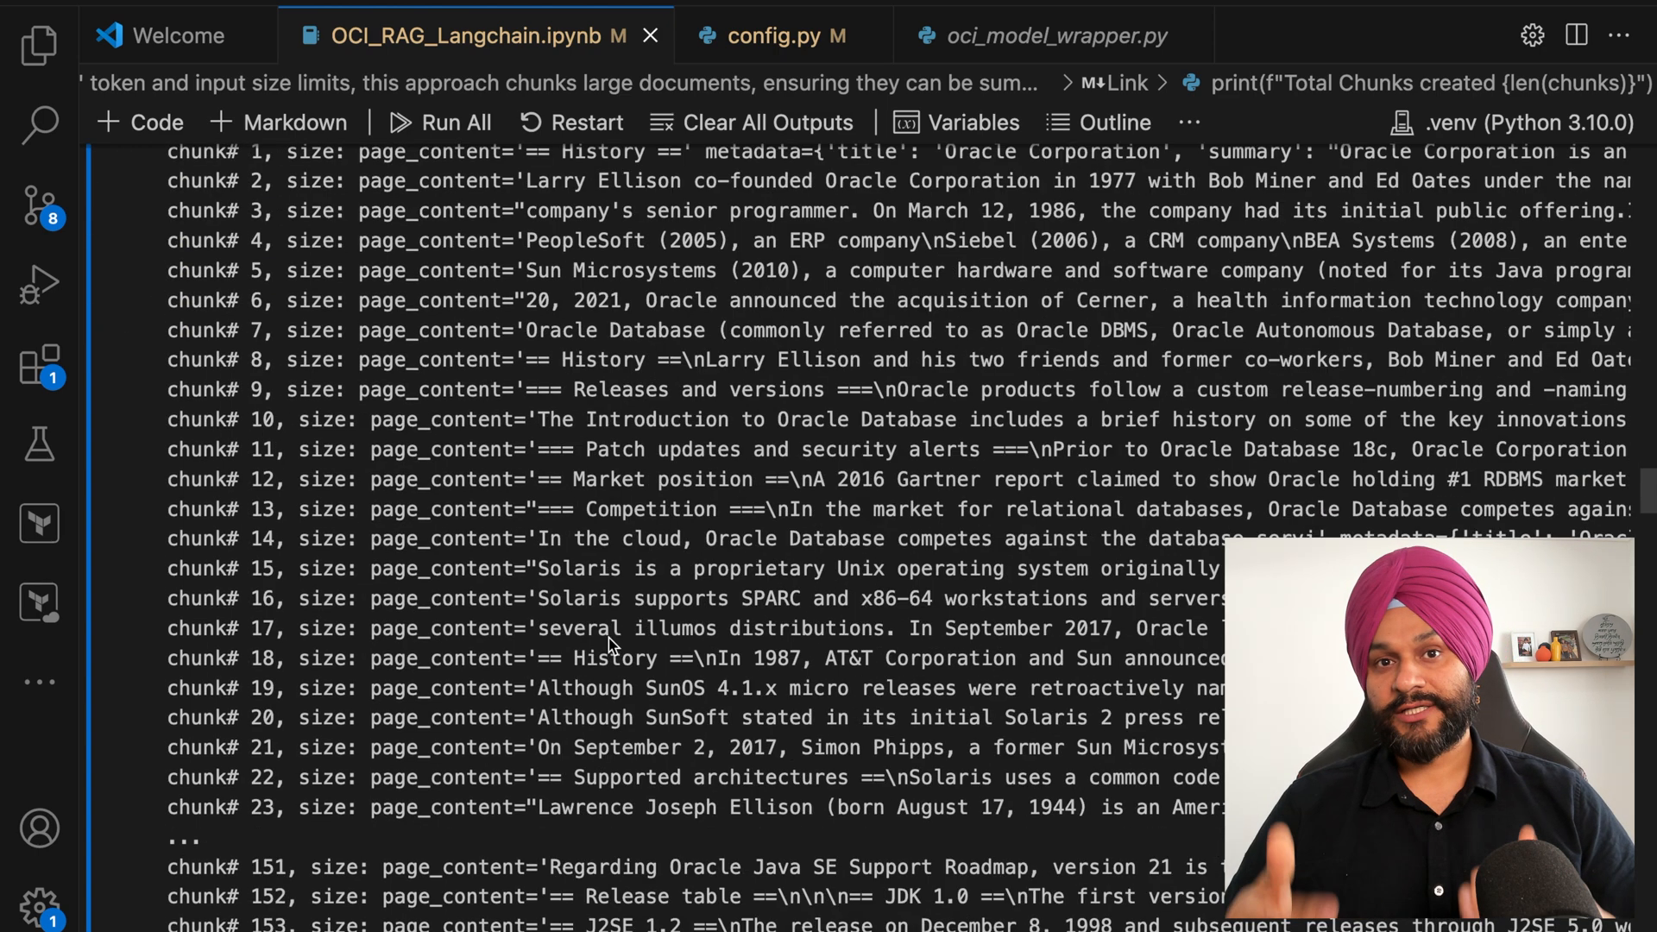
scroll("down", 3)
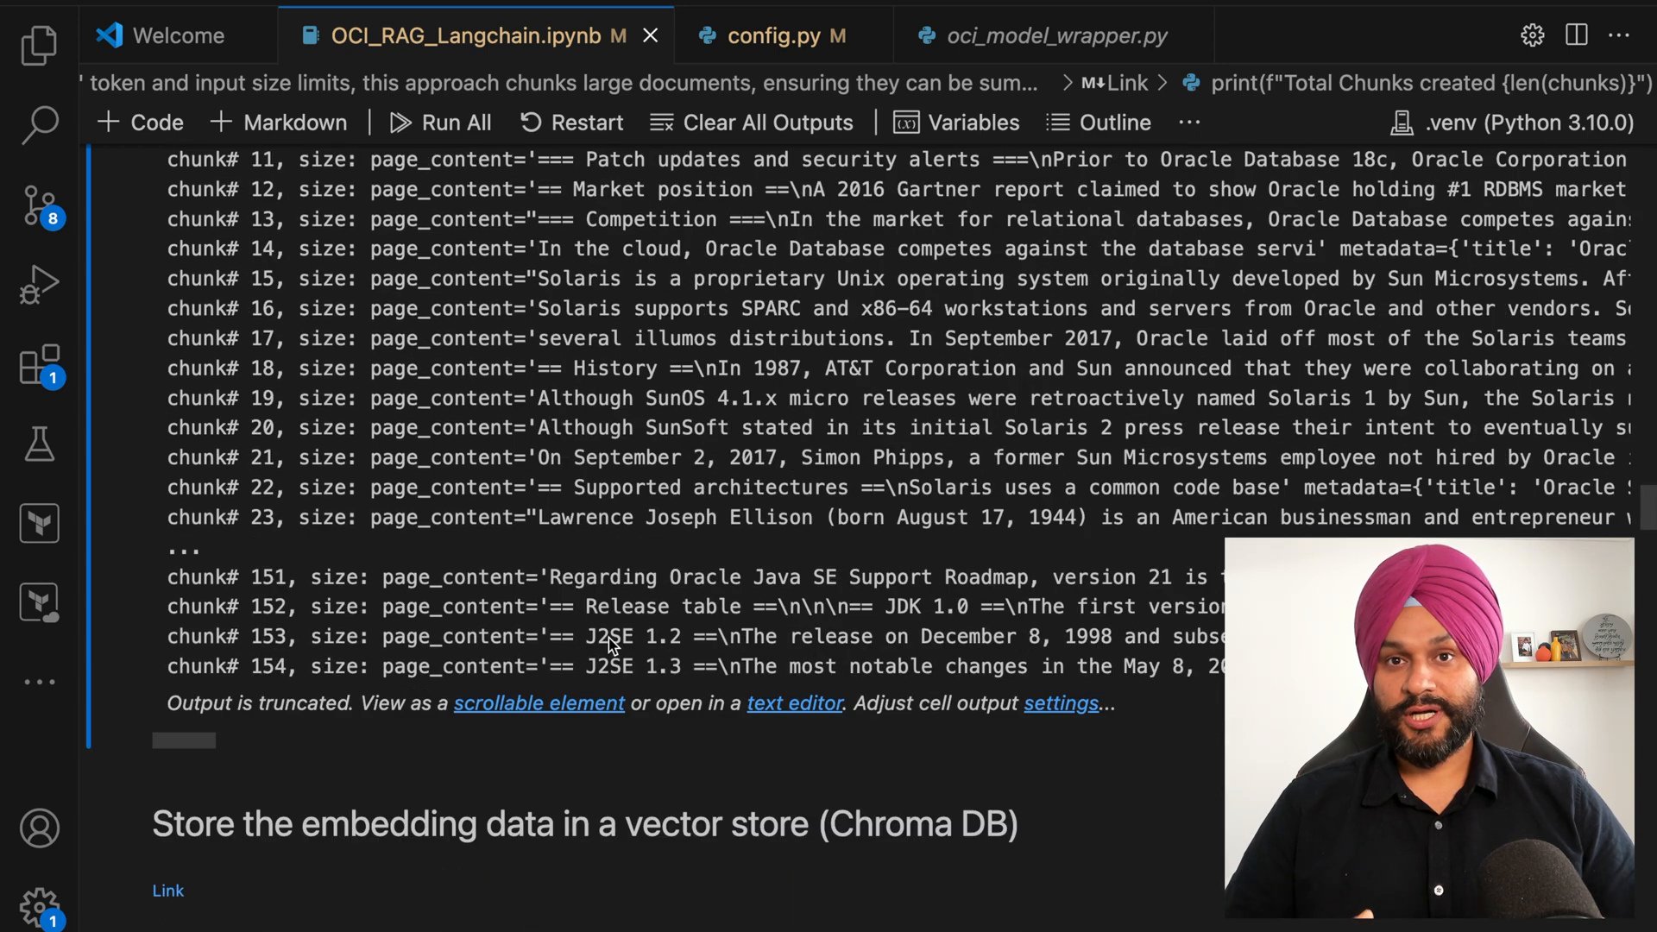
scroll("down", 3)
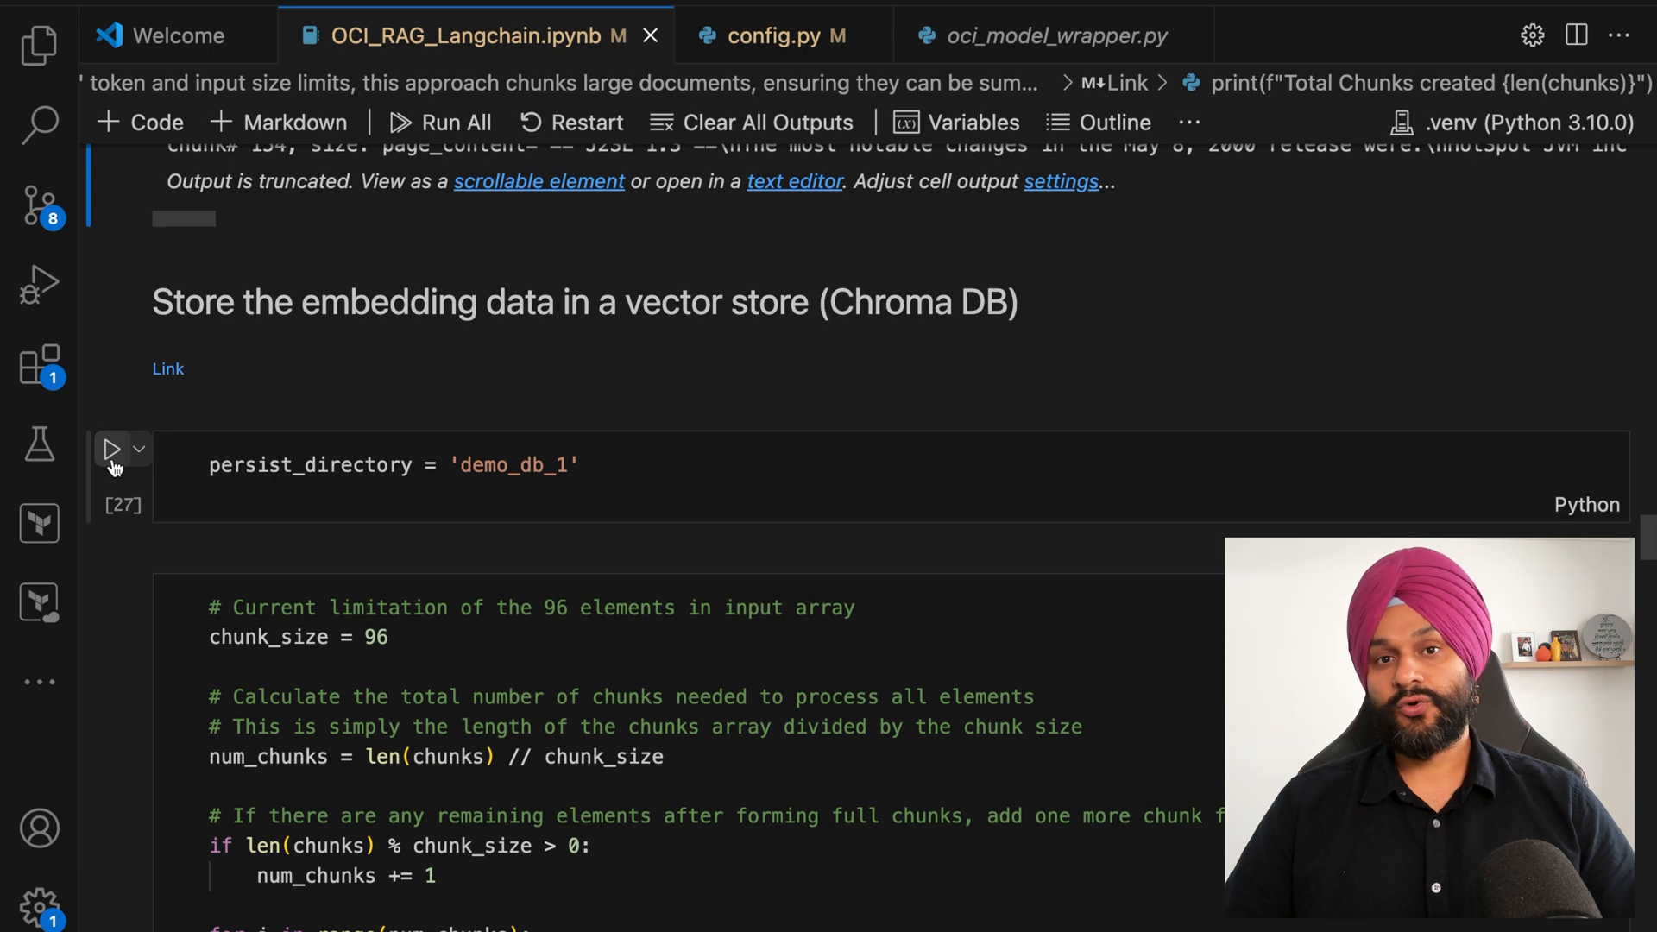
mouse_move(112, 449)
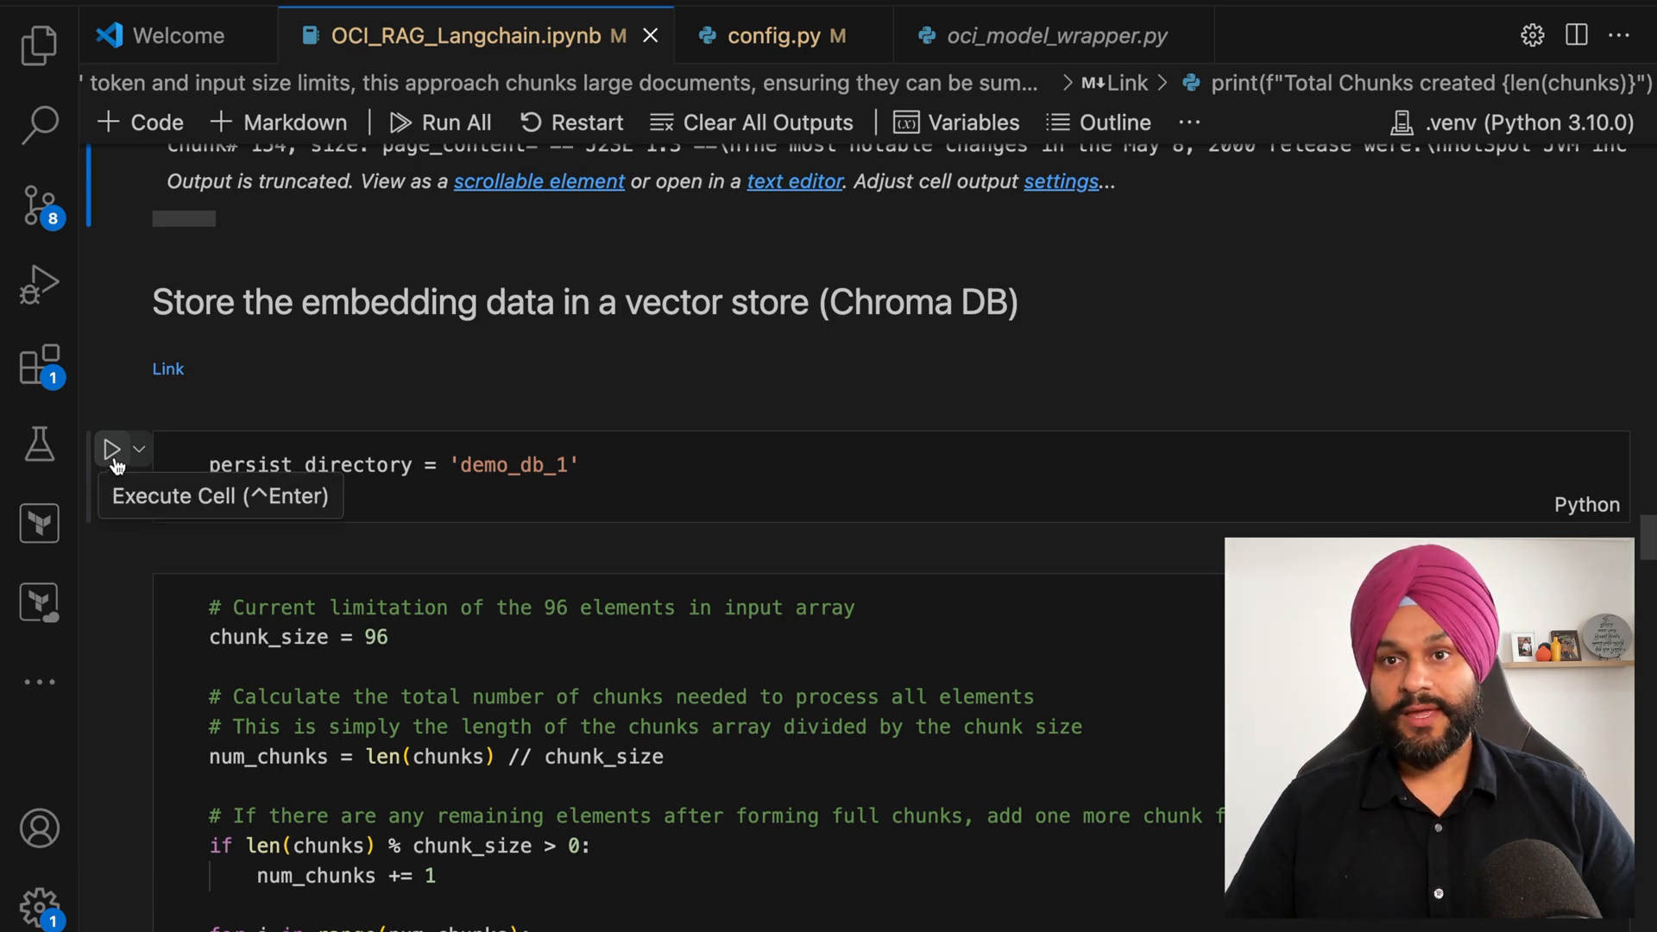
Step: Set persist_directory to demo_db_1 and embed all chunks into Chroma in batches of 96
left_click(112, 449)
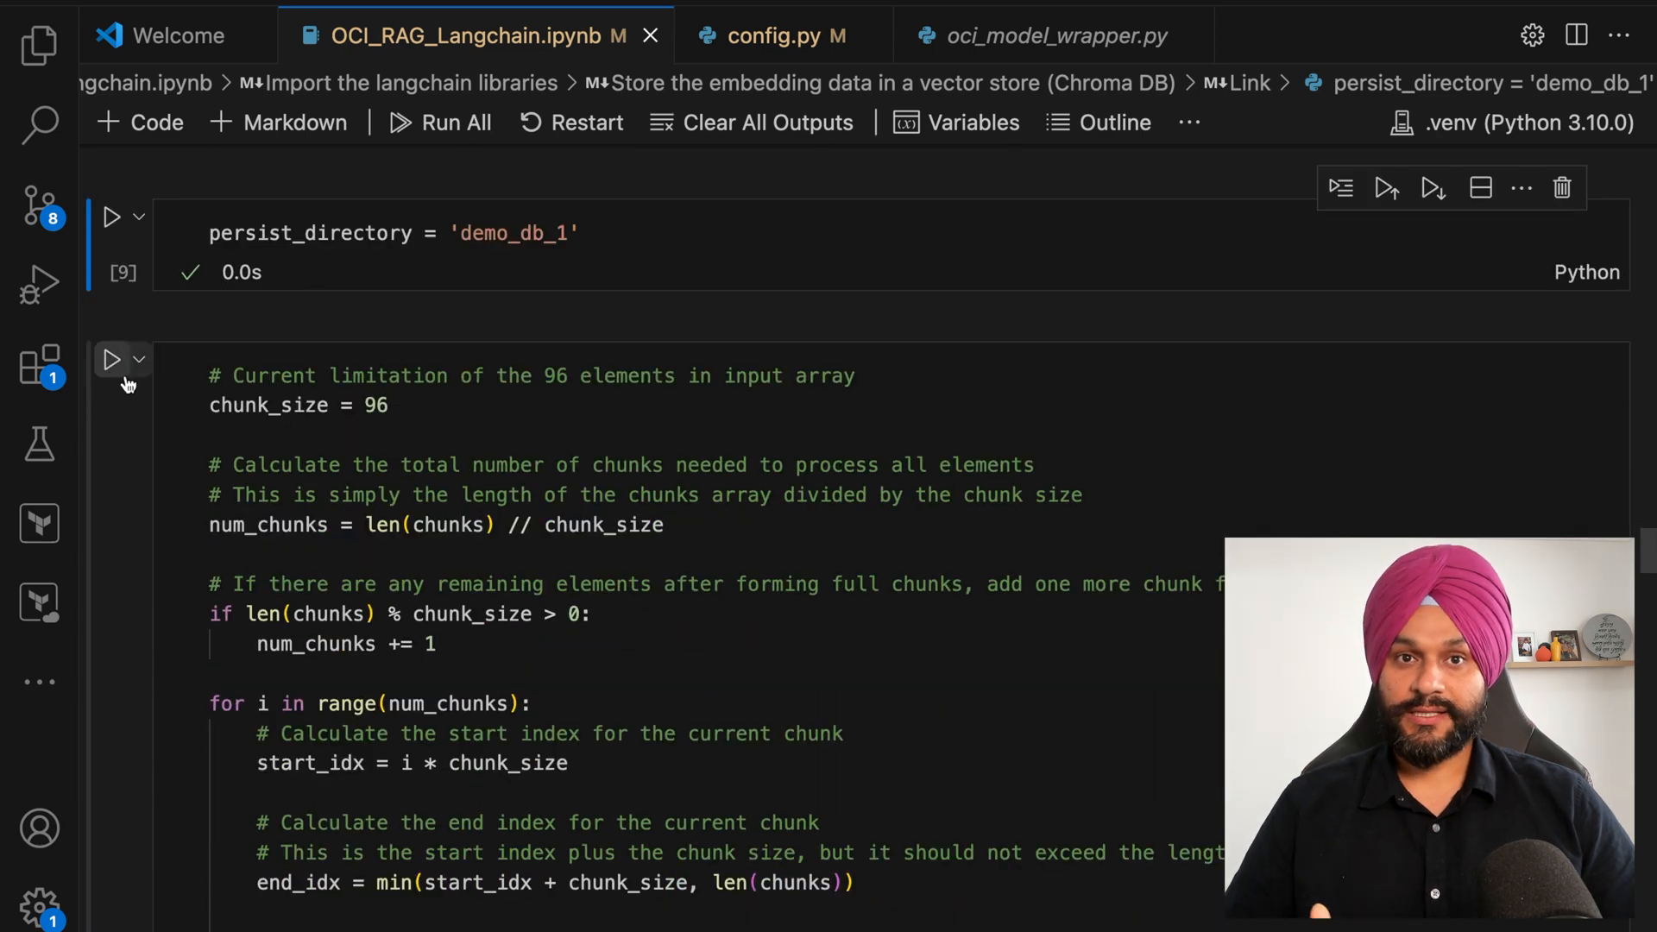
mouse_move(114, 359)
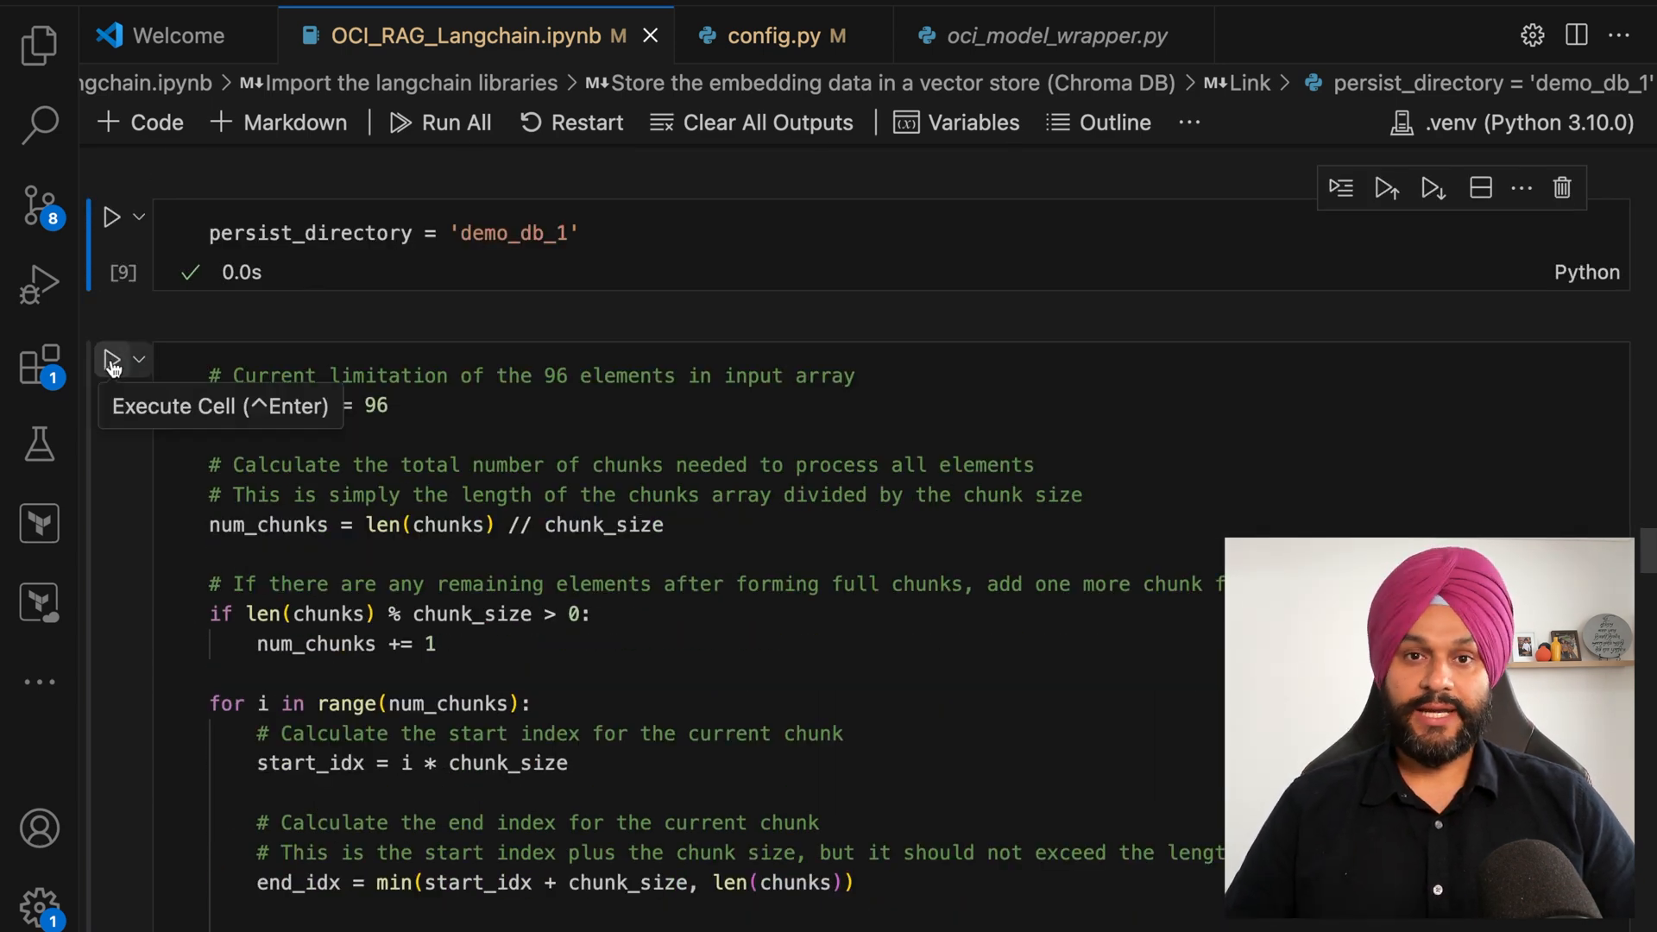
left_click(114, 359)
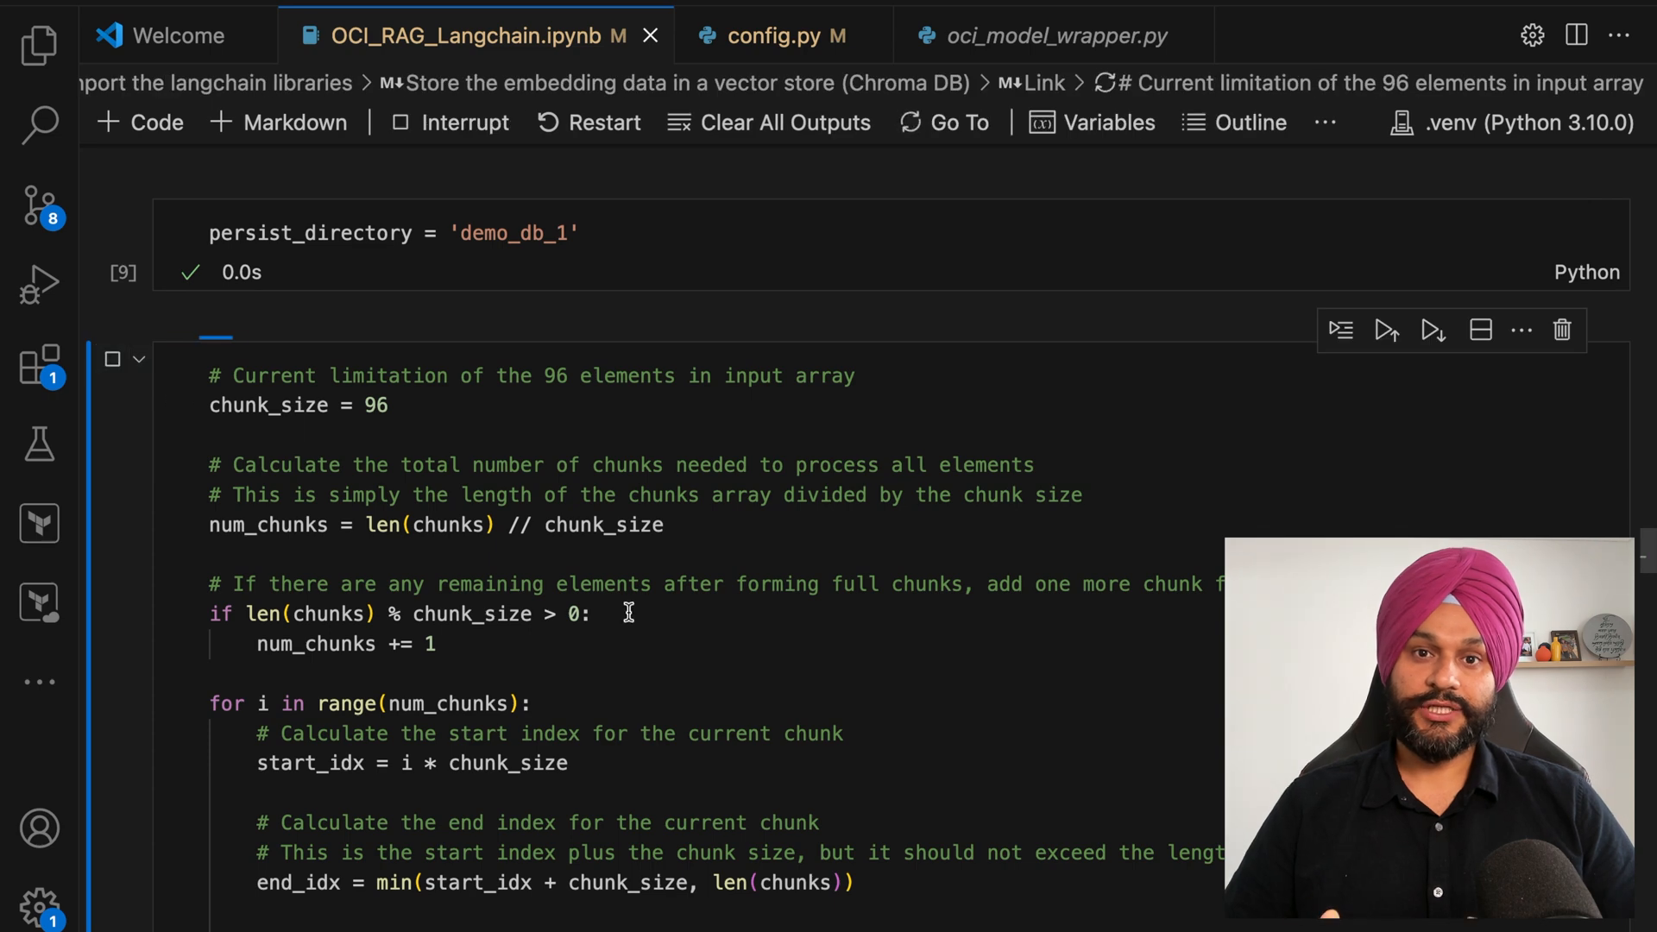
scroll("down", 3)
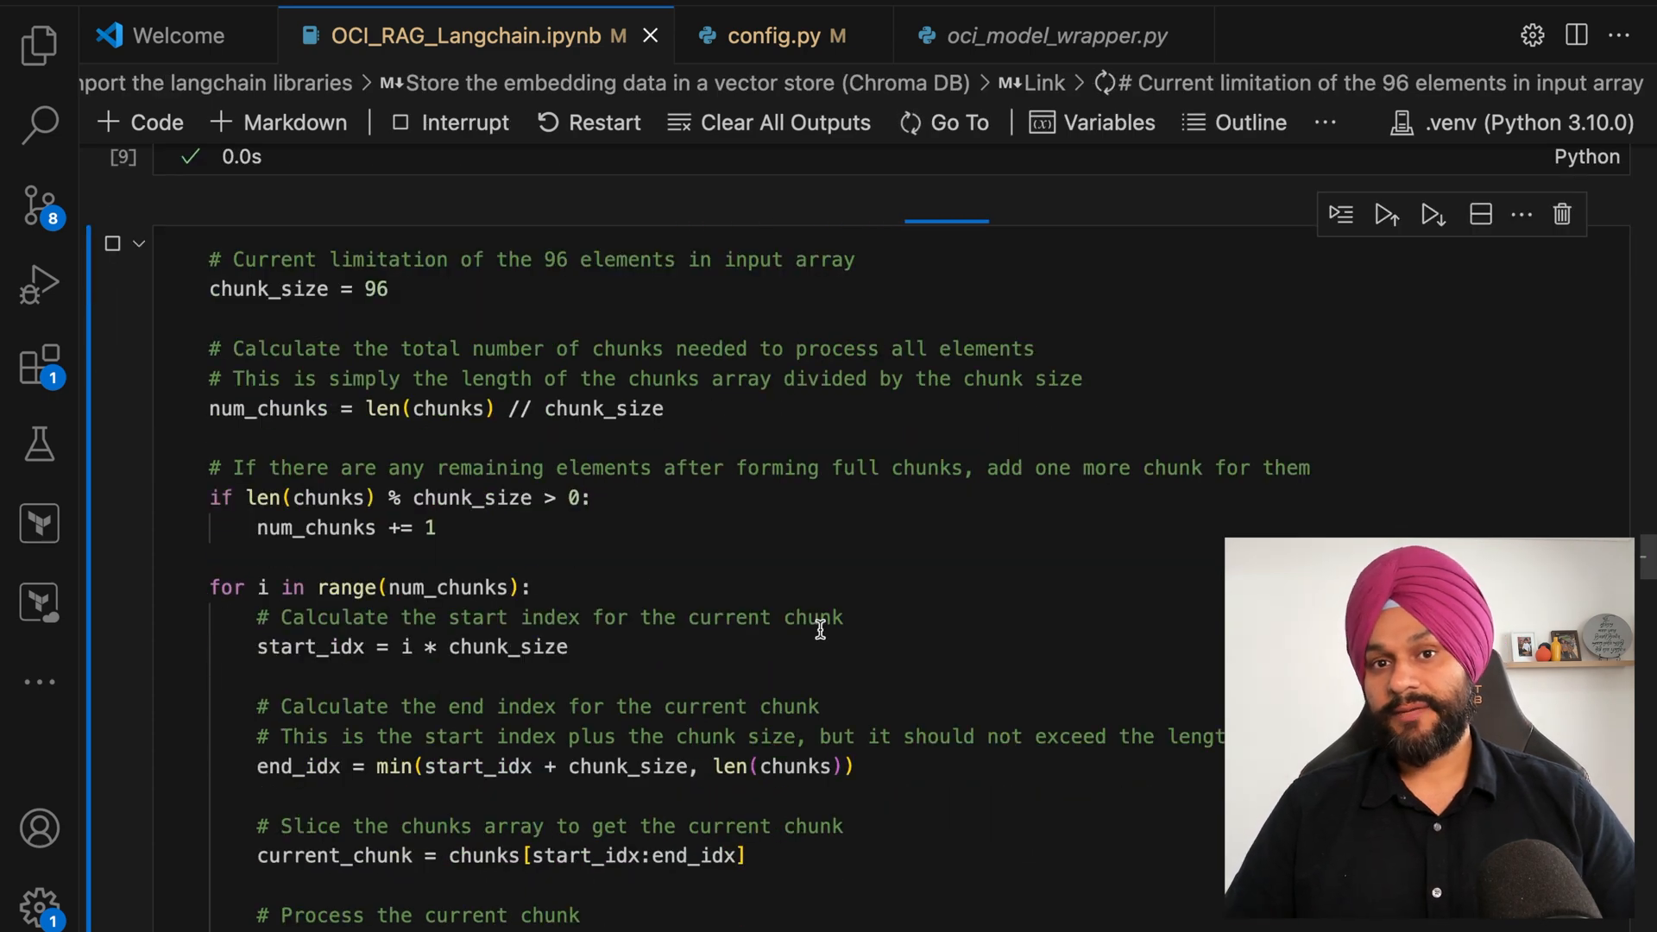
scroll("up", 3)
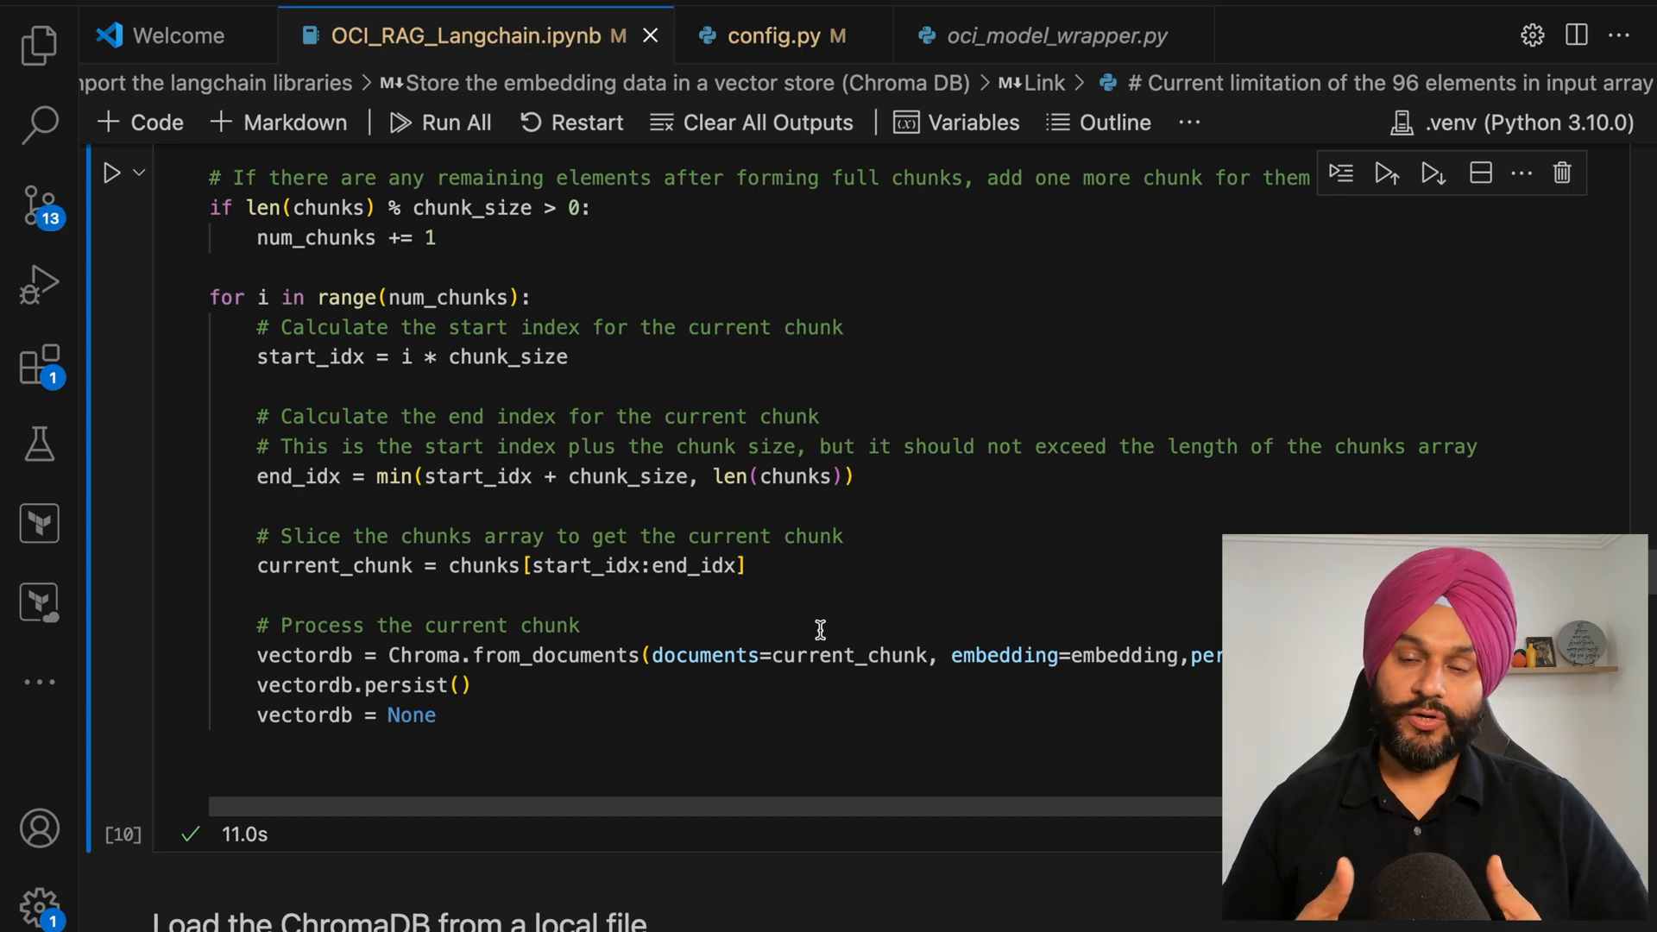
scroll("down", 3)
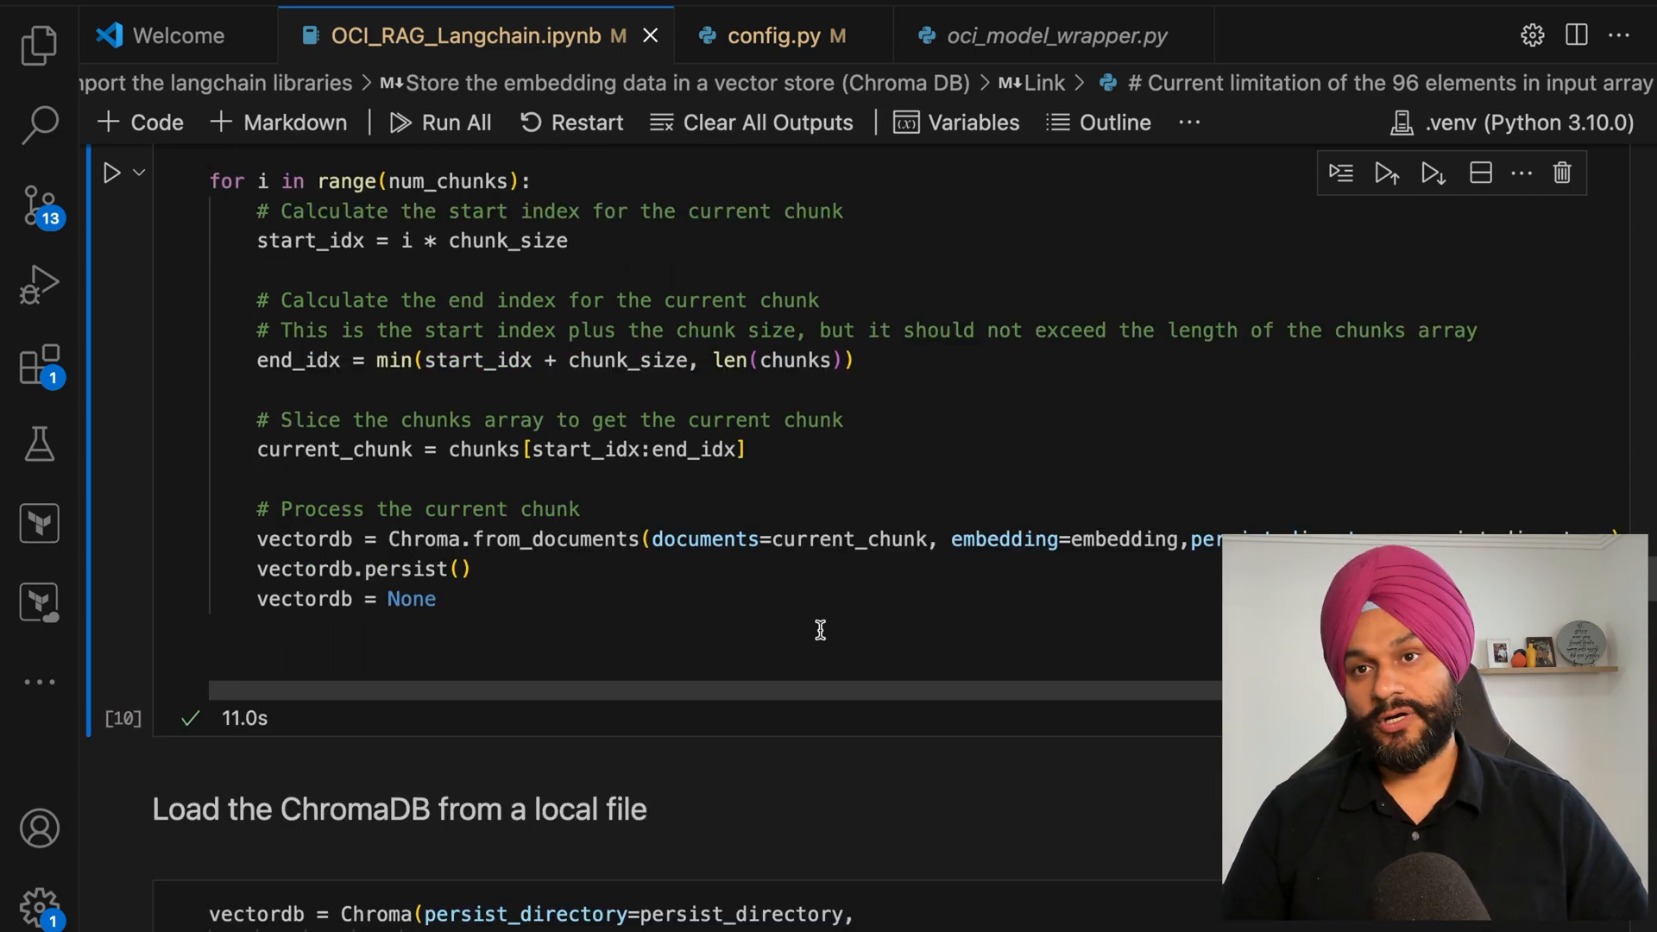
scroll("down", 3)
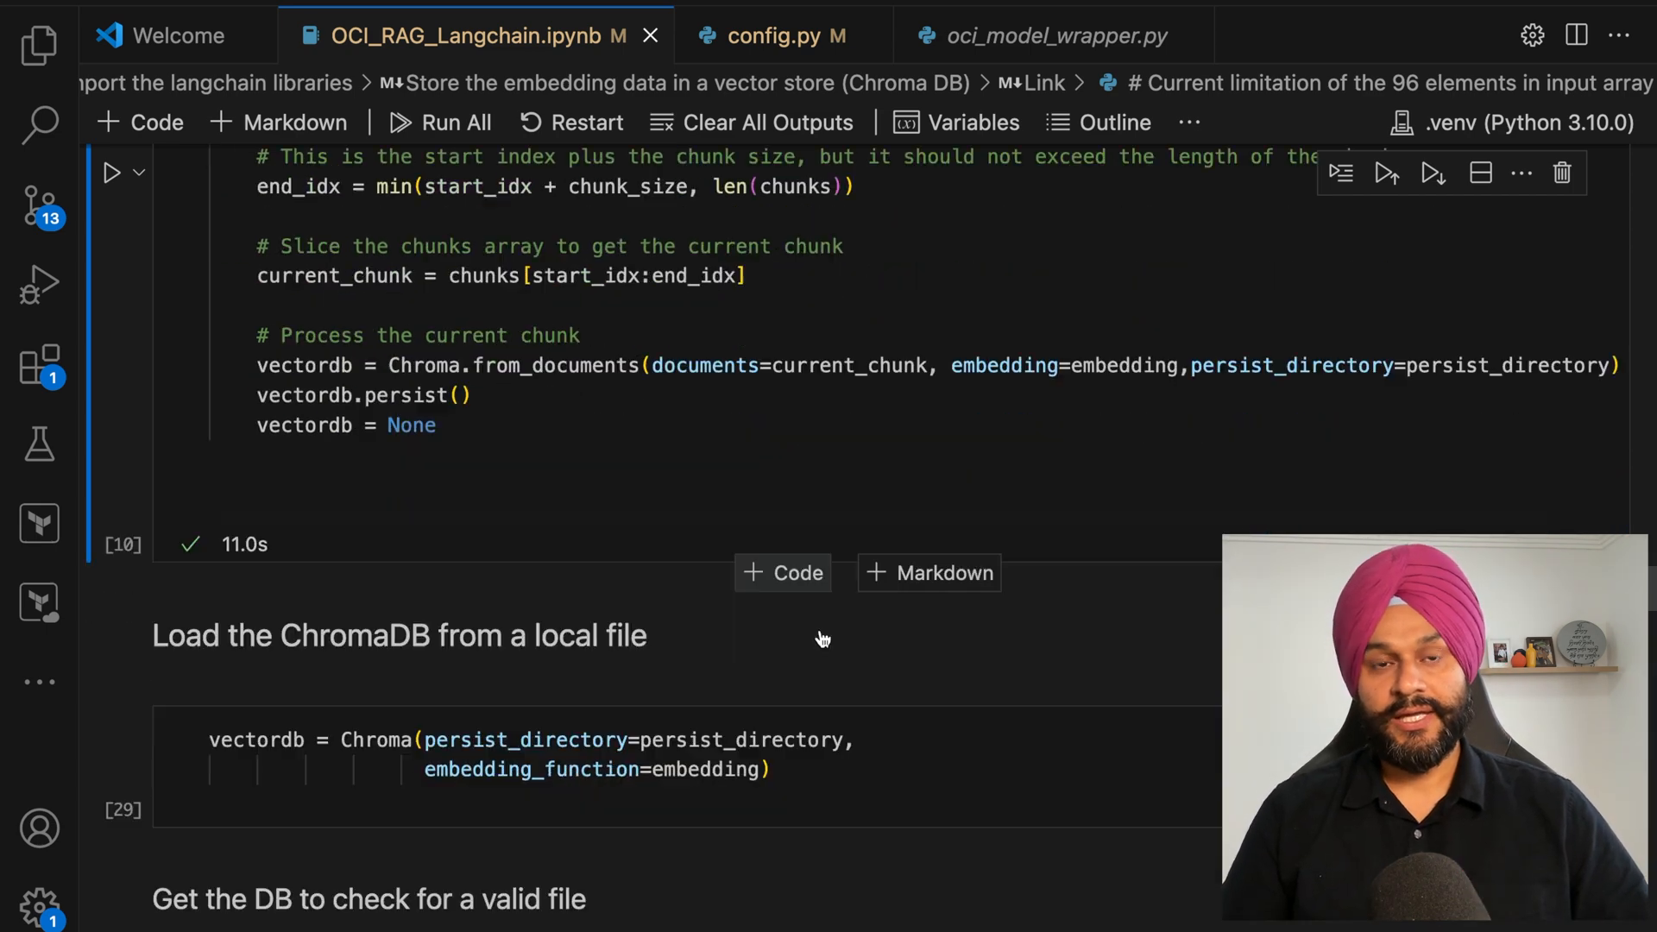
scroll("down", 3)
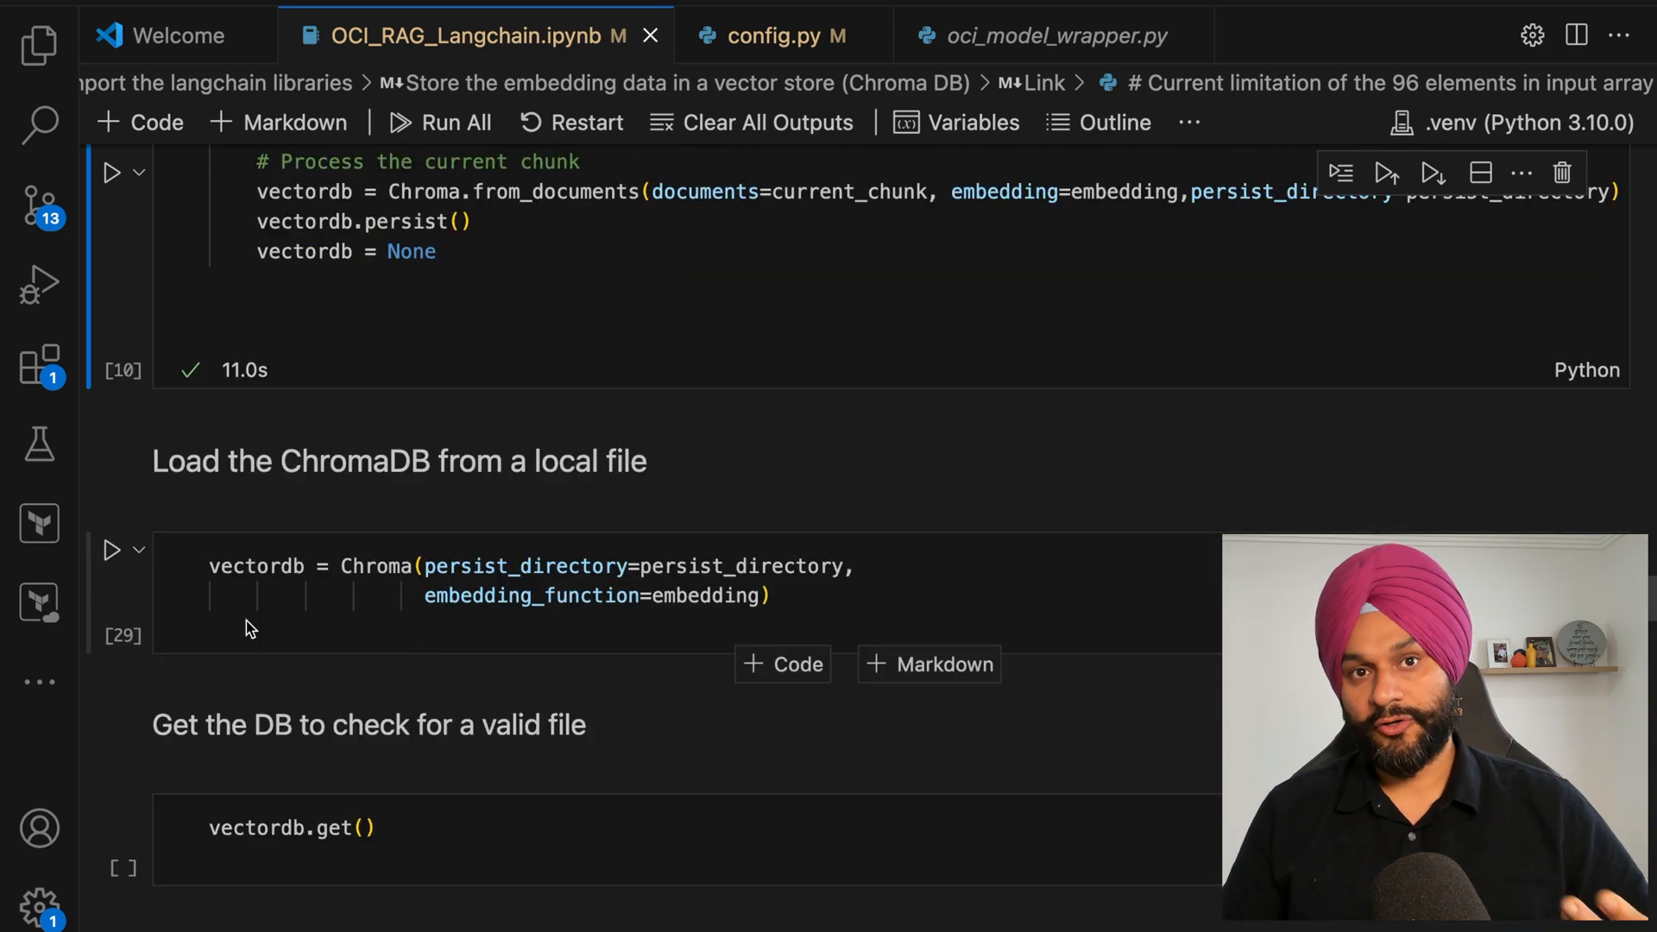
mouse_move(111, 549)
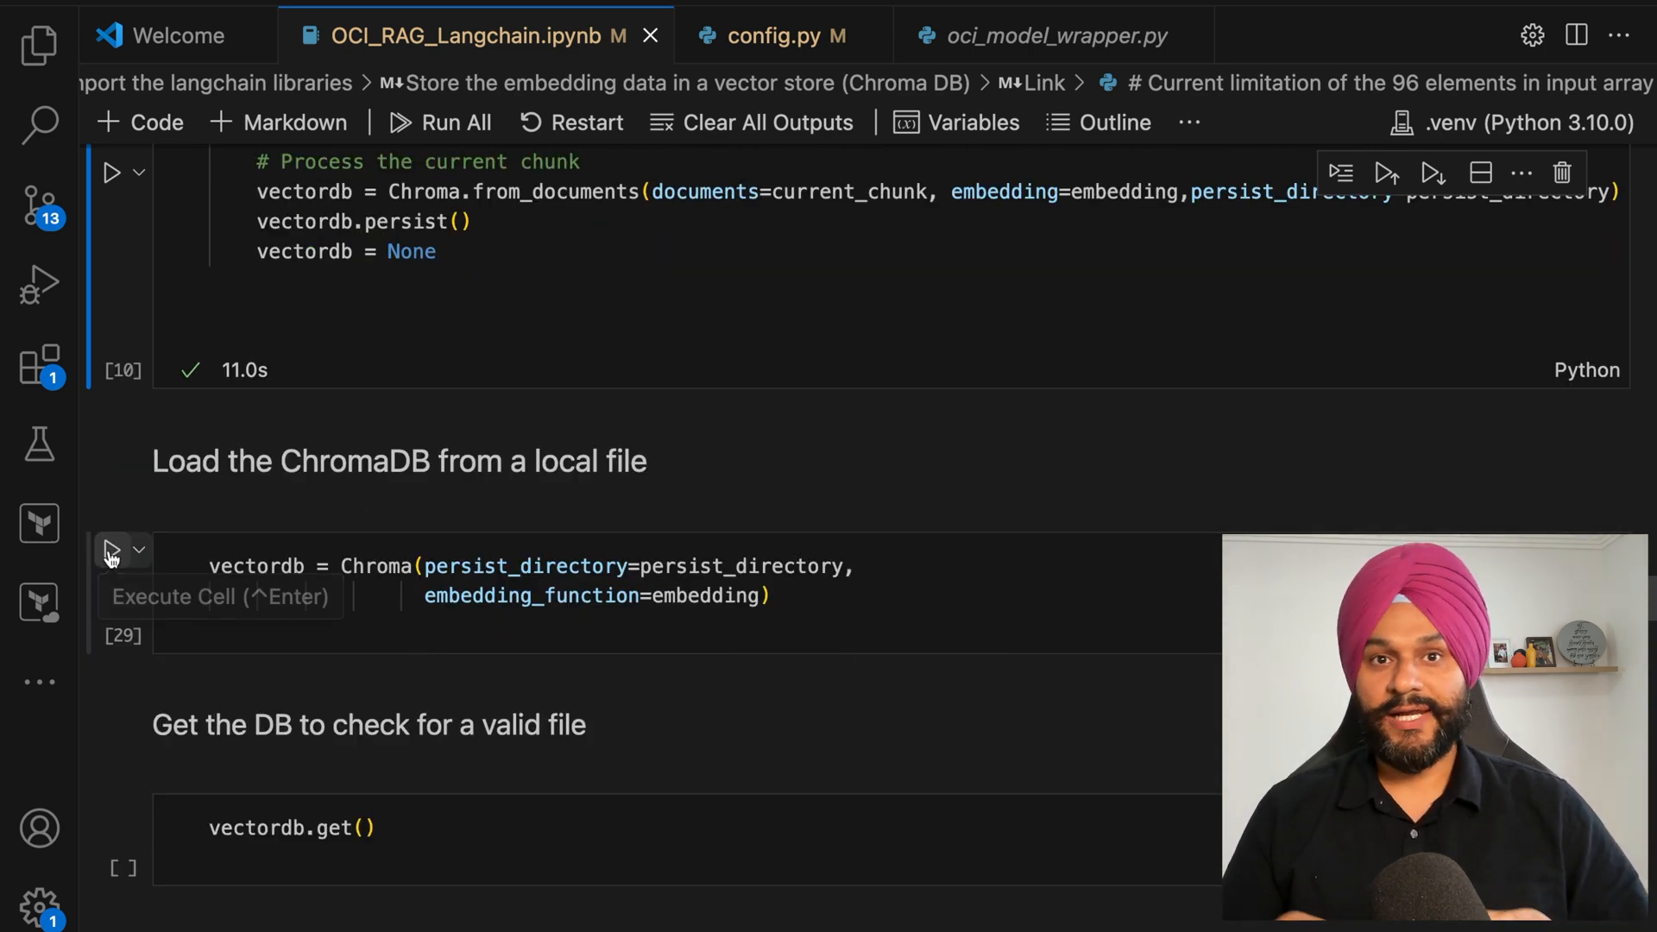
Step: Reload Chroma from demo_db_1 and review the ids and Oracle texts returned by vectordb.get()
left_click(111, 553)
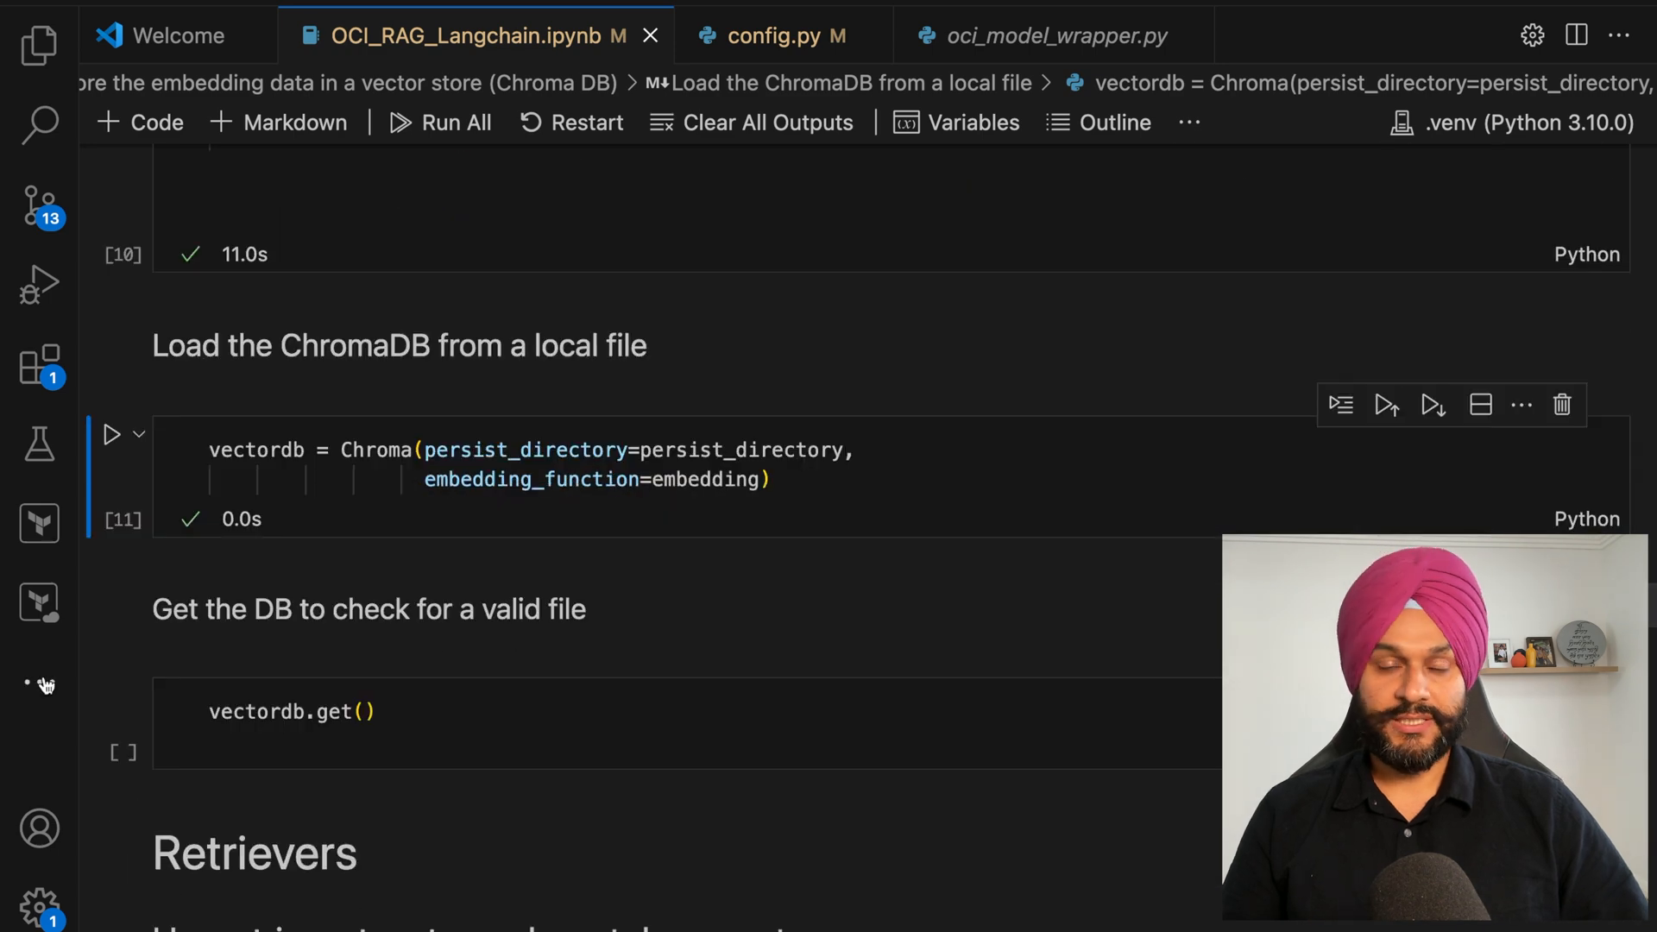
mouse_move(115, 696)
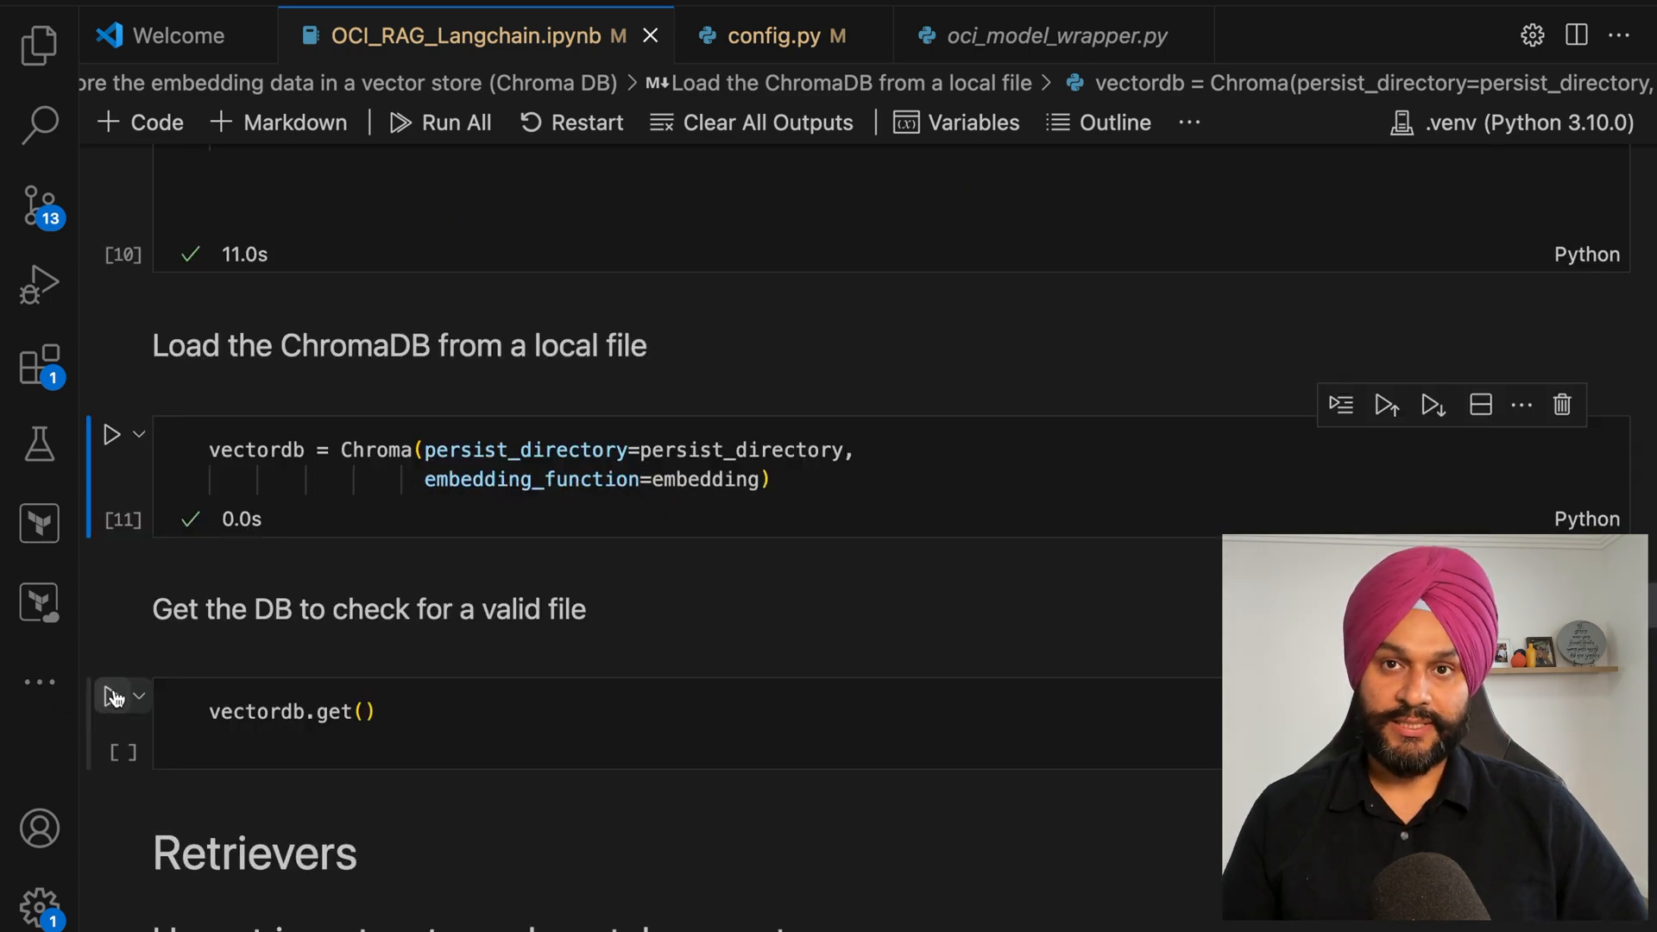
left_click(114, 696)
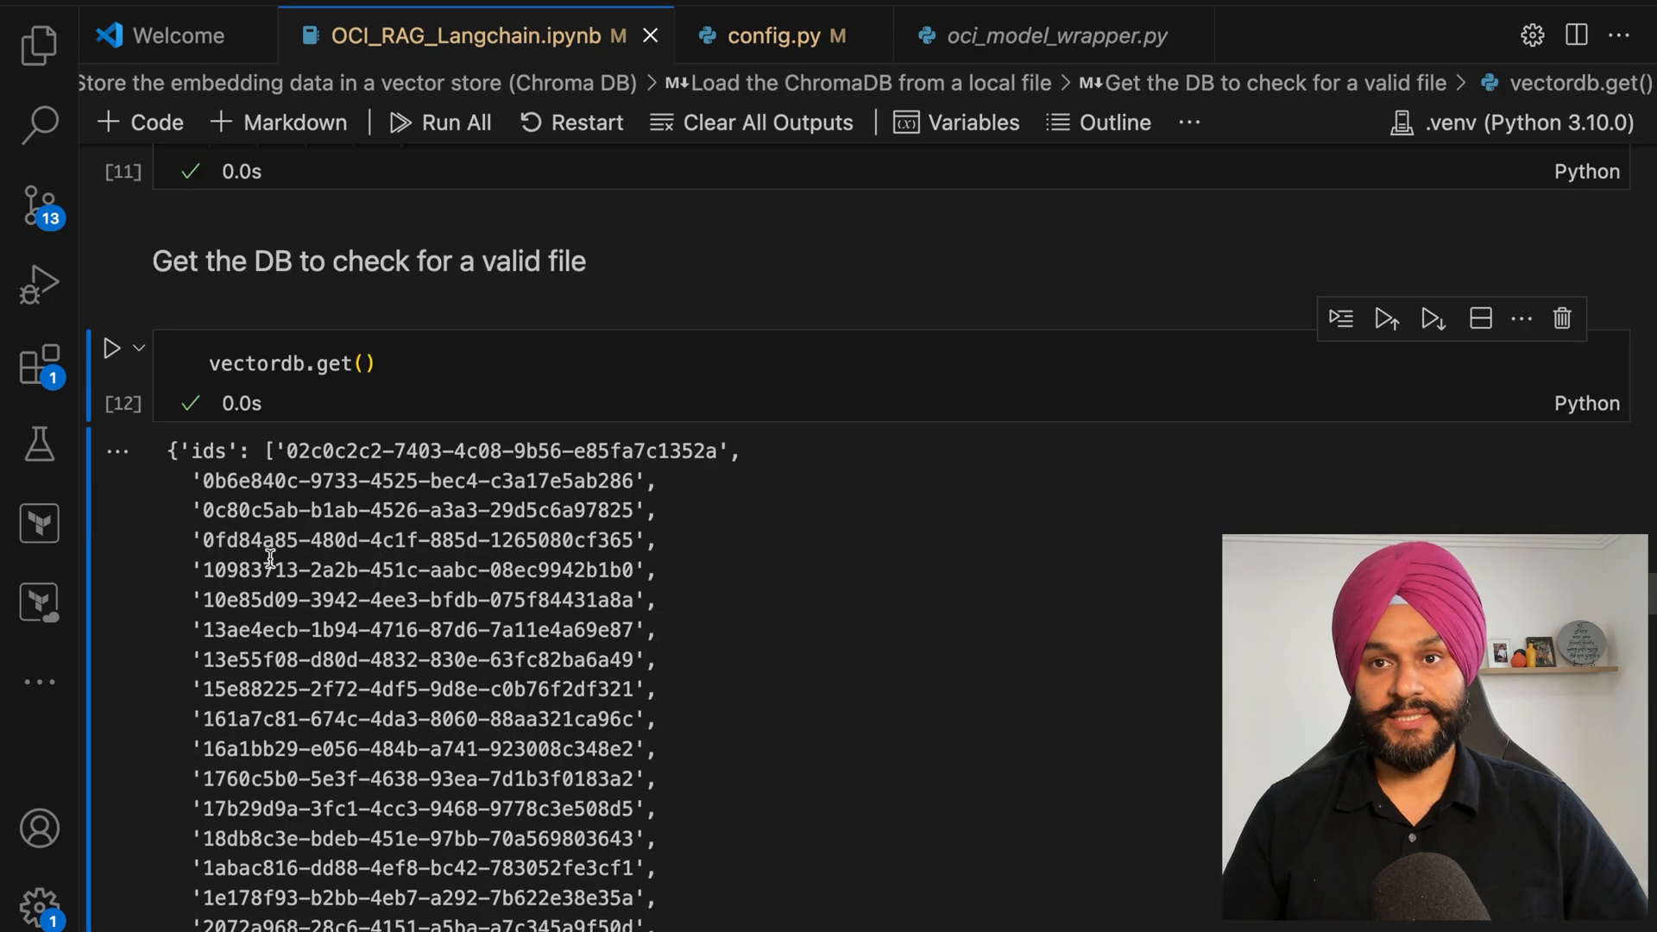
scroll("down", 3)
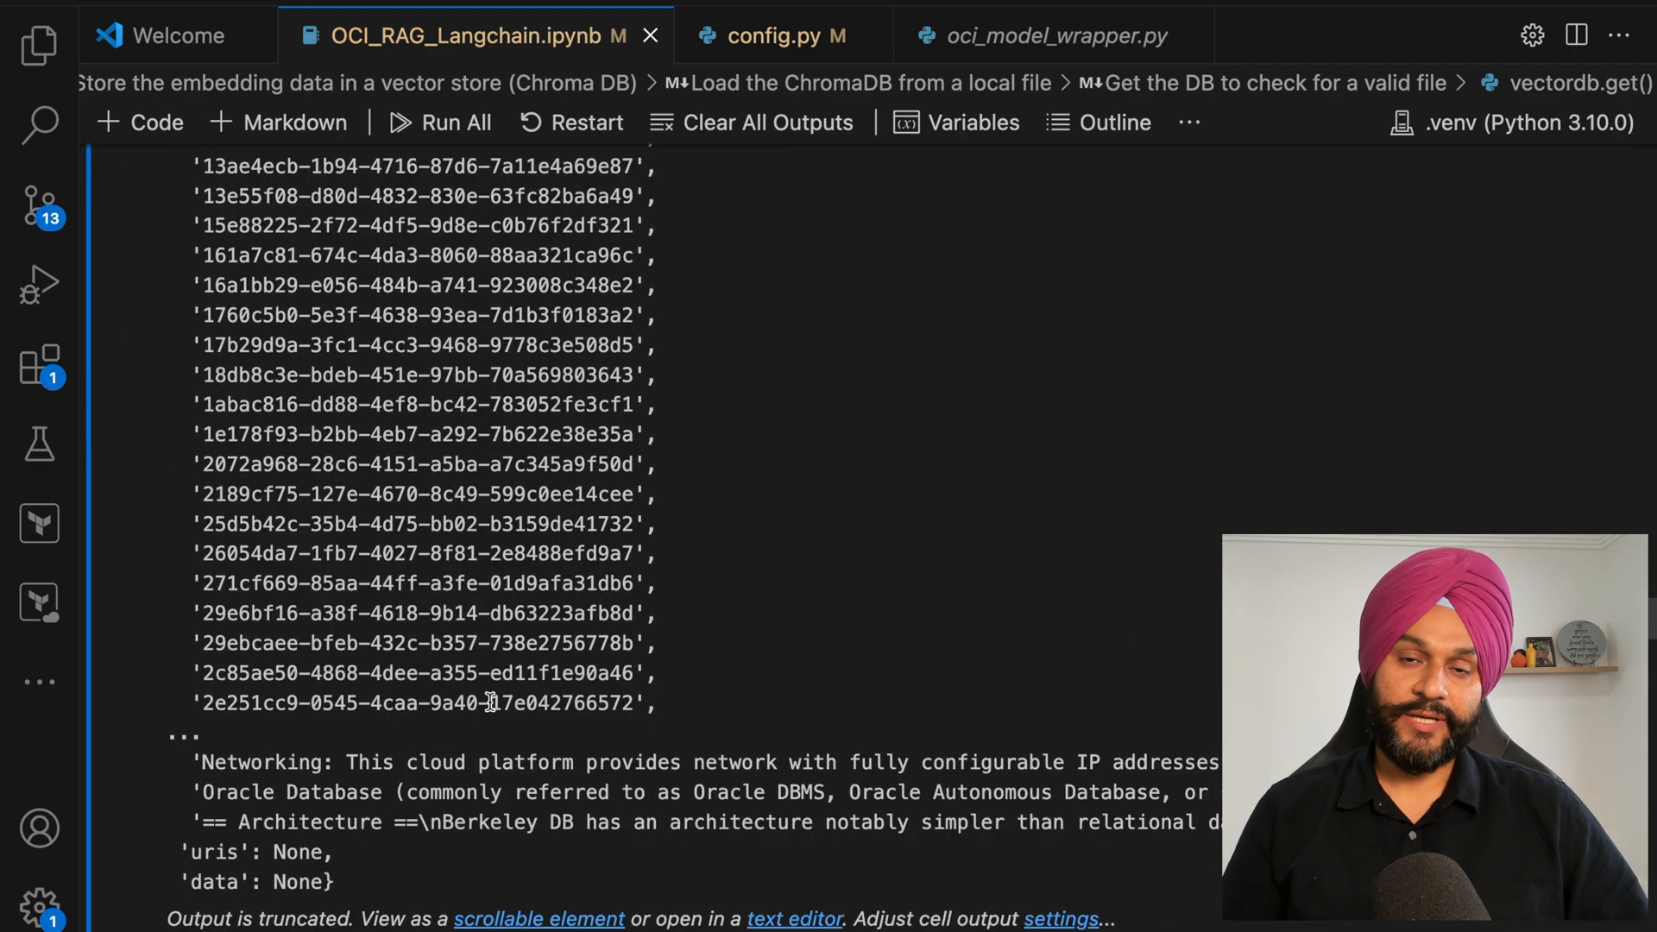
scroll("down", 3)
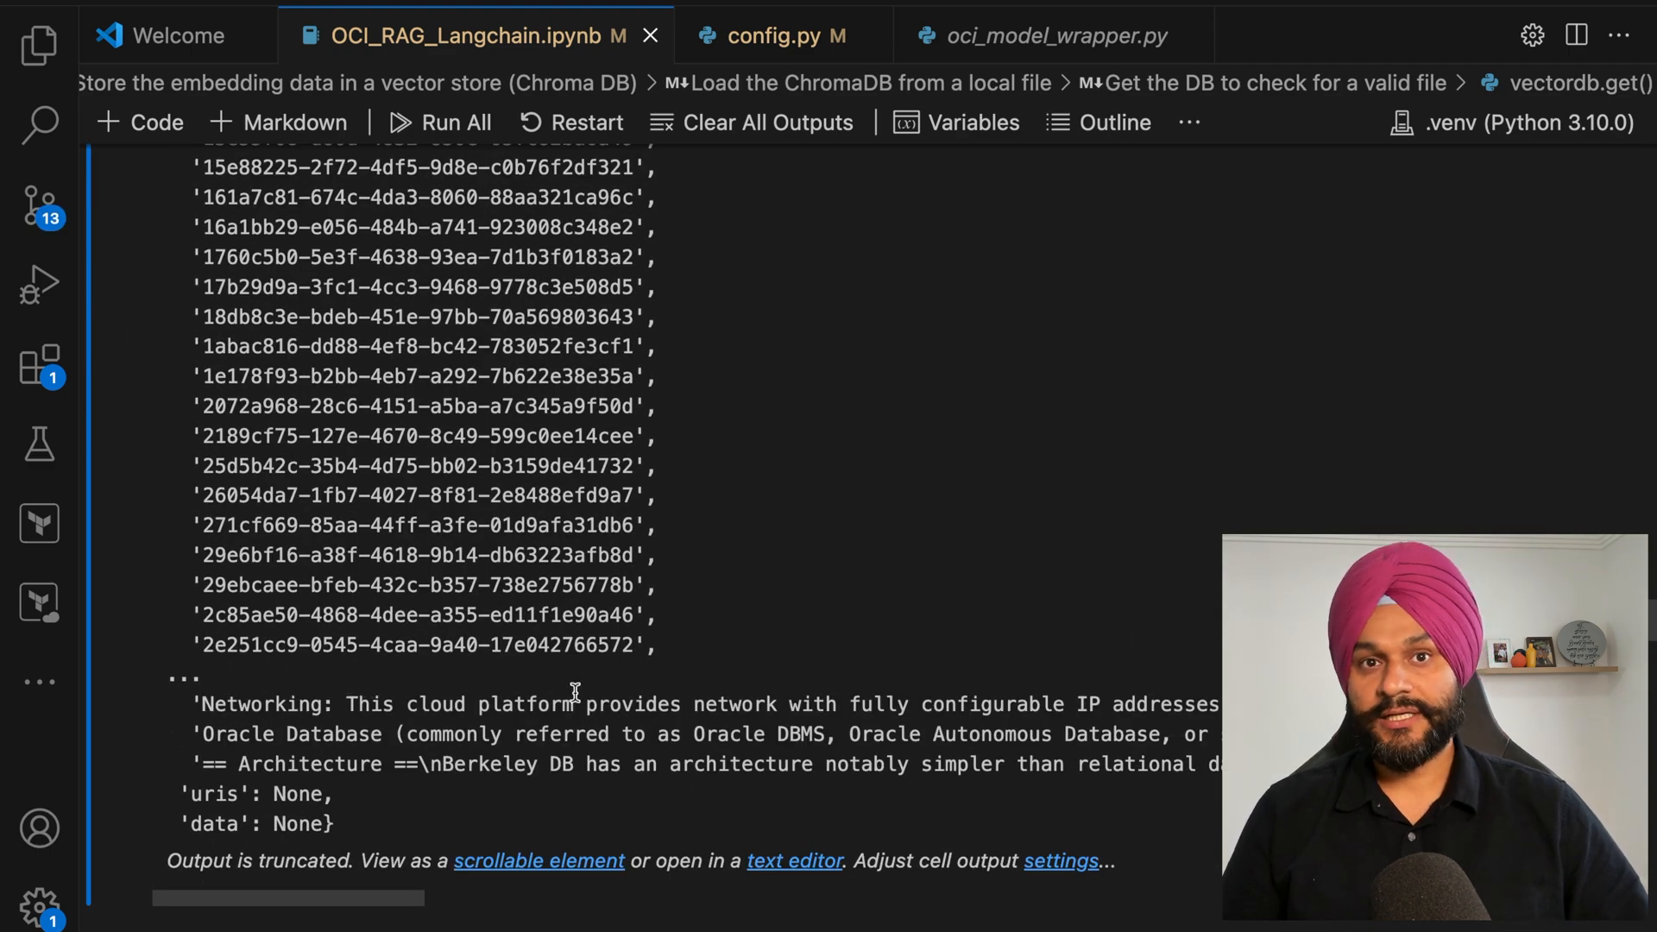
scroll("down", 3)
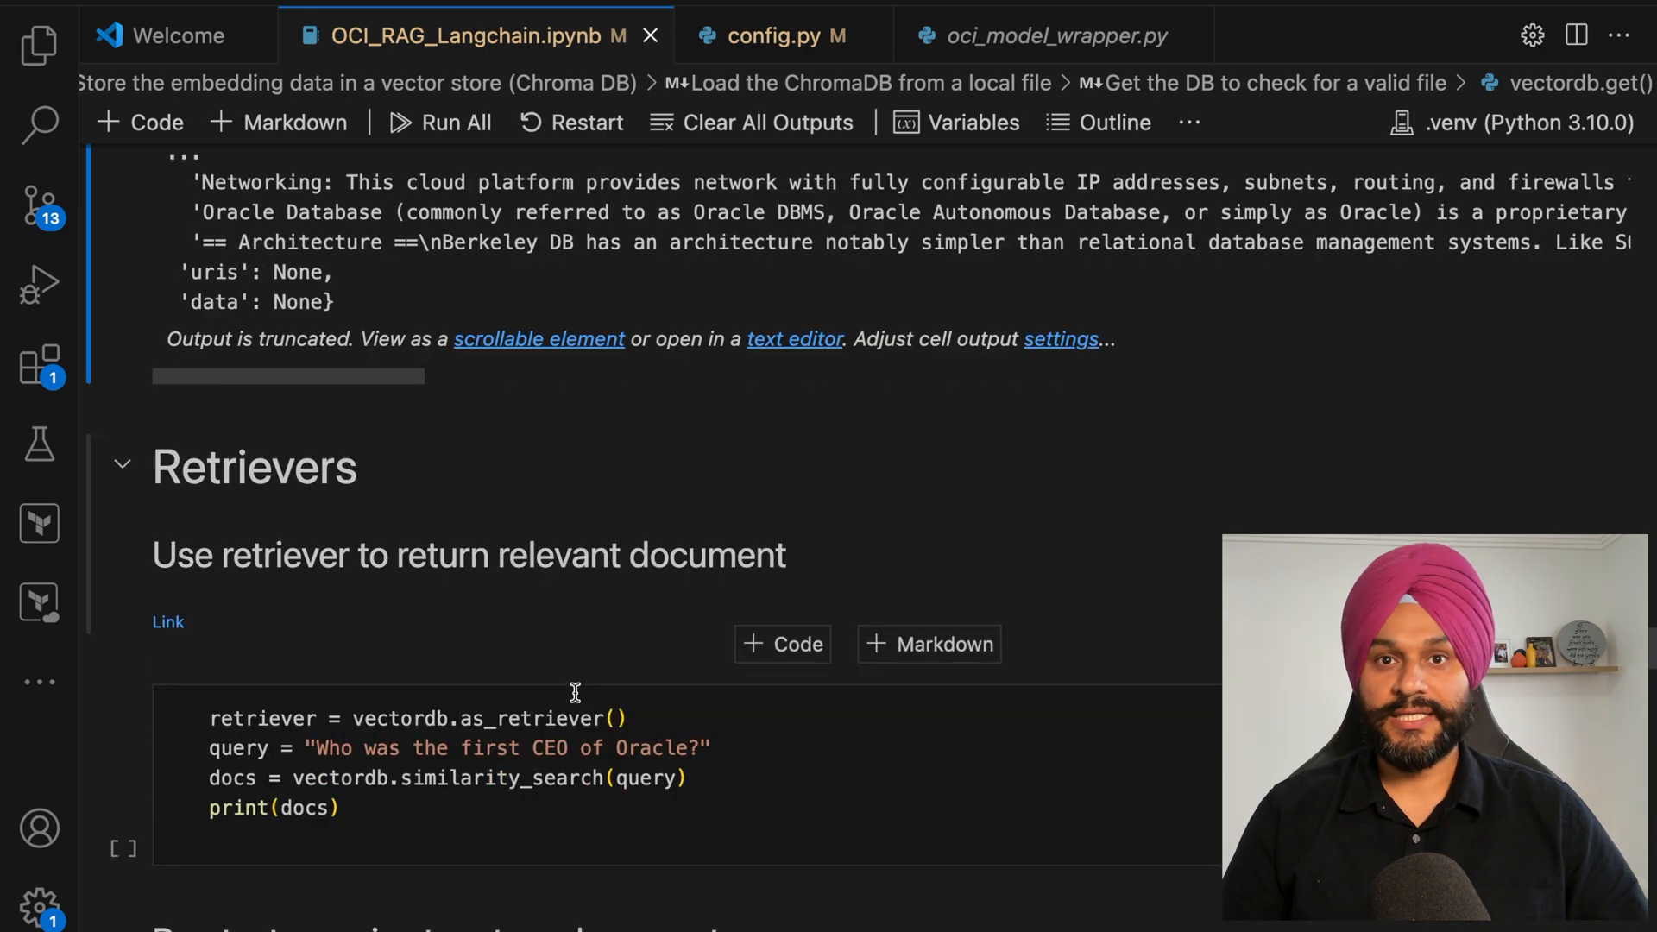
scroll("down", 3)
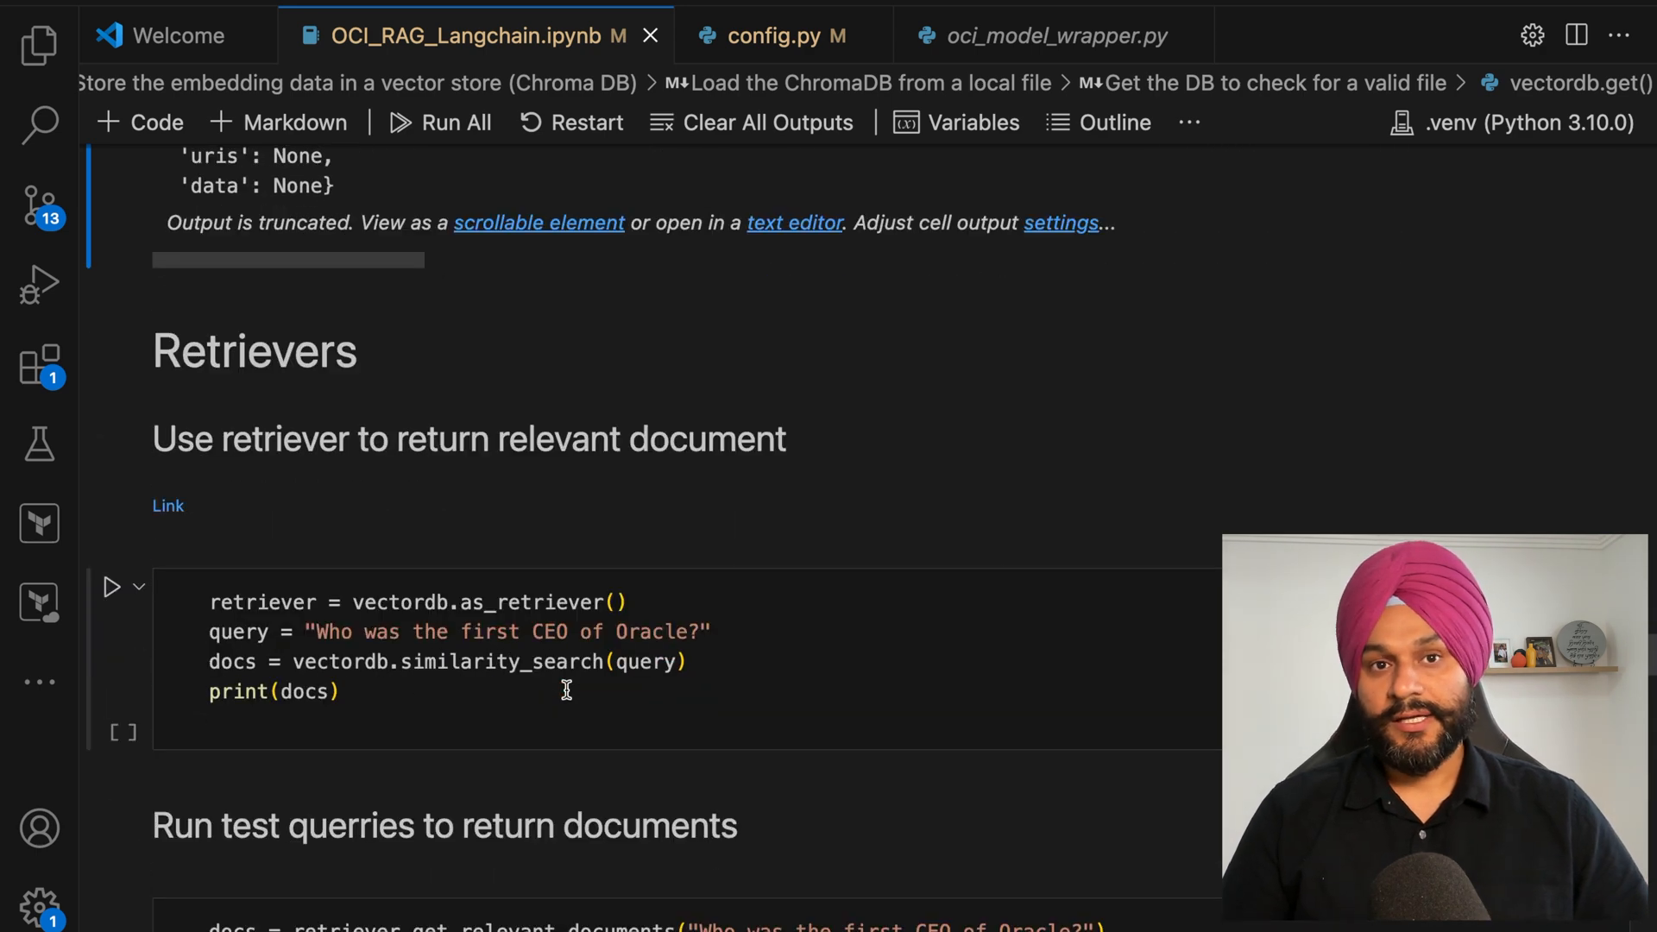
Step: Run the similarity search for the first-CEO-of-Oracle query and count its 4 relevant documents
scroll("down", 3)
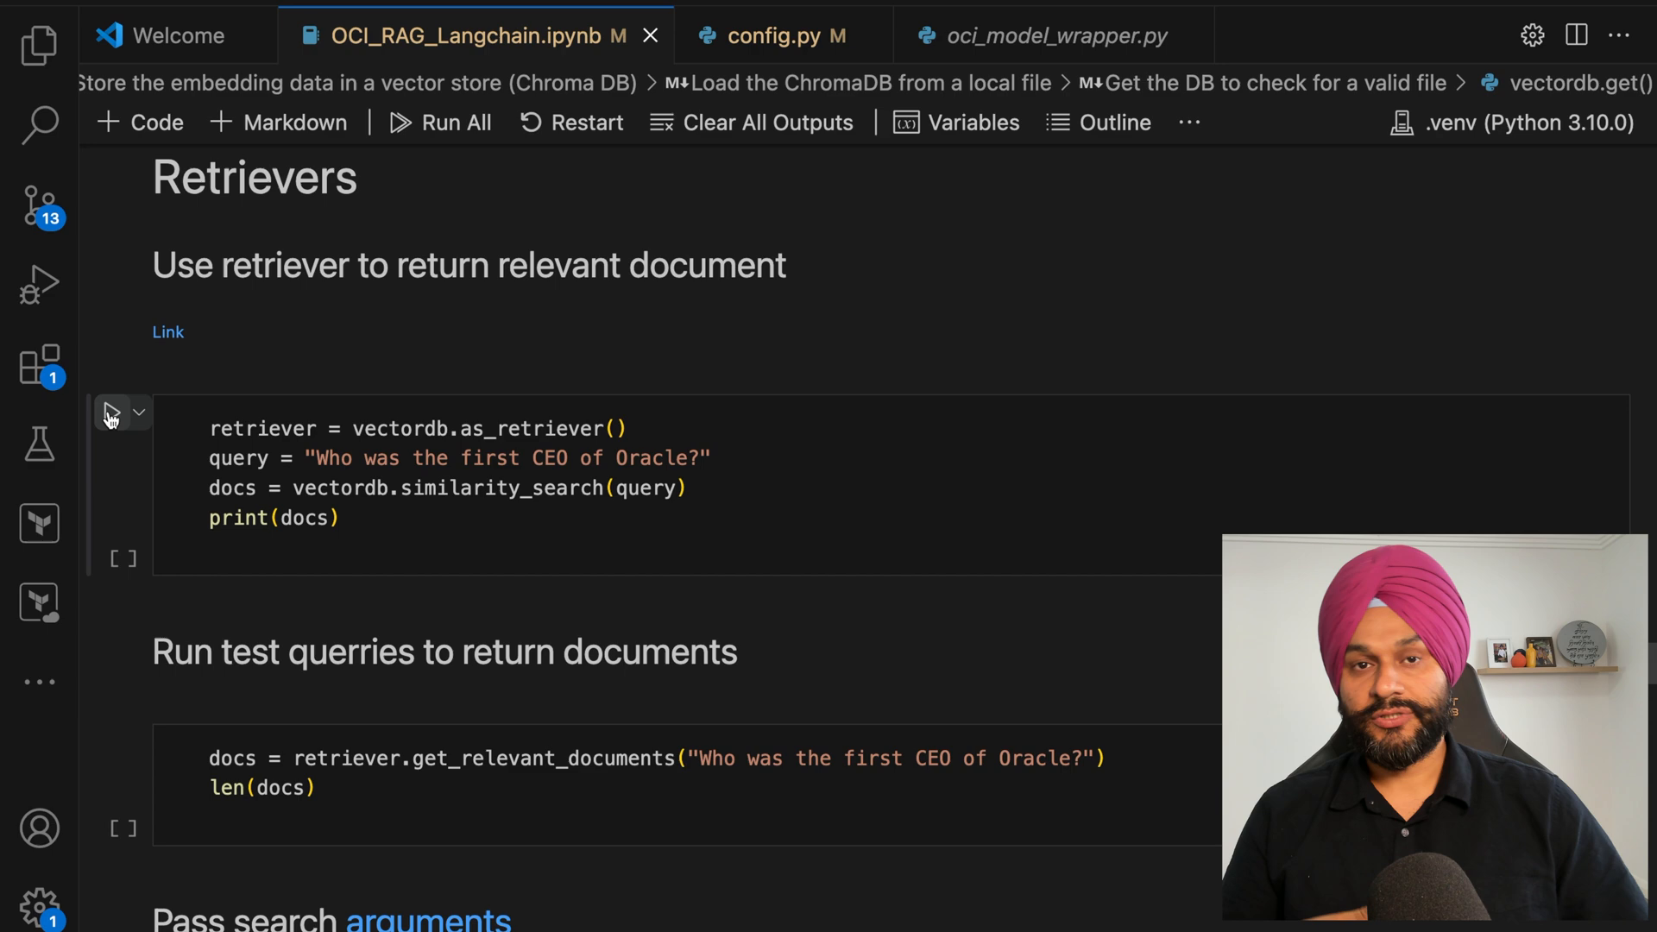
left_click(114, 412)
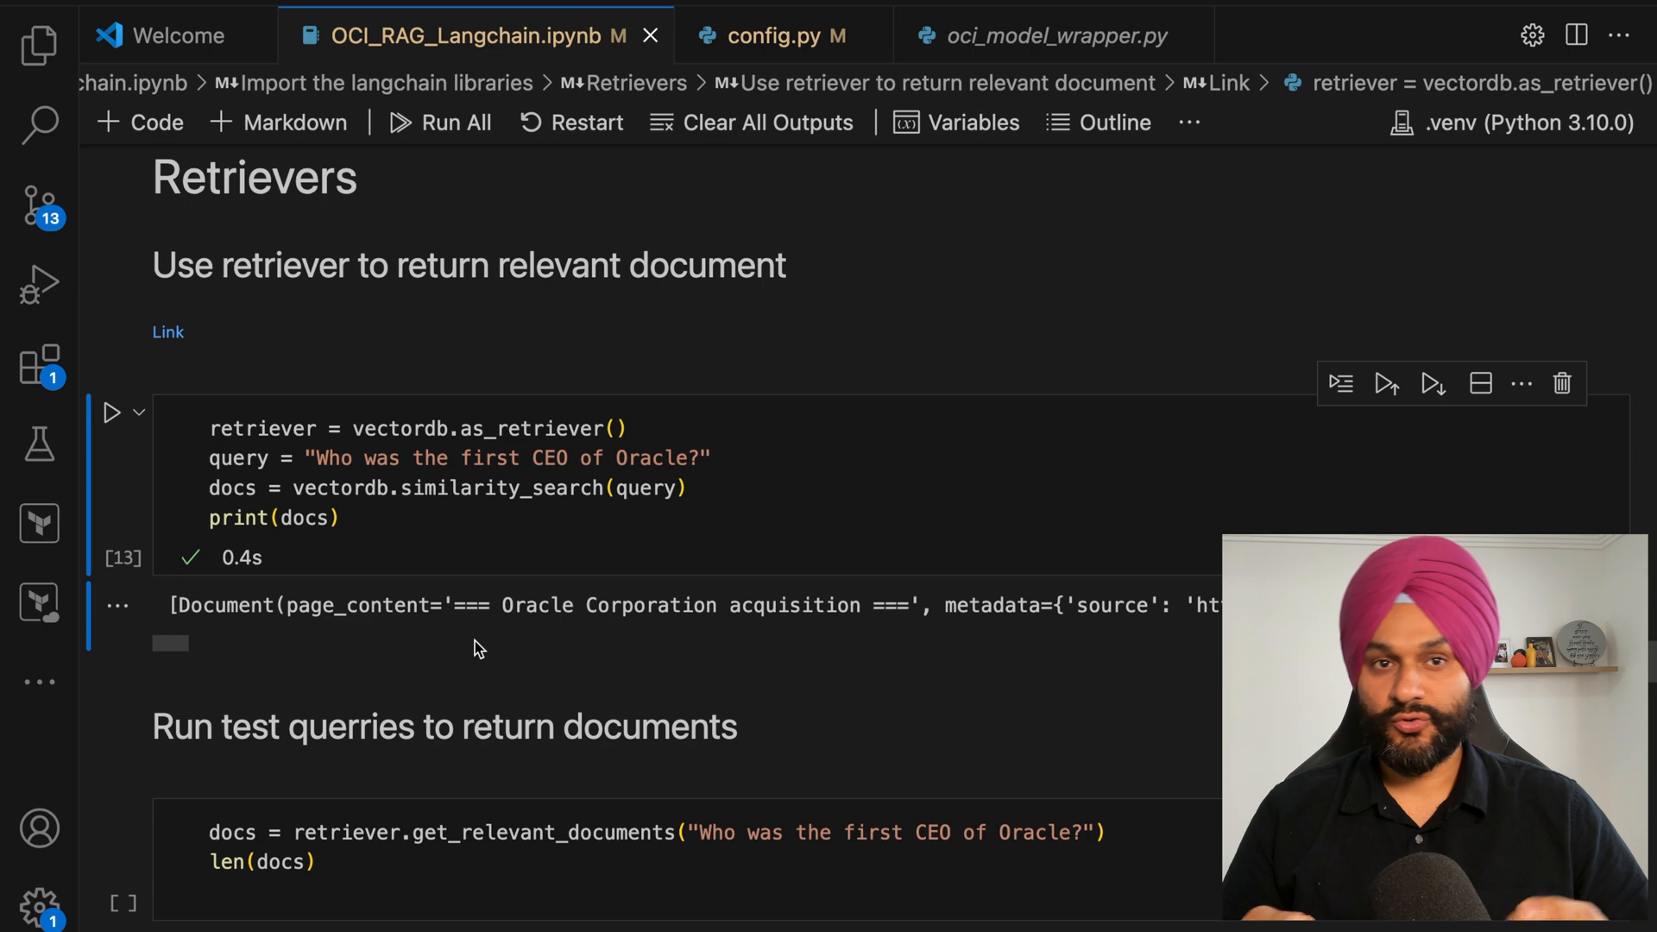
scroll("down", 3)
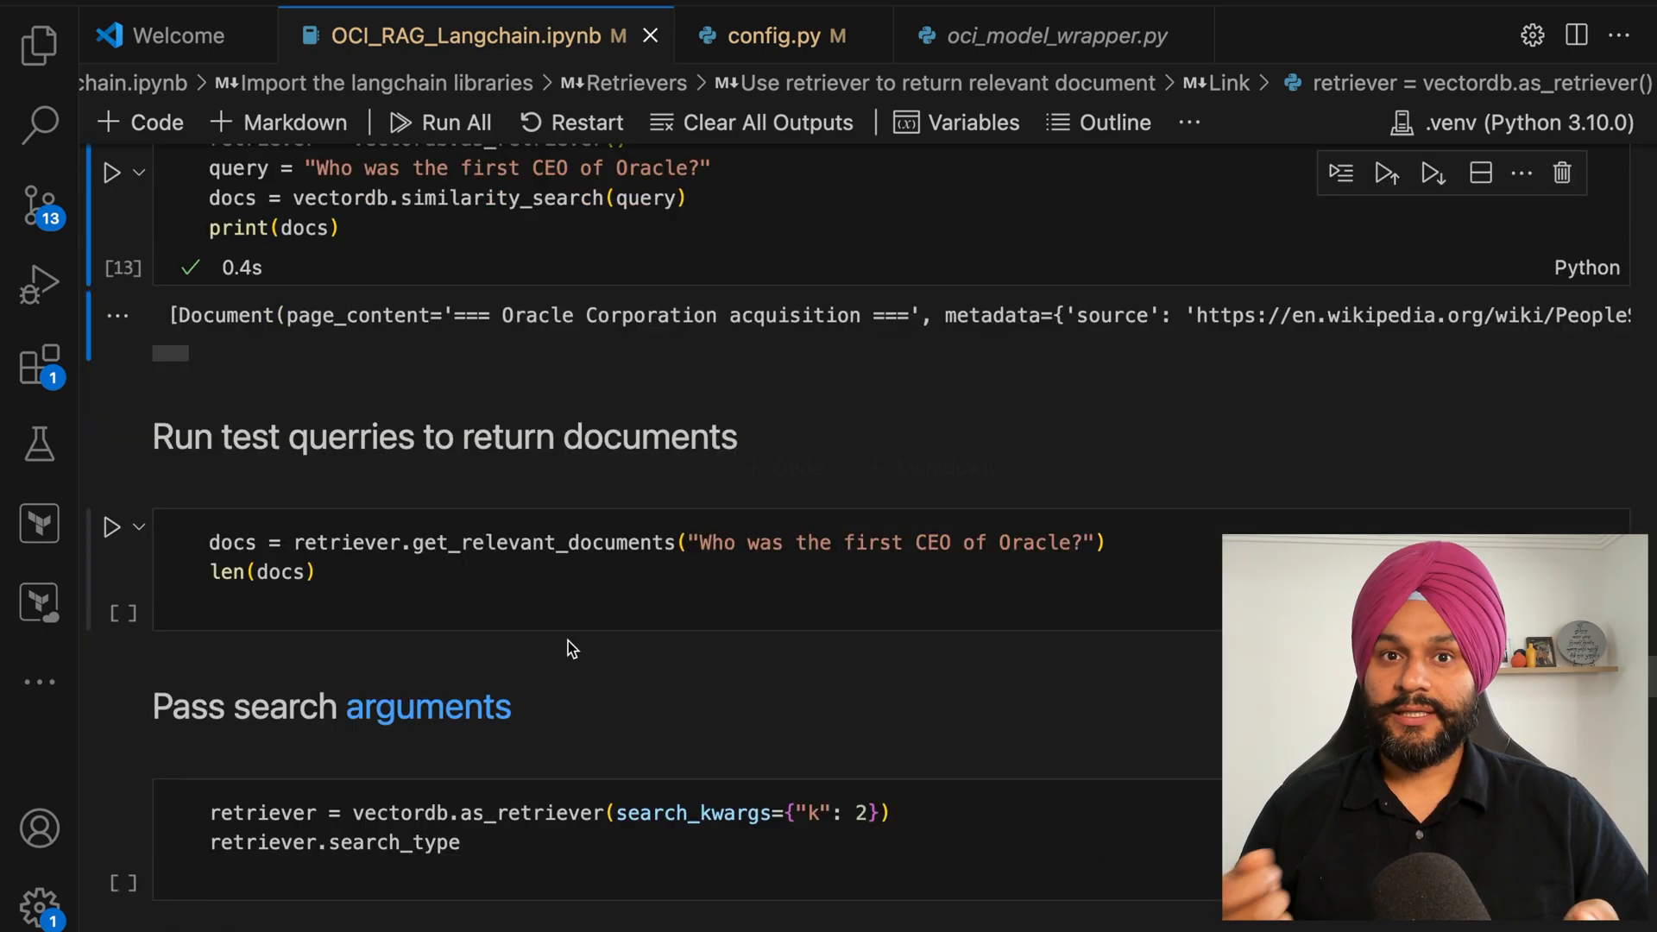
left_click(112, 529)
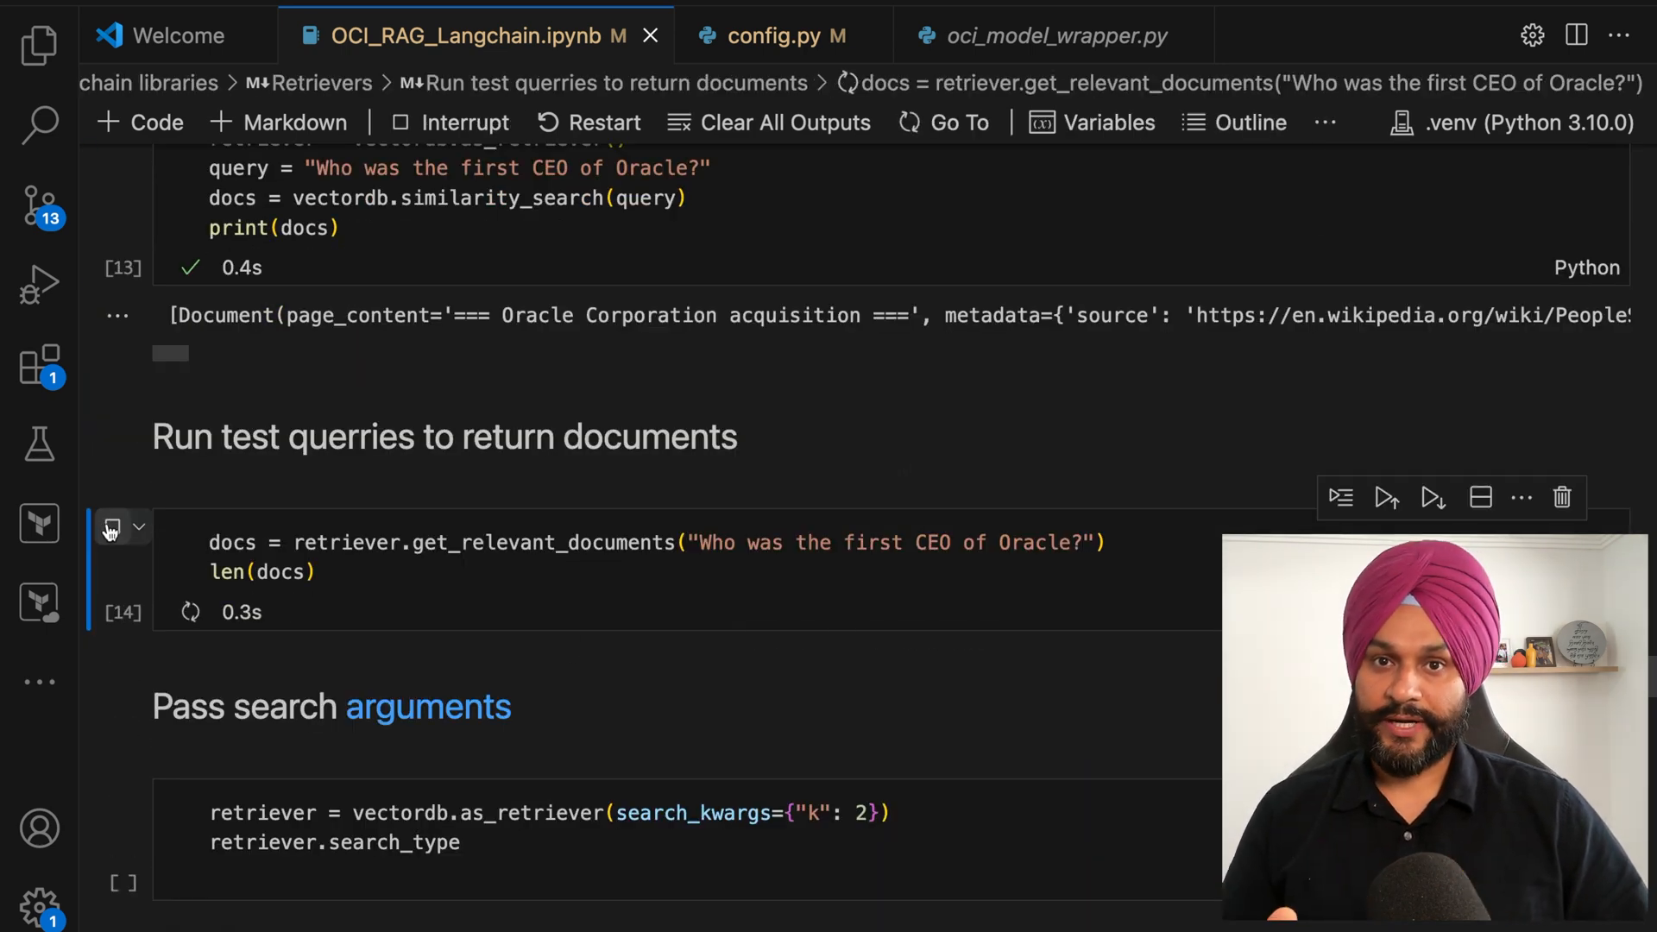
left_click(112, 527)
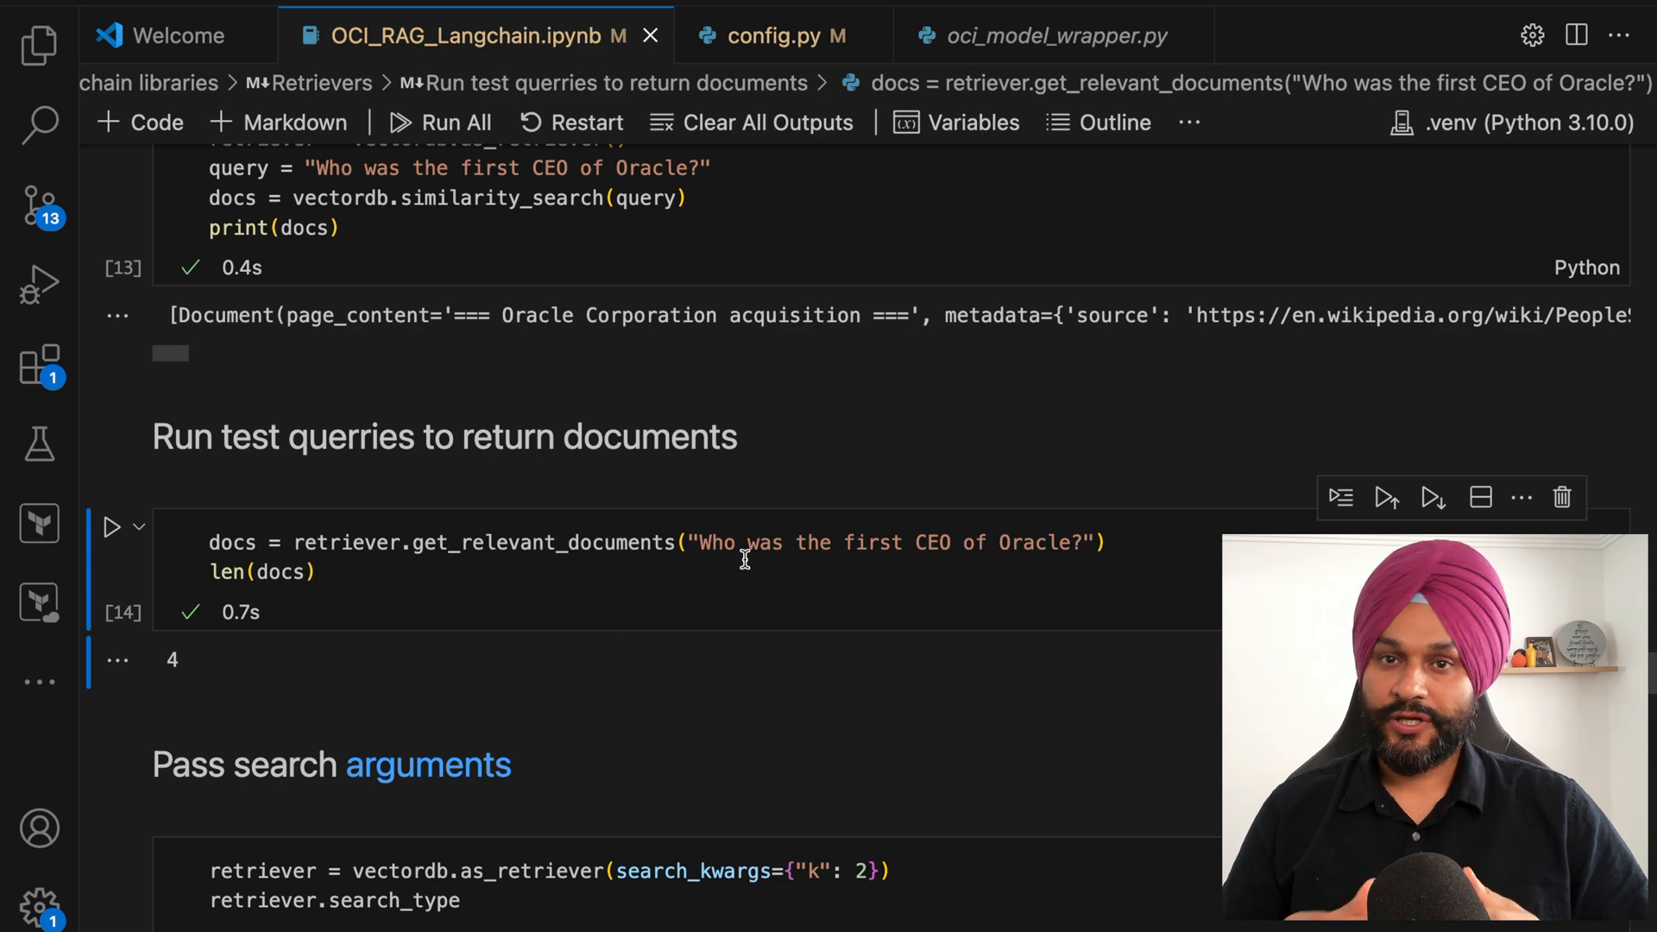
mouse_move(185, 662)
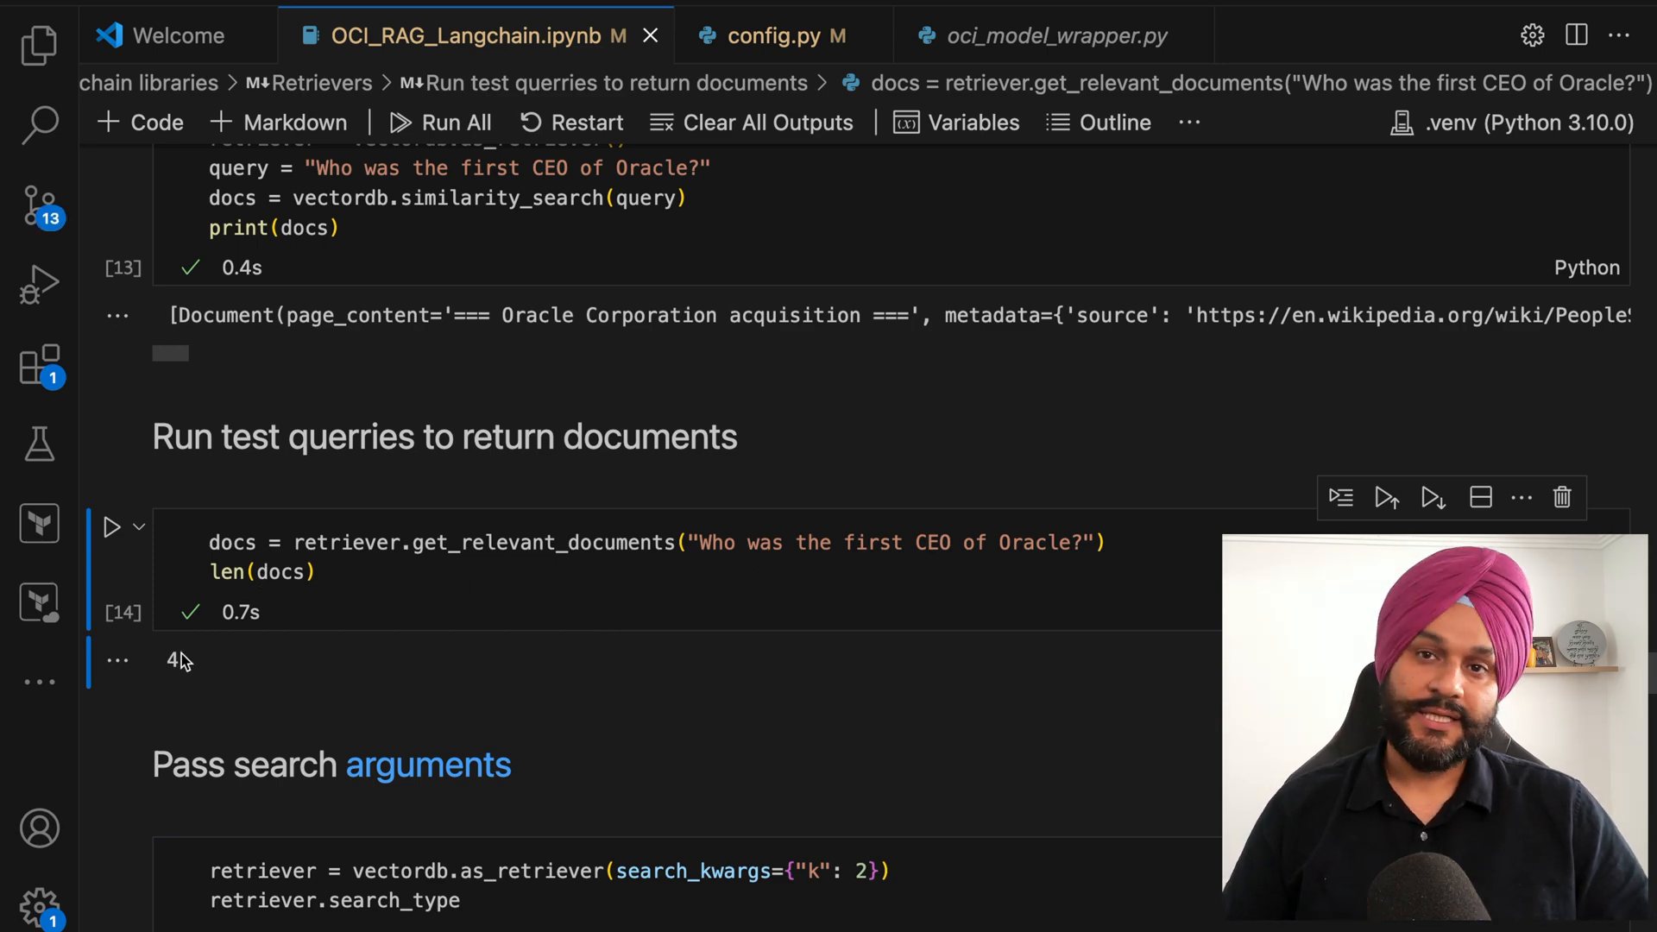
Step: Create a retriever with search_kwargs k=2 reporting search type 'similarity'
scroll("down", 3)
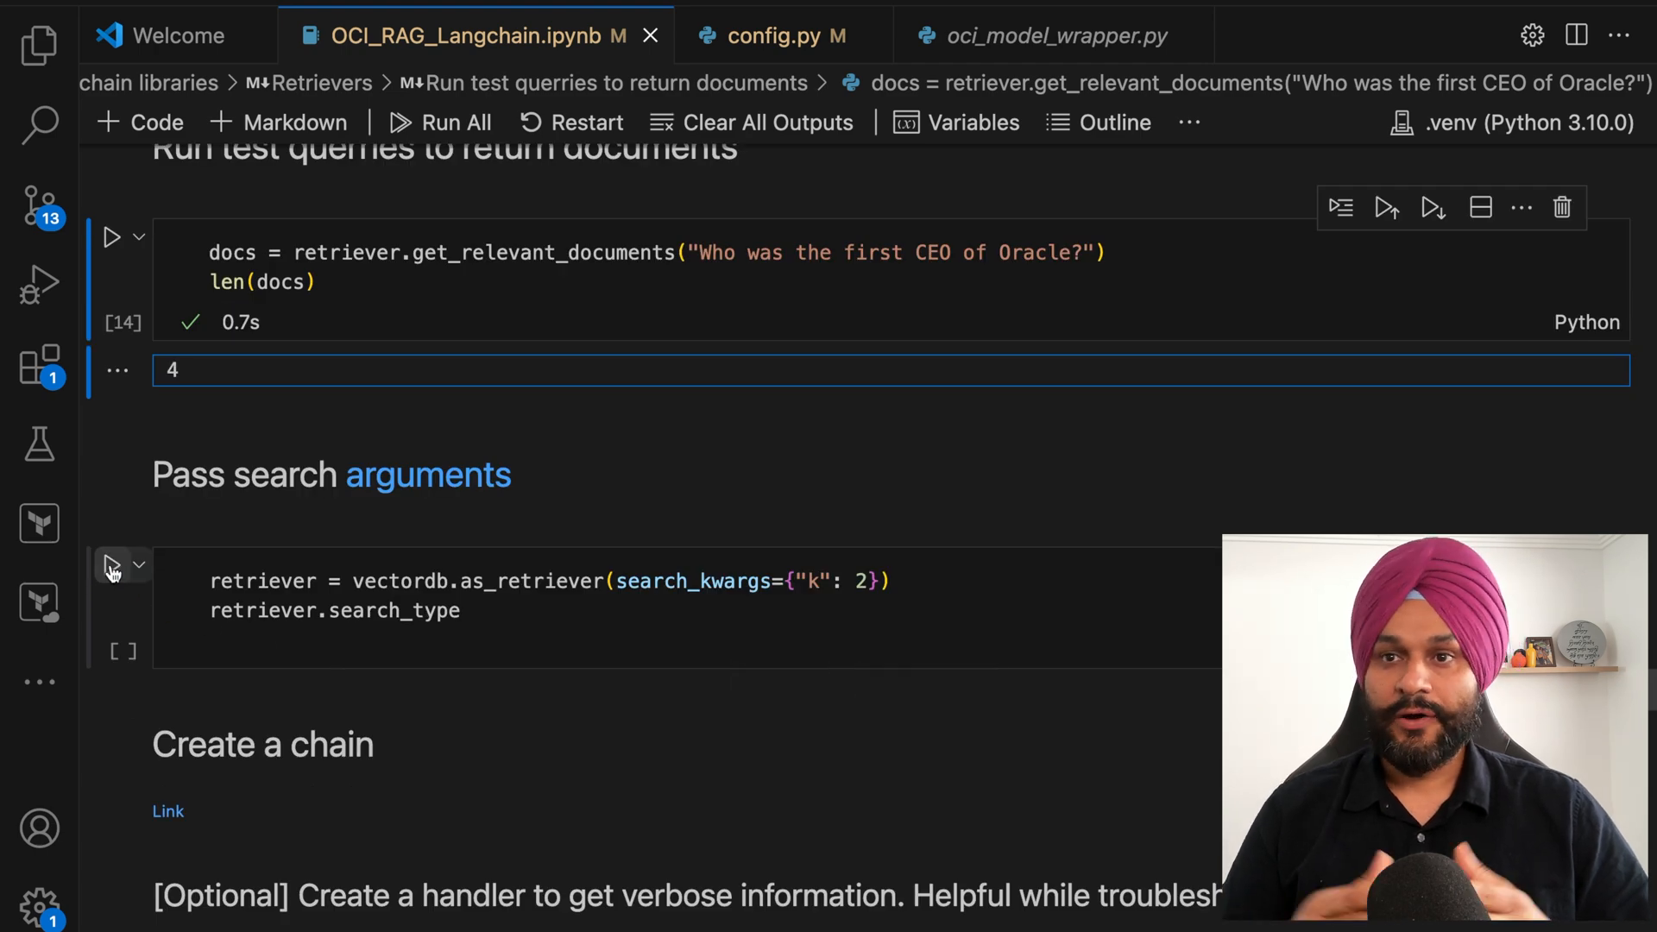
left_click(112, 567)
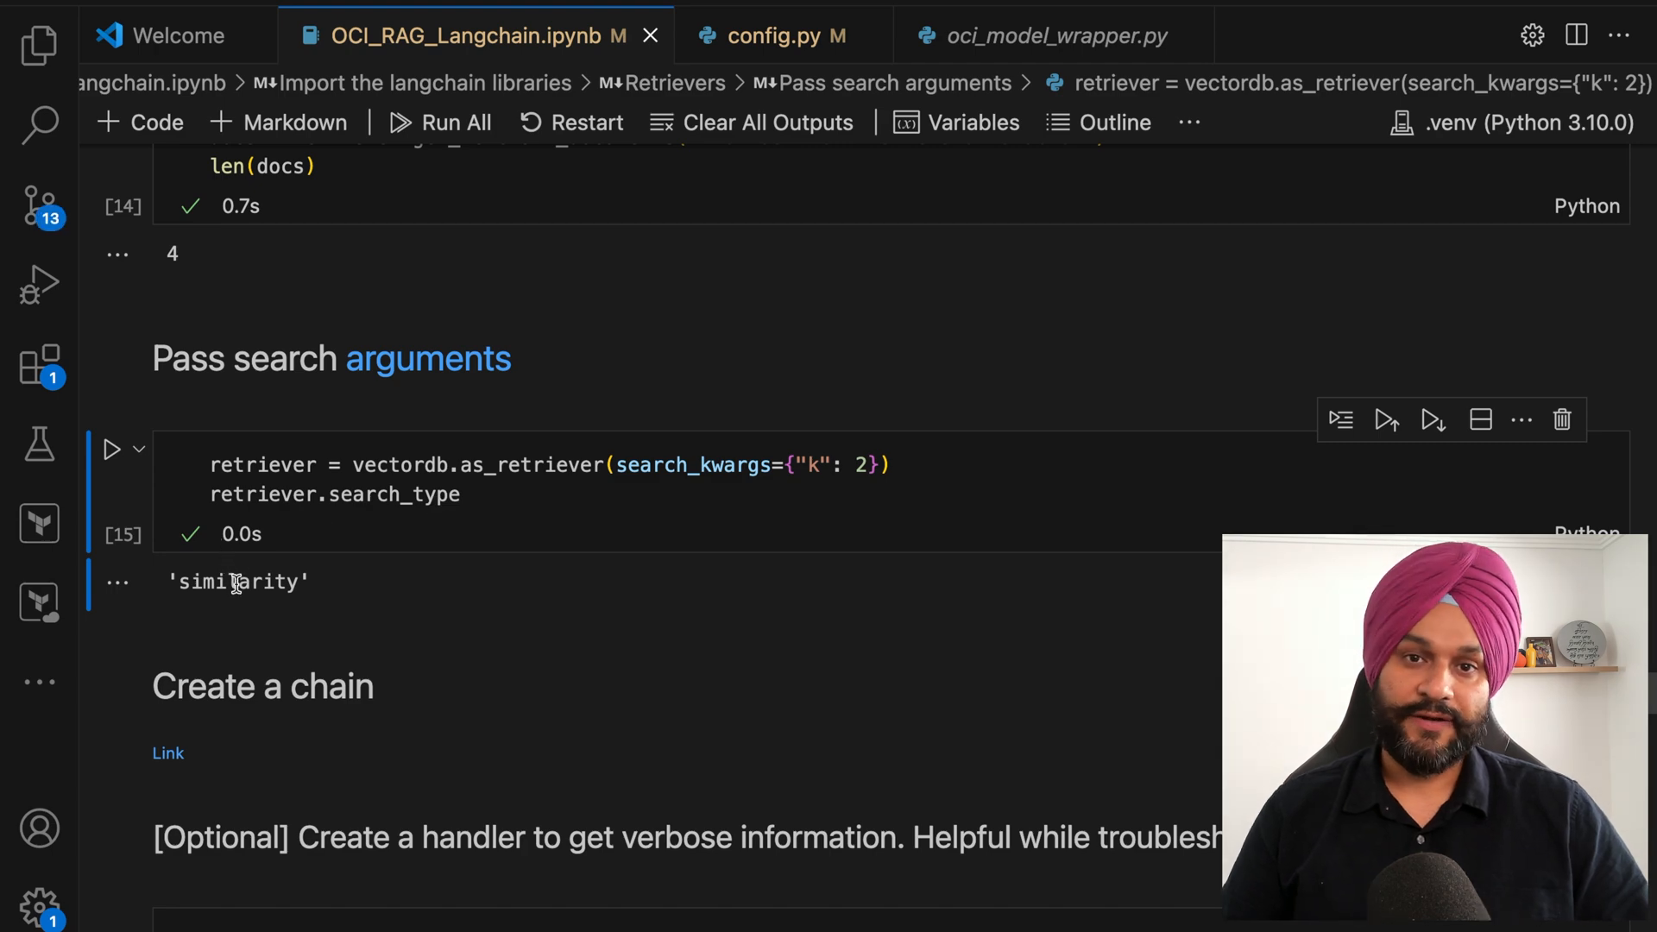
Step: Change set_debug(False) and set_verbose(False) to True in the handler cell
scroll("down", 3)
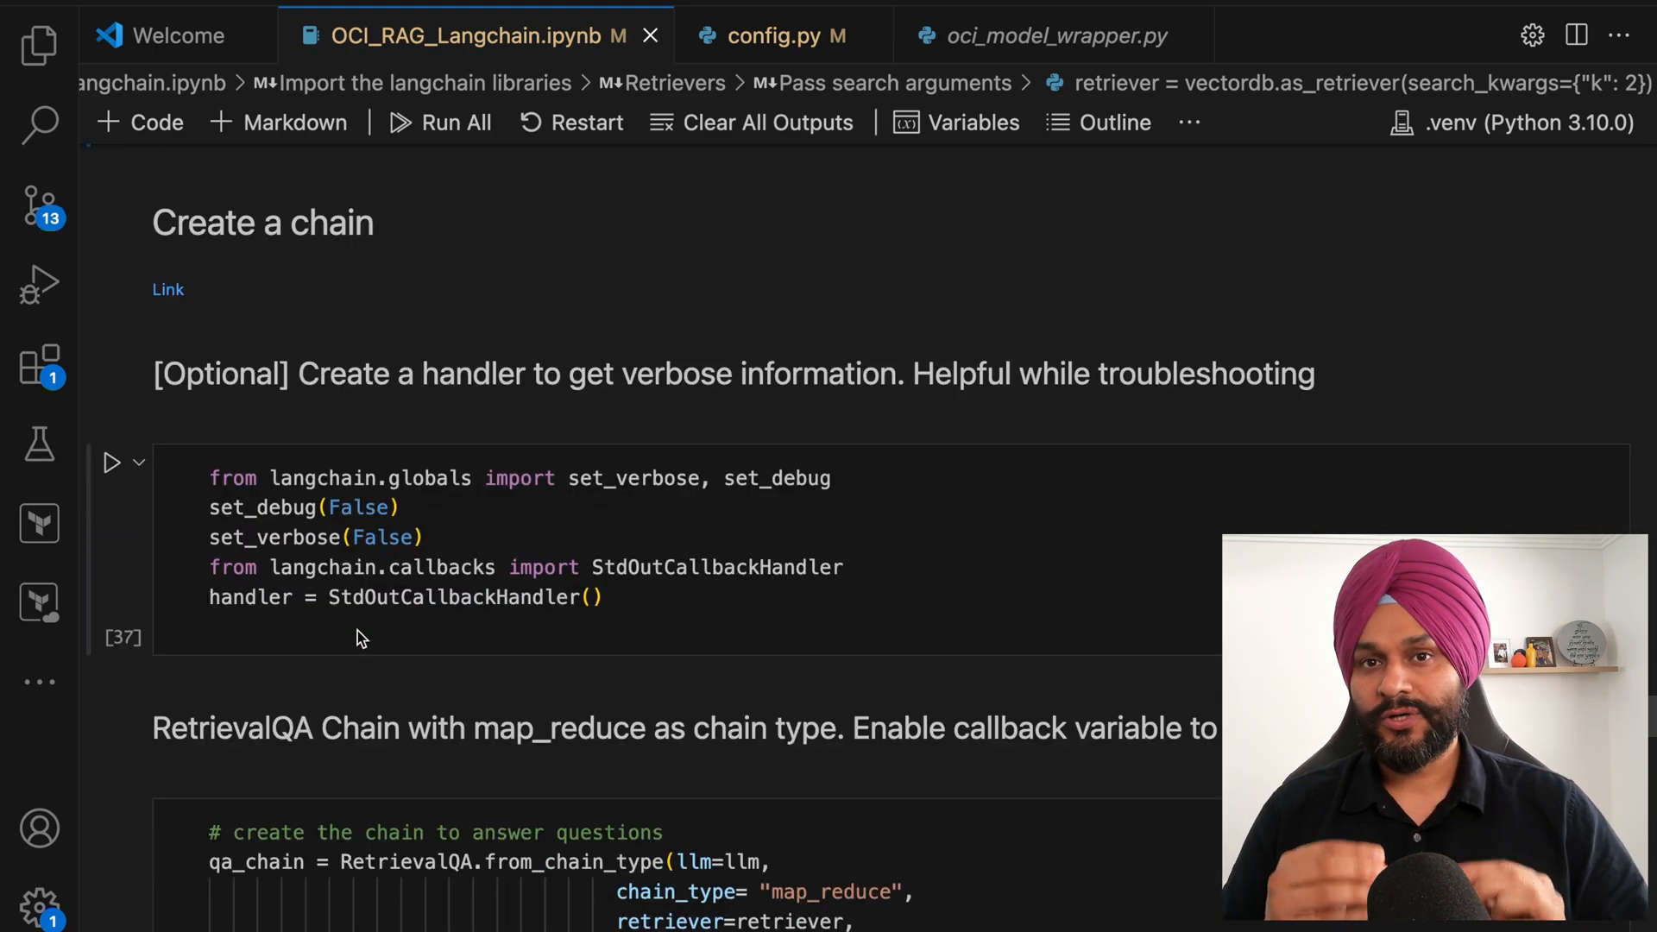
mouse_move(200, 492)
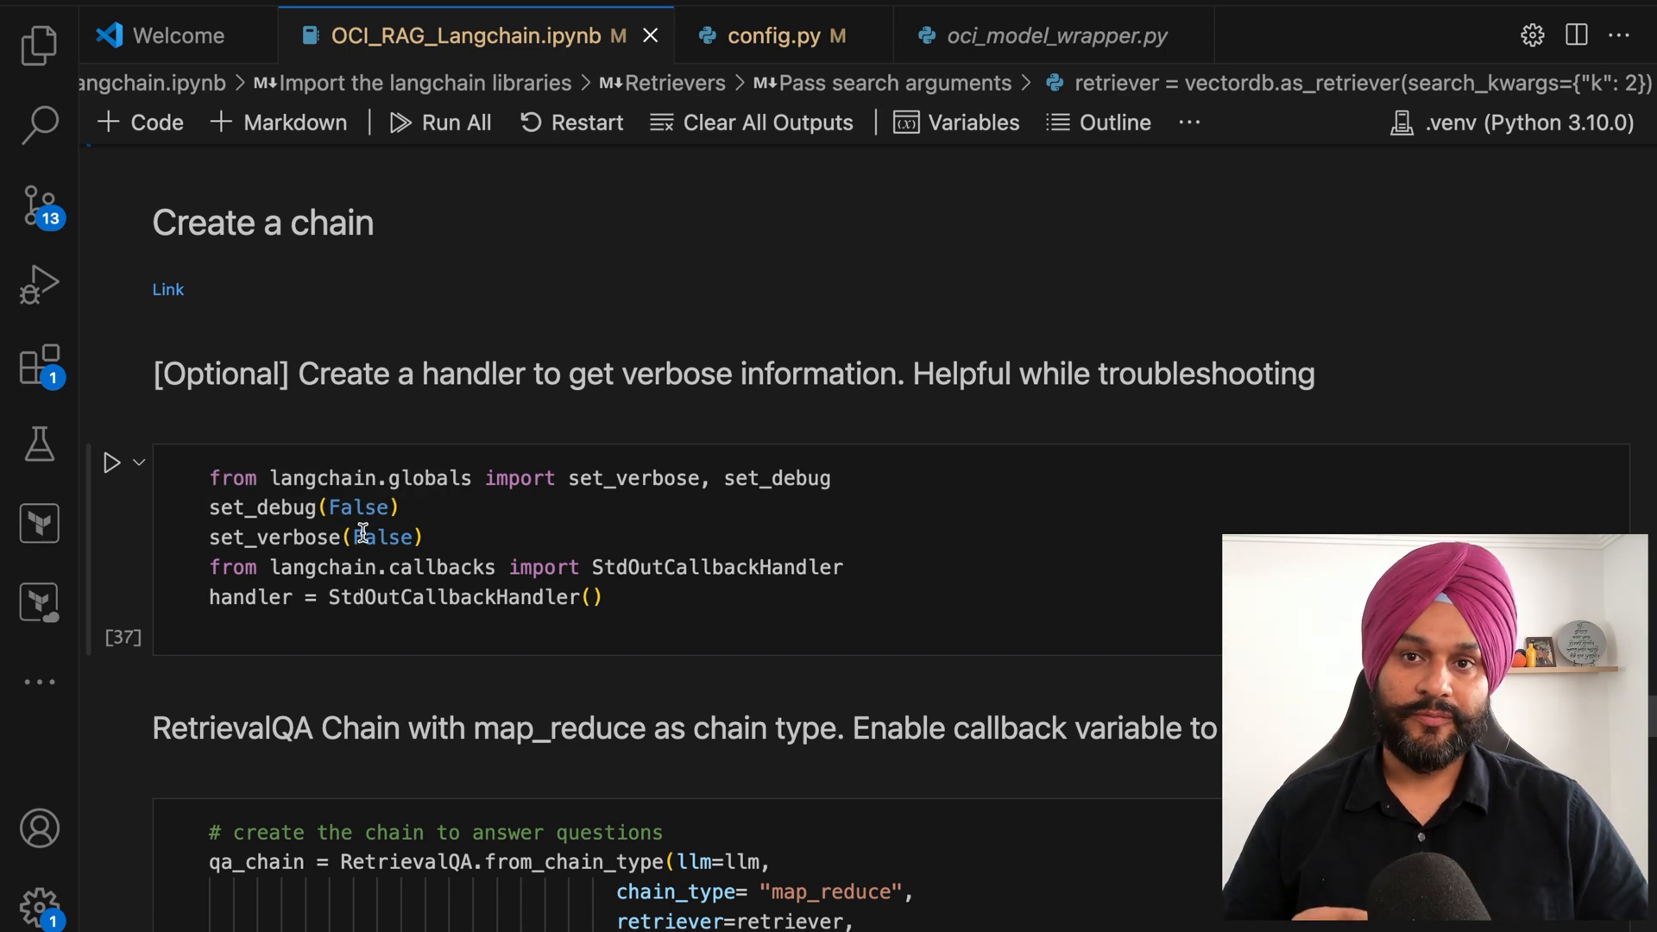
left_click(359, 506)
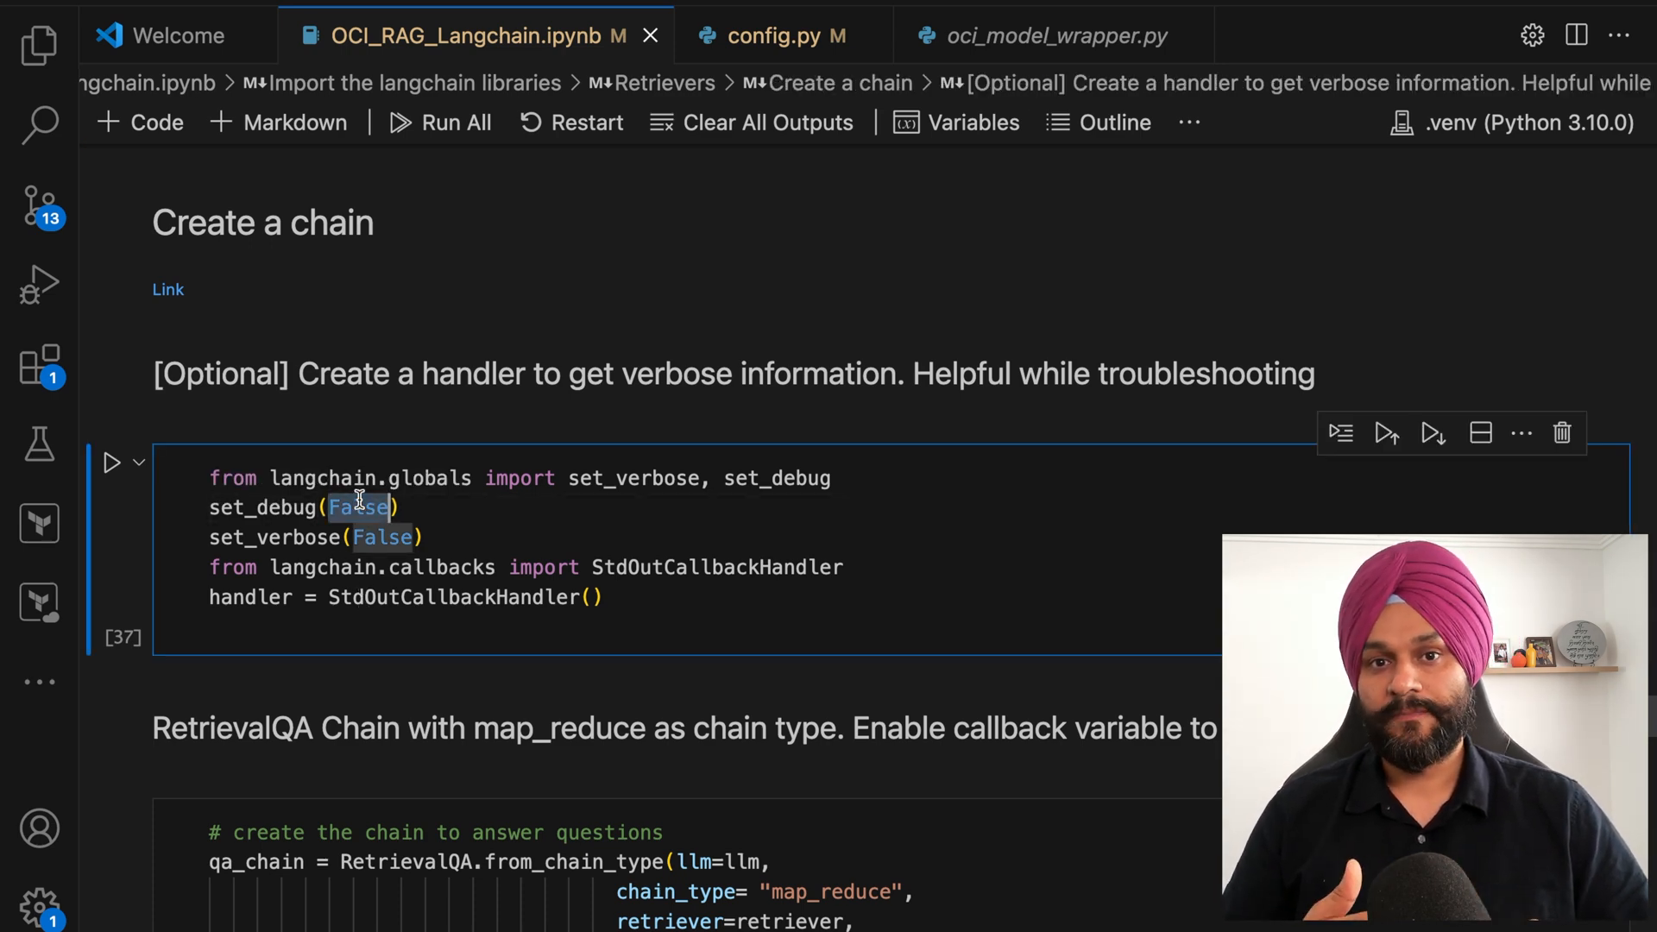
type("True")
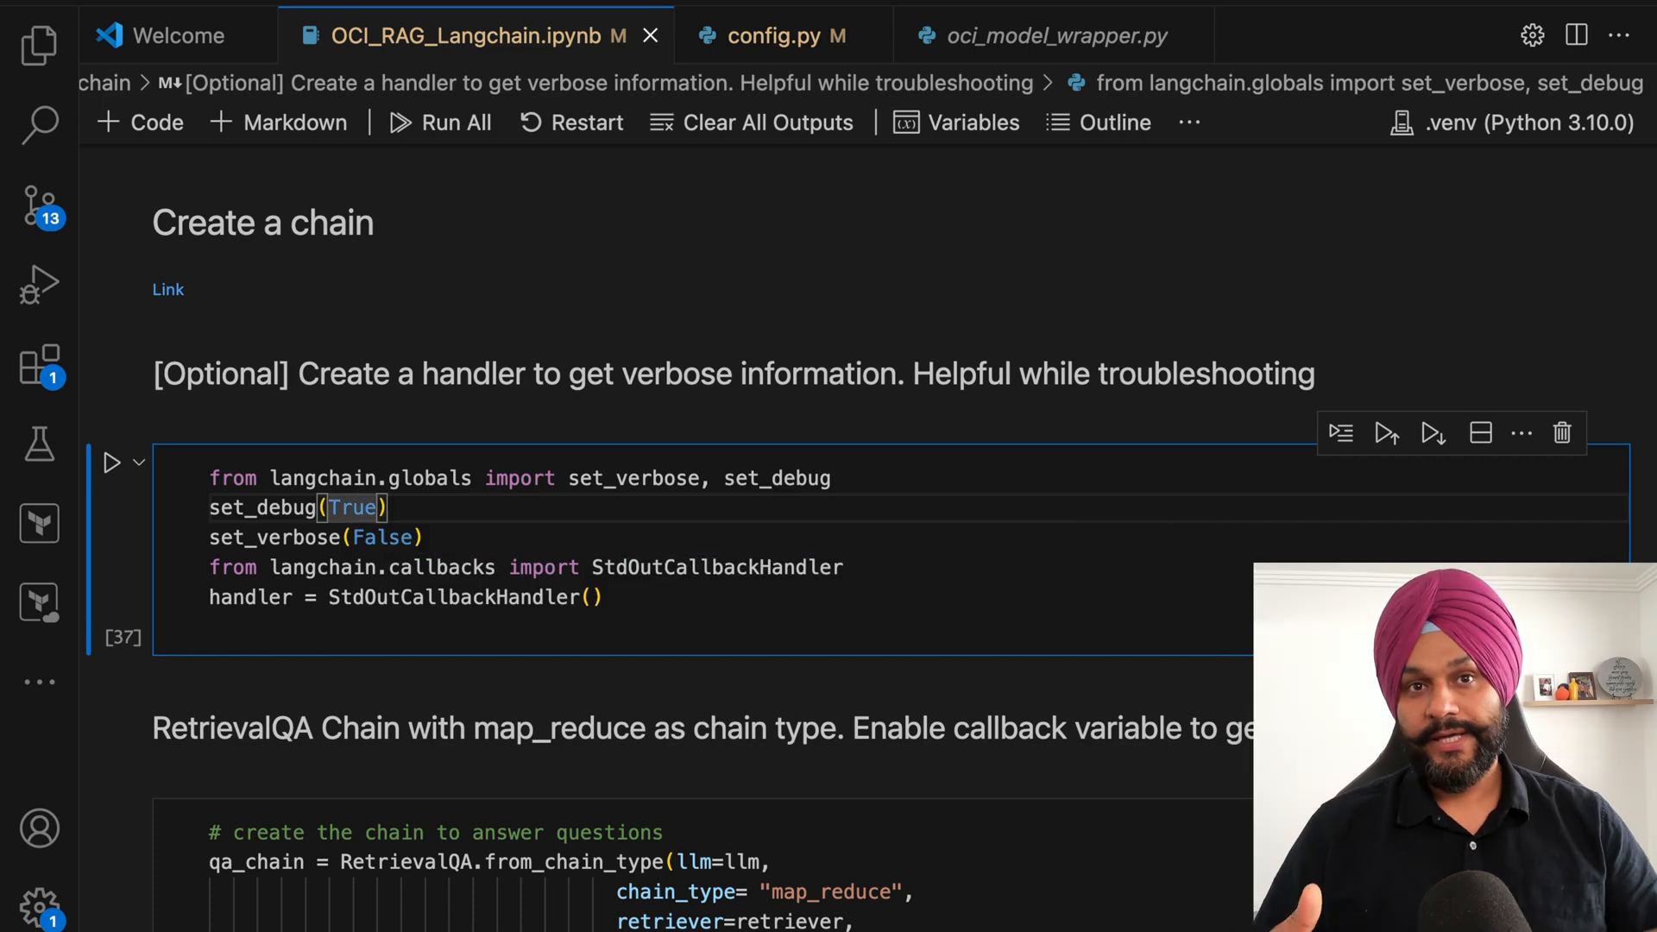
double_click(385, 537)
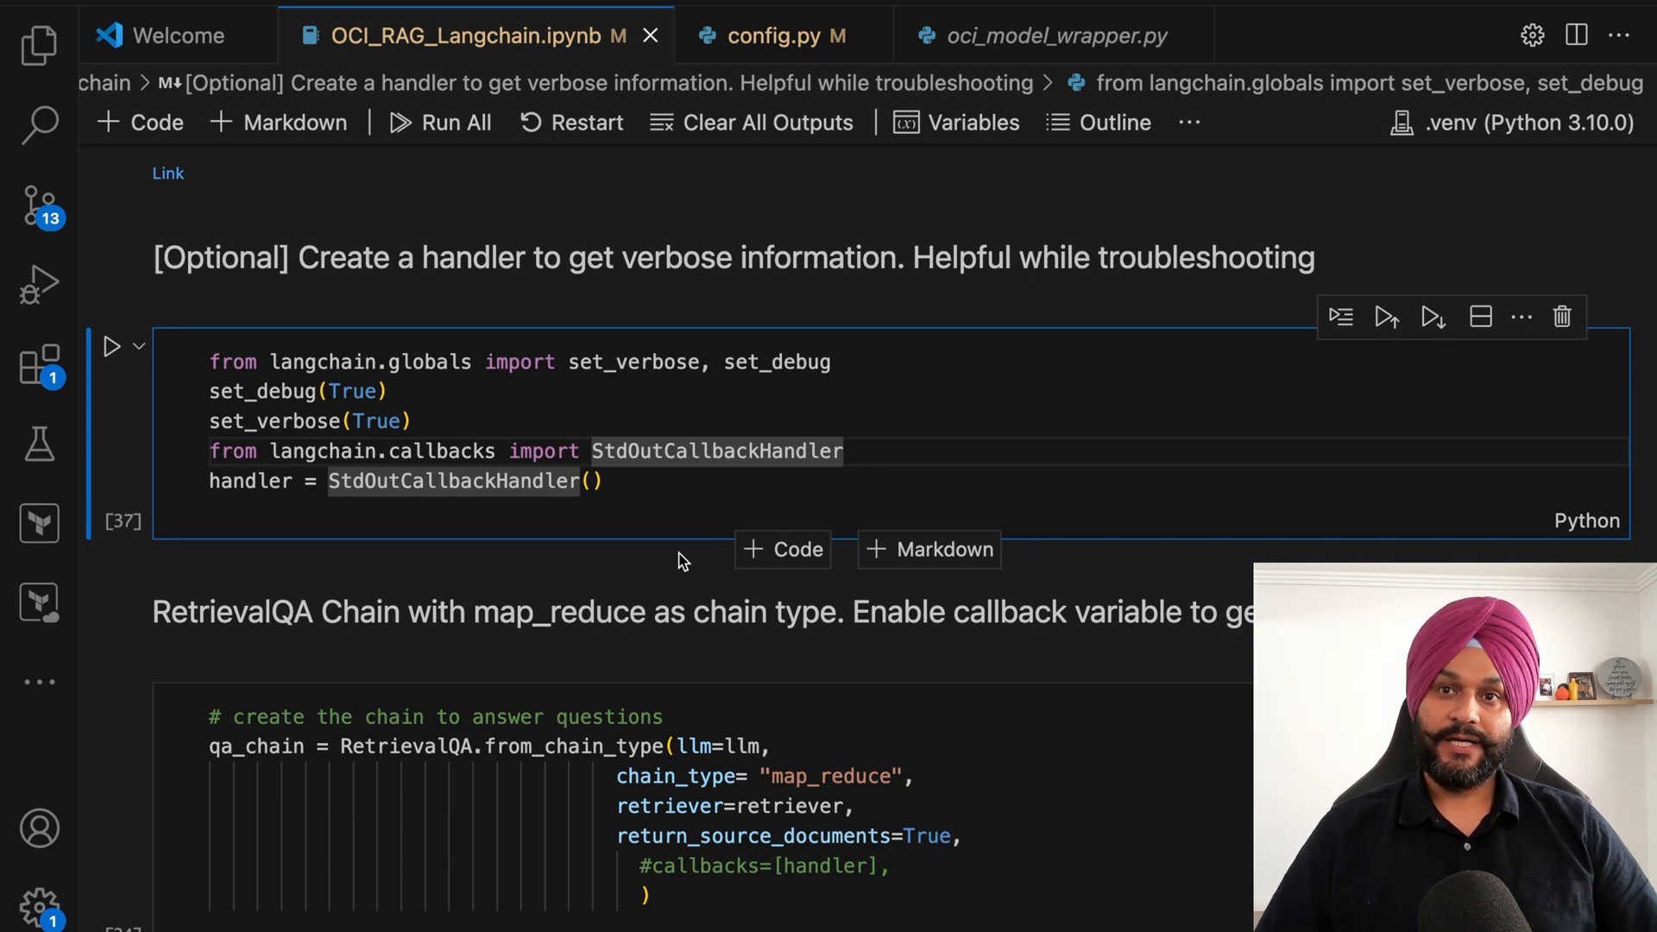
Step: Run the cell creating the RetrievalQA map_reduce qa_chain and review its output
scroll("down", 3)
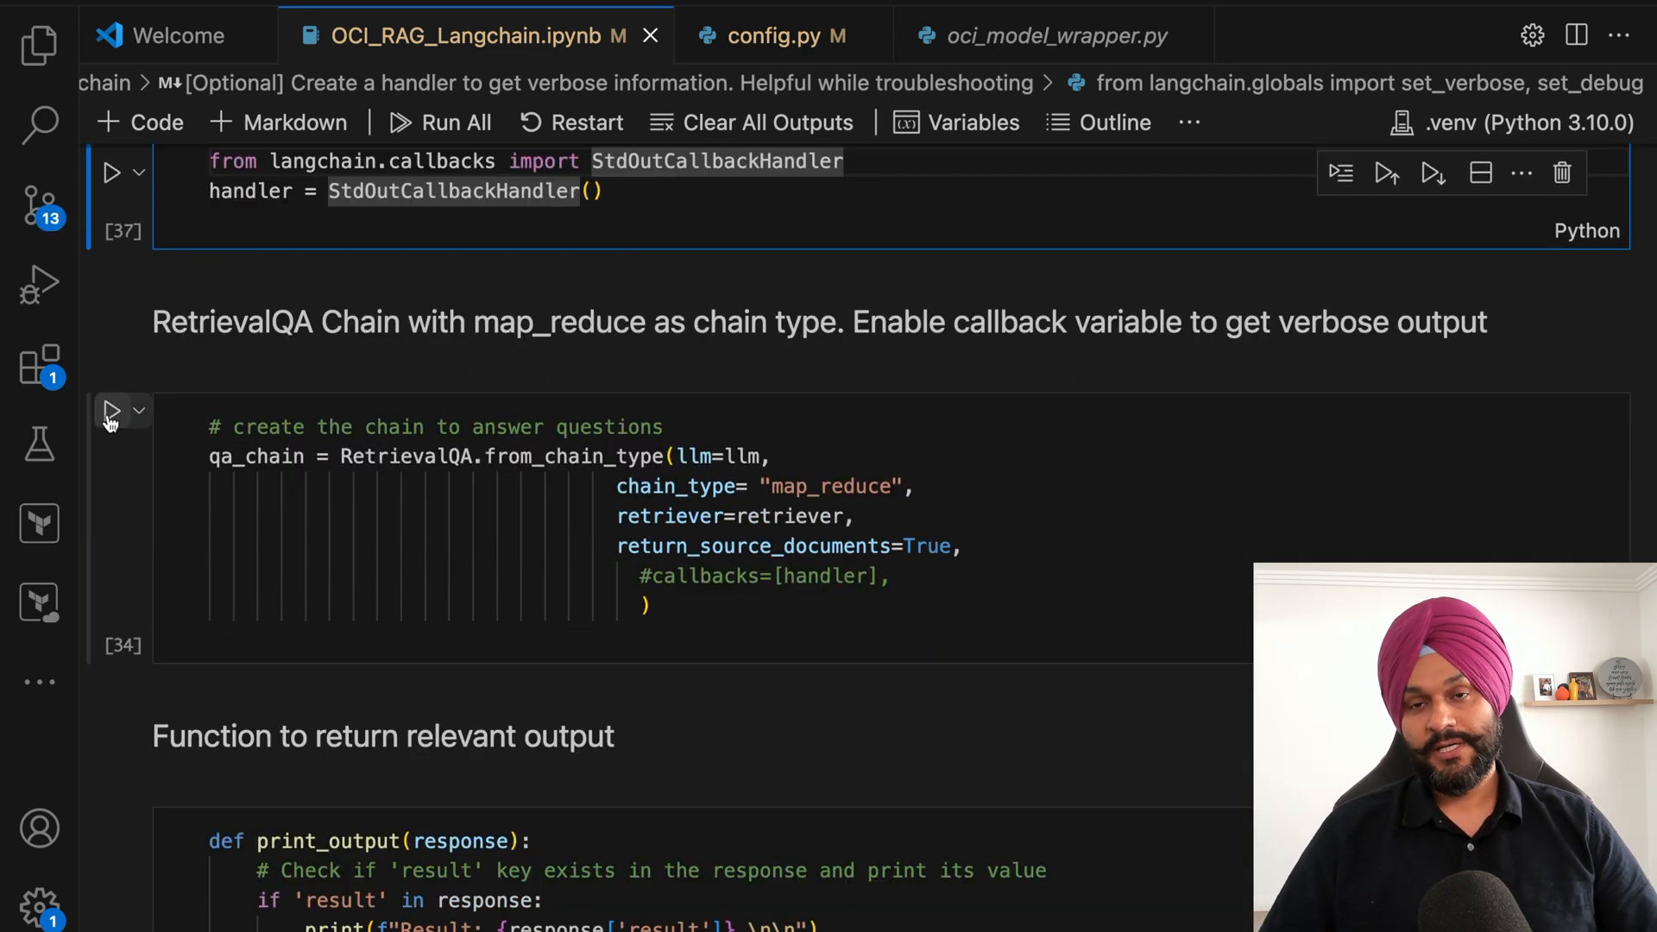
mouse_move(111, 411)
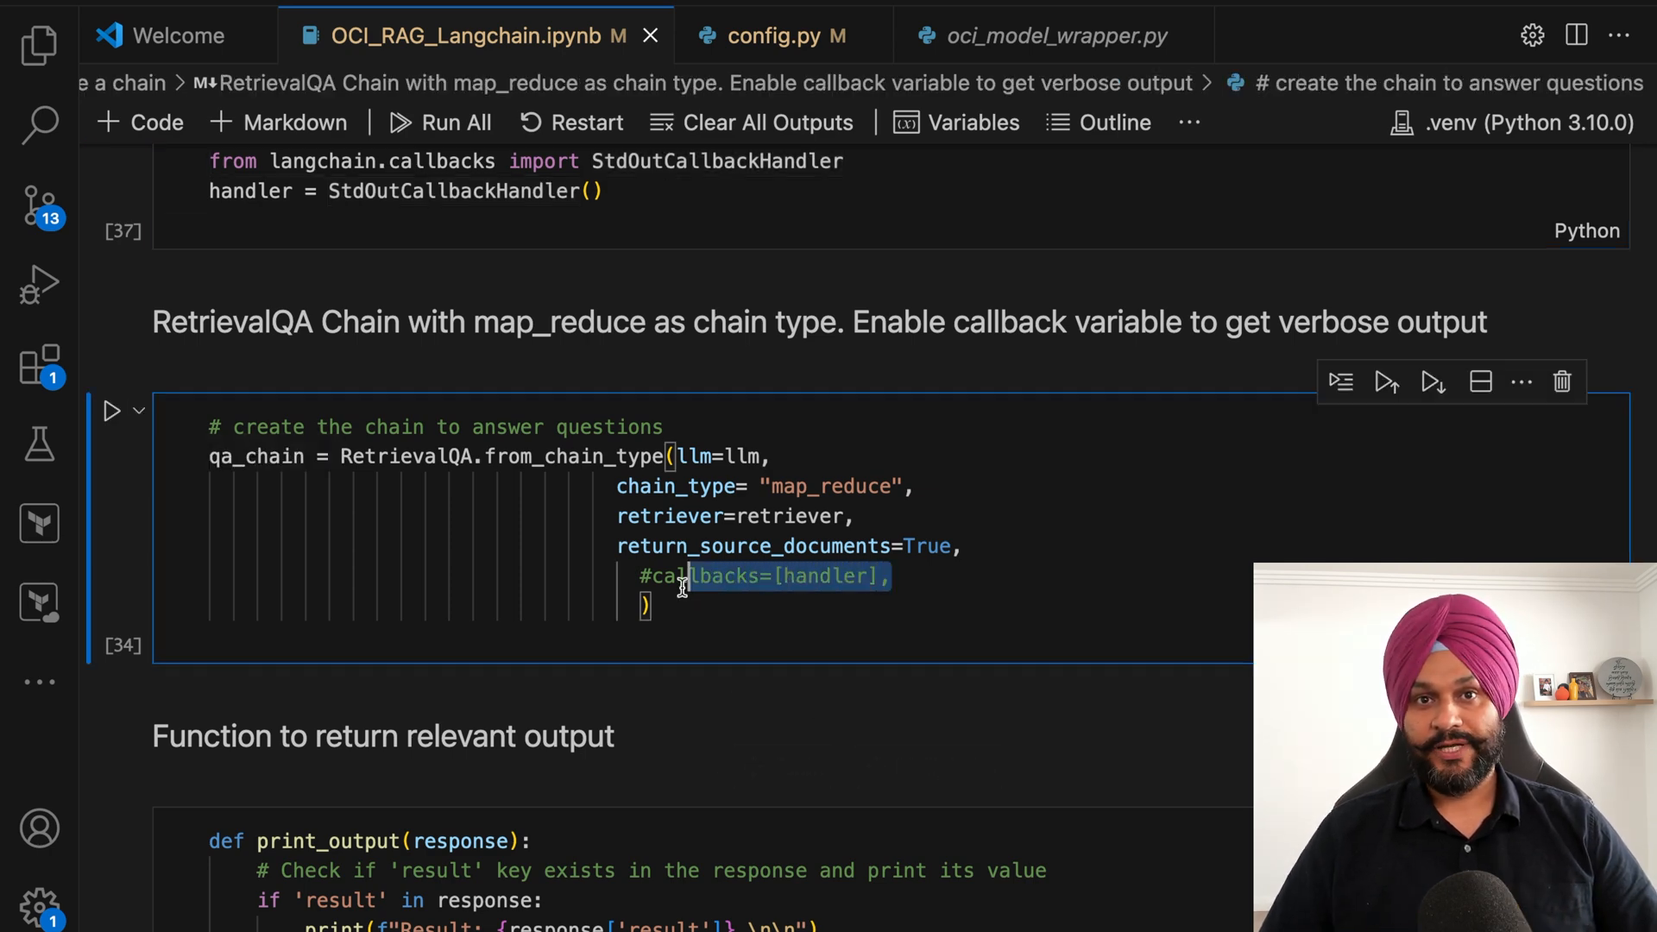
mouse_move(114, 411)
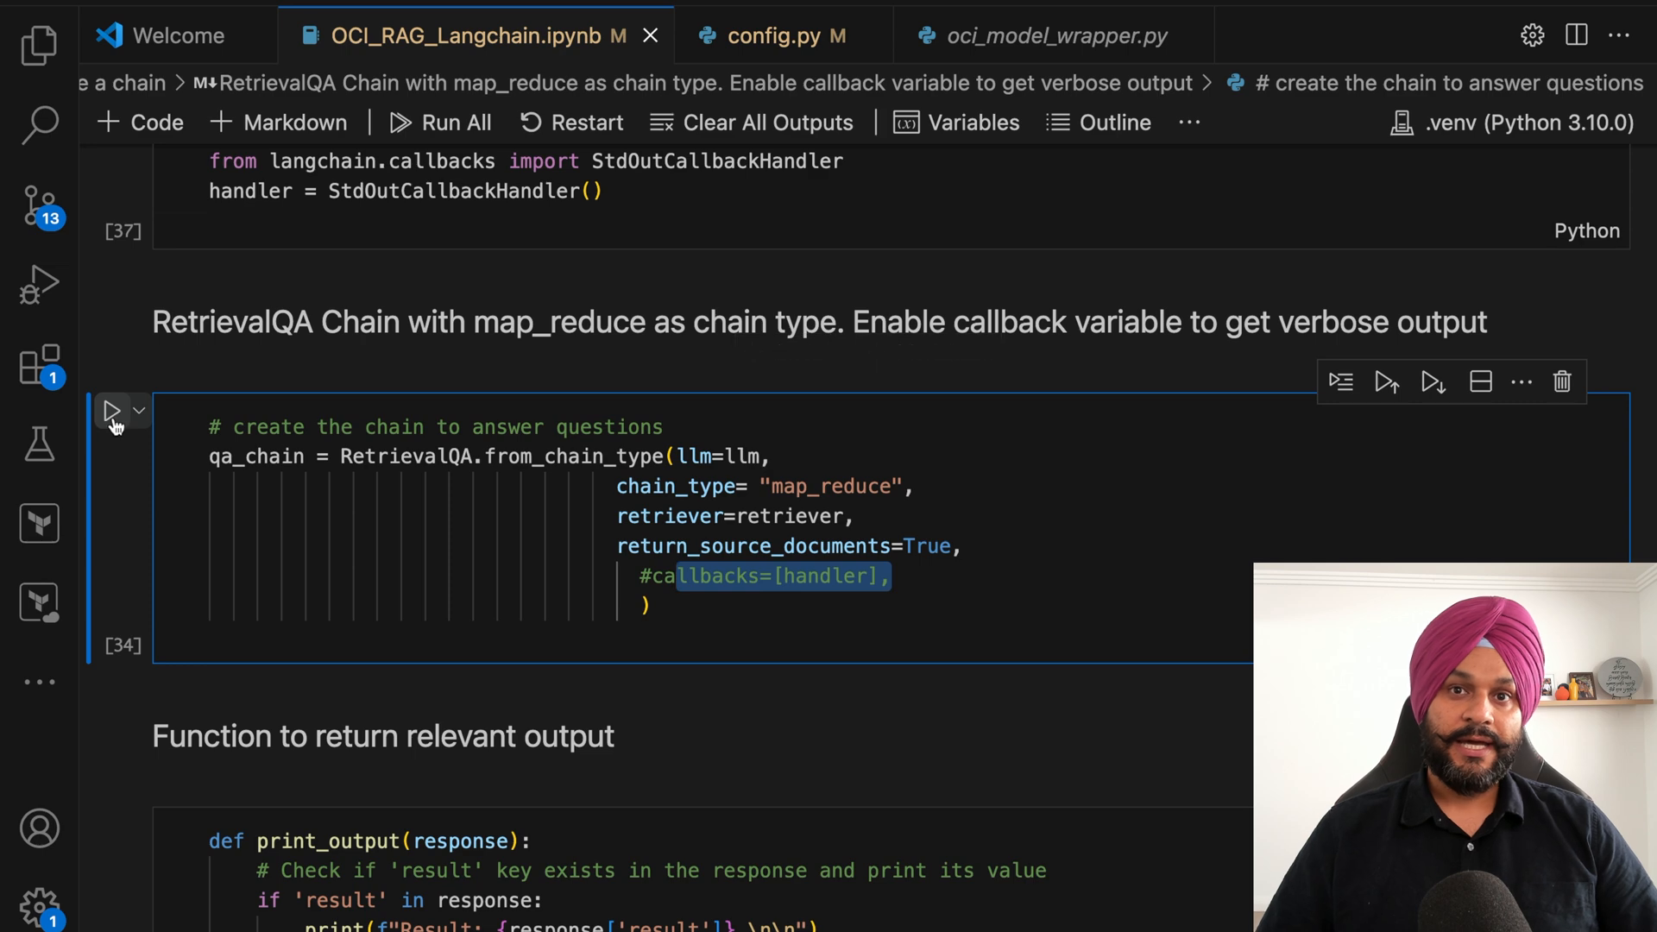
mouse_move(112, 413)
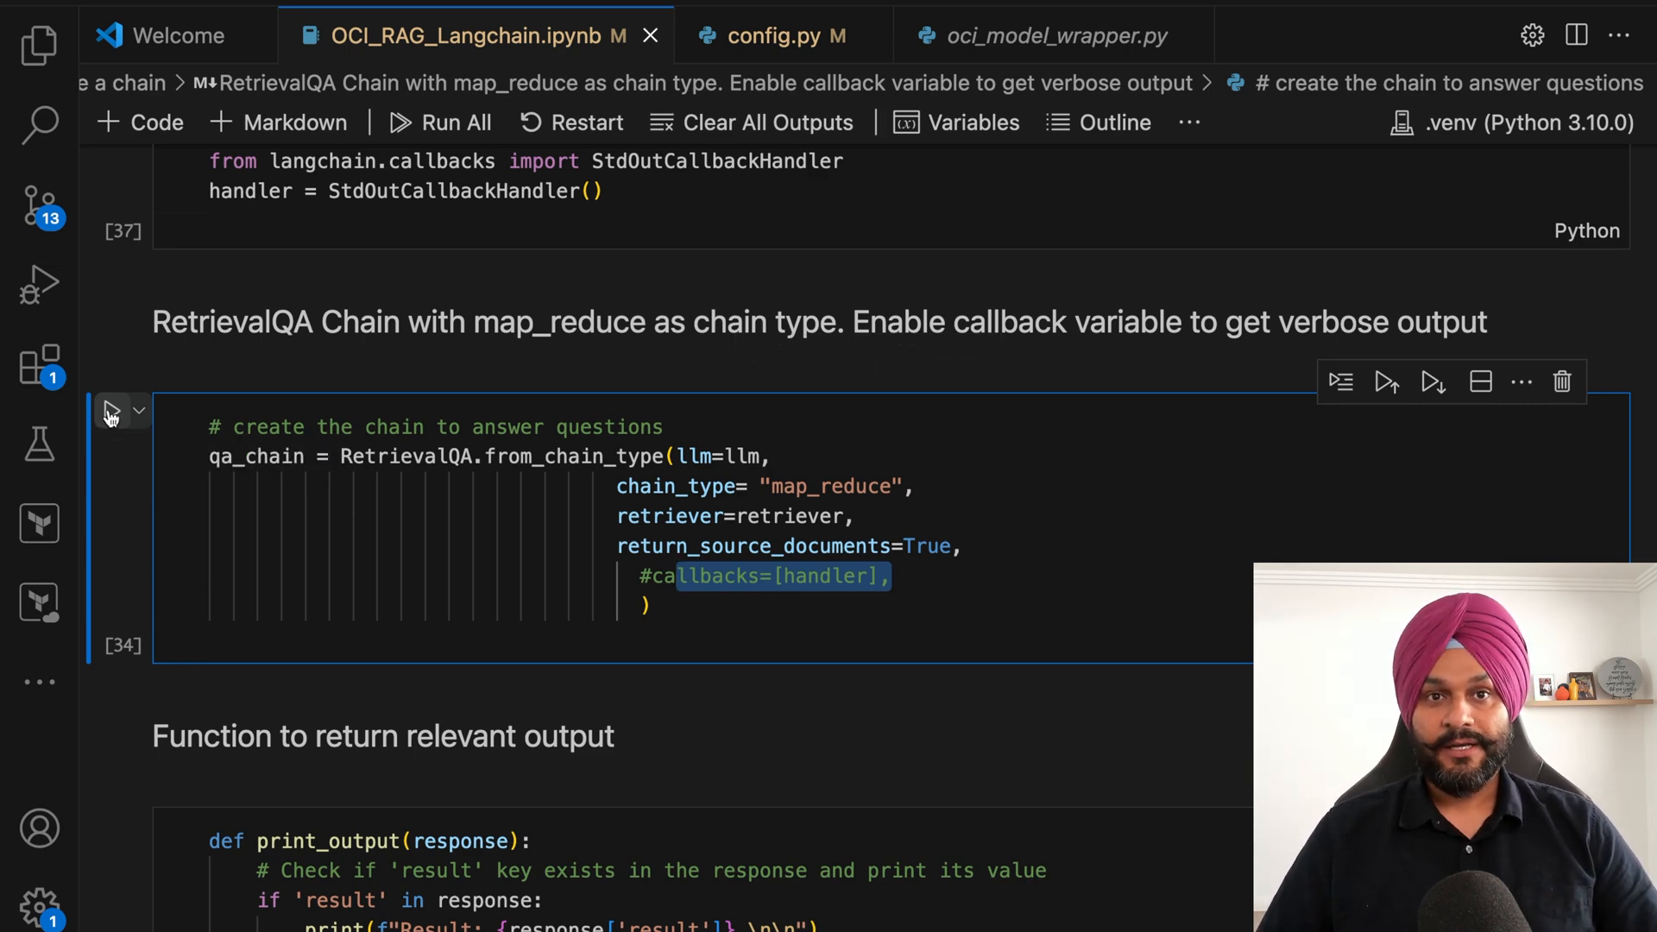
left_click(114, 410)
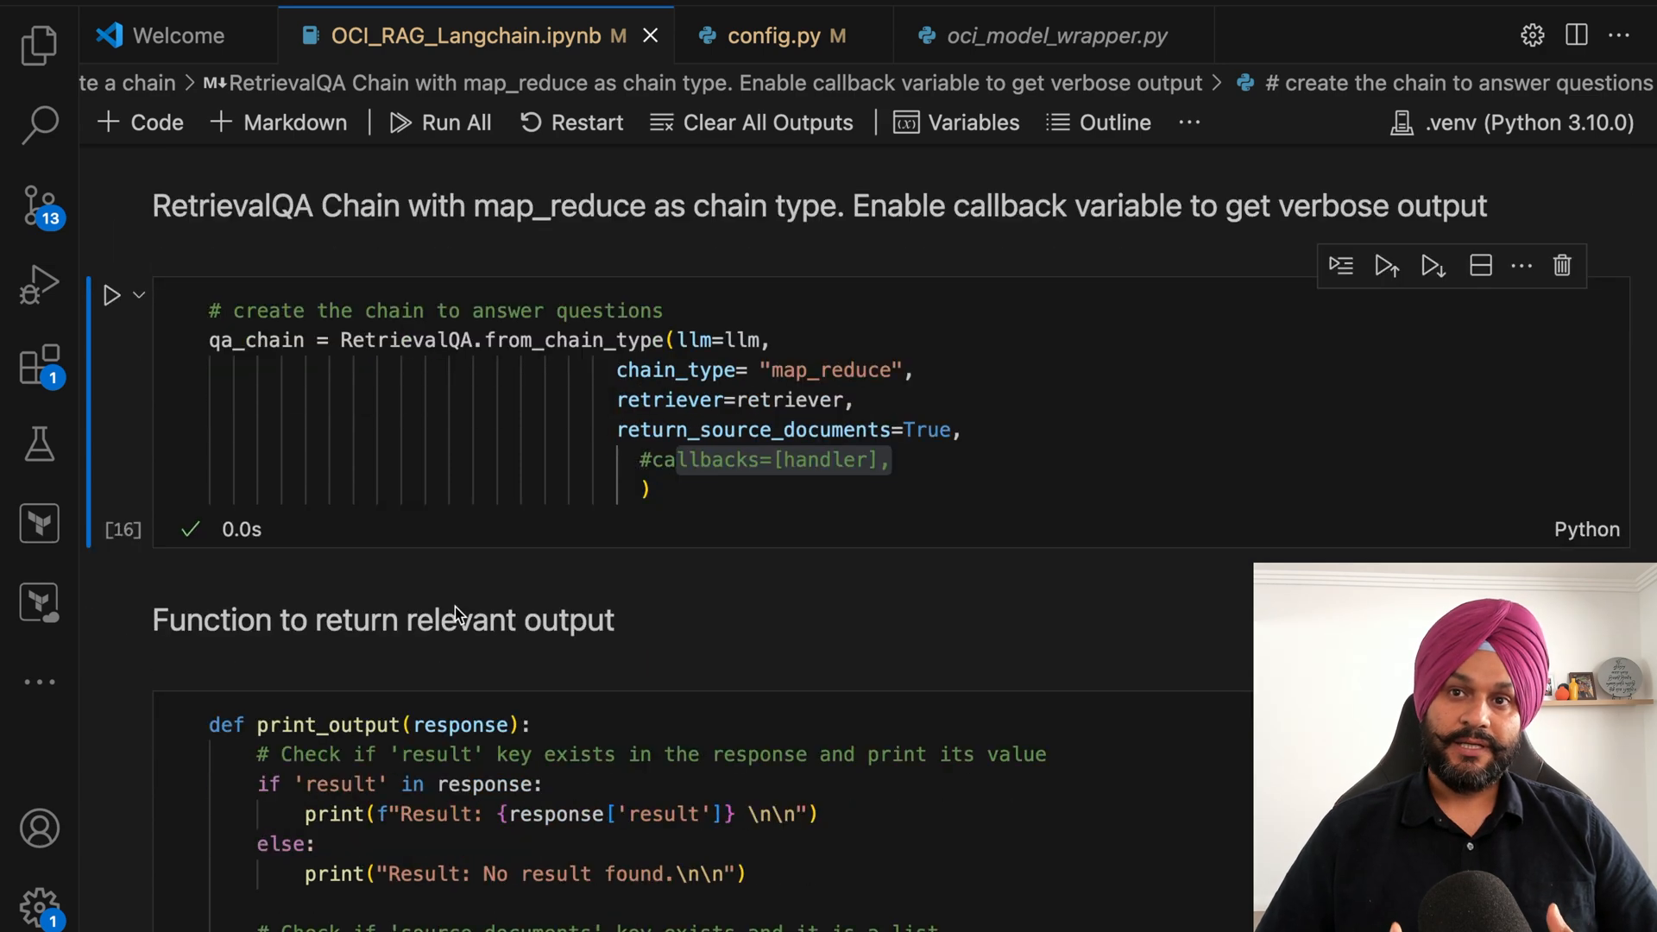
scroll("down", 3)
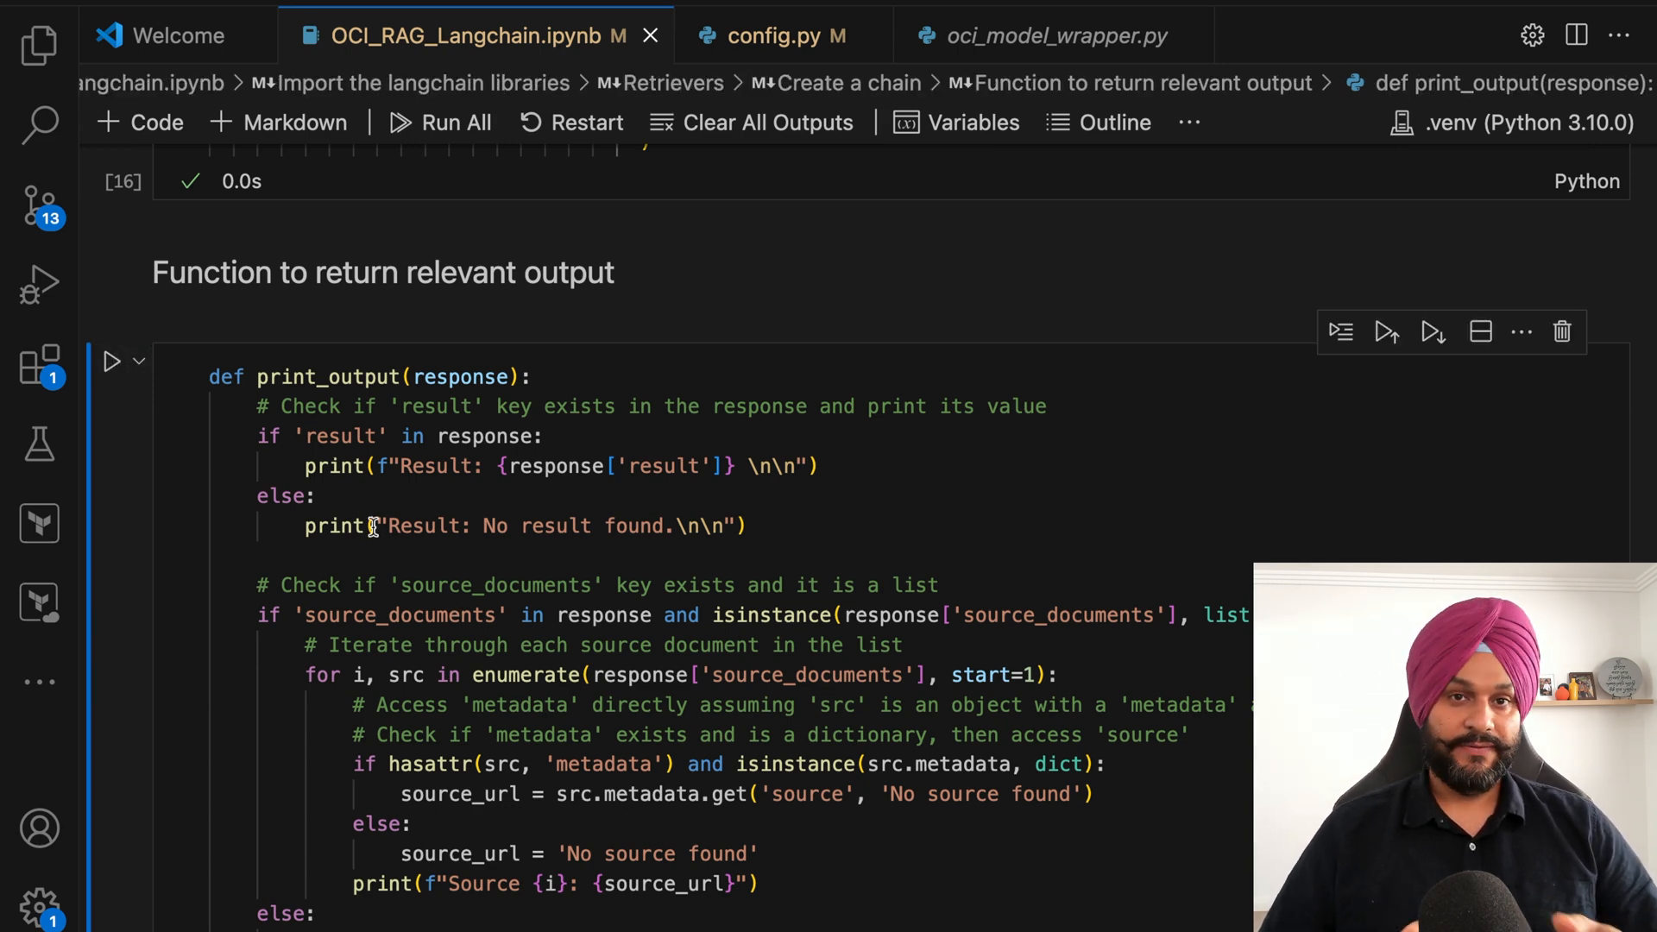
Step: Run the Microsoft partnership query, getting 2018 with a Wikipedia source, and review the CEO answer (Safra Catz)
scroll("down", 3)
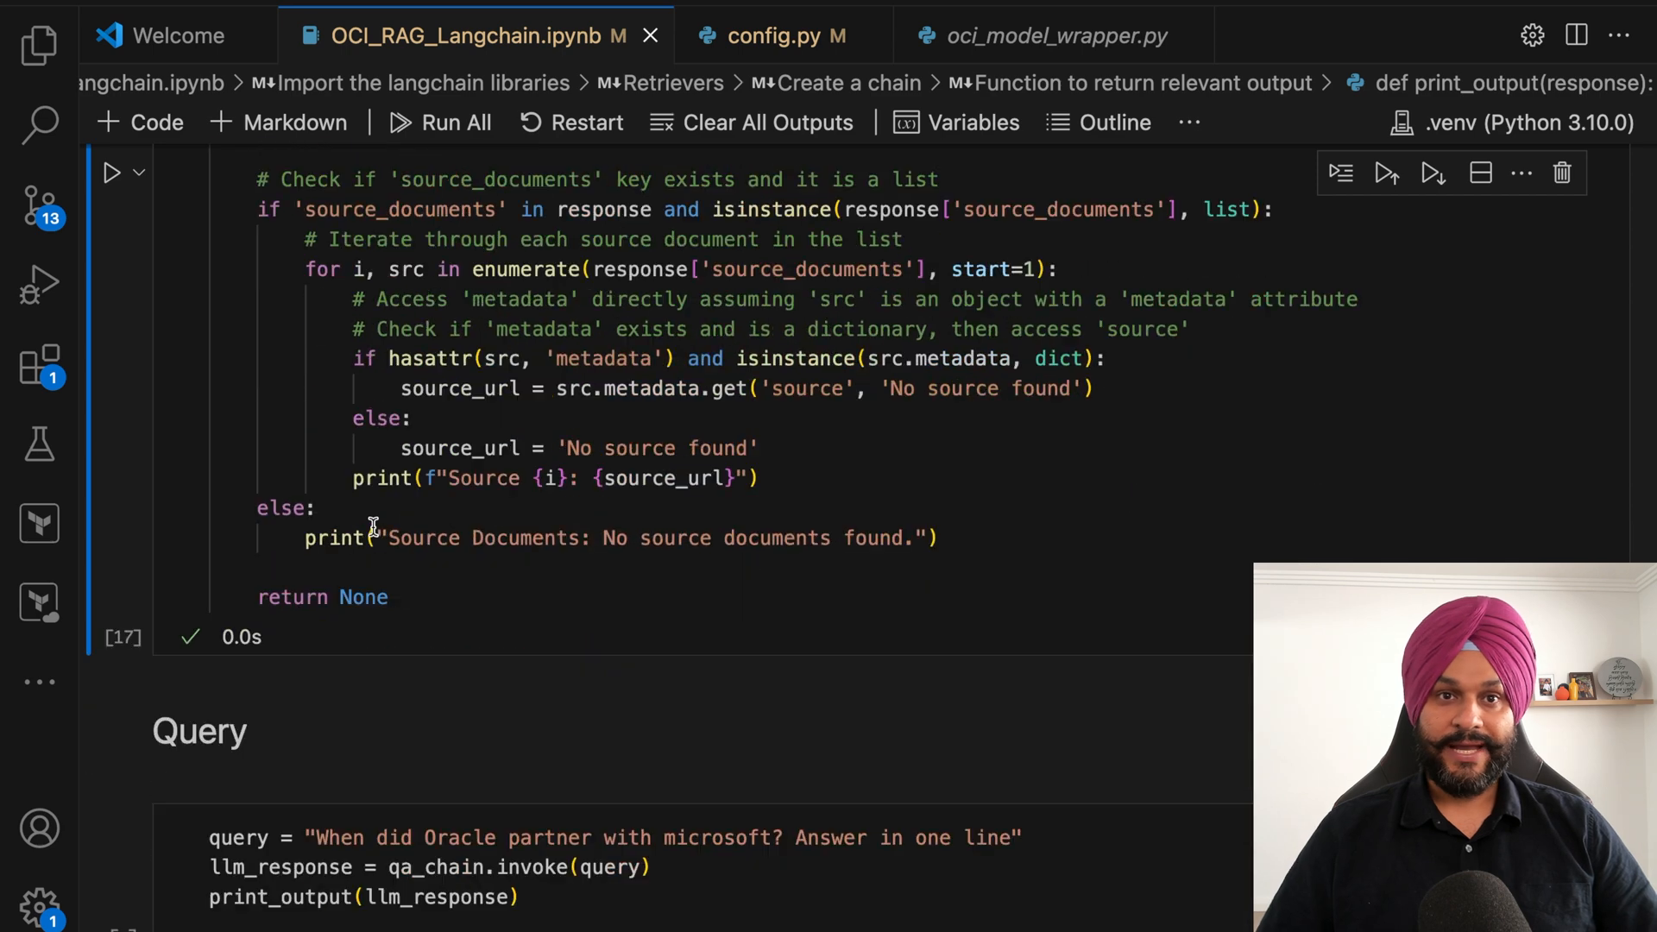
scroll("down", 3)
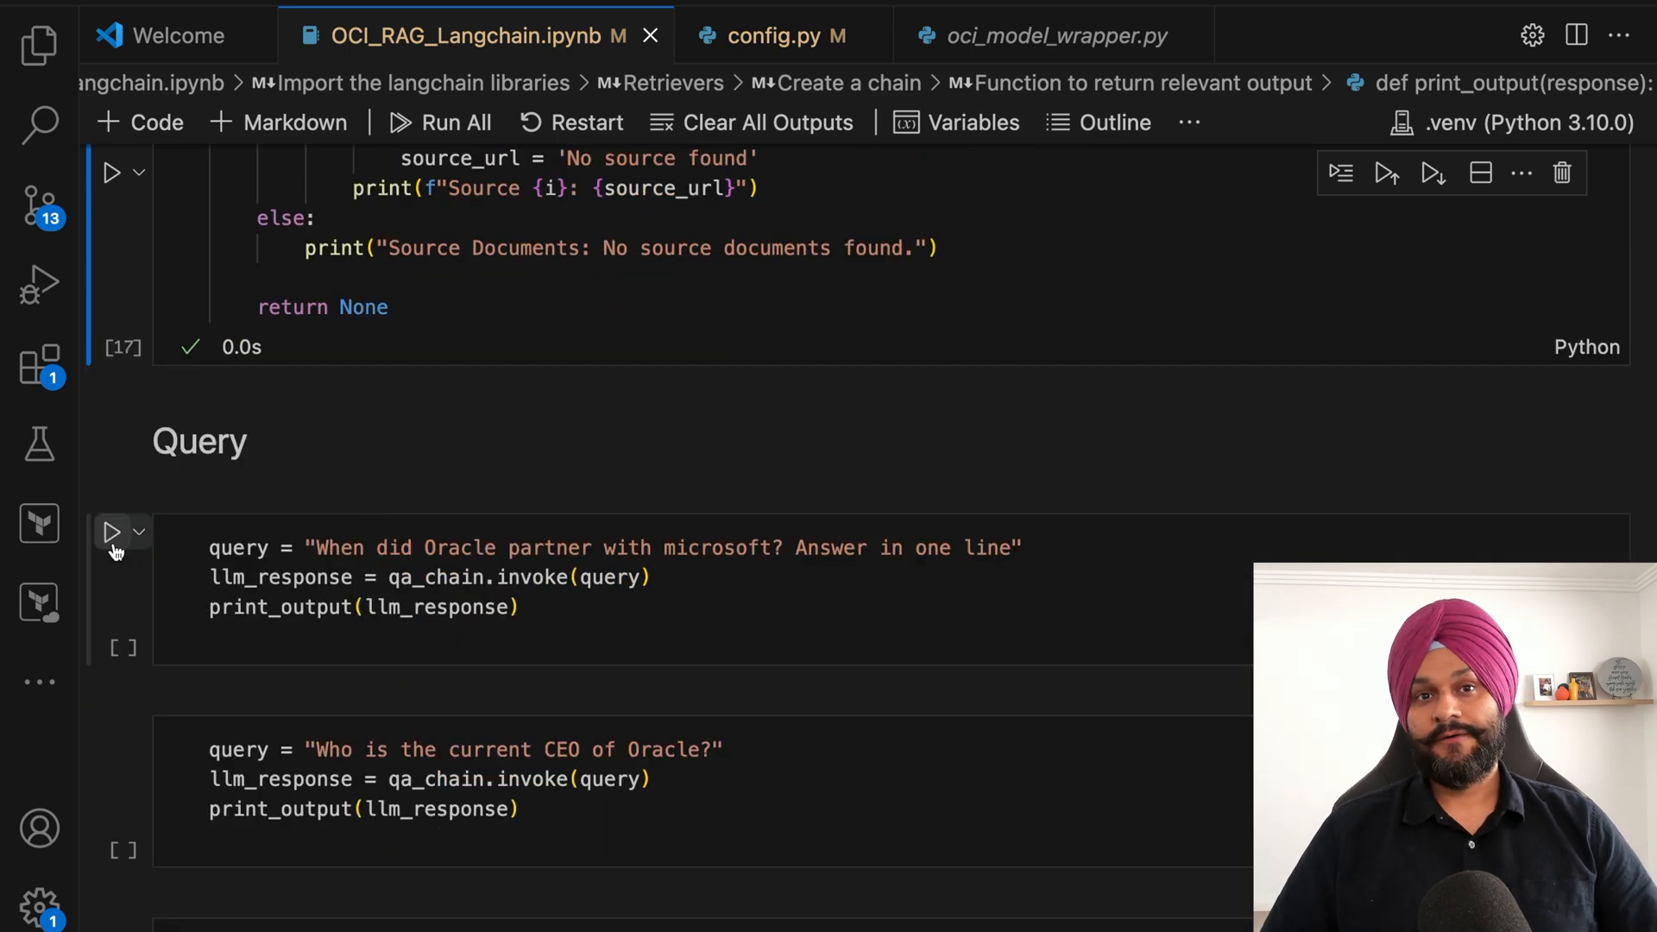
mouse_move(112, 533)
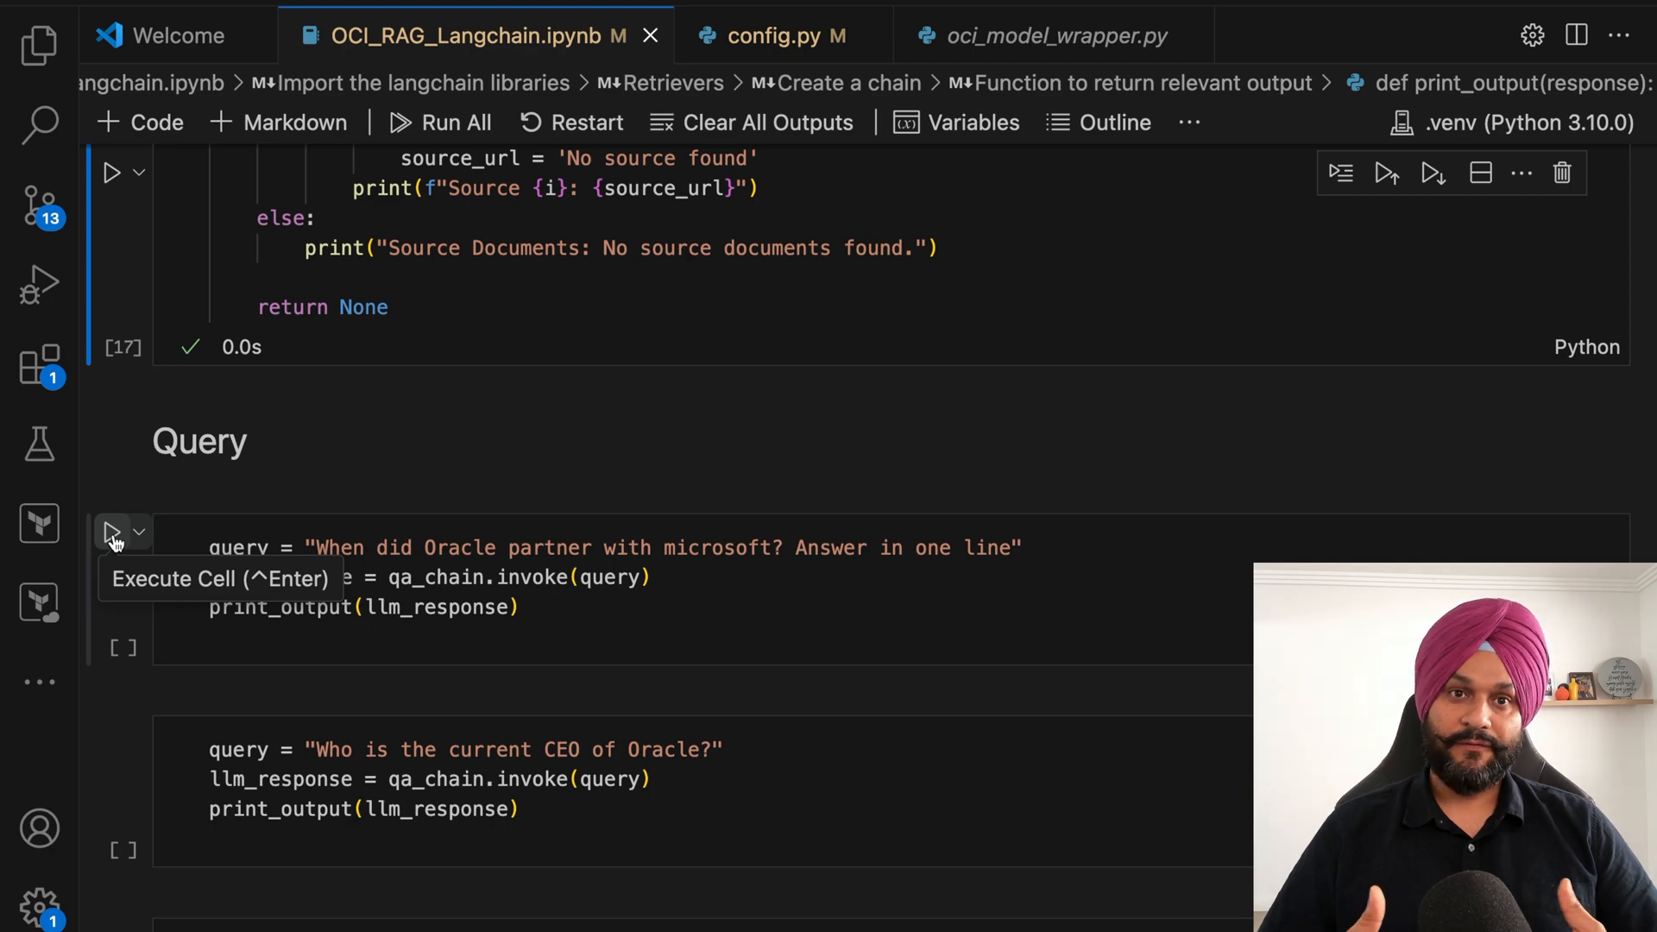
left_click(114, 532)
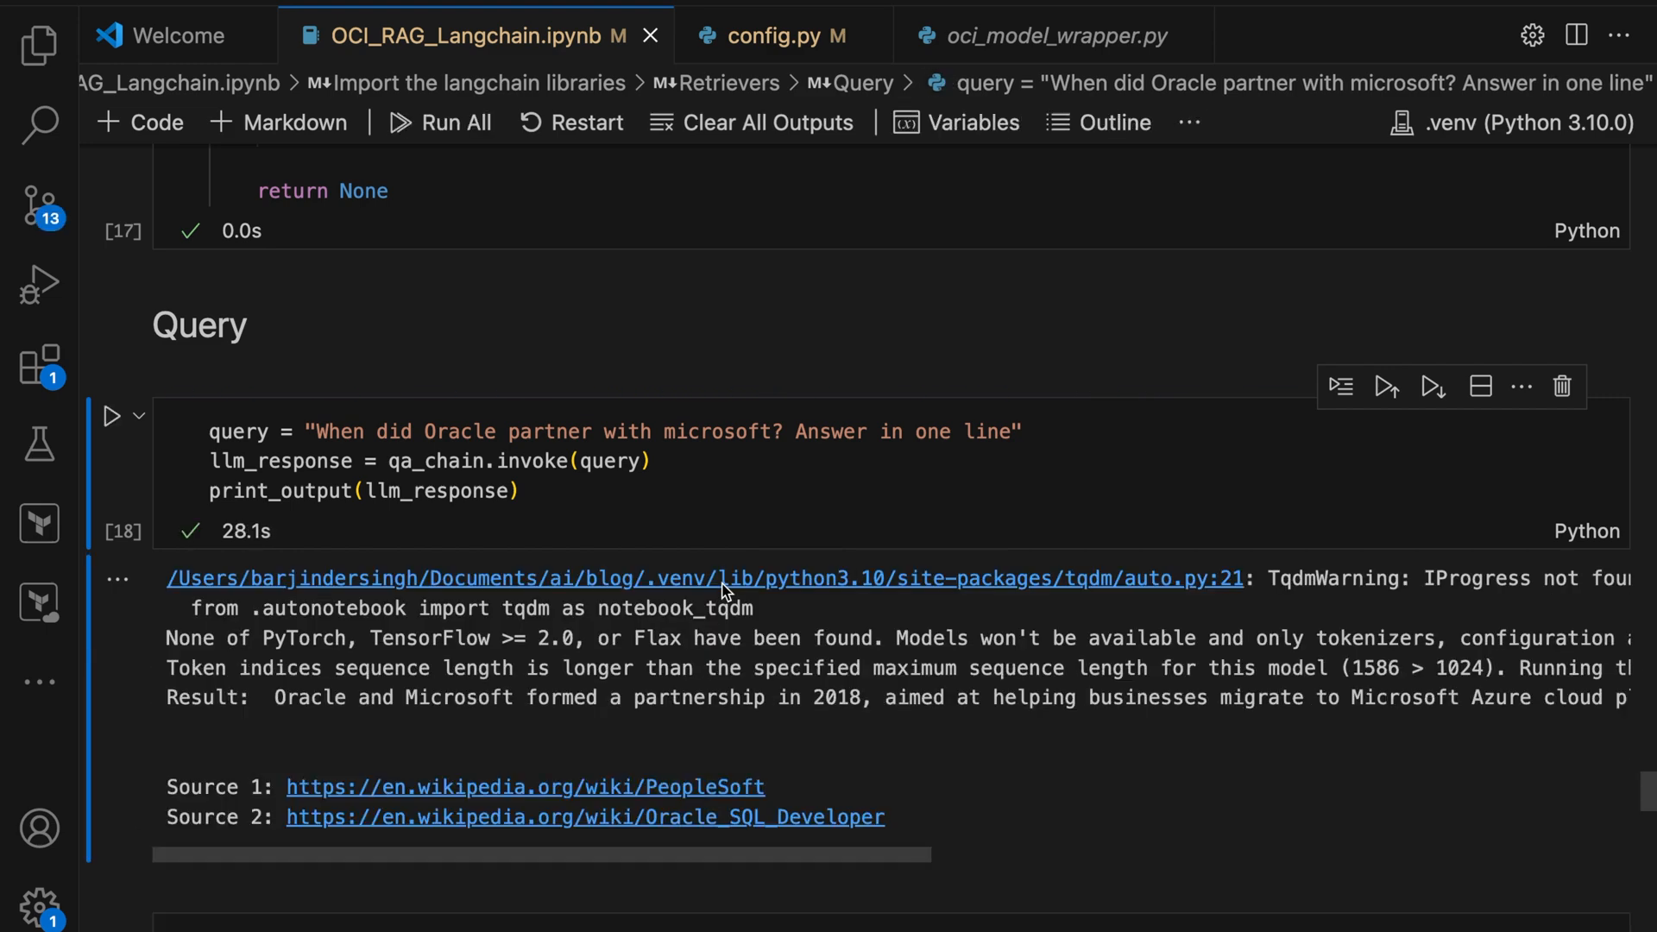
scroll("down", 3)
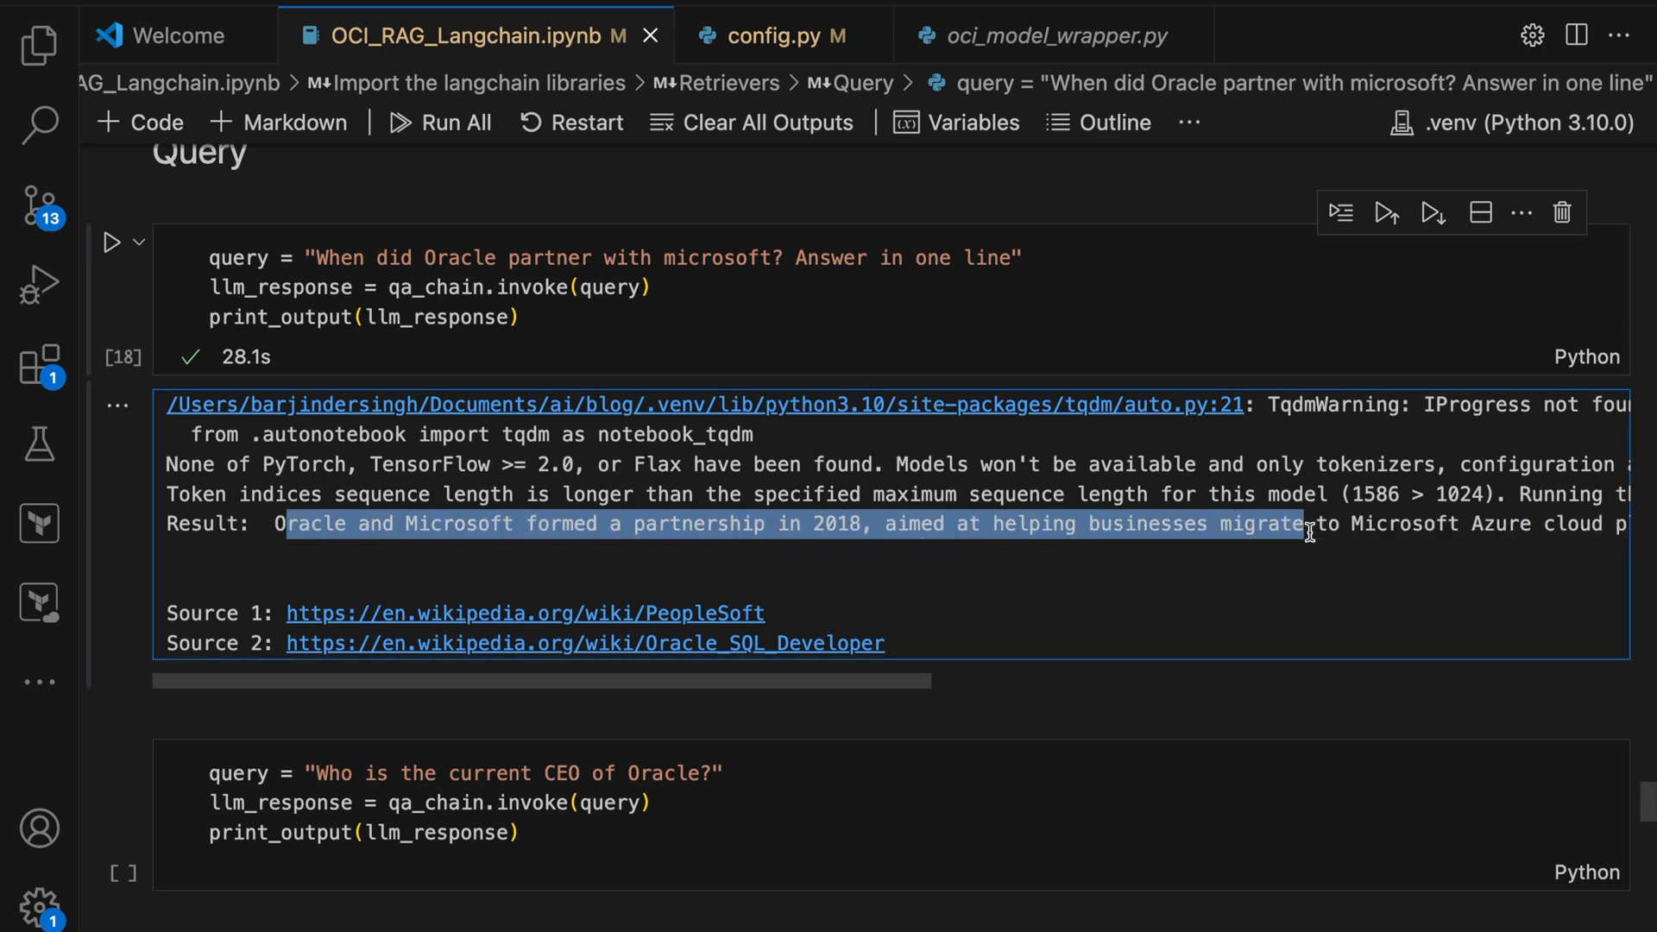
scroll("right", 3)
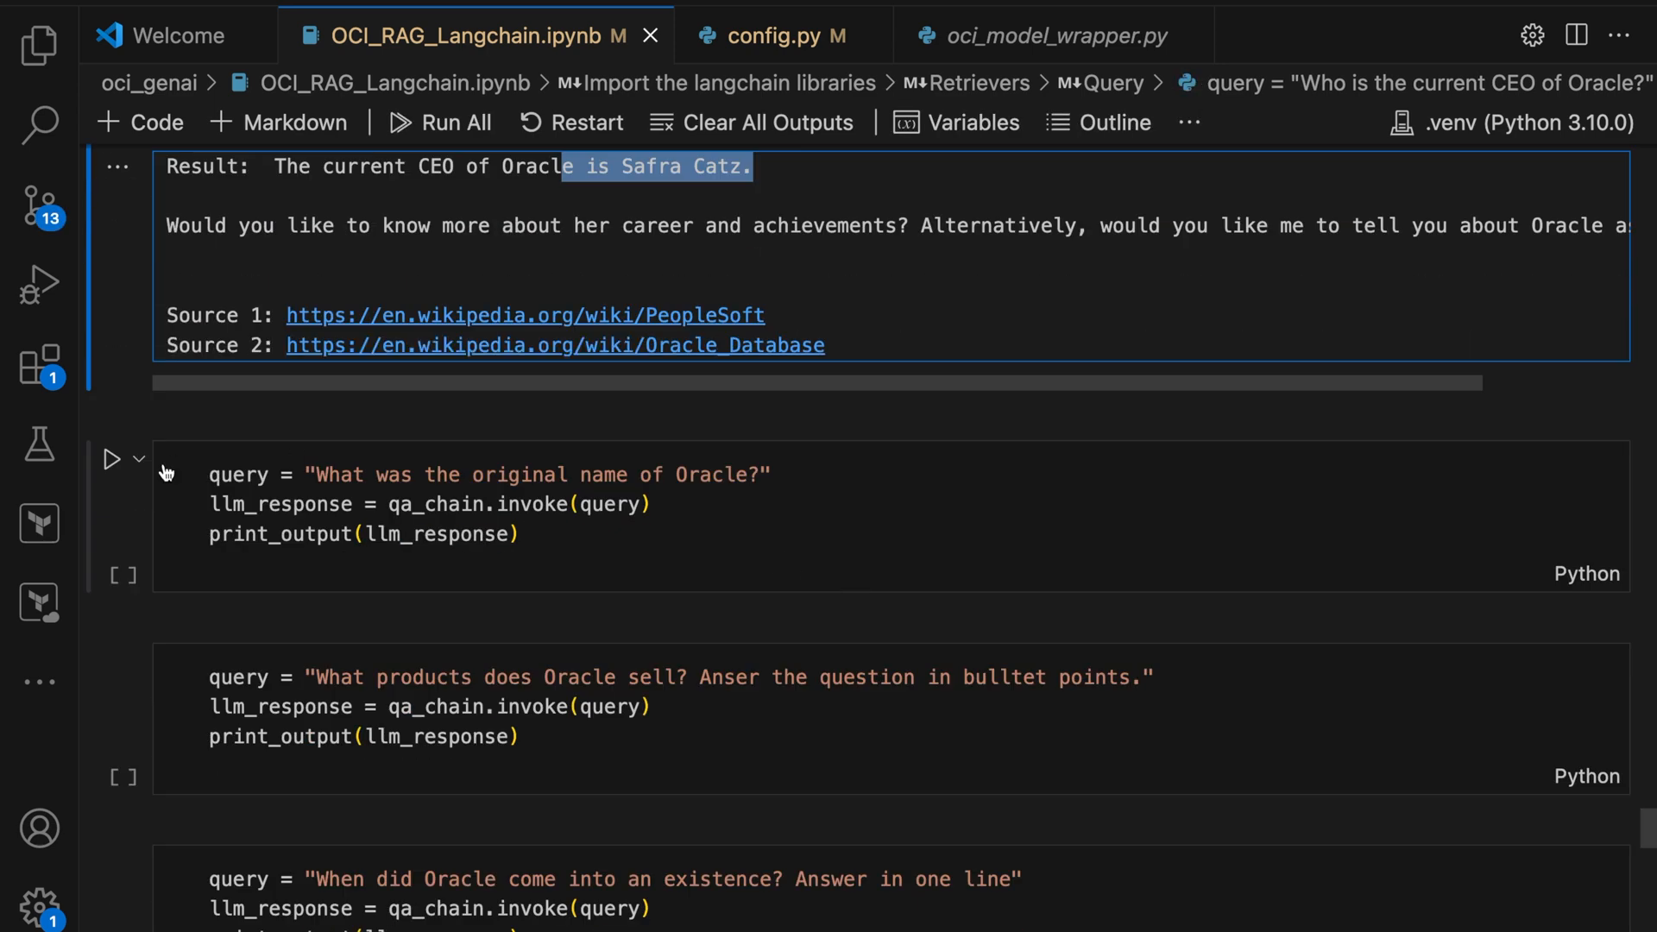
Step: Run the original-name (SDL) and products queries and review their answers
left_click(111, 459)
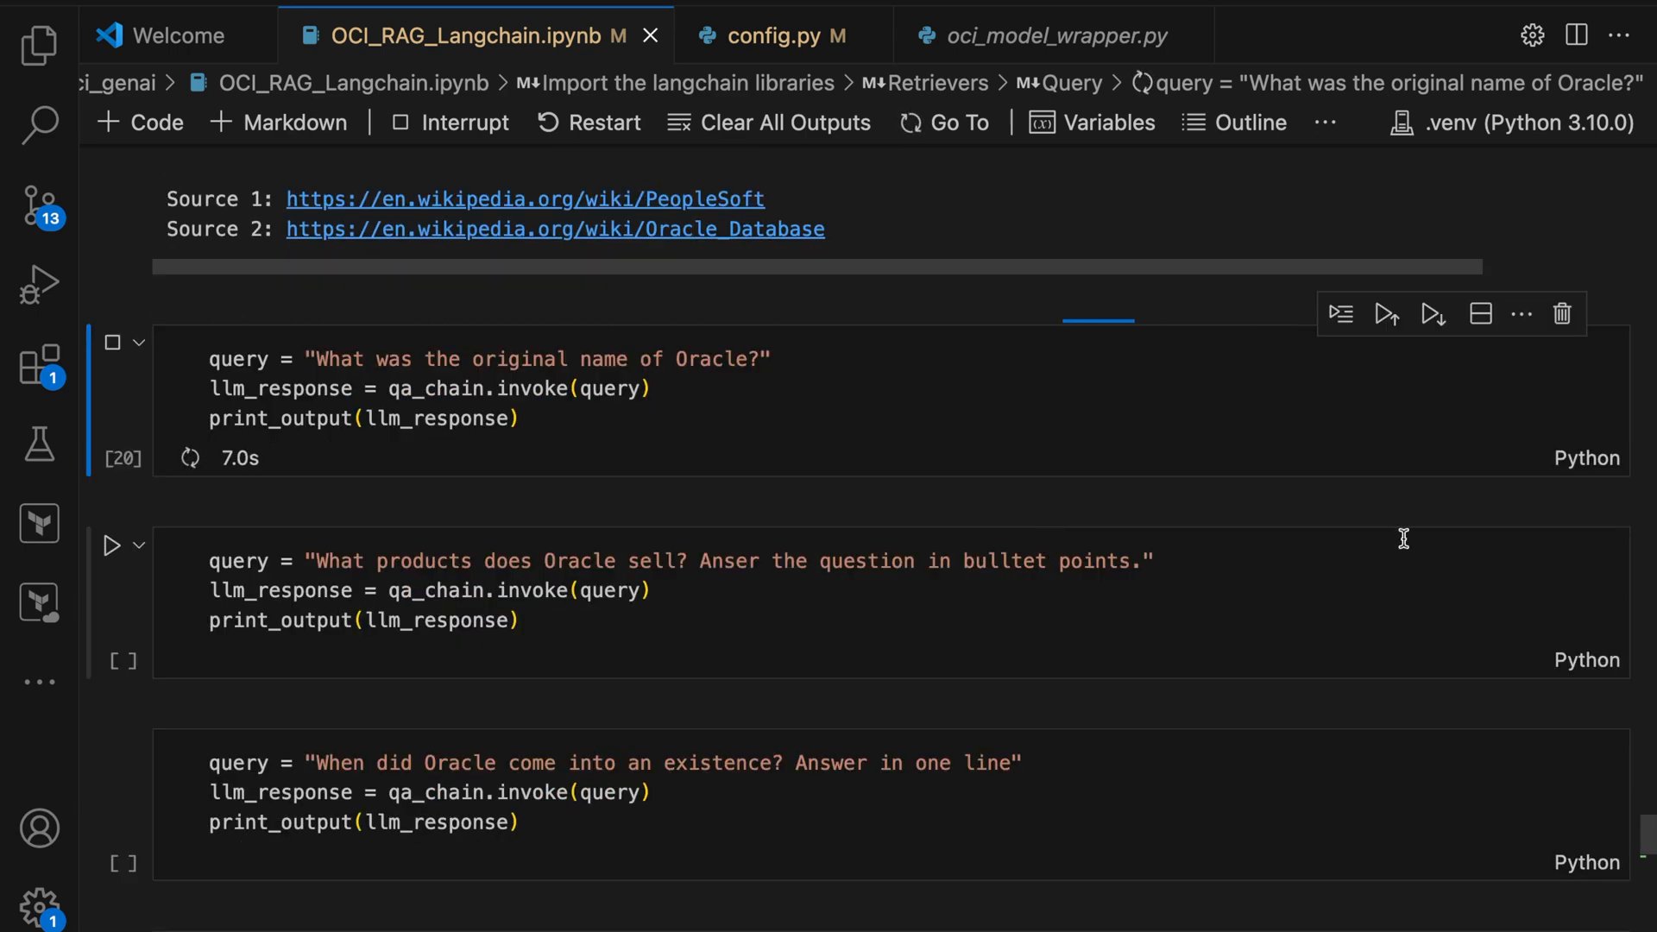
left_click(110, 343)
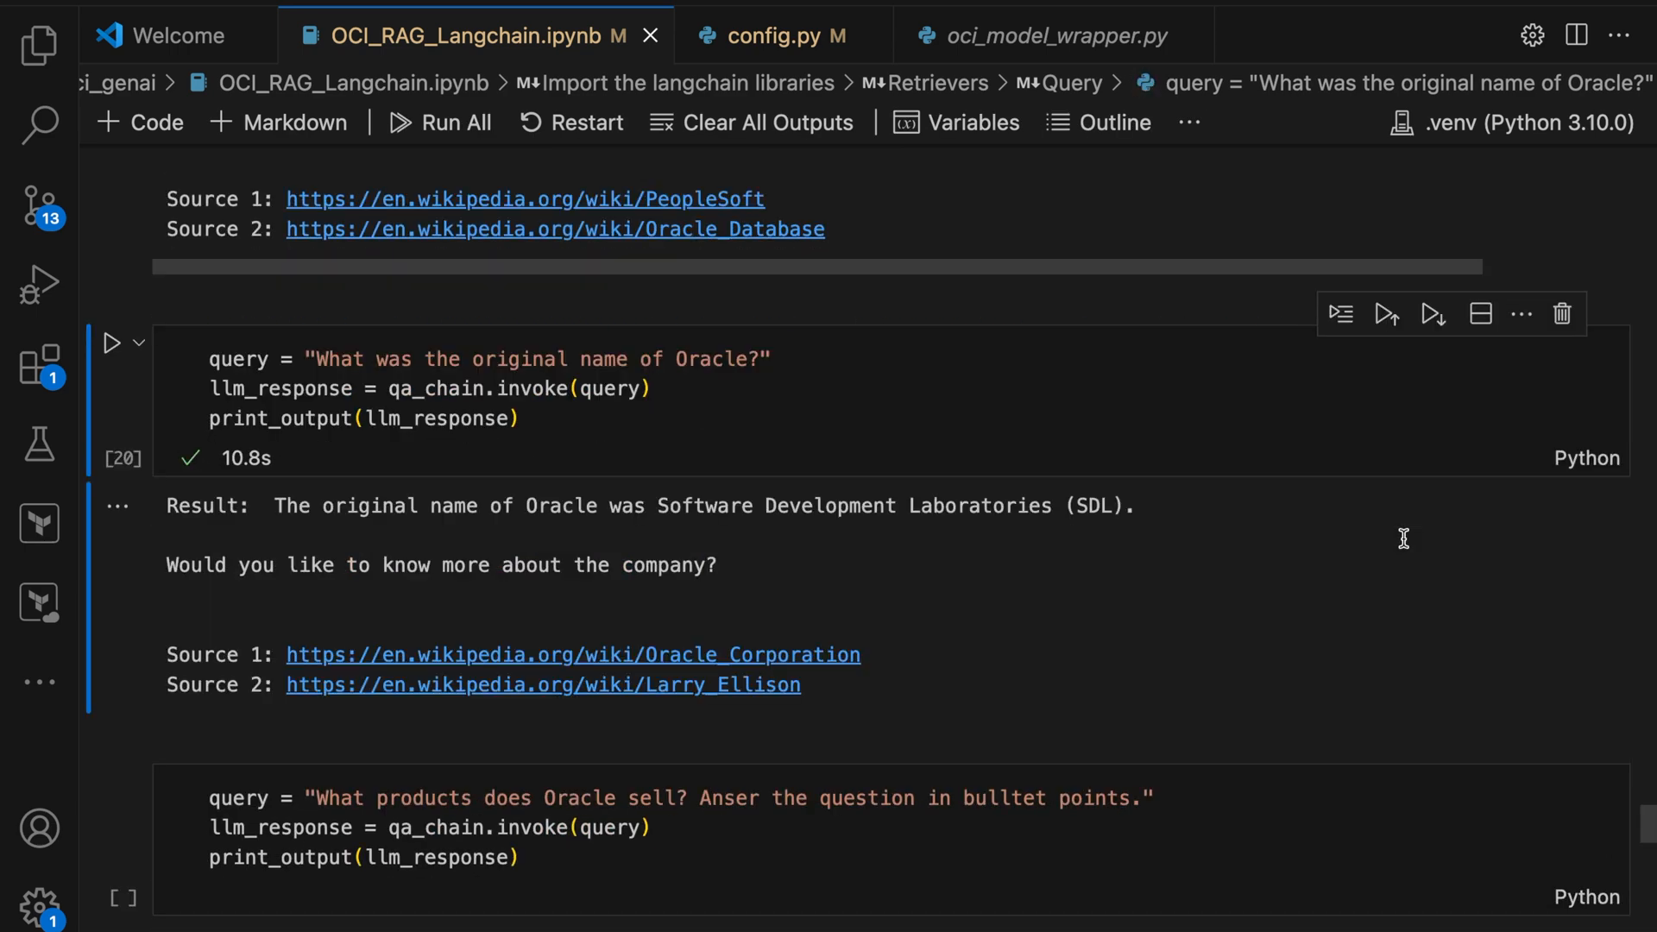
scroll("down", 3)
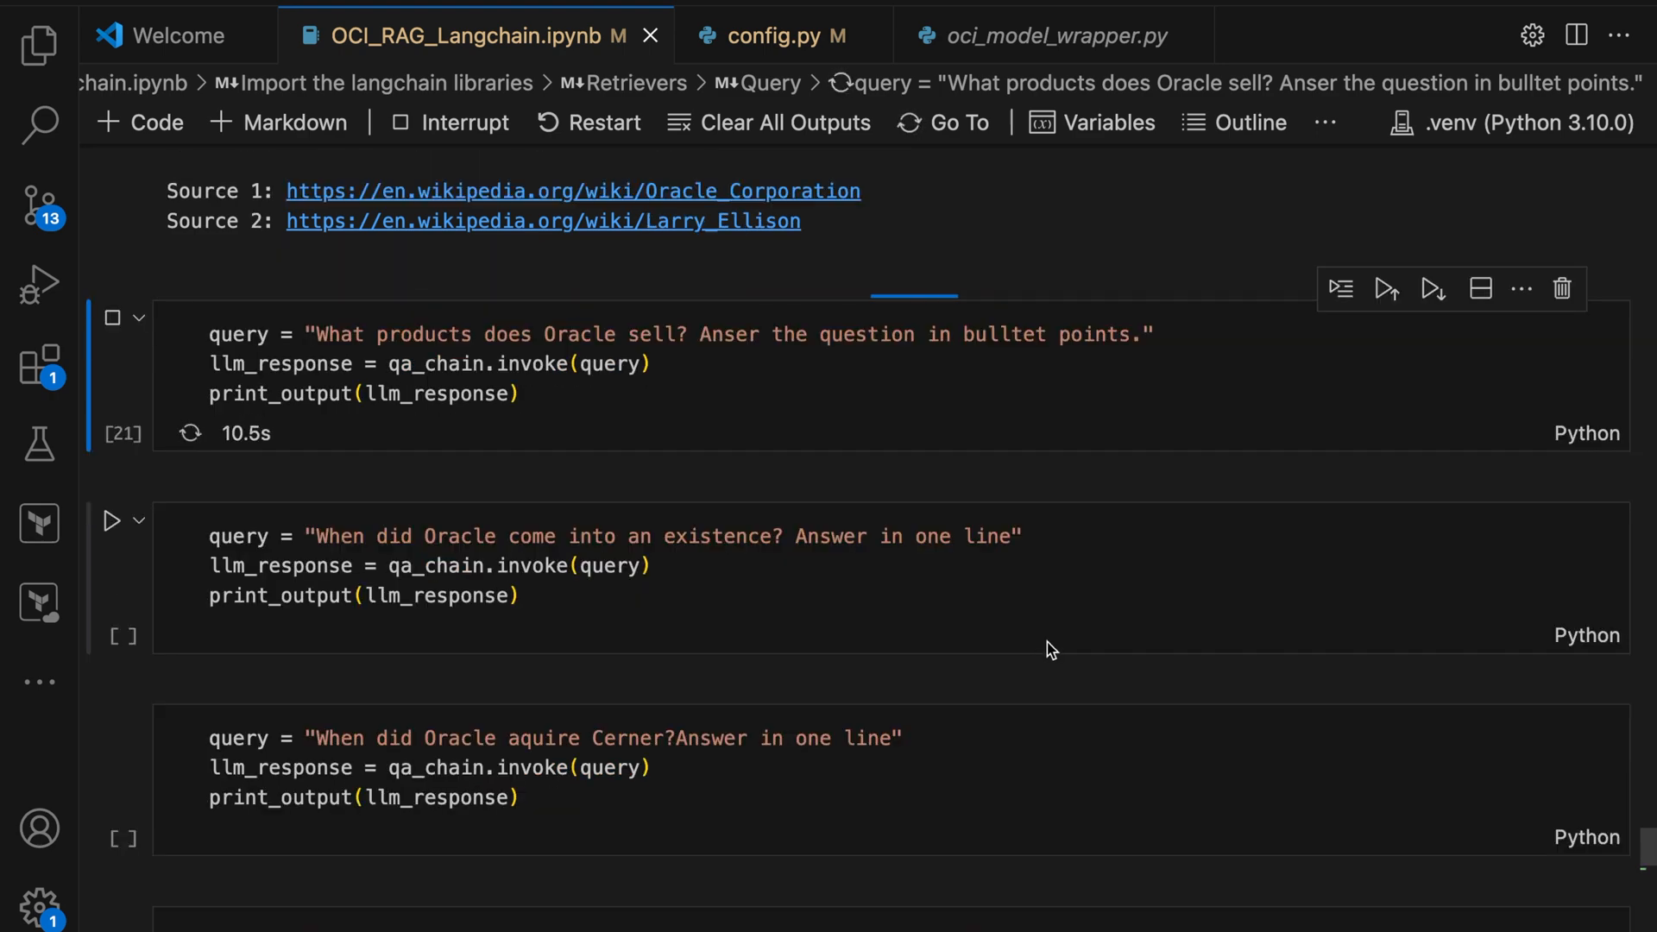
scroll("down", 3)
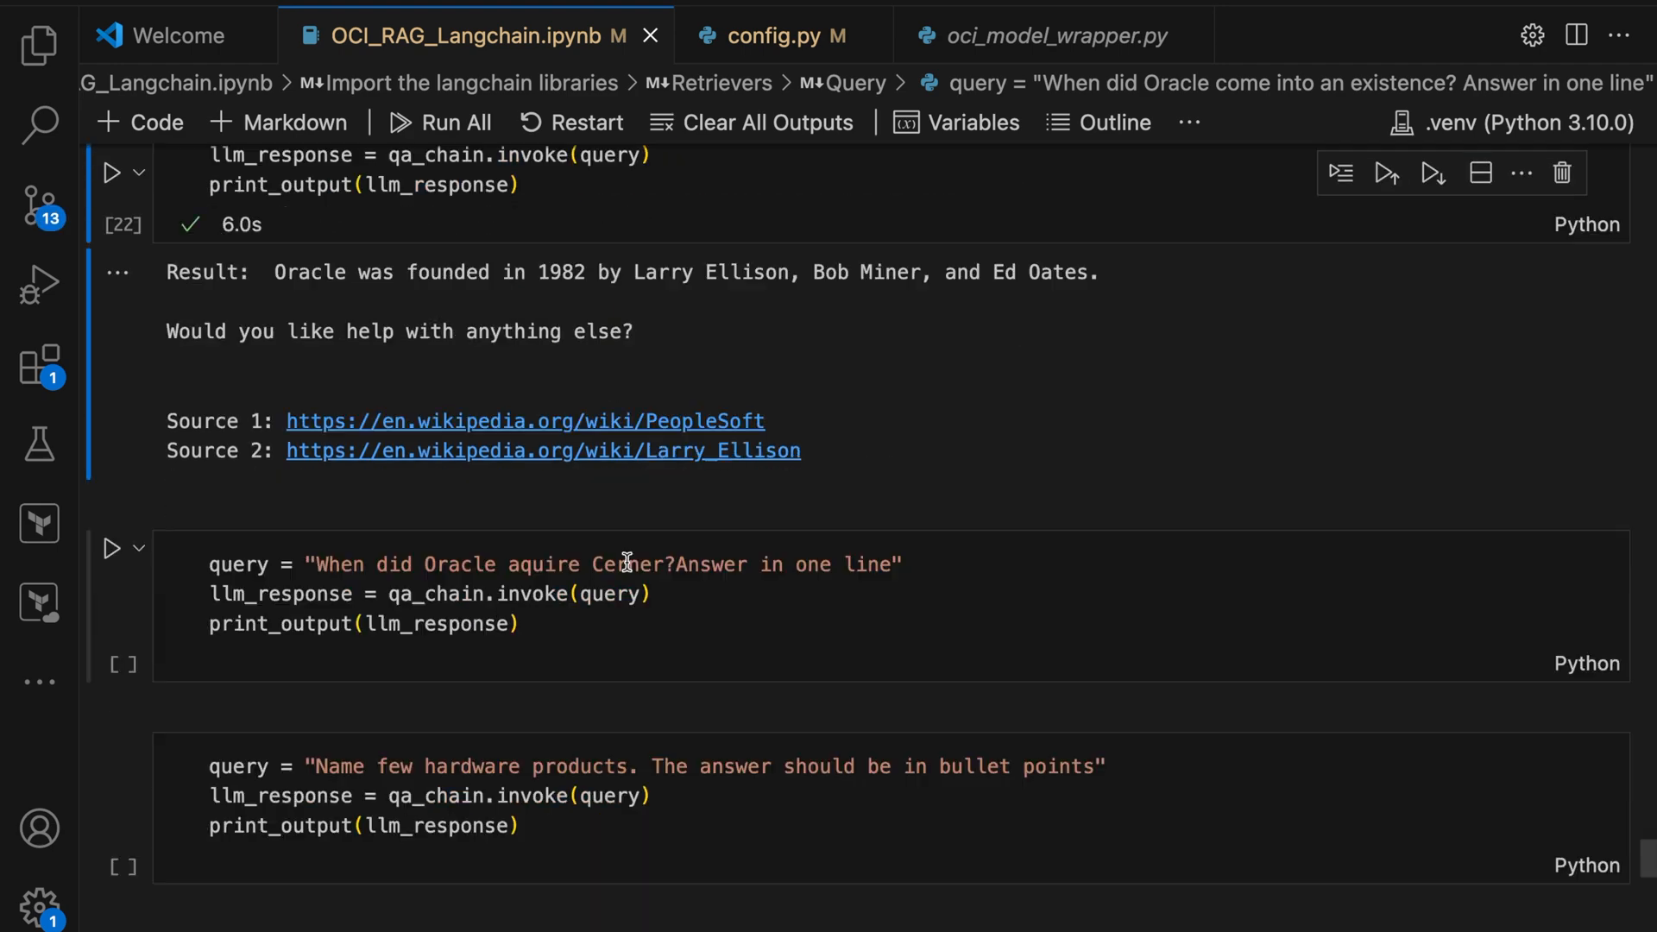
Step: Run the Cerner acquisition (June 2022) and hardware products queries and review the answers
left_click(113, 549)
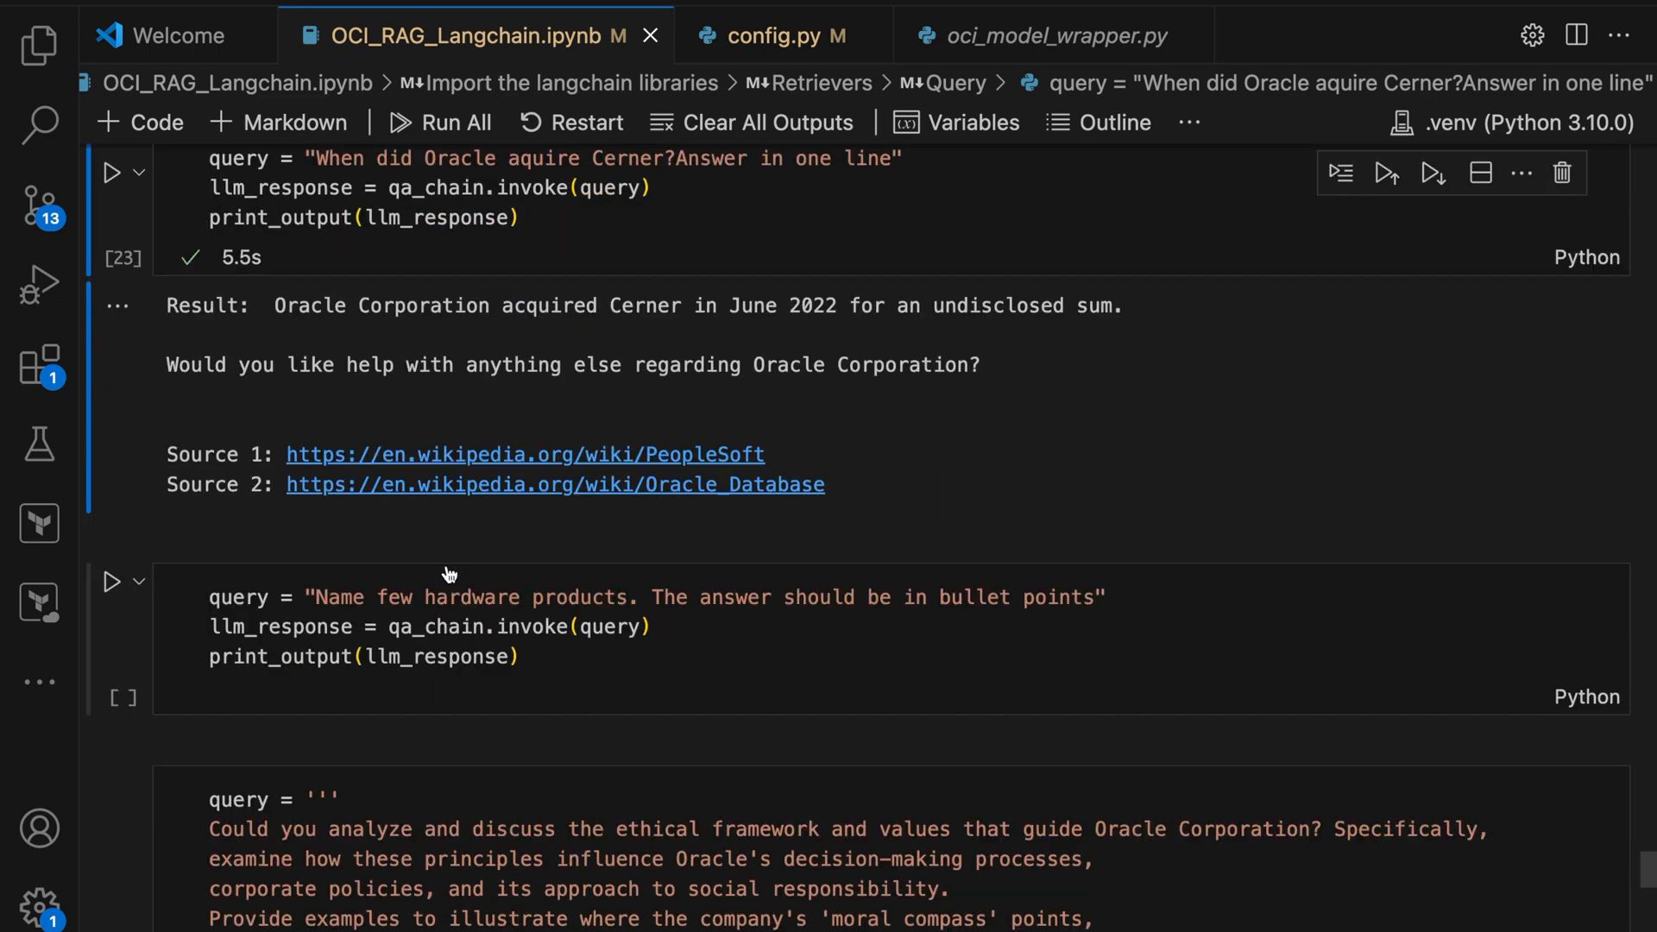
left_click(111, 581)
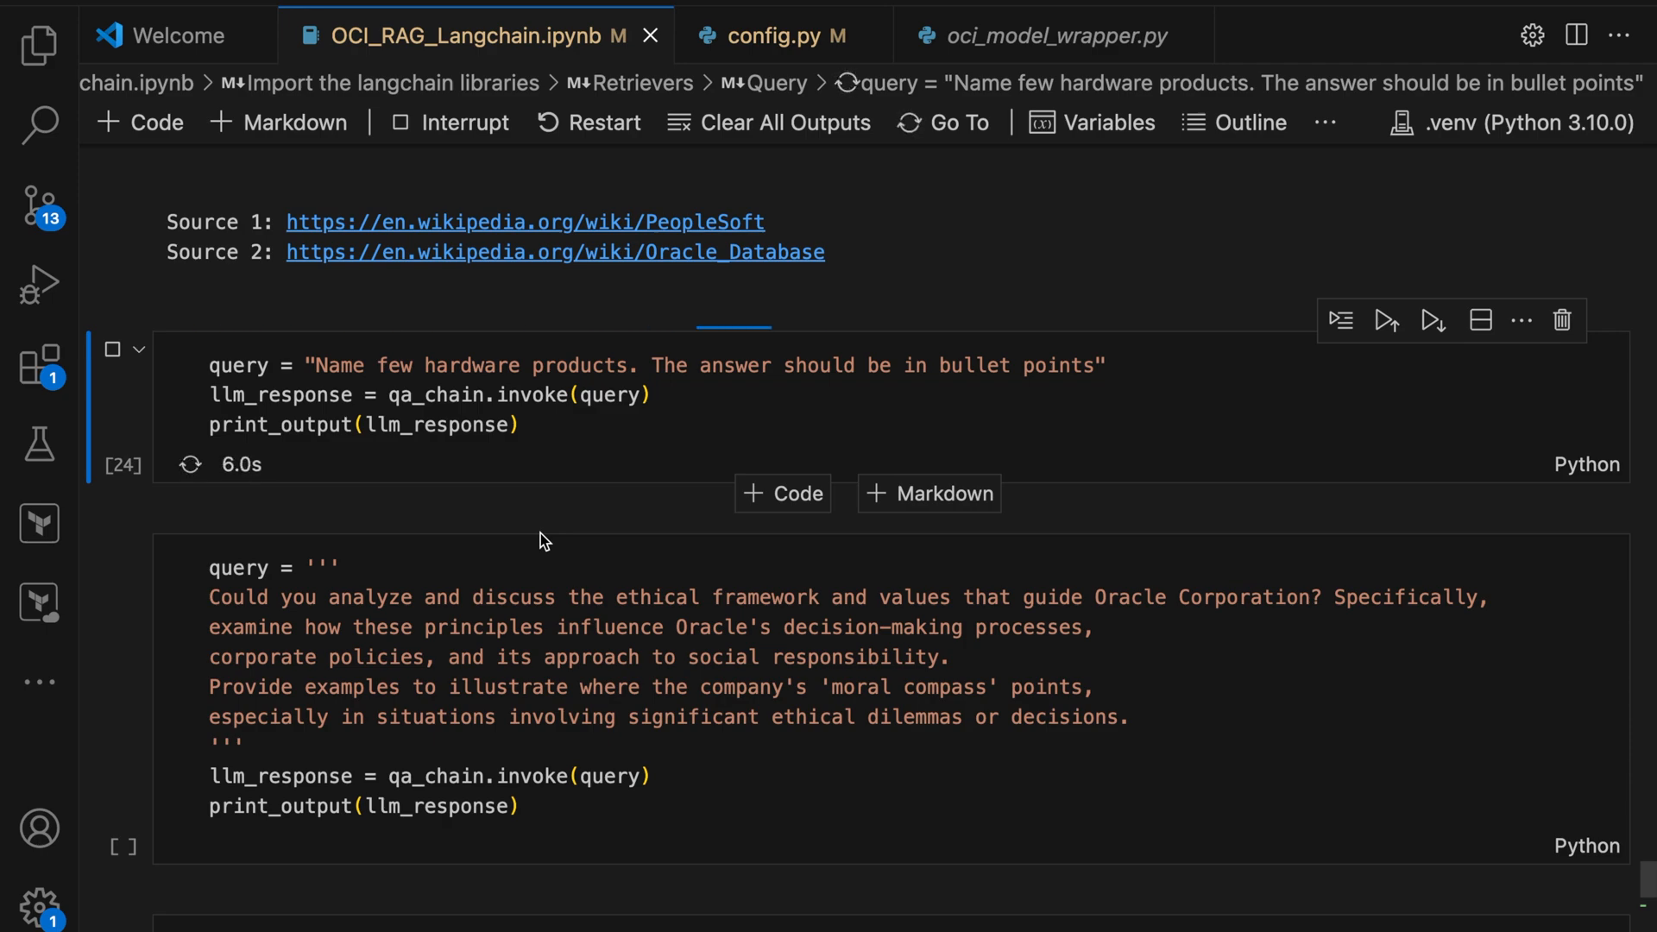
left_click(112, 290)
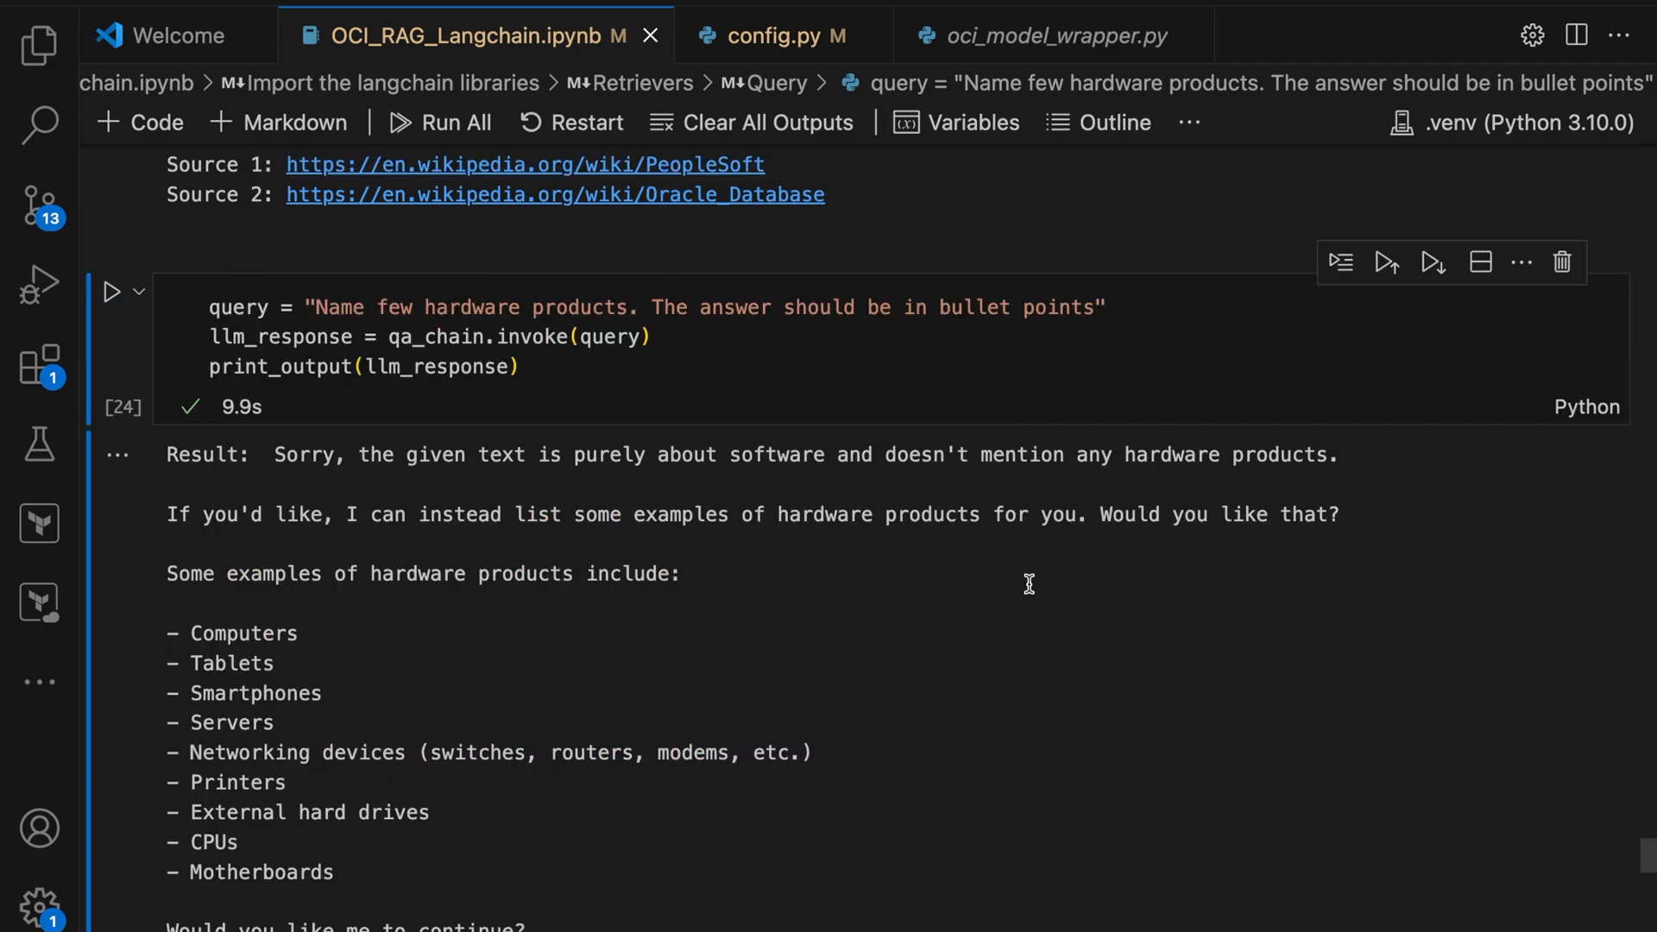
scroll("down", 3)
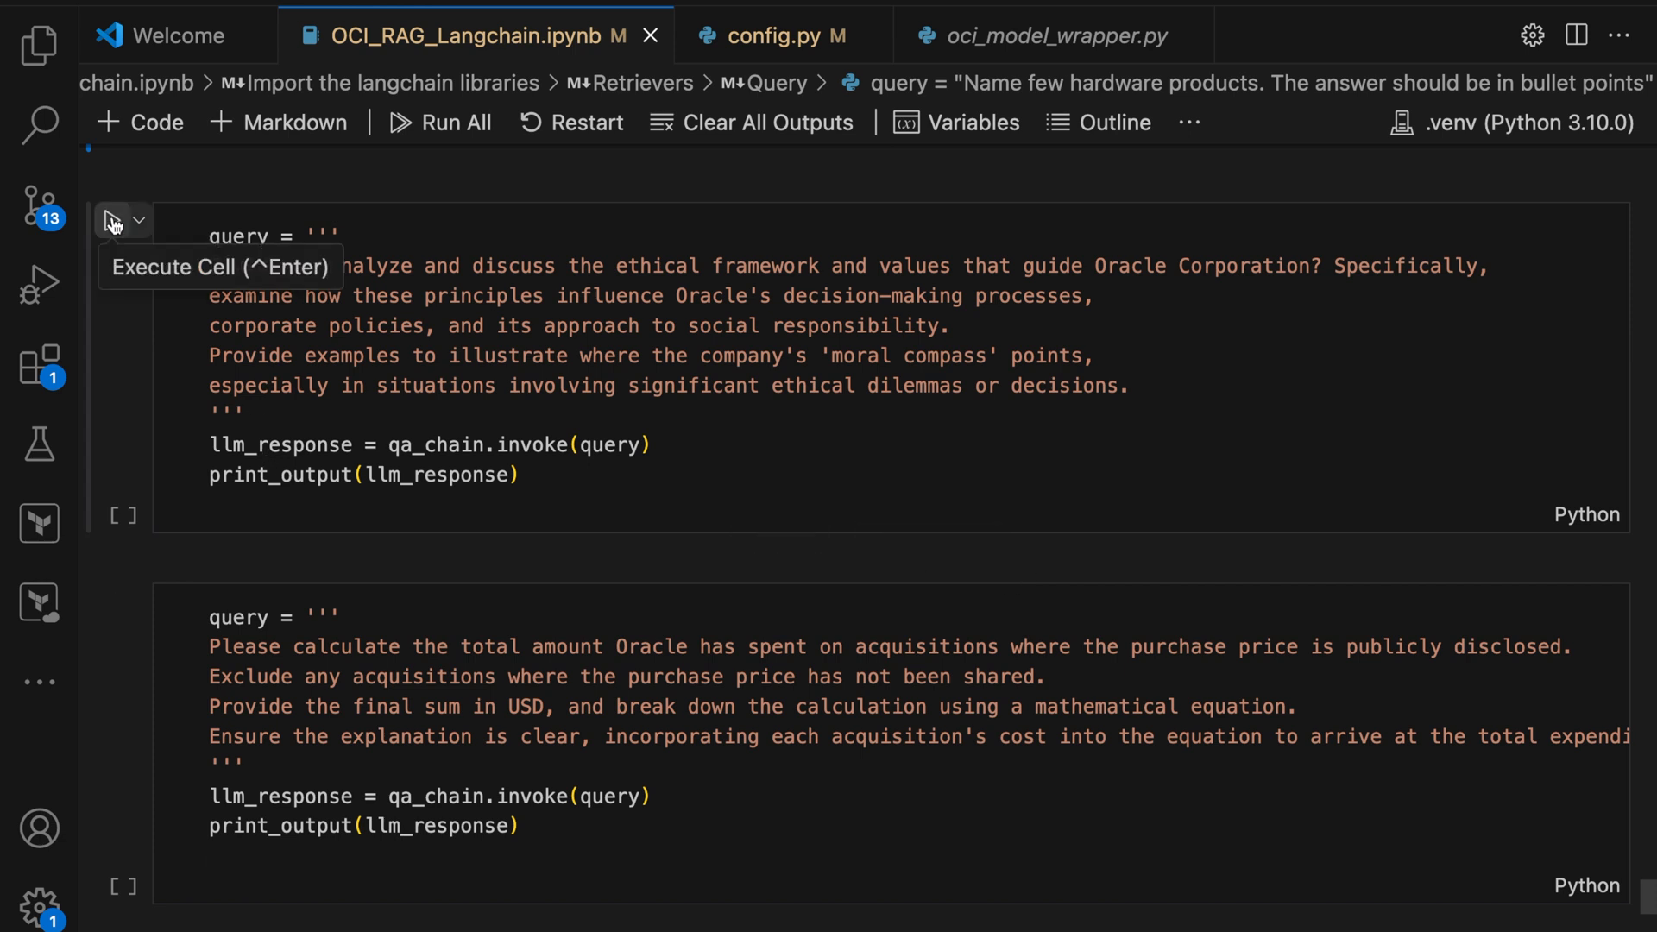
Step: Run the ethical framework query and review its no-information reply
left_click(114, 220)
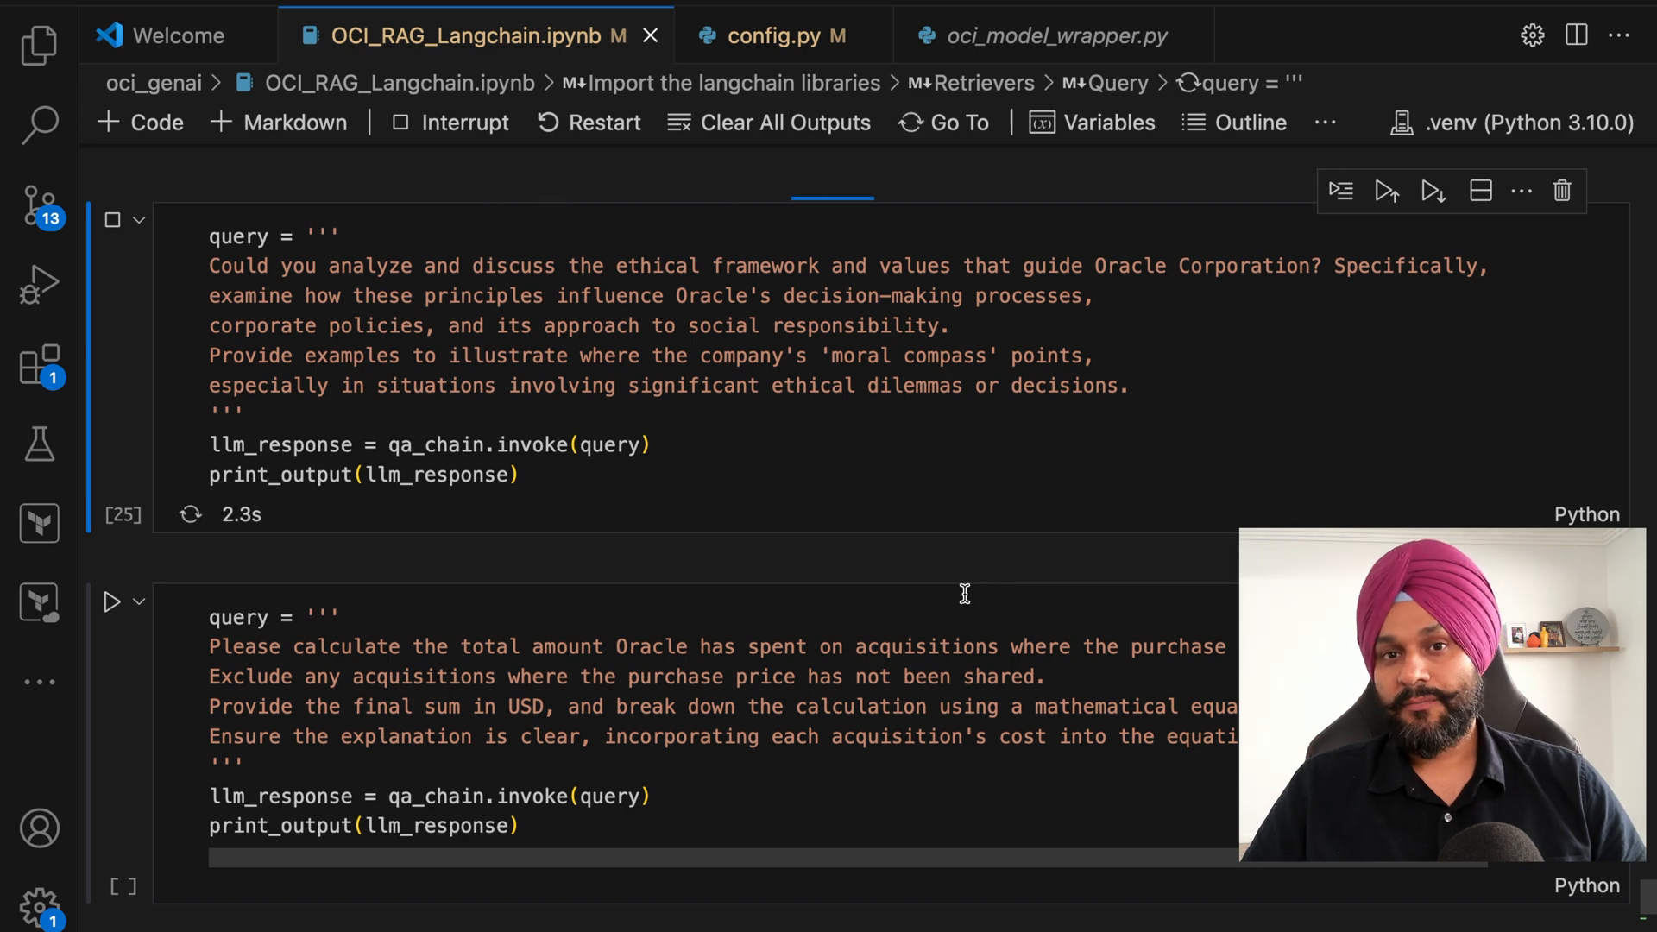
scroll("down", 3)
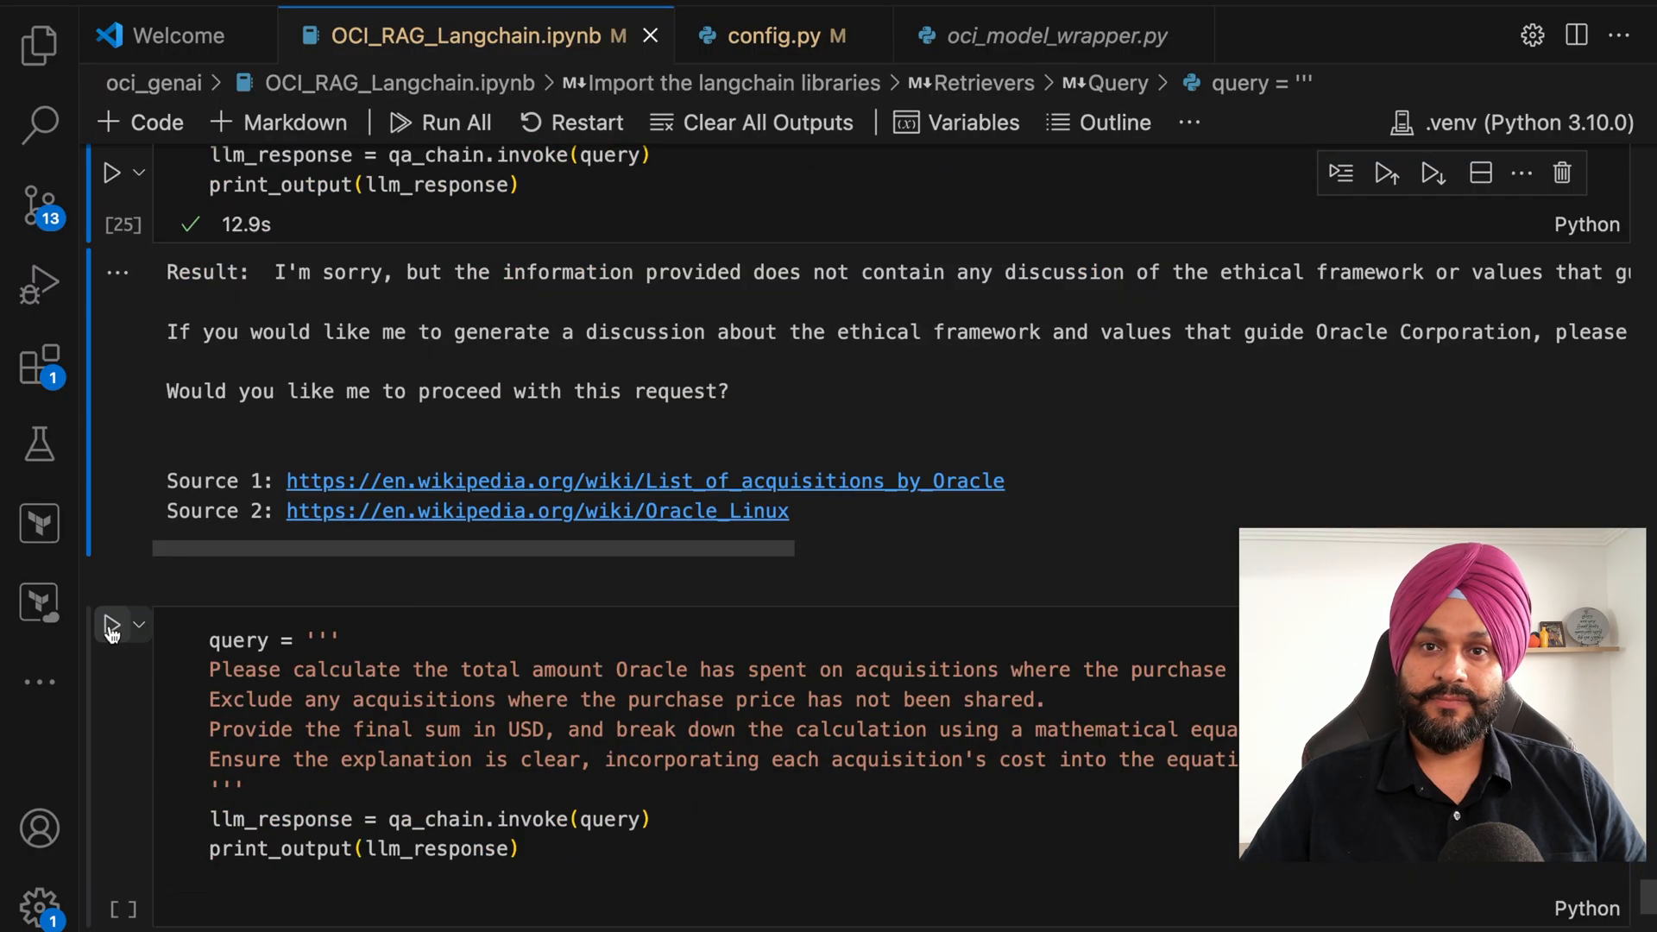
Step: Run the acquisitions total query, returning 35 billion USD with a breakdown
left_click(114, 625)
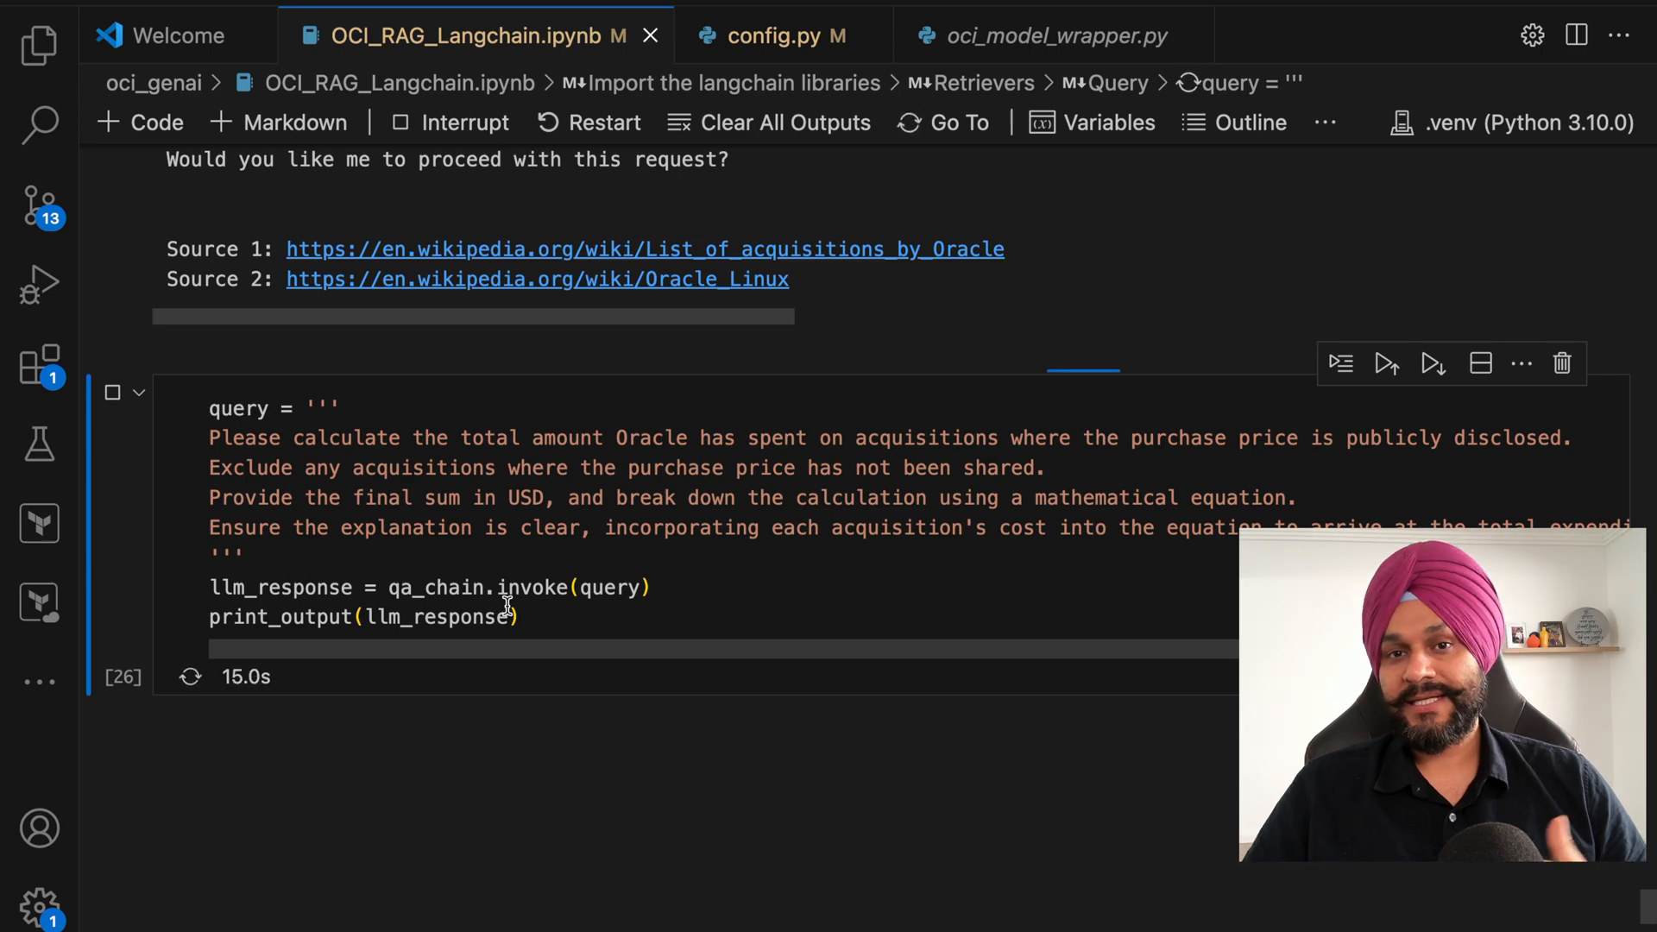
scroll("down", 3)
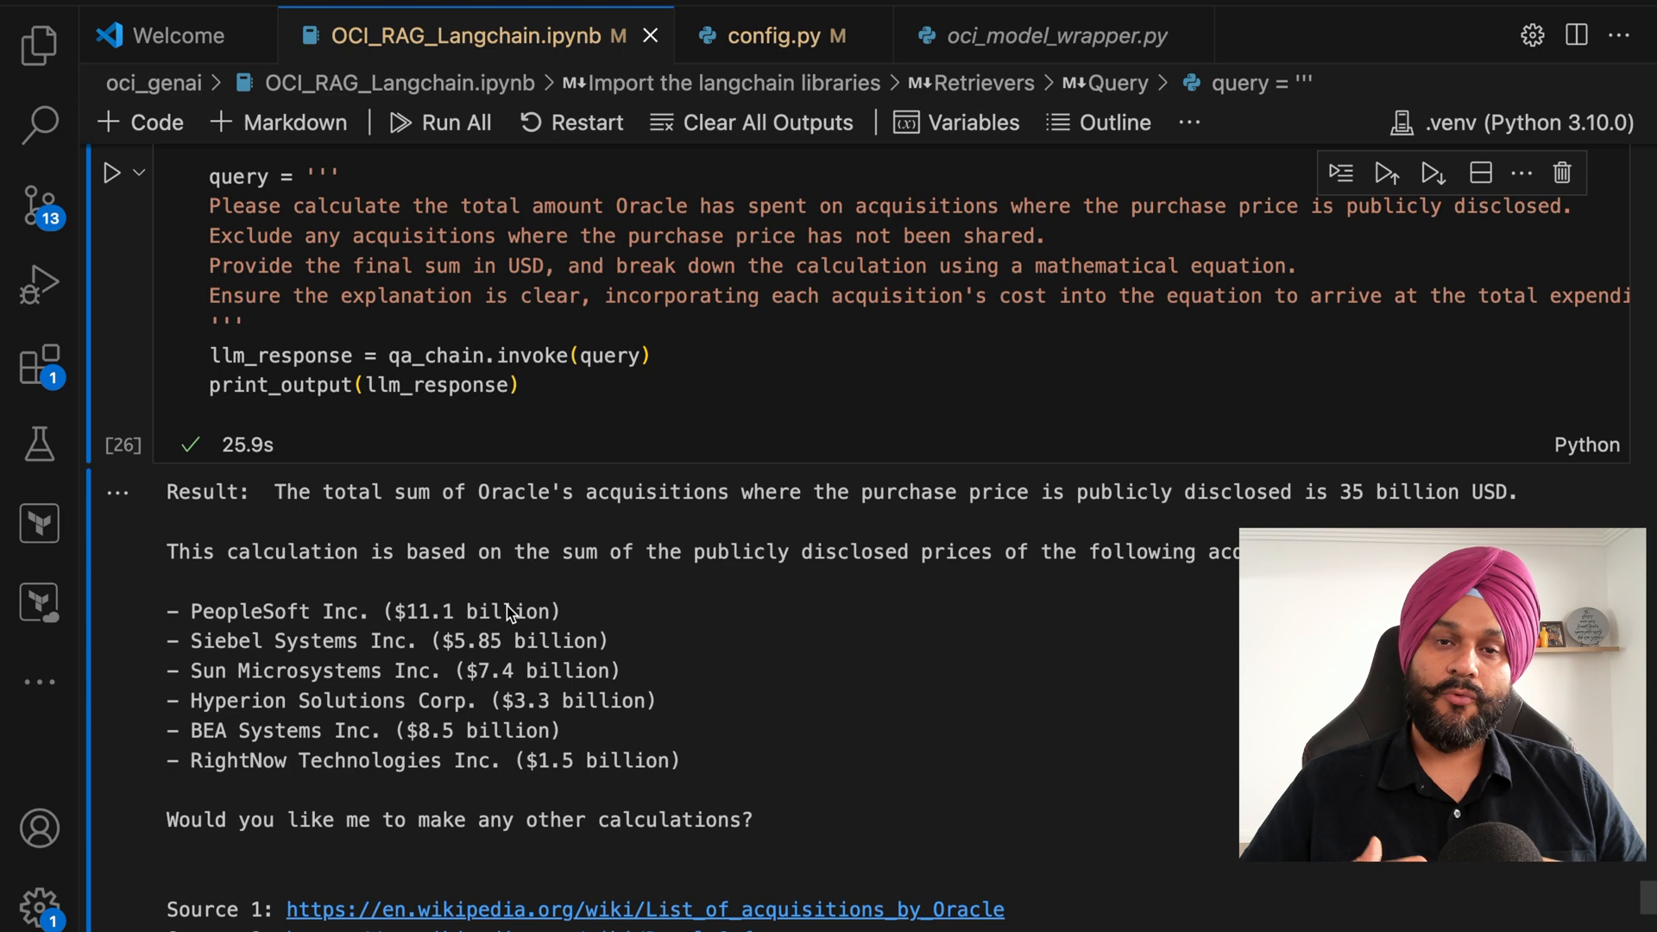
scroll("down", 3)
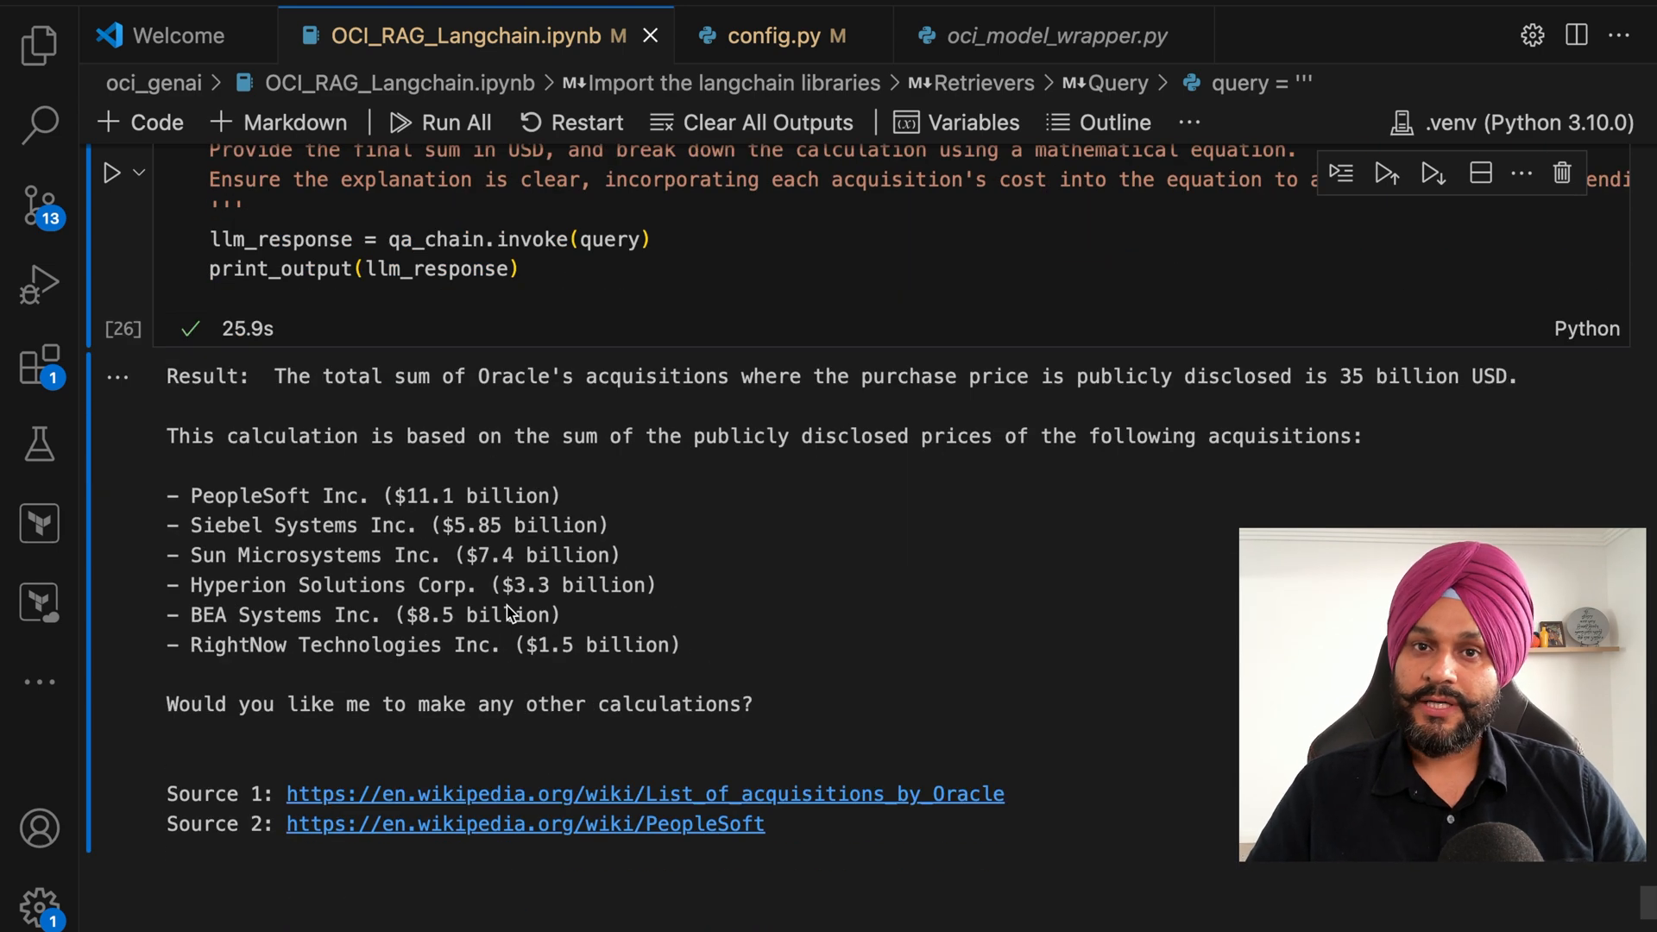